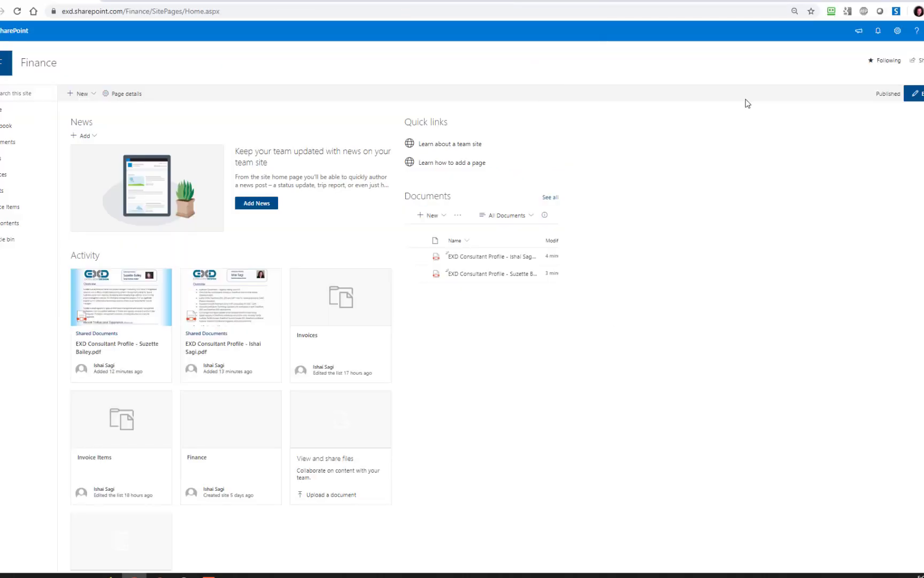
{"action": "mouse_move", "coordinate": [754, 114]}
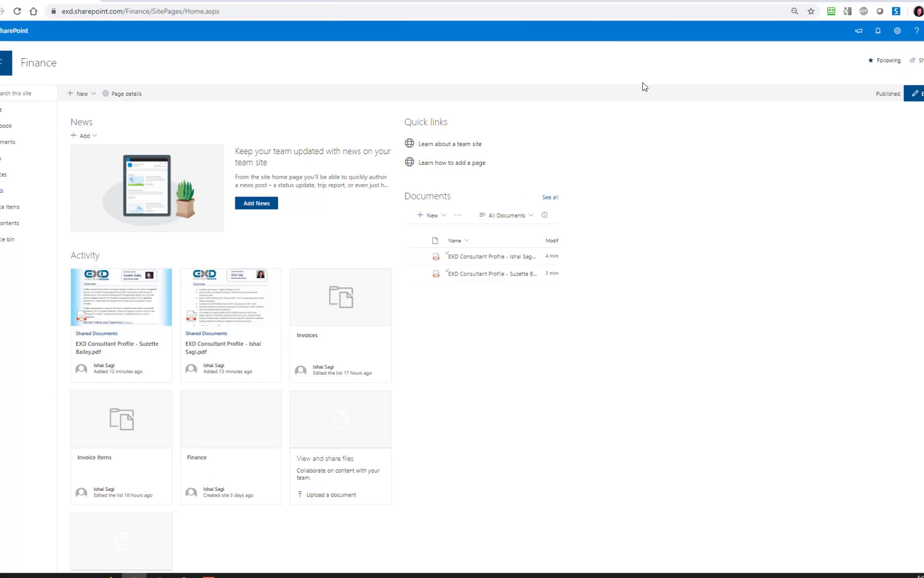
{"action": "mouse_move", "coordinate": [476, 111]}
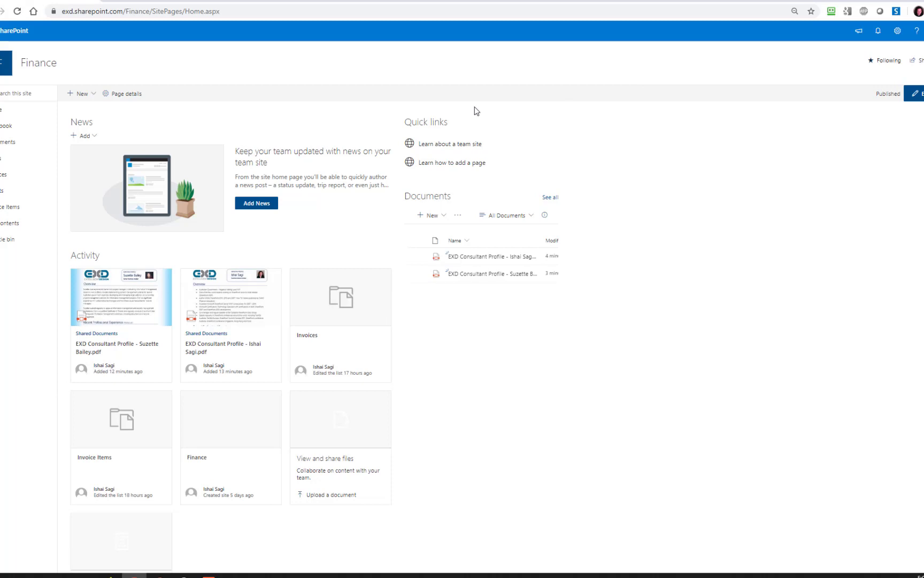
{"action": "mouse_move", "coordinate": [479, 109]}
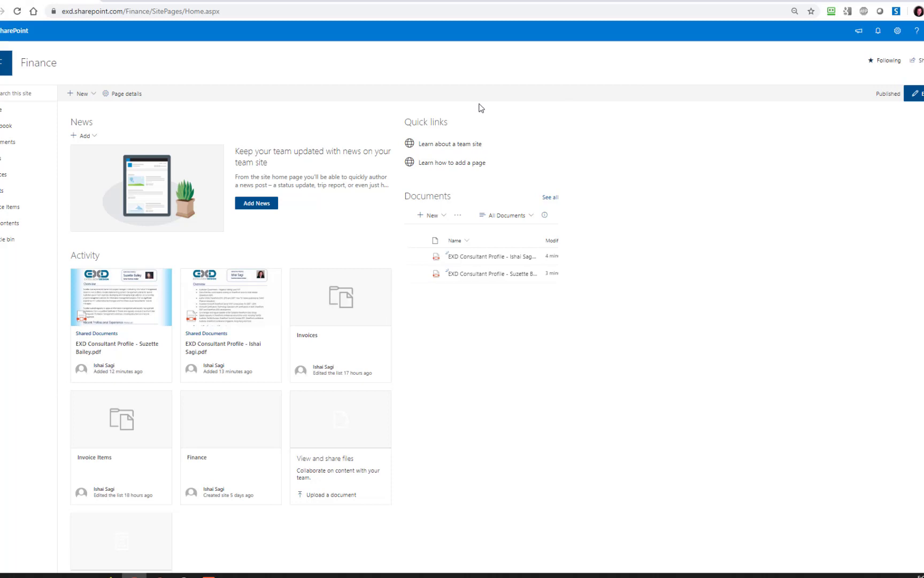
{"action": "mouse_move", "coordinate": [433, 197]}
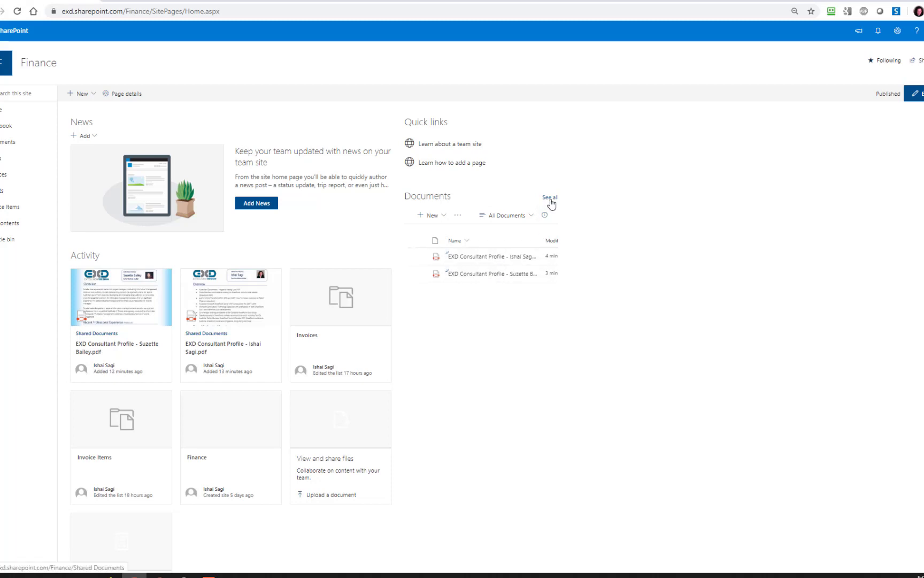
Show the full Finance Documents library, select the first consultant profile PDF, then deselect it
{"action": "left_click", "coordinate": [550, 198]}
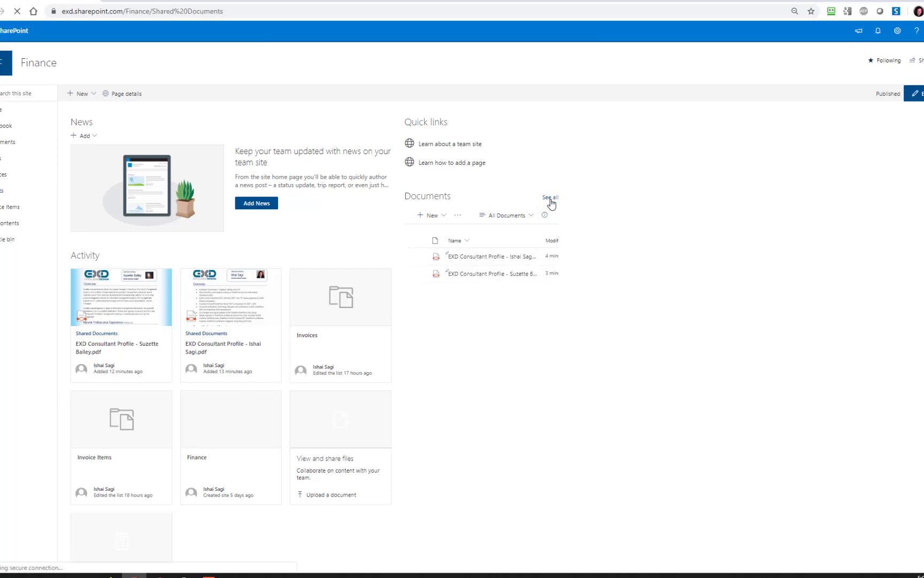
{"action": "left_click", "coordinate": [550, 197]}
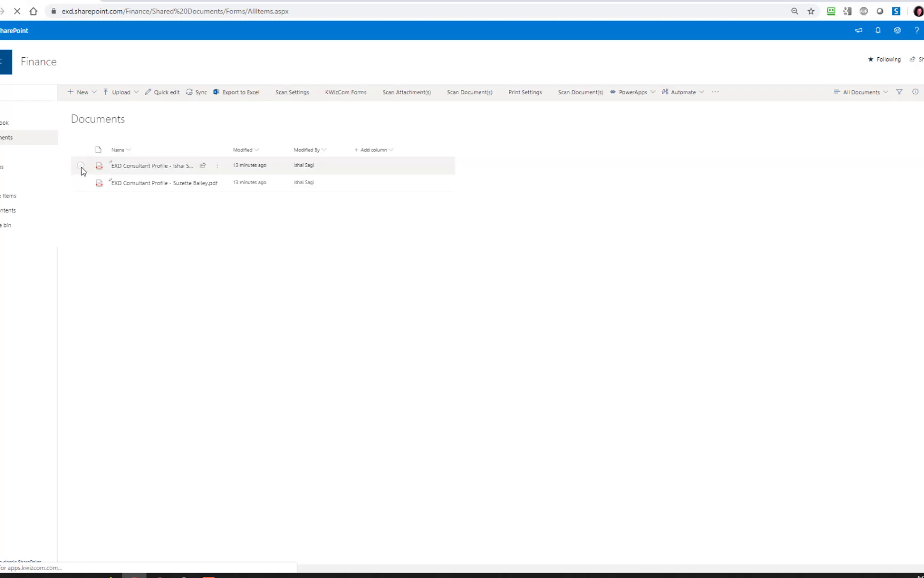
{"action": "left_click", "coordinate": [81, 166]}
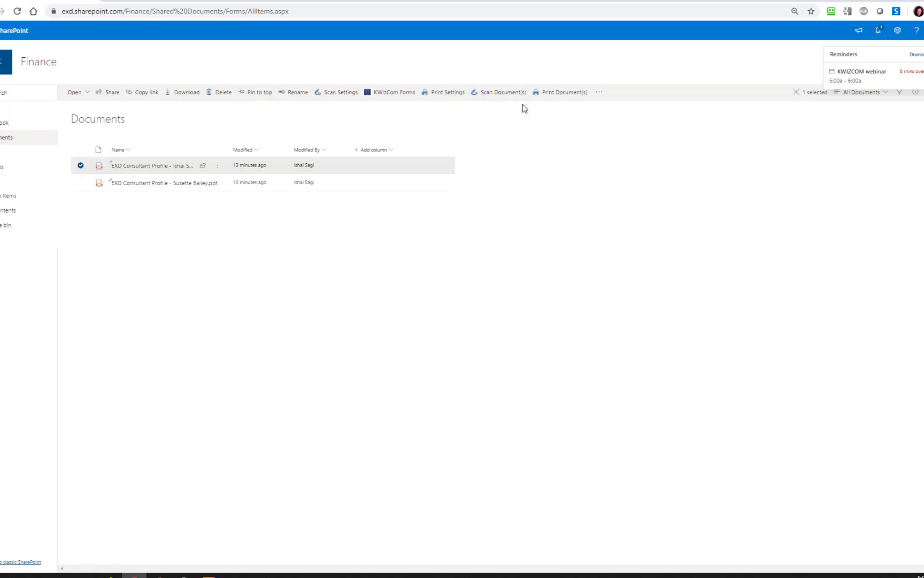
{"action": "mouse_move", "coordinate": [560, 92]}
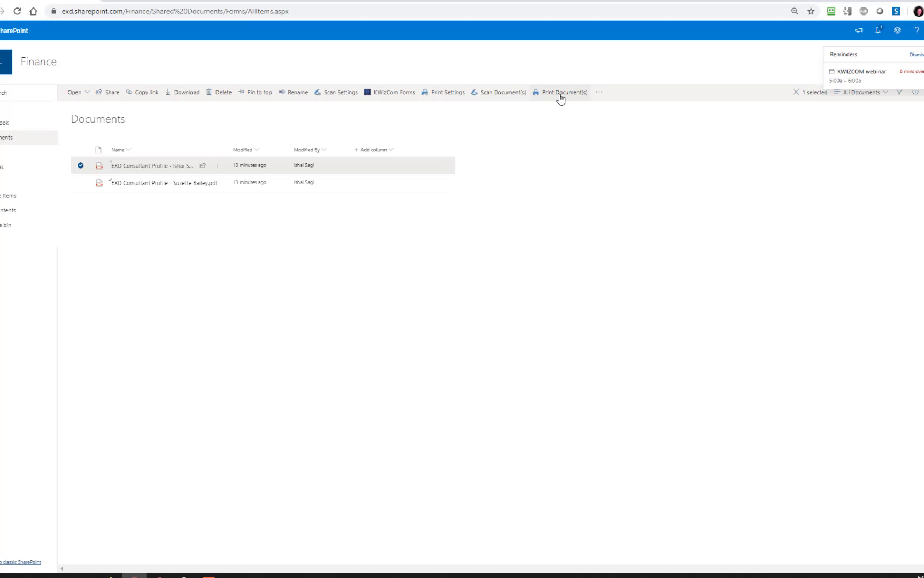
{"action": "mouse_move", "coordinate": [545, 110]}
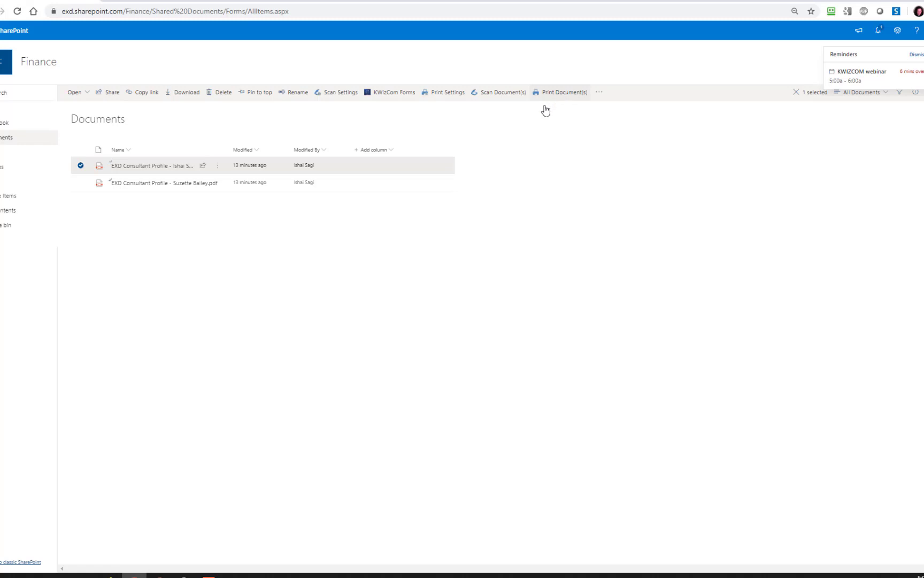
{"action": "left_click", "coordinate": [81, 165]}
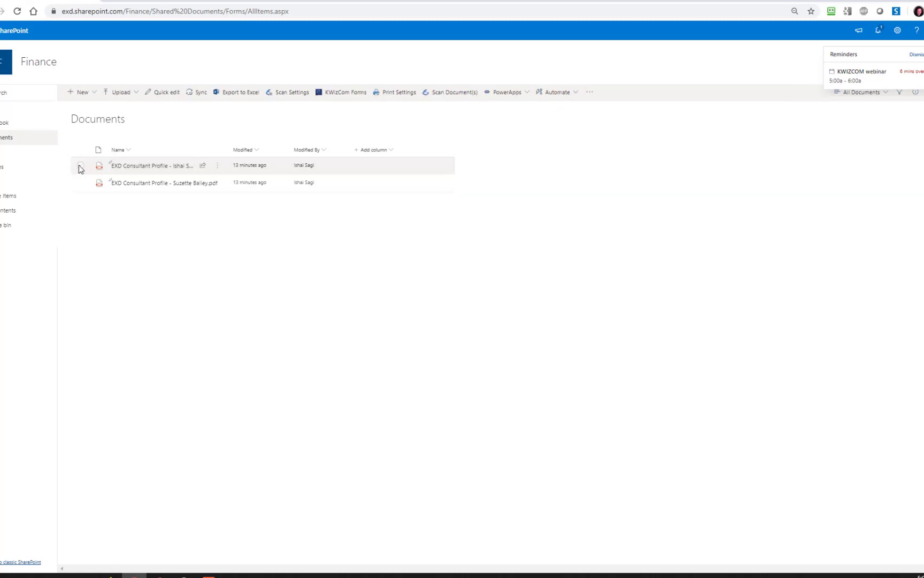
{"action": "mouse_move", "coordinate": [394, 94]}
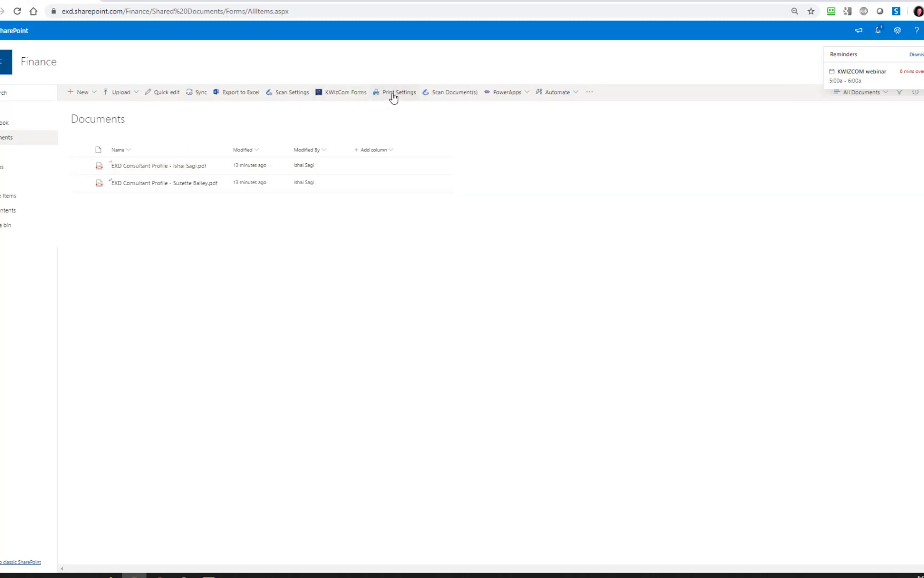
{"action": "mouse_move", "coordinate": [405, 97]}
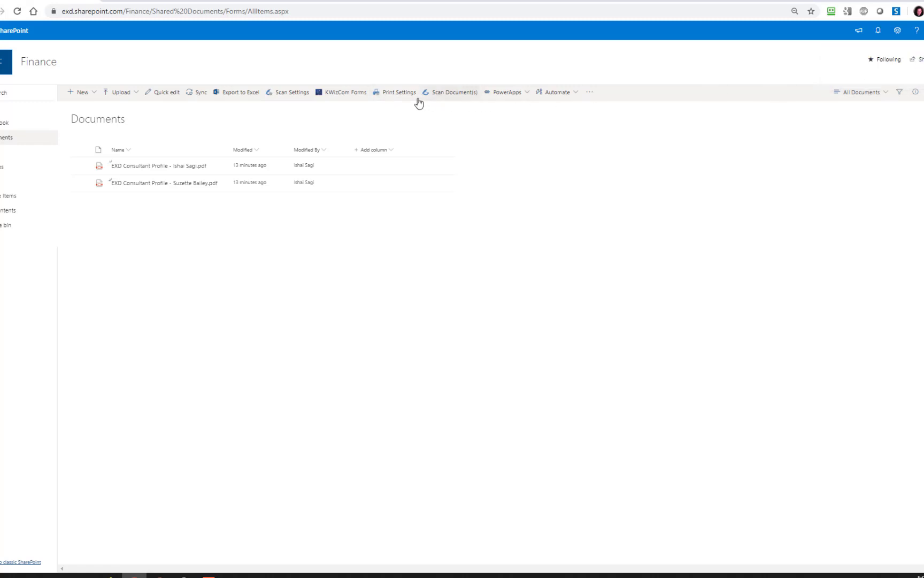
{"action": "mouse_move", "coordinate": [399, 92]}
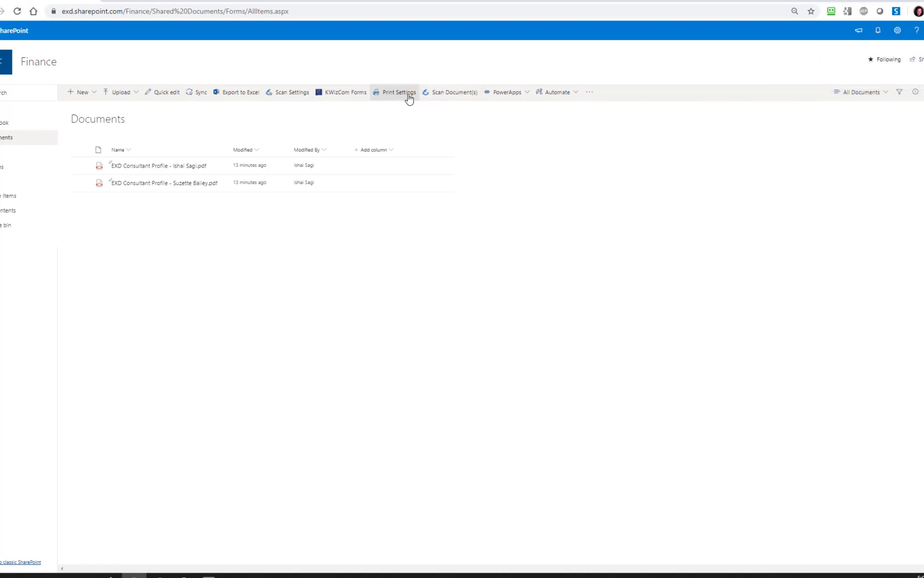
Enter the library's Print Settings and uncheck Inherit Site Settings
{"action": "left_click", "coordinate": [398, 92]}
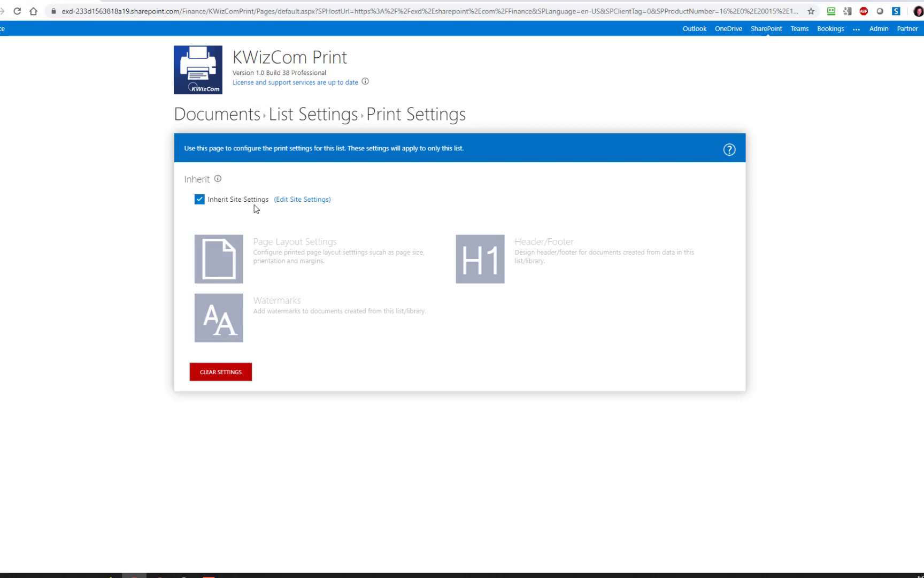
{"action": "mouse_move", "coordinate": [301, 199]}
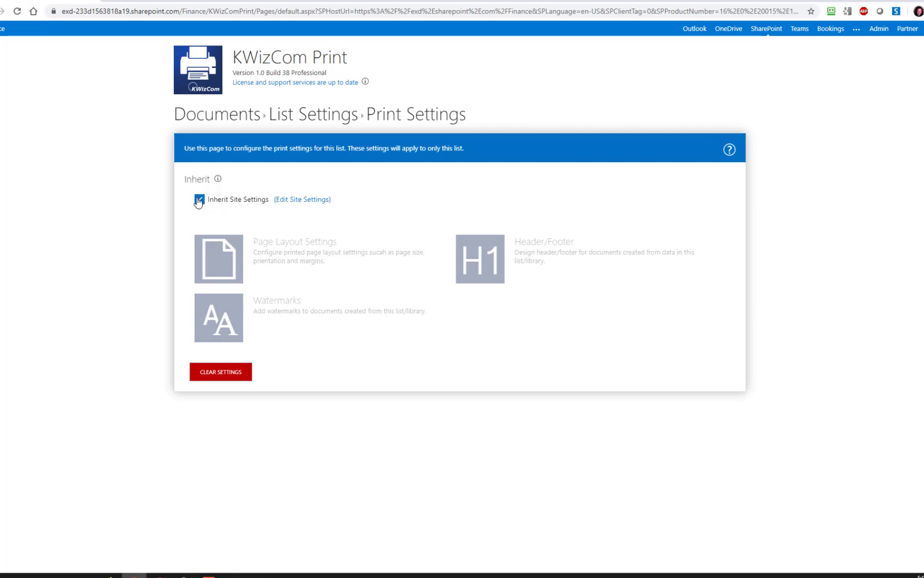
{"action": "left_click", "coordinate": [199, 199]}
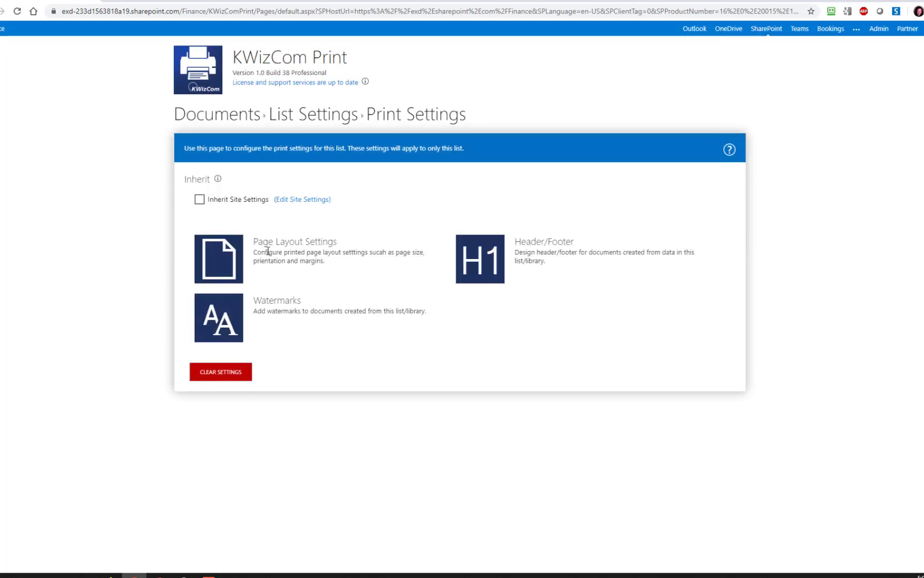
{"action": "mouse_move", "coordinate": [220, 258]}
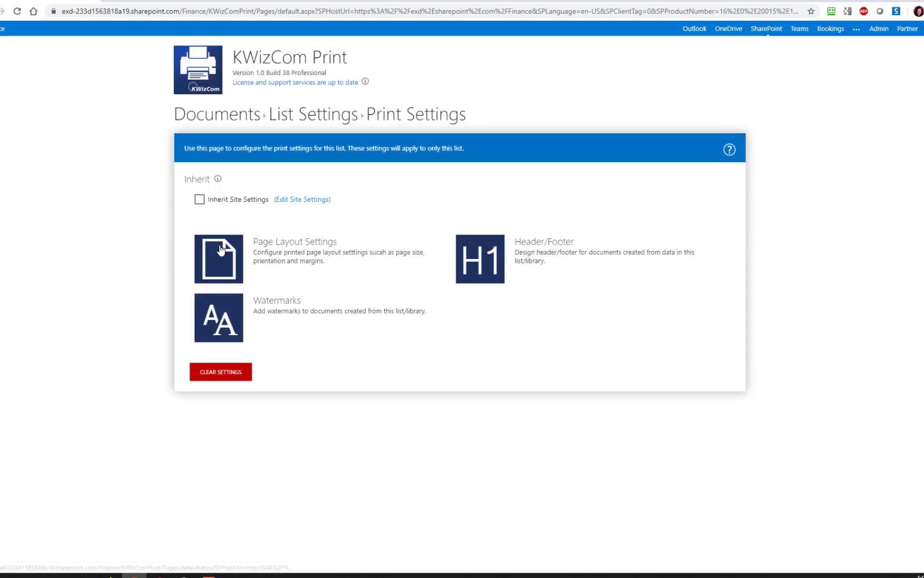
Set the library page layout to A4 page size, Portrait orientation, and save it
{"action": "left_click", "coordinate": [218, 258]}
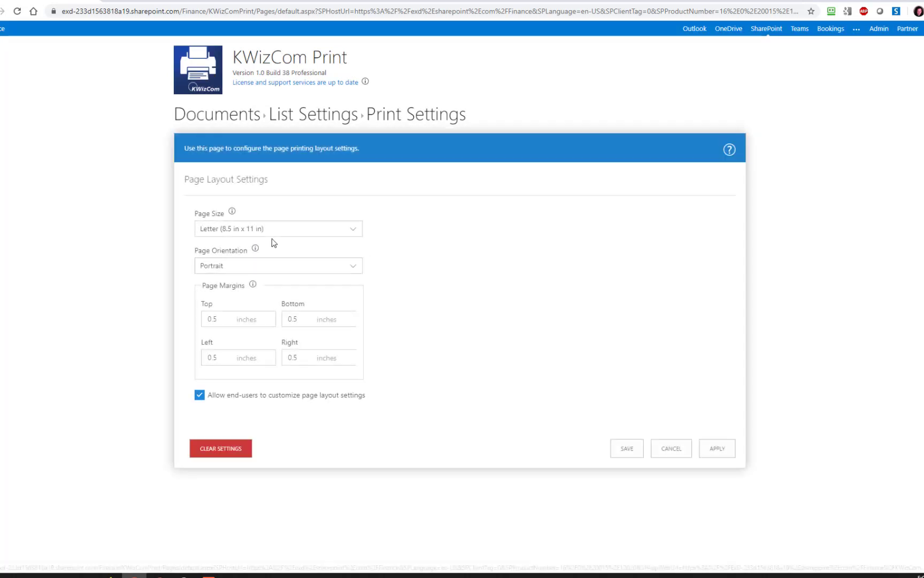
{"action": "left_click", "coordinate": [278, 229]}
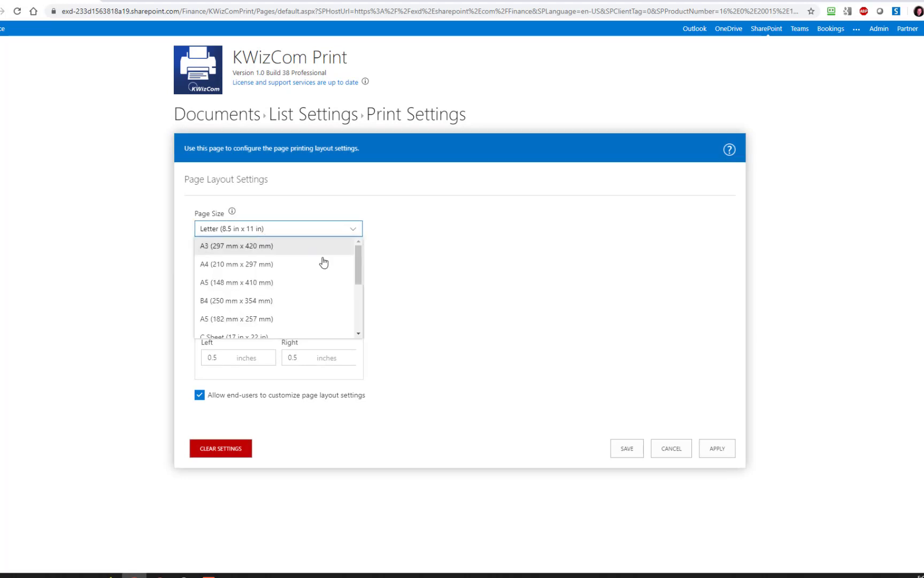
{"action": "left_click", "coordinate": [237, 264]}
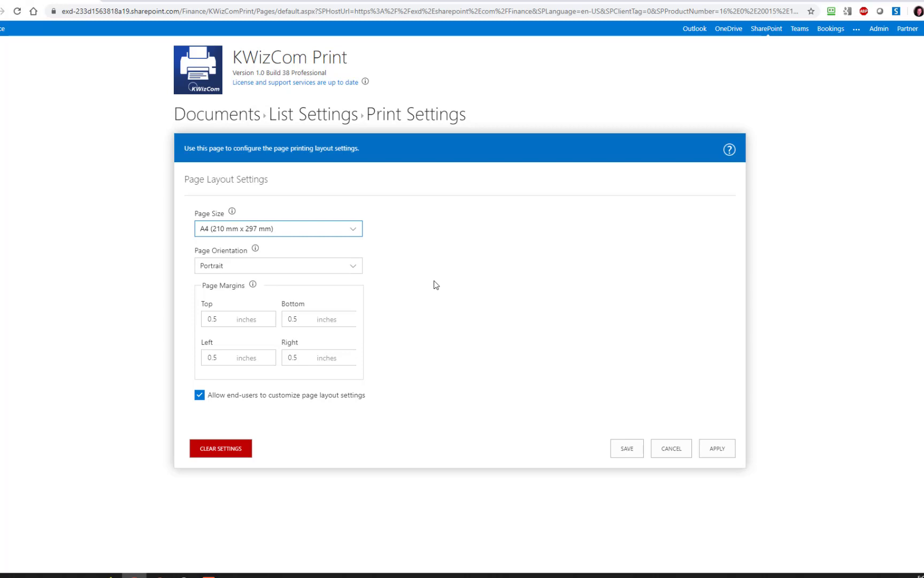
{"action": "left_click", "coordinate": [351, 266]}
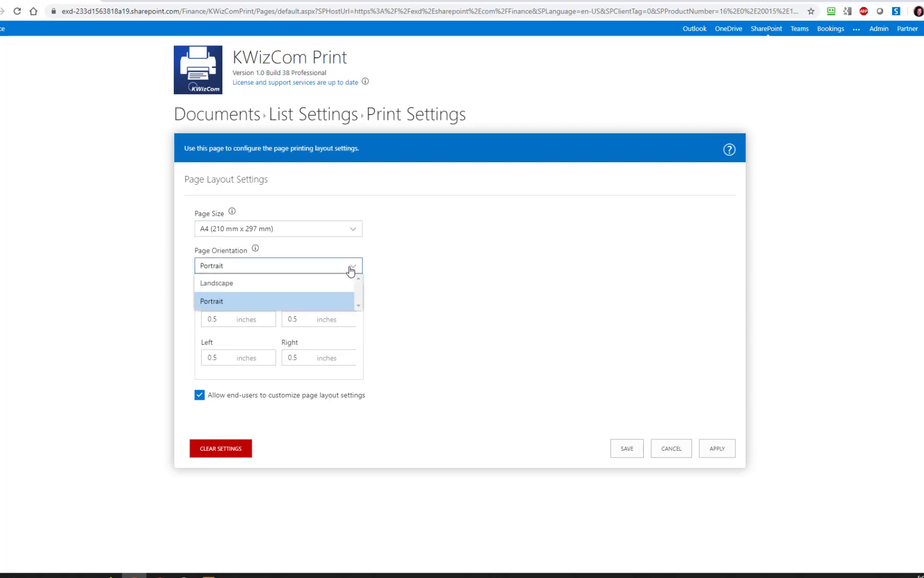
{"action": "left_click", "coordinate": [211, 301]}
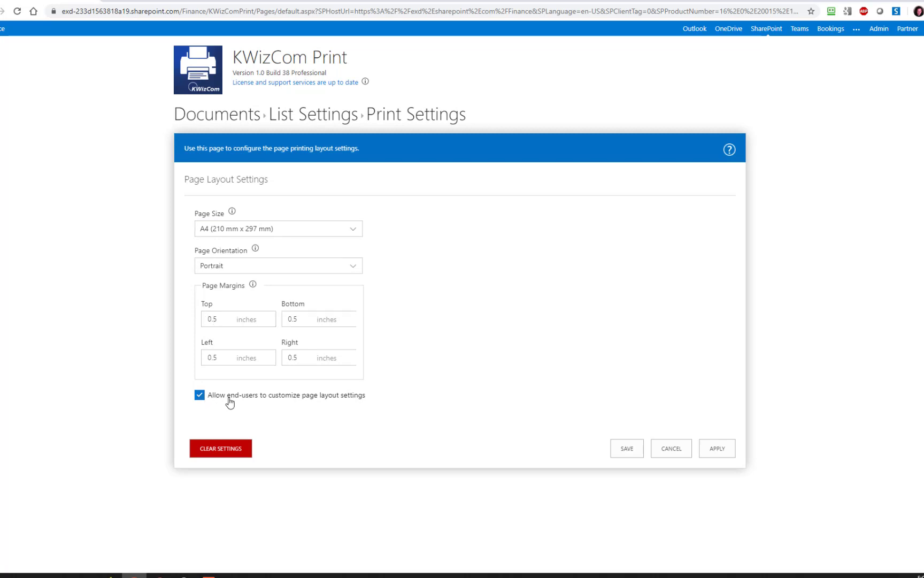
{"action": "mouse_move", "coordinate": [271, 406]}
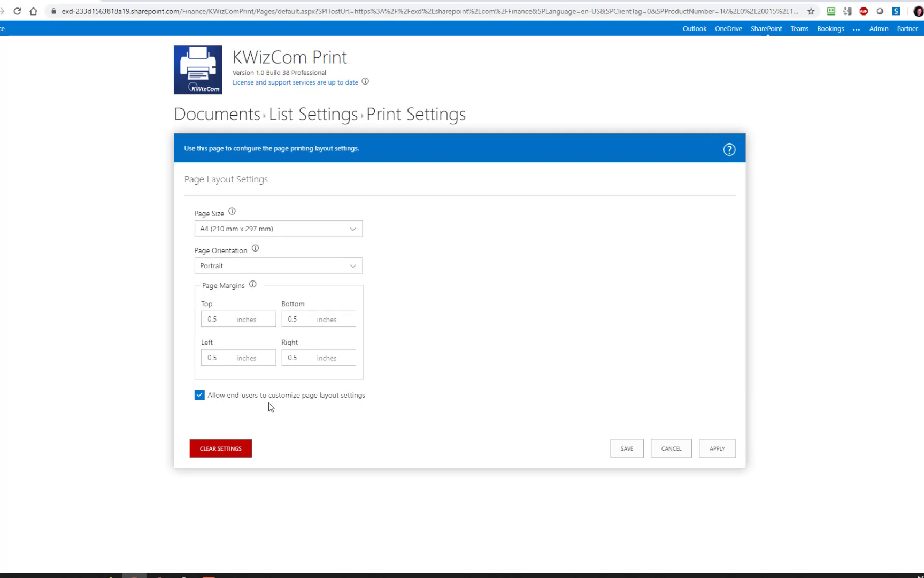
{"action": "mouse_move", "coordinate": [334, 402]}
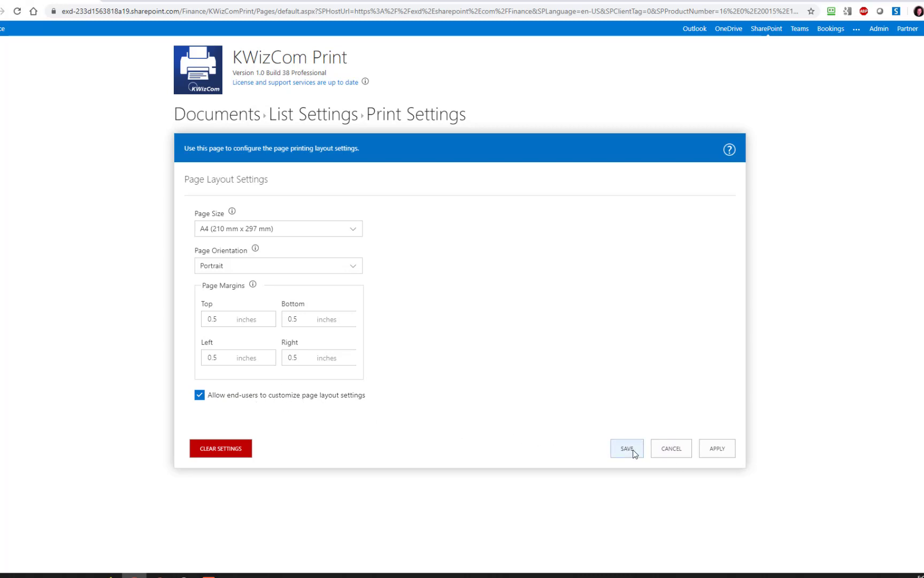
{"action": "left_click", "coordinate": [626, 449]}
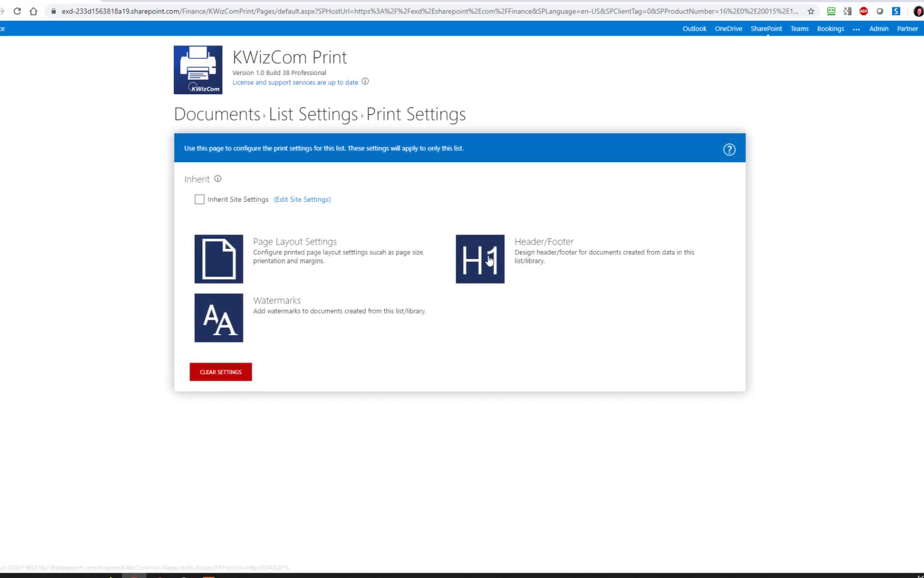
Include a header and footer on printed pages, leave the end-user option off, and save
{"action": "left_click", "coordinate": [480, 258]}
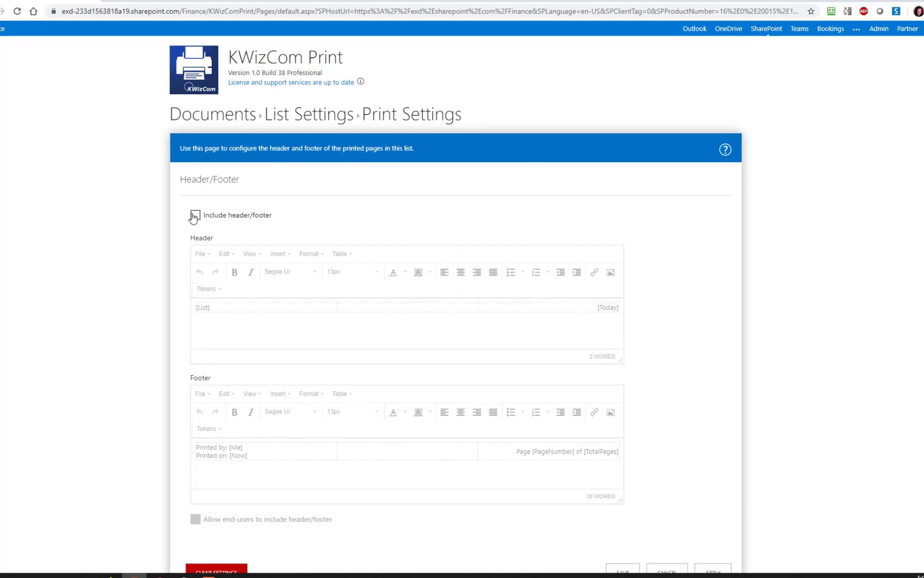
{"action": "left_click", "coordinate": [195, 215]}
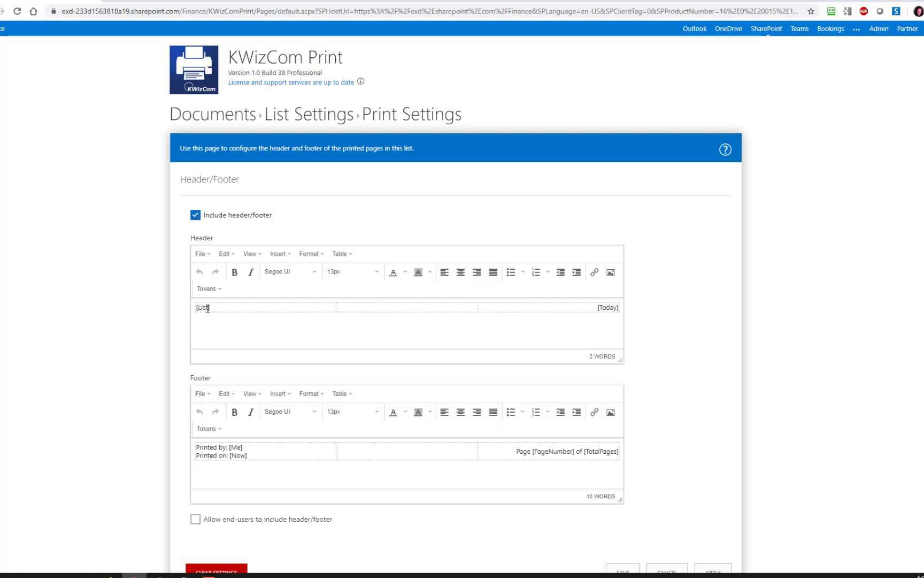
{"action": "mouse_move", "coordinate": [253, 444]}
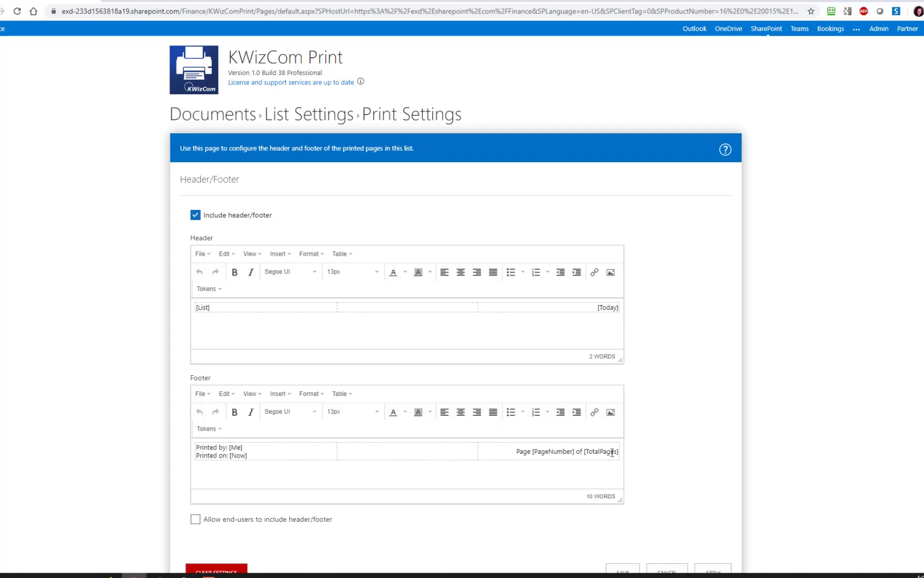
{"action": "mouse_move", "coordinate": [522, 332]}
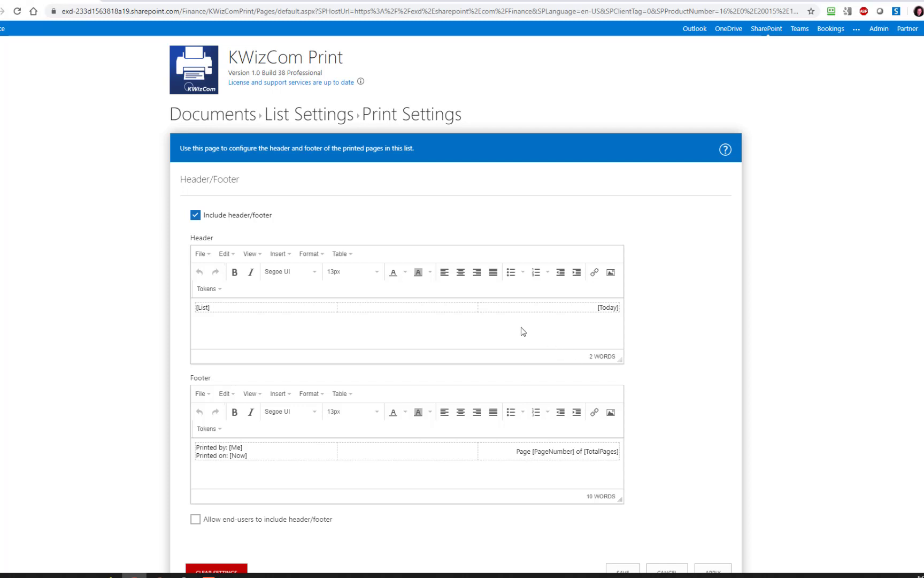
{"action": "mouse_move", "coordinate": [345, 327]}
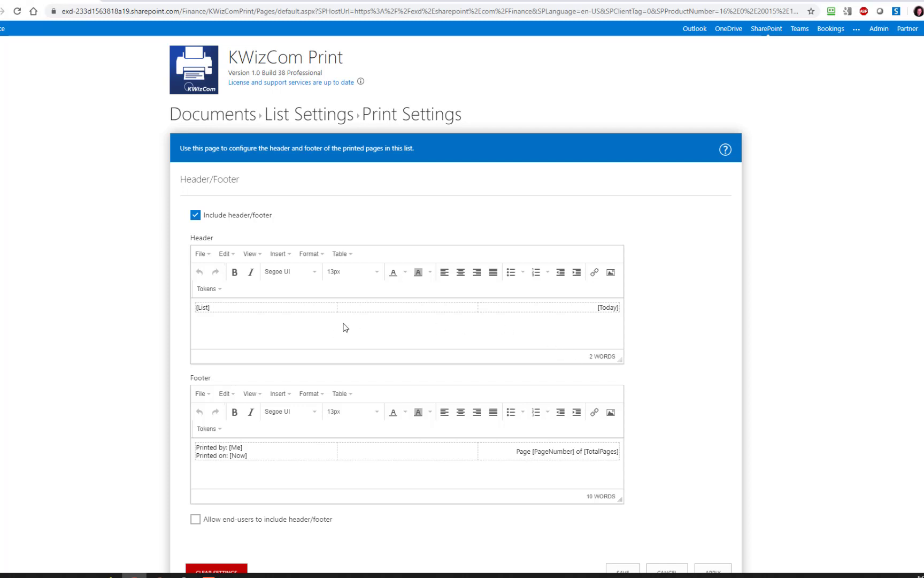
{"action": "mouse_move", "coordinate": [611, 271]}
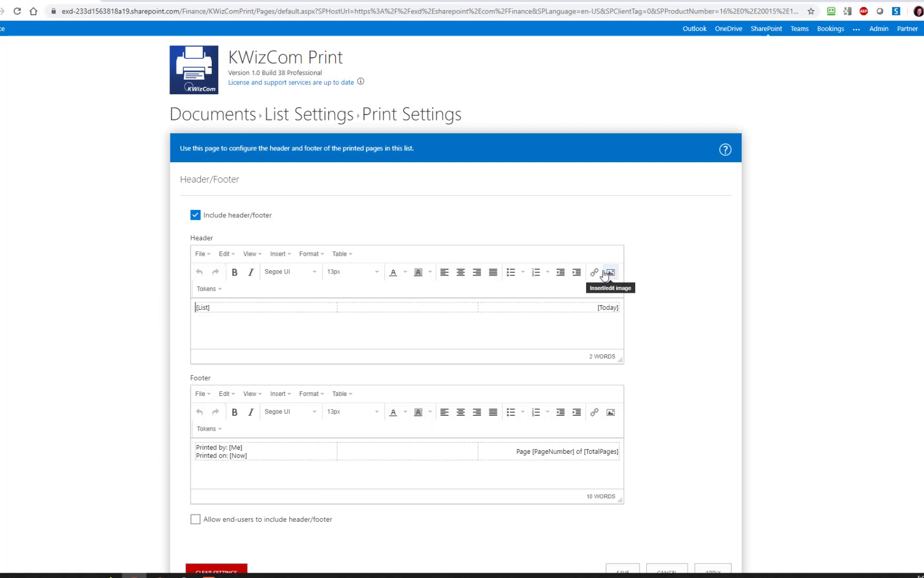
{"action": "mouse_move", "coordinate": [594, 272]}
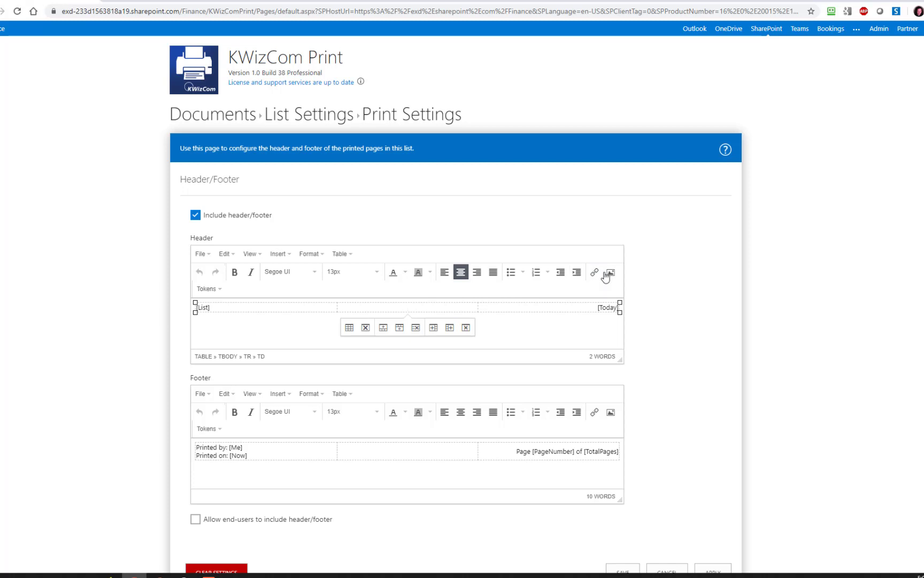
{"action": "mouse_move", "coordinate": [594, 272]}
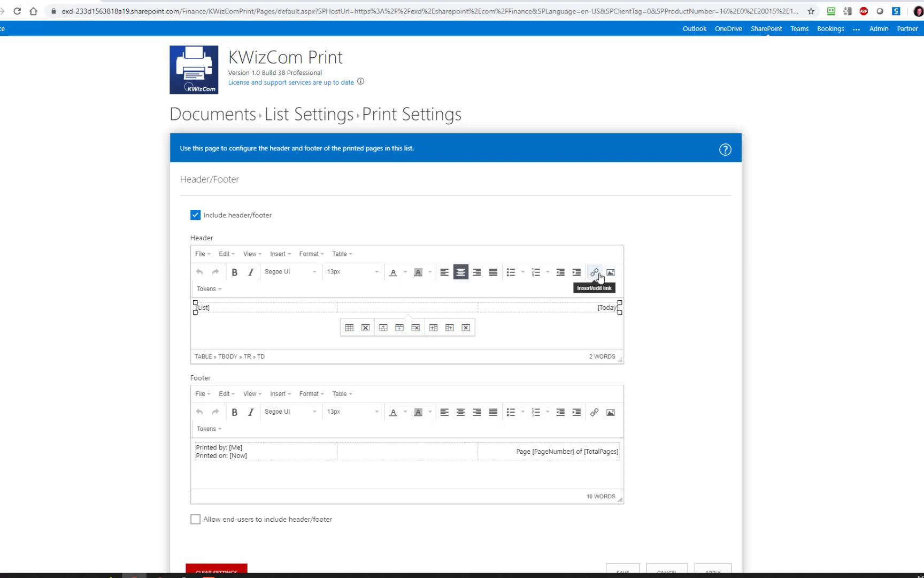
{"action": "mouse_move", "coordinate": [289, 331]}
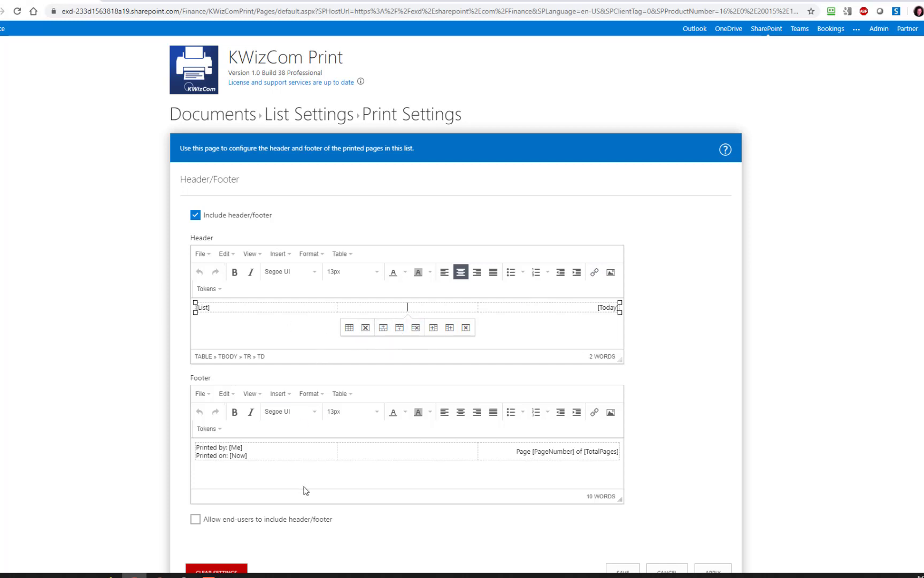
{"action": "mouse_move", "coordinate": [223, 521]}
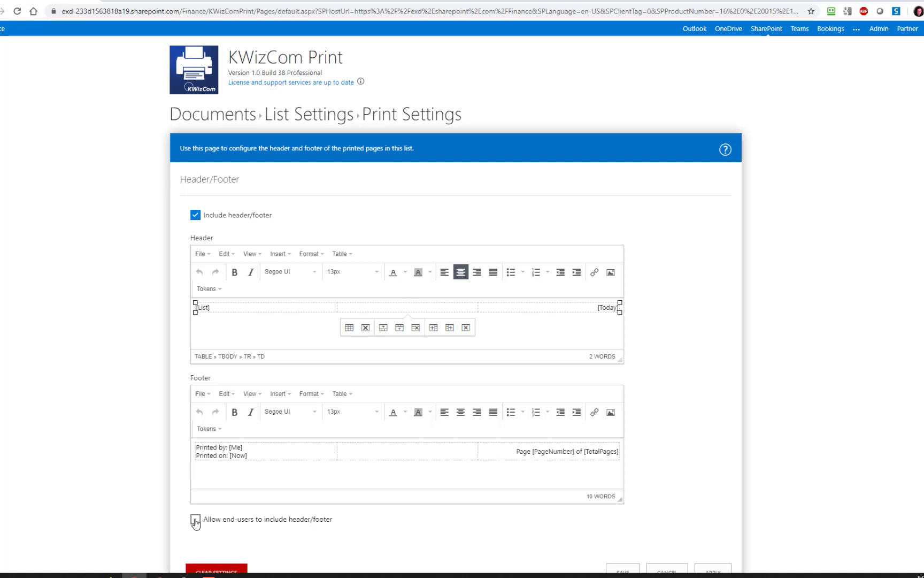
{"action": "left_click", "coordinate": [194, 519]}
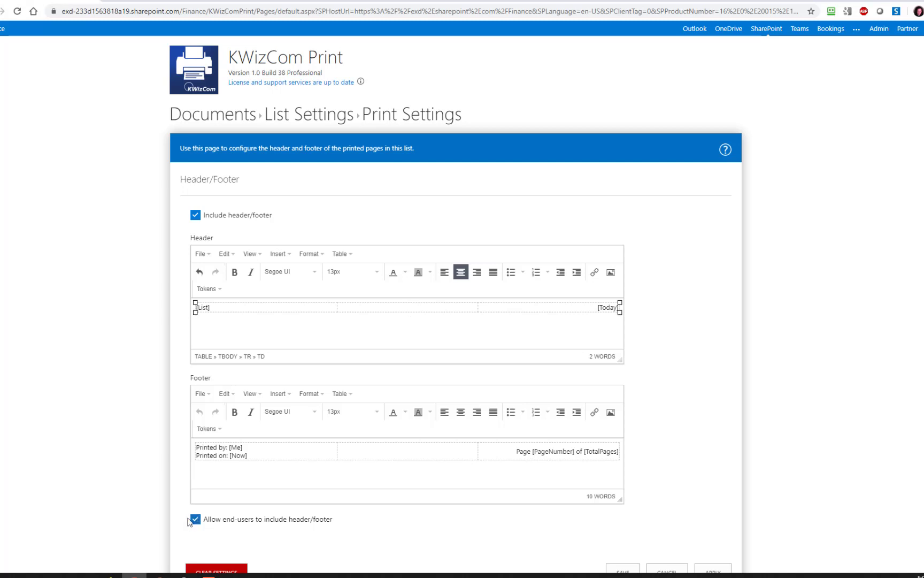
{"action": "left_click", "coordinate": [195, 519]}
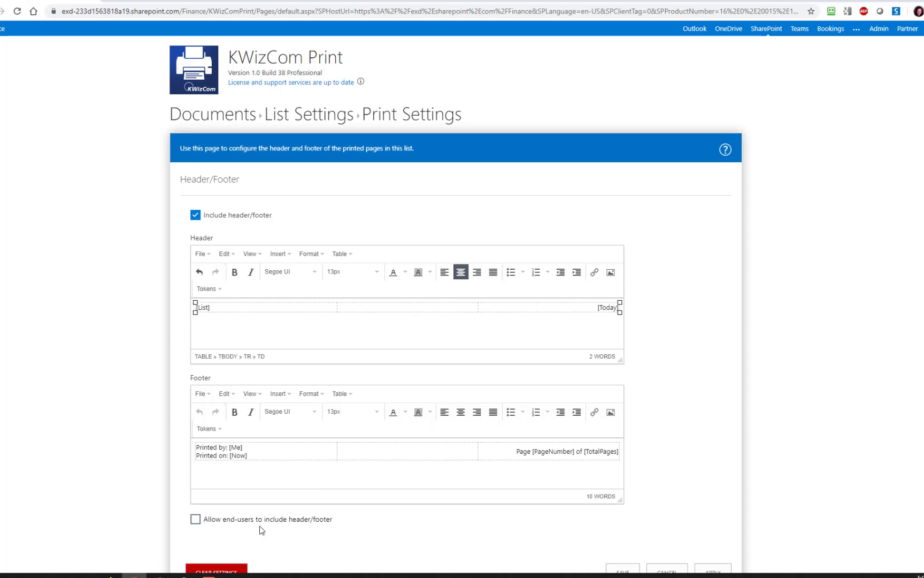
{"action": "scroll", "scroll_direction": "down", "scroll_amount": 3}
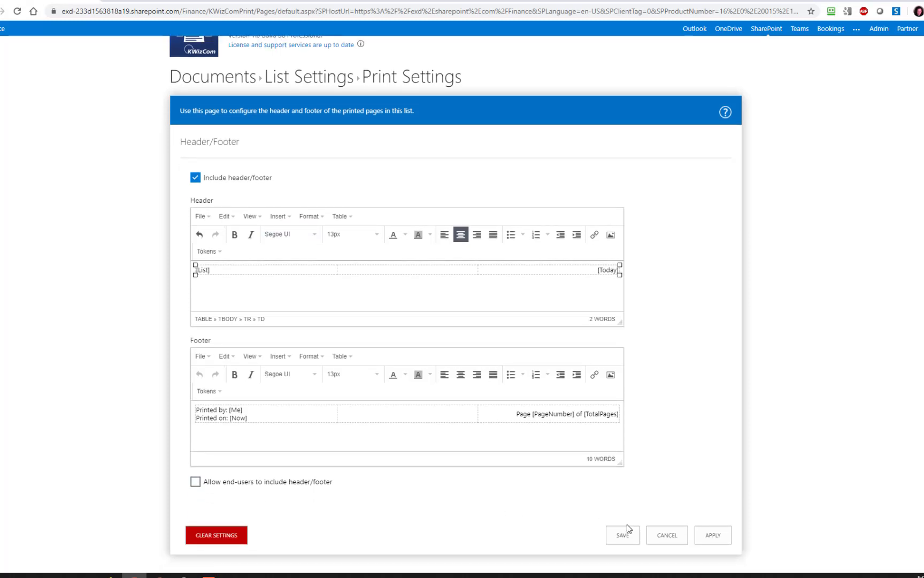
{"action": "left_click", "coordinate": [622, 535]}
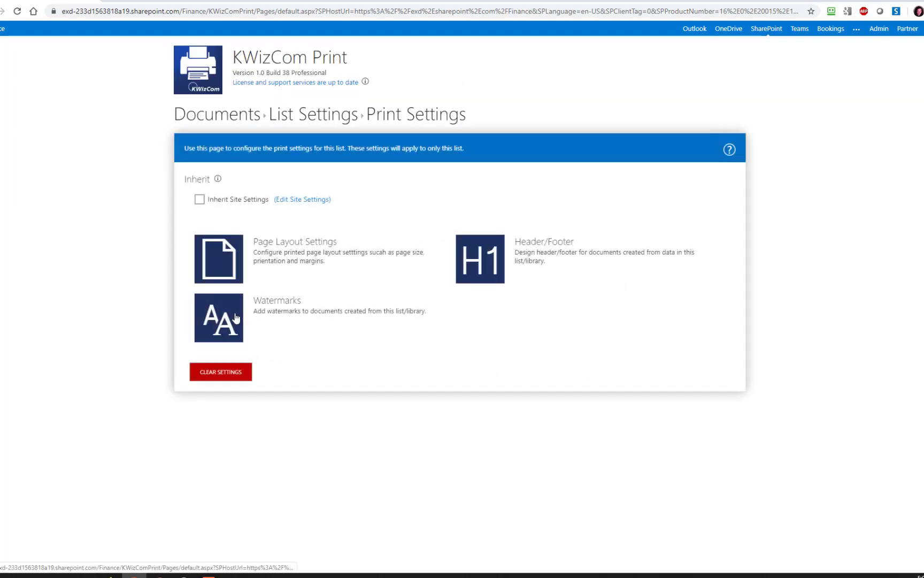
Enable watermarks with the text 'Property of Extelligent Design' and save
{"action": "left_click", "coordinate": [218, 317]}
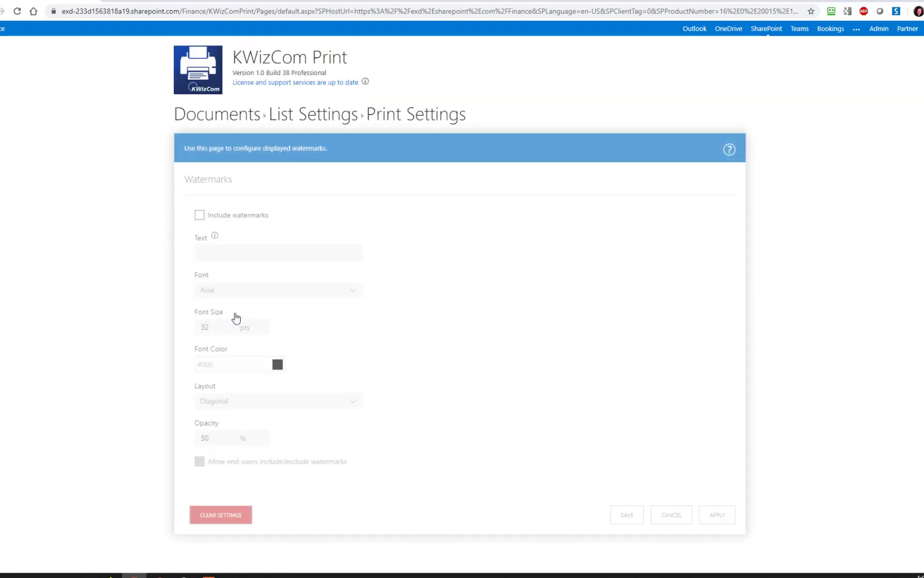
{"action": "left_click", "coordinate": [199, 215]}
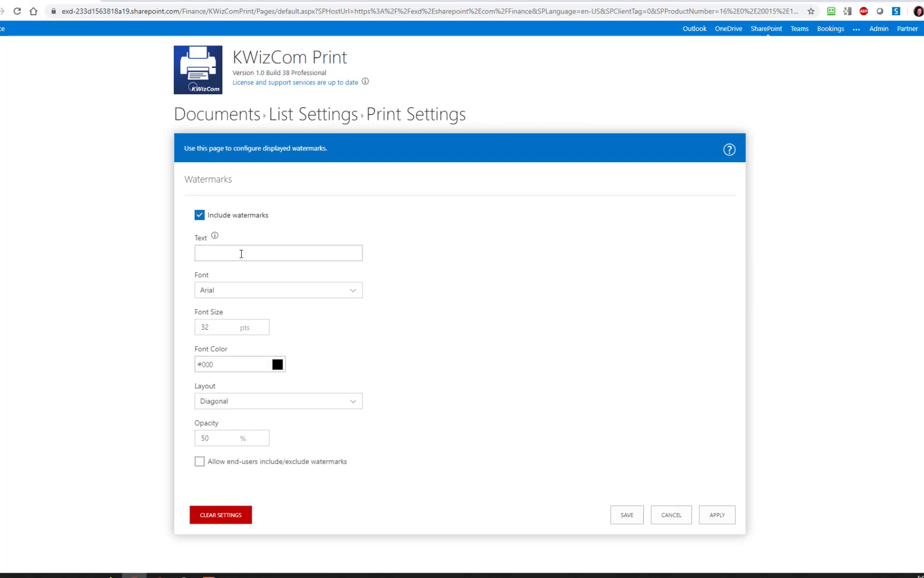
{"action": "left_click", "coordinate": [279, 252]}
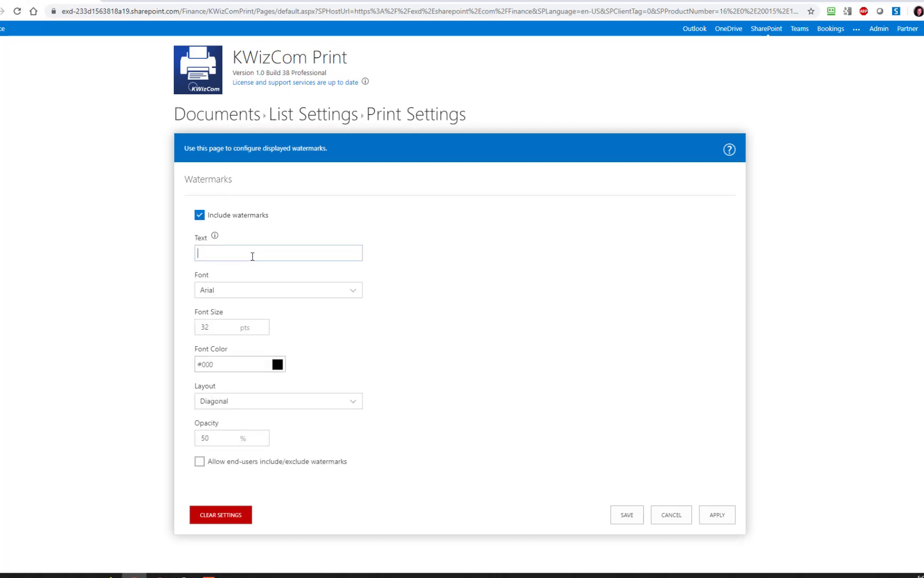
{"action": "type", "text": "Prope"}
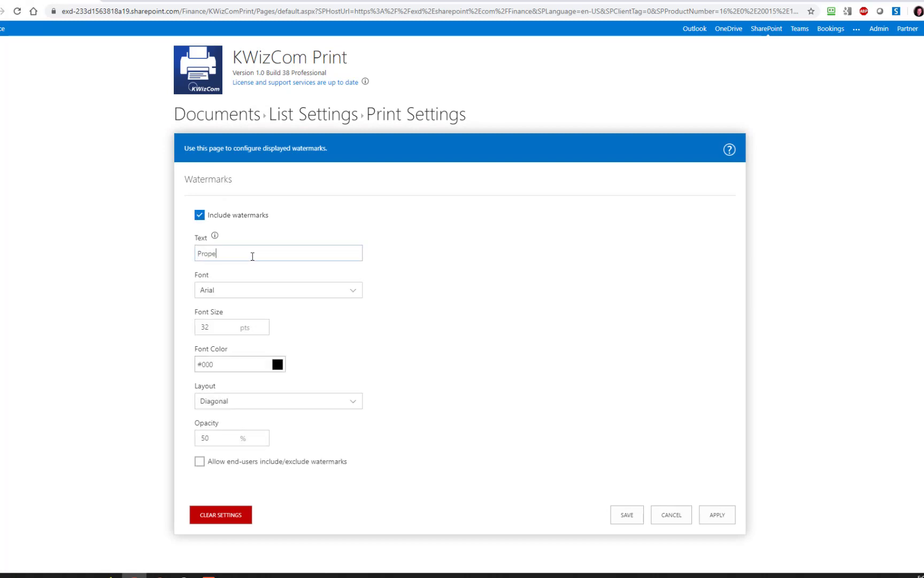
{"action": "type", "text": "rty of Extelligent"}
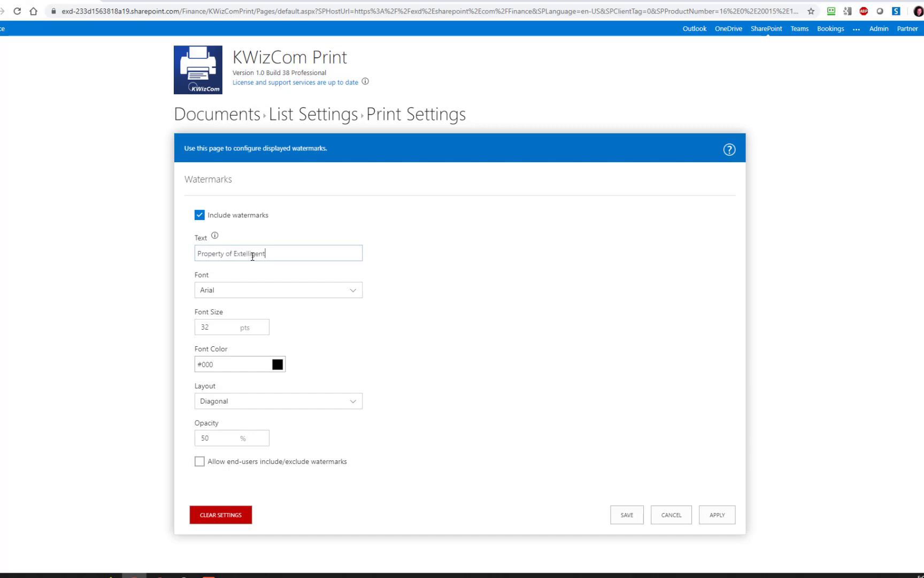
{"action": "type", "text": "Design"}
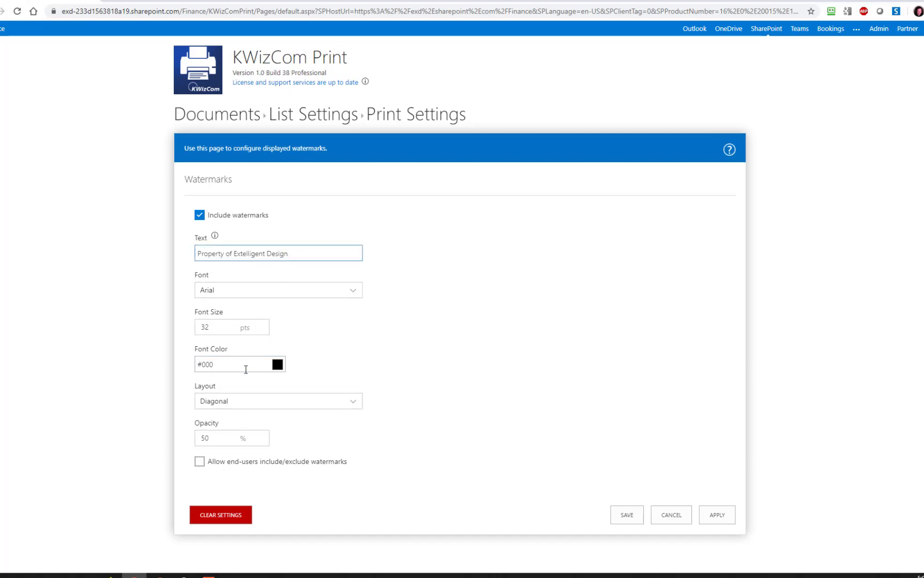
{"action": "mouse_move", "coordinate": [223, 442]}
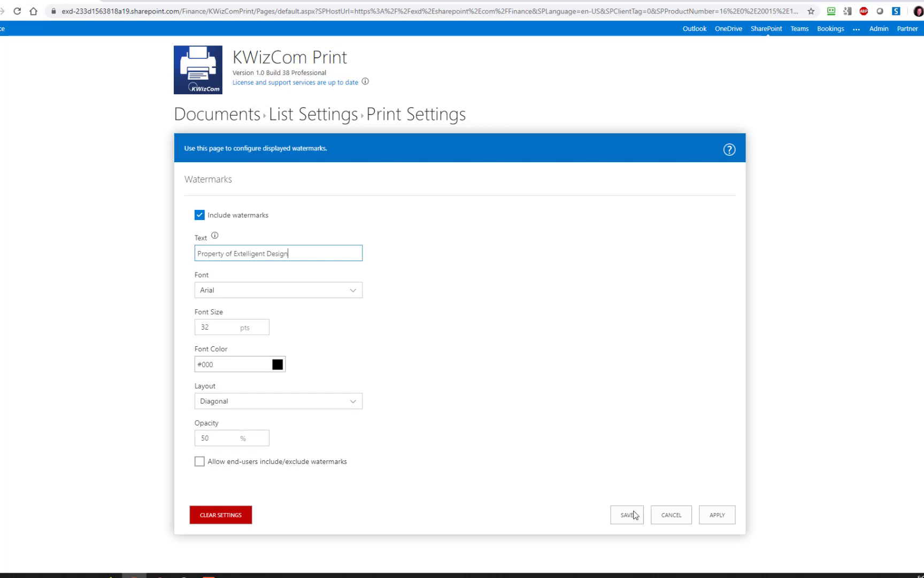
{"action": "left_click", "coordinate": [627, 514]}
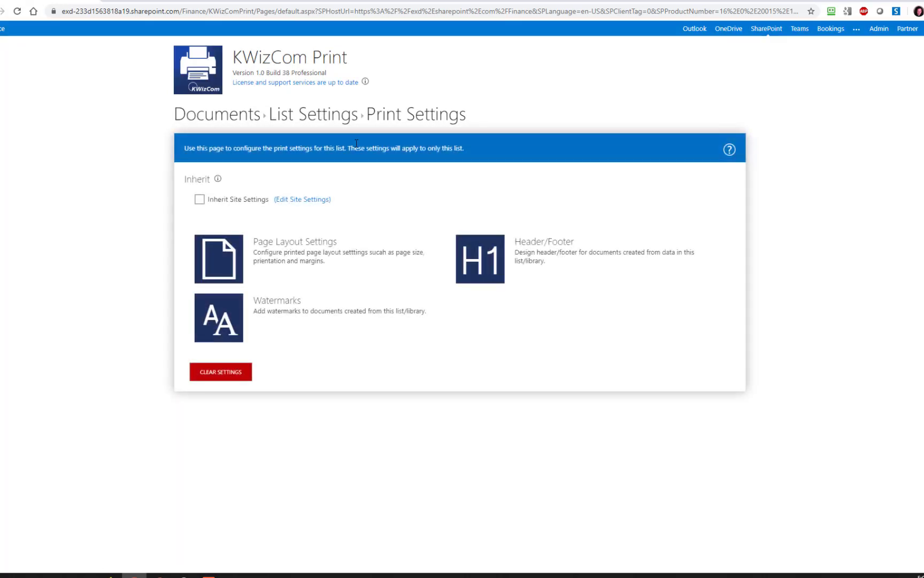
Return via the Documents breadcrumb and tick the first EXD Consultant Profile PDF
{"action": "left_click", "coordinate": [217, 114]}
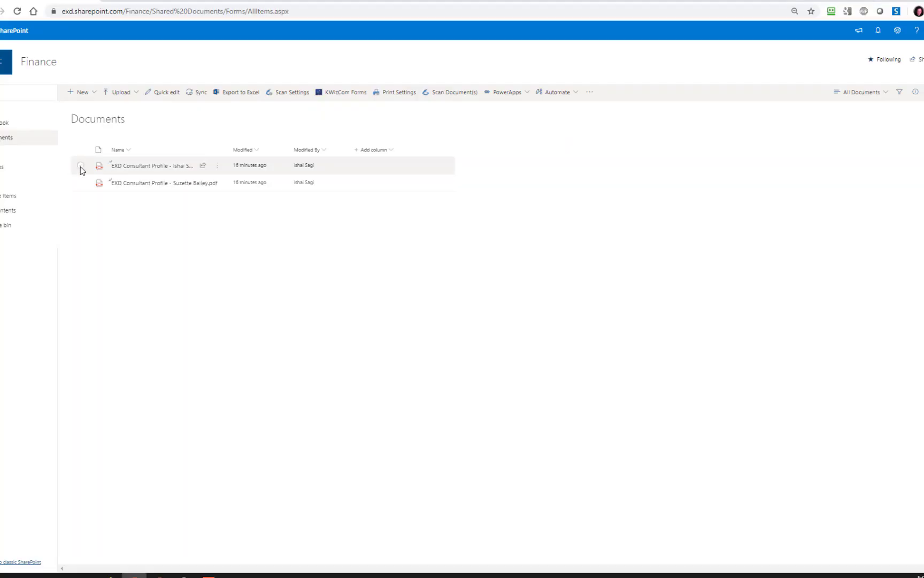
{"action": "mouse_move", "coordinate": [80, 167]}
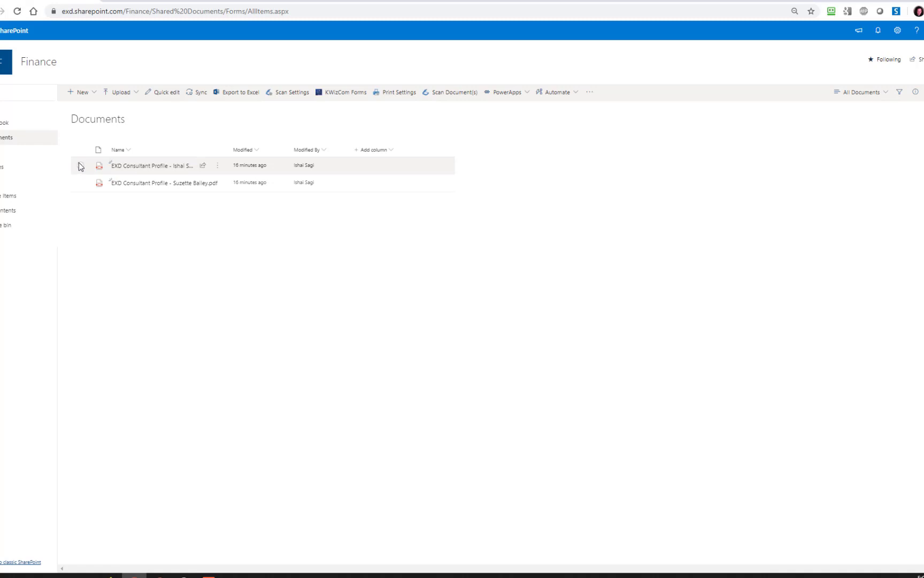
{"action": "left_click", "coordinate": [80, 164]}
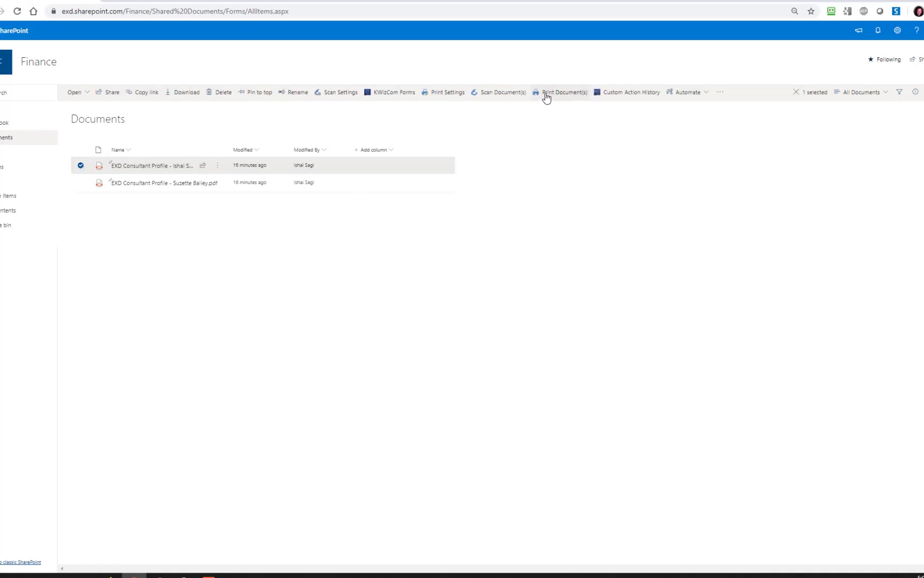
Bring up Print Document(s) for the selected PDF, keeping What to print as Documents Only
{"action": "left_click", "coordinate": [560, 92]}
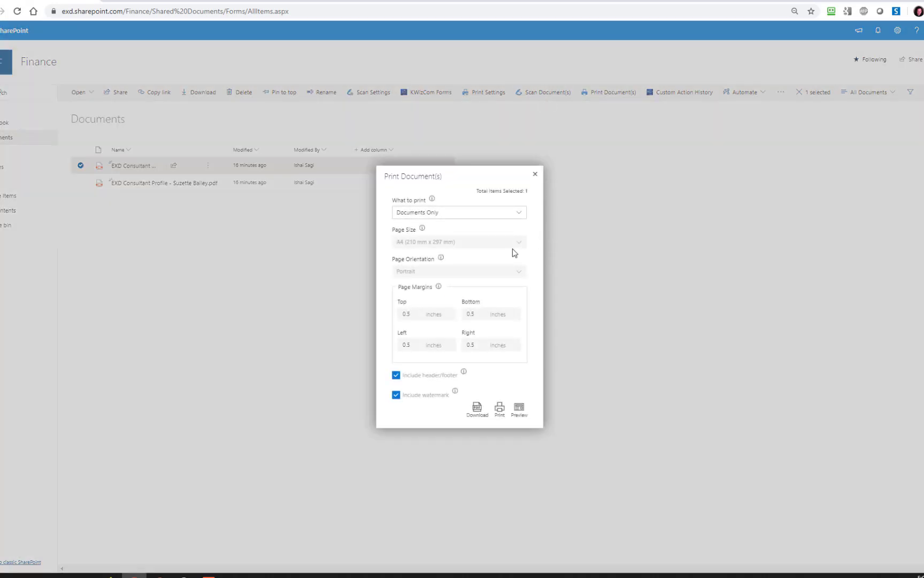
{"action": "mouse_move", "coordinate": [467, 232]}
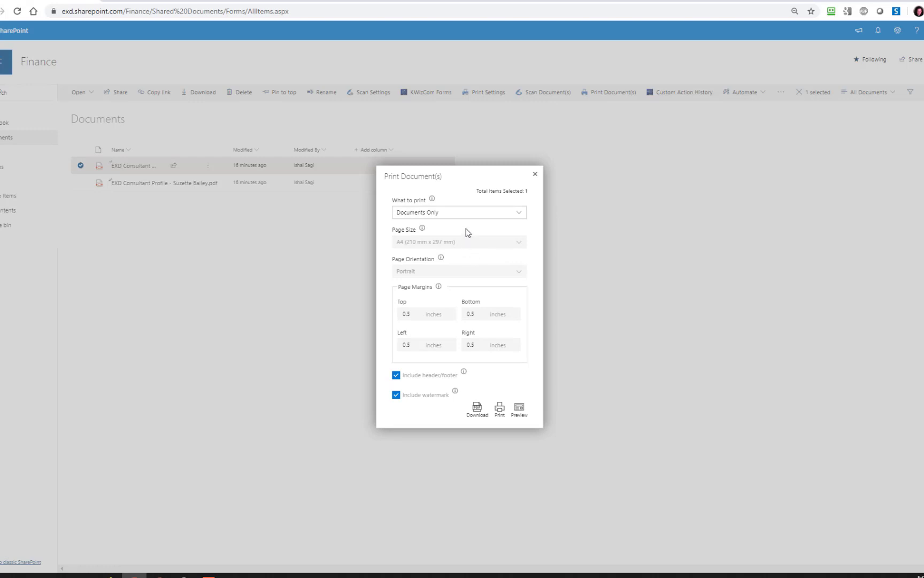
{"action": "mouse_move", "coordinate": [463, 241]}
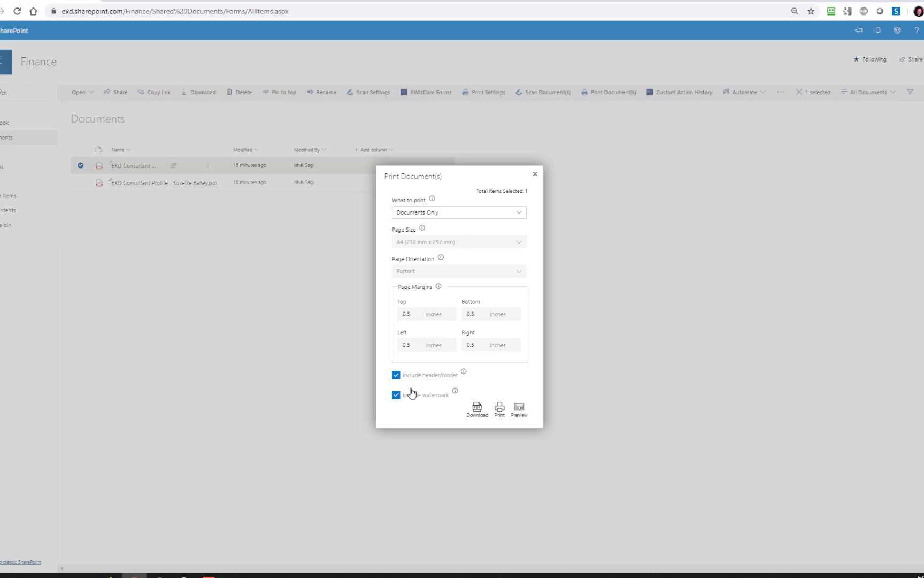
{"action": "mouse_move", "coordinate": [426, 380]}
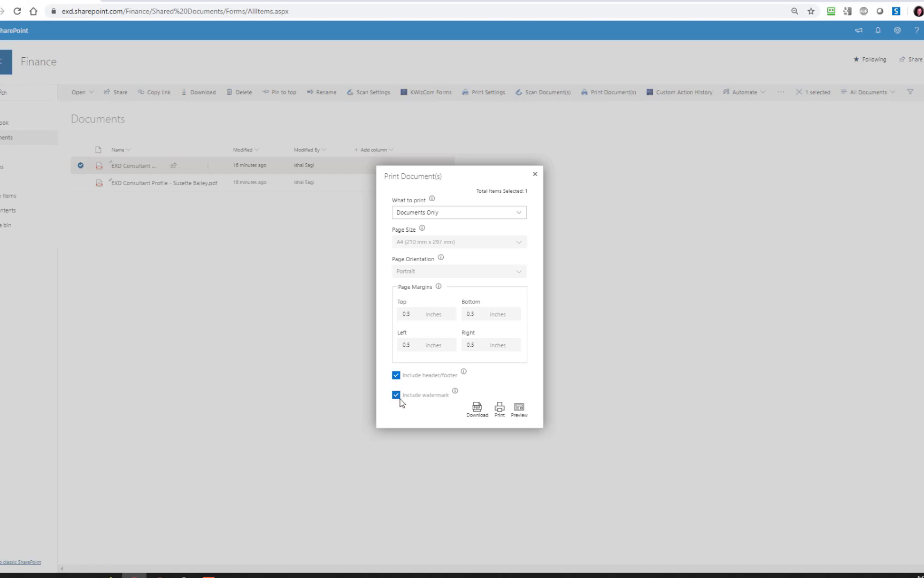
{"action": "left_click", "coordinate": [459, 212]}
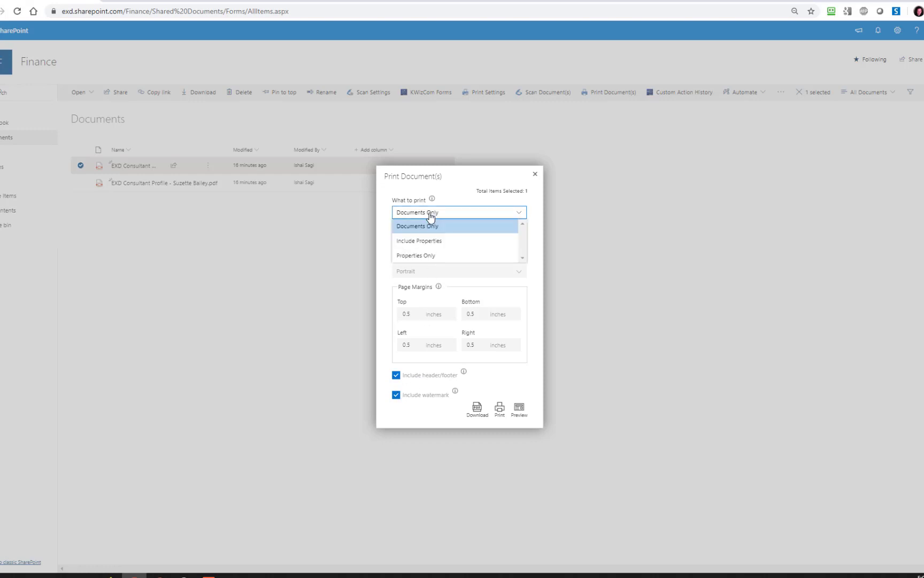
{"action": "mouse_move", "coordinate": [450, 235]}
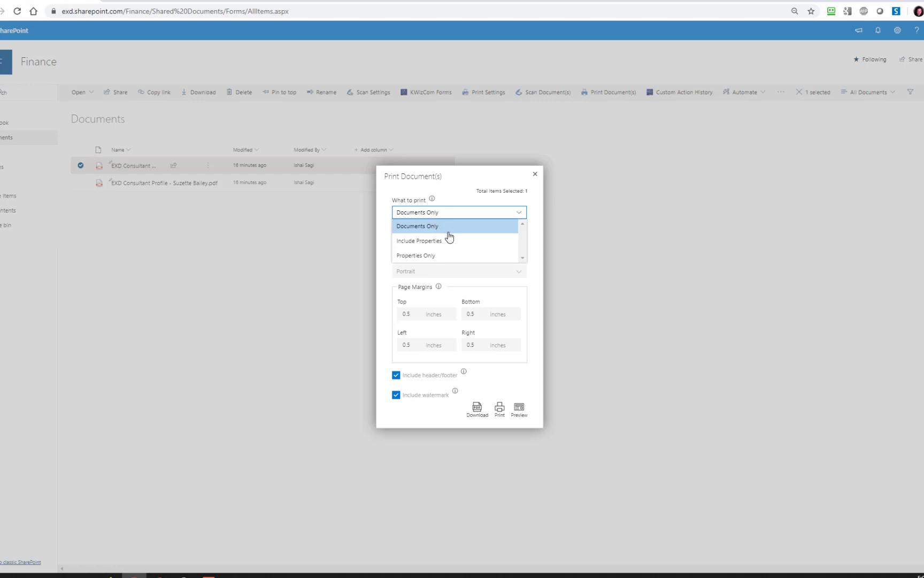
{"action": "mouse_move", "coordinate": [438, 247]}
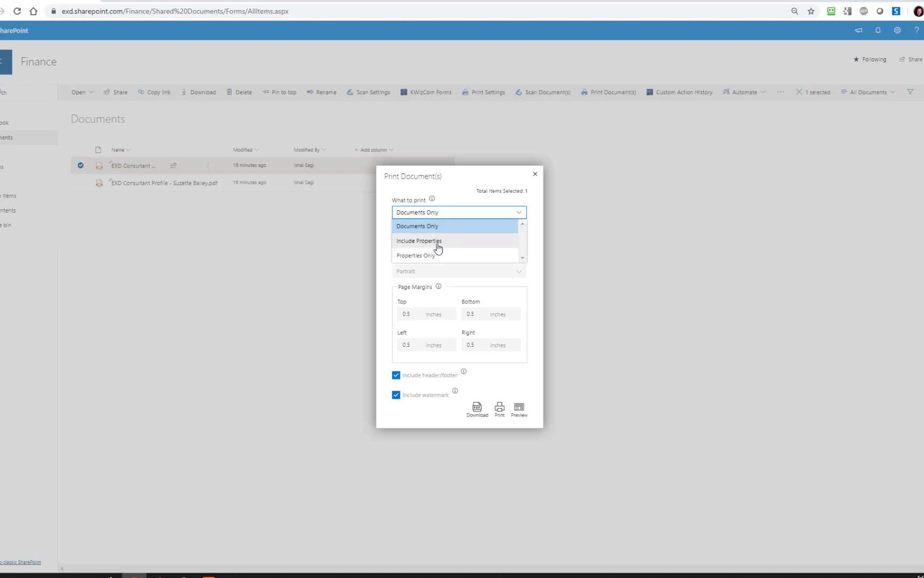
{"action": "mouse_move", "coordinate": [439, 266]}
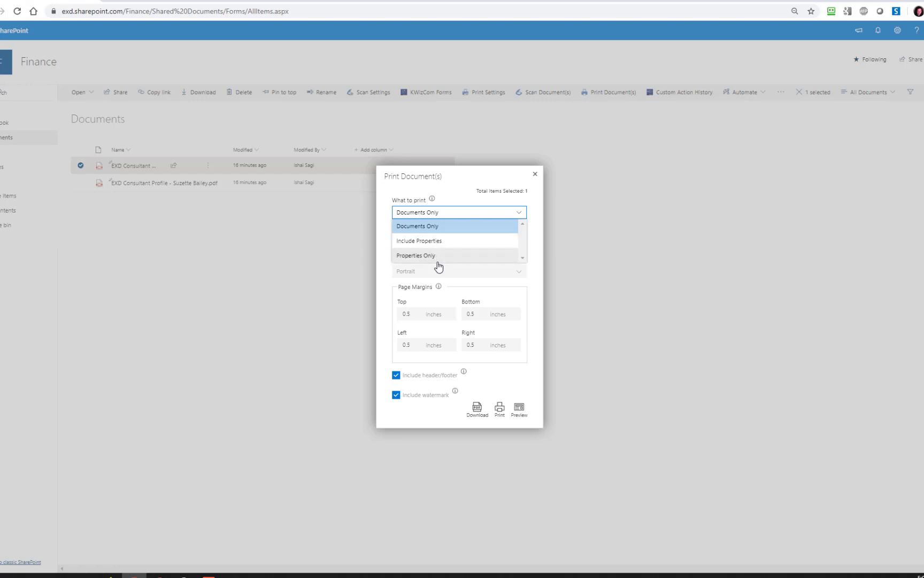
{"action": "left_click", "coordinate": [417, 226]}
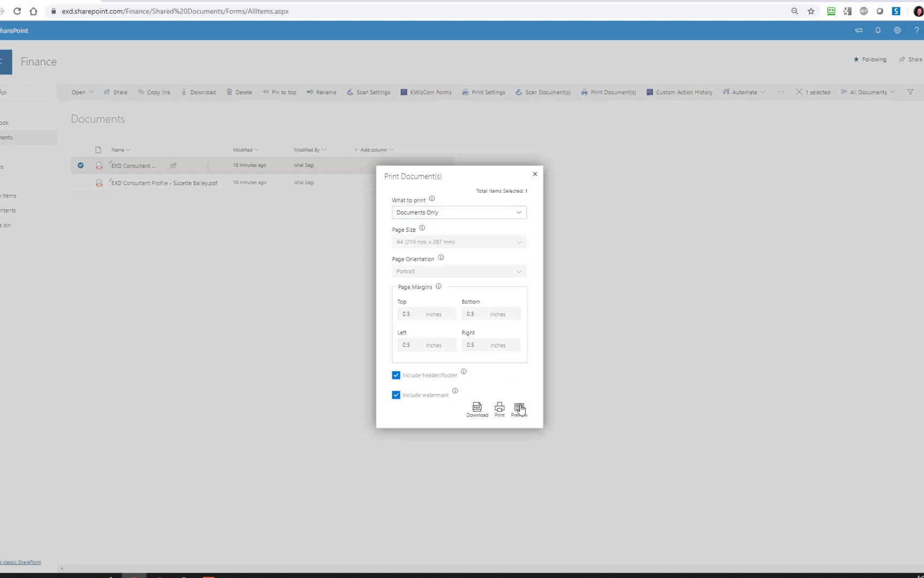
Preview the watermarked three-page printout with header and footer, scrolling through its pages
{"action": "left_click", "coordinate": [519, 409]}
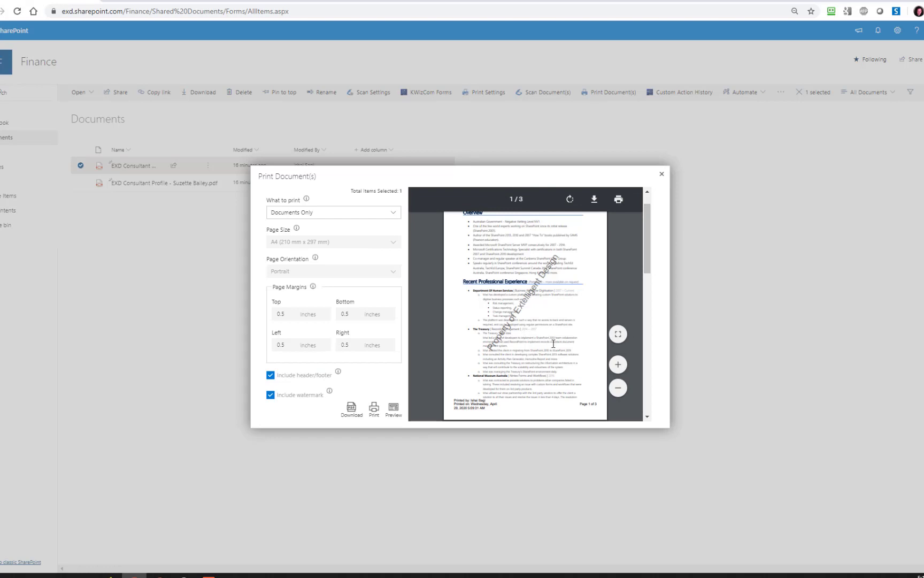
{"action": "scroll", "scroll_direction": "up", "scroll_amount": 3}
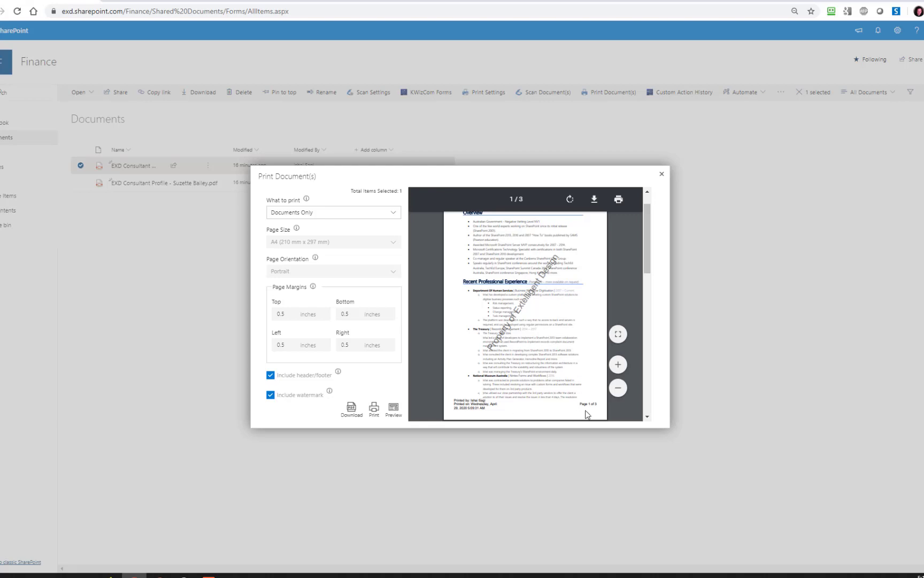
{"action": "scroll", "scroll_direction": "up", "scroll_amount": 3}
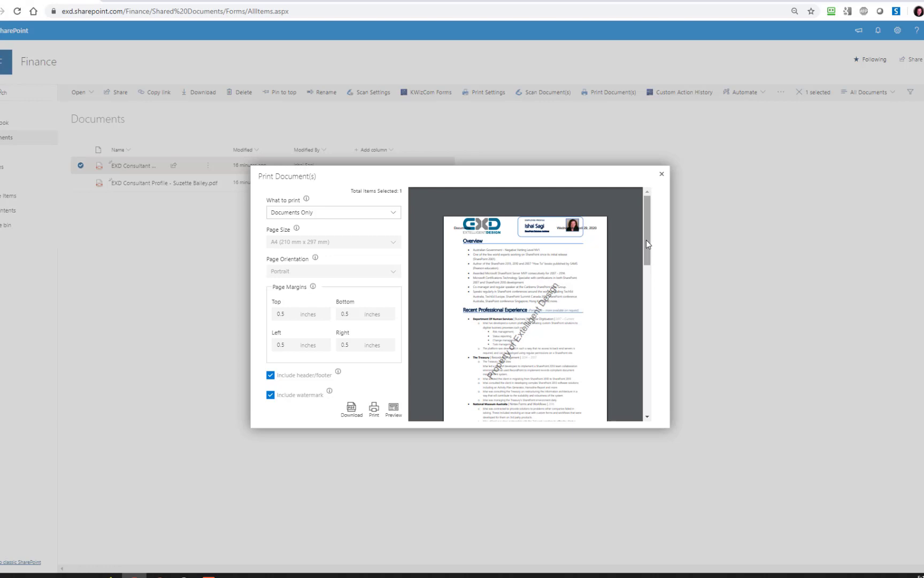
{"action": "scroll", "scroll_direction": "down", "scroll_amount": 3}
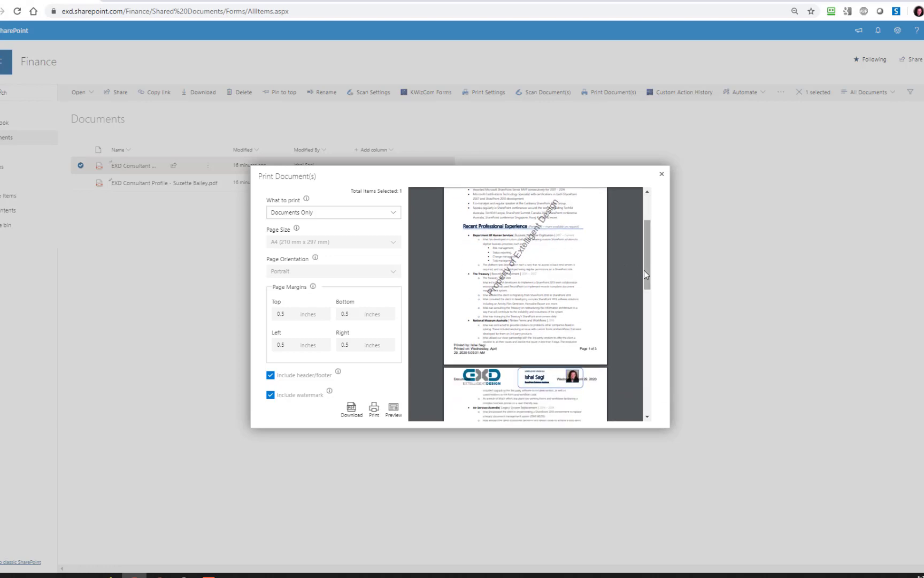
{"action": "scroll", "scroll_direction": "down", "scroll_amount": 3}
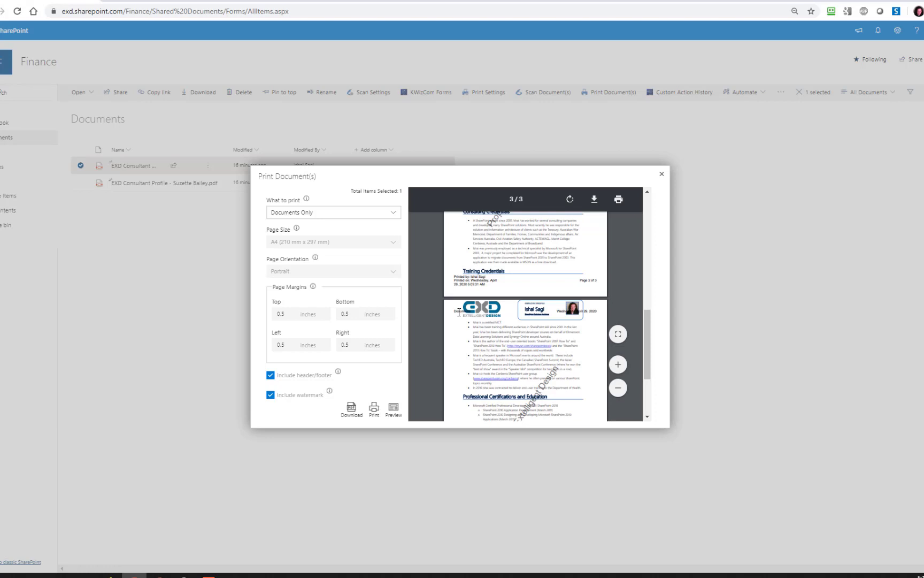
{"action": "mouse_move", "coordinate": [456, 312]}
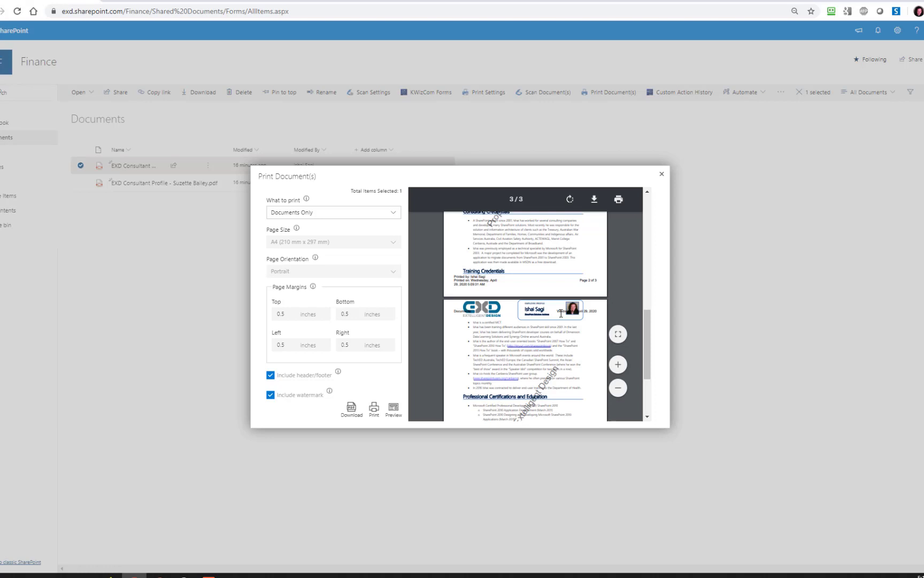
{"action": "mouse_move", "coordinate": [596, 314]}
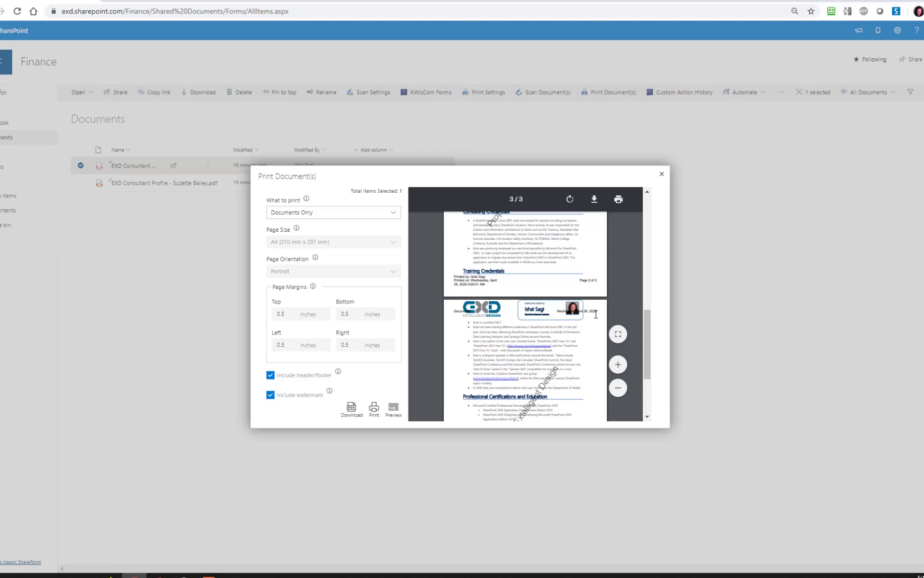
{"action": "mouse_move", "coordinate": [579, 304]}
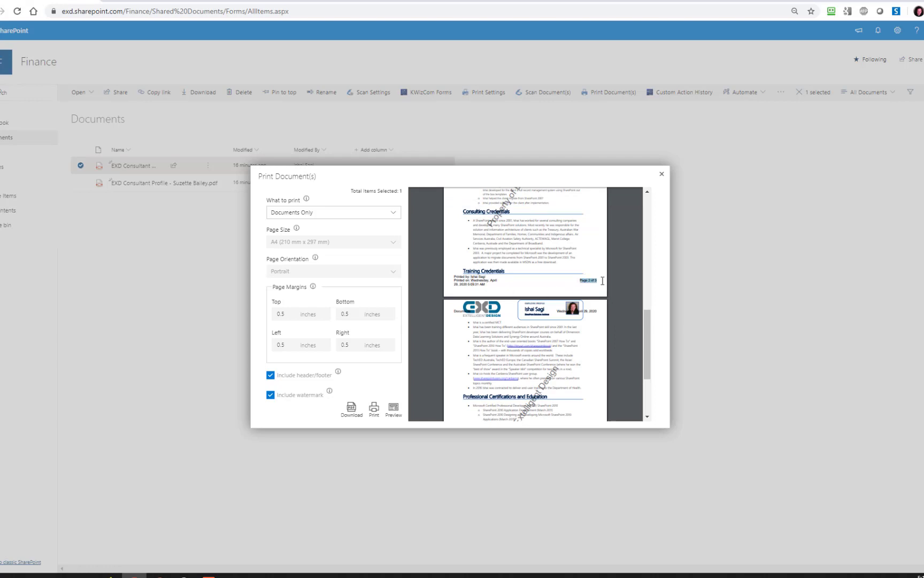
{"action": "scroll", "scroll_direction": "down", "scroll_amount": 3}
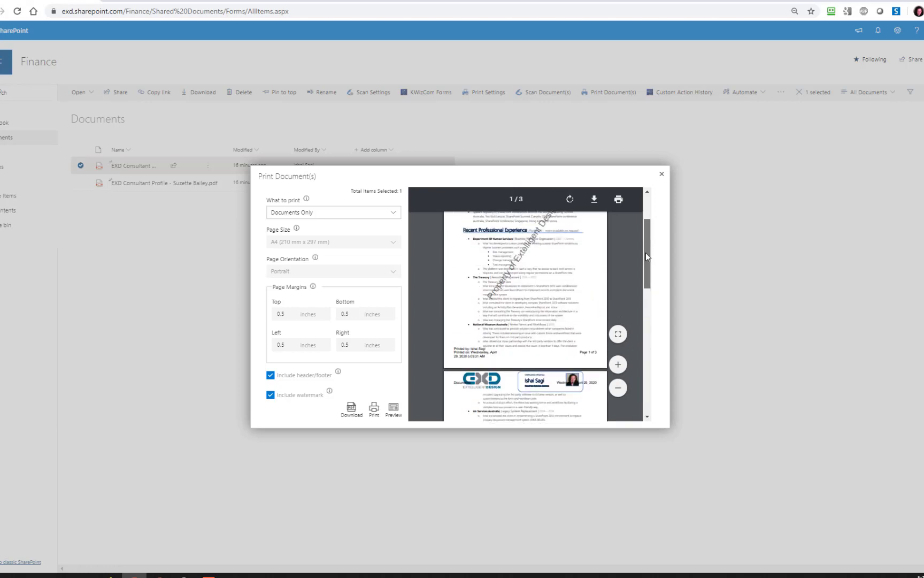
{"action": "scroll", "scroll_direction": "up", "scroll_amount": 3}
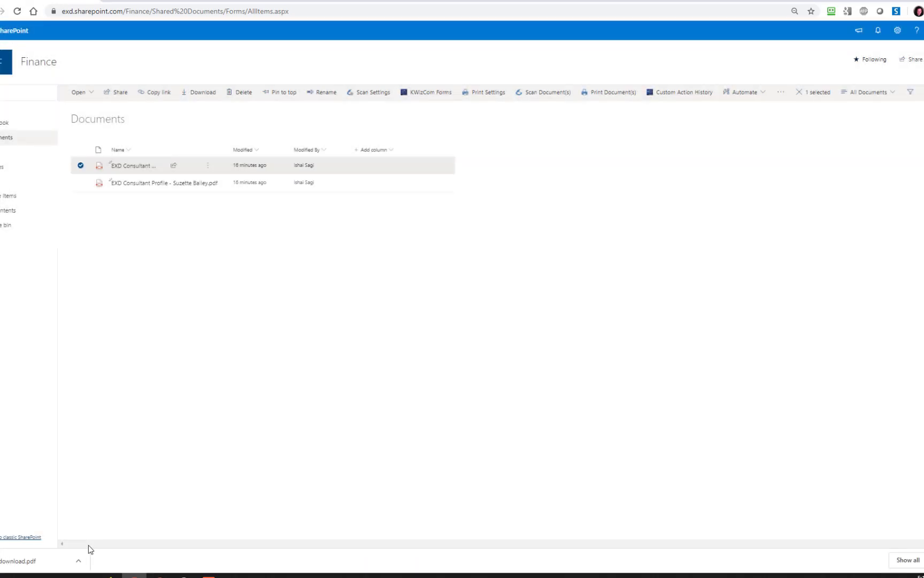
{"action": "left_click", "coordinate": [20, 560]}
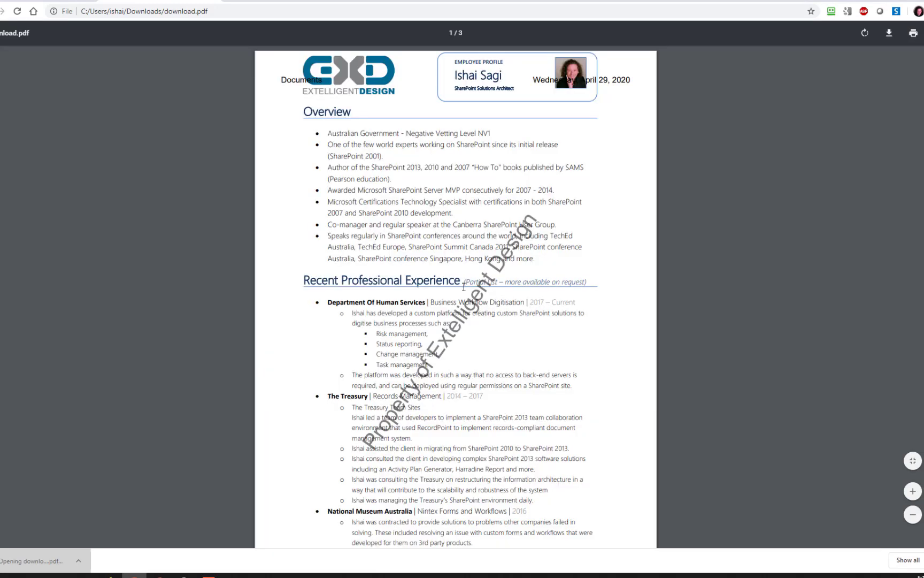
{"action": "scroll", "scroll_direction": "down", "scroll_amount": 3}
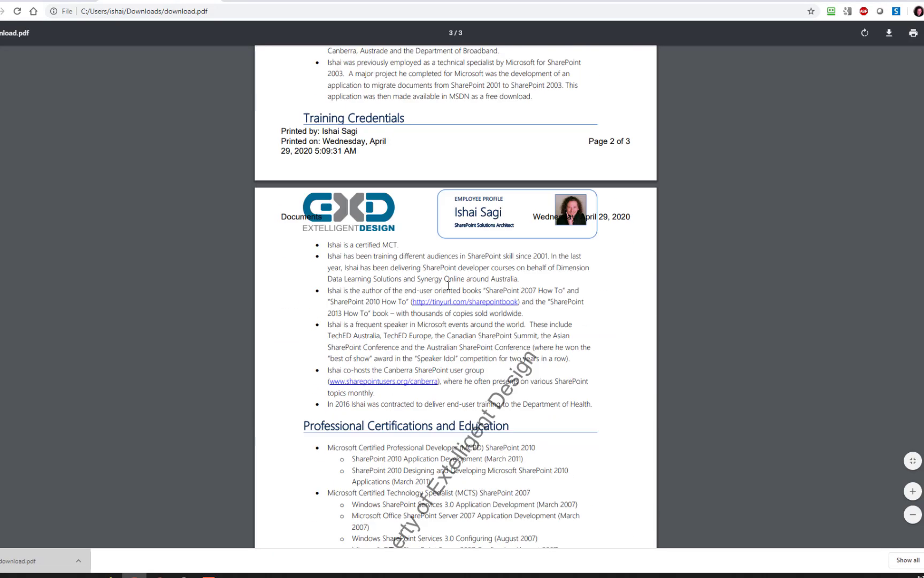
{"action": "scroll", "scroll_direction": "down", "scroll_amount": 3}
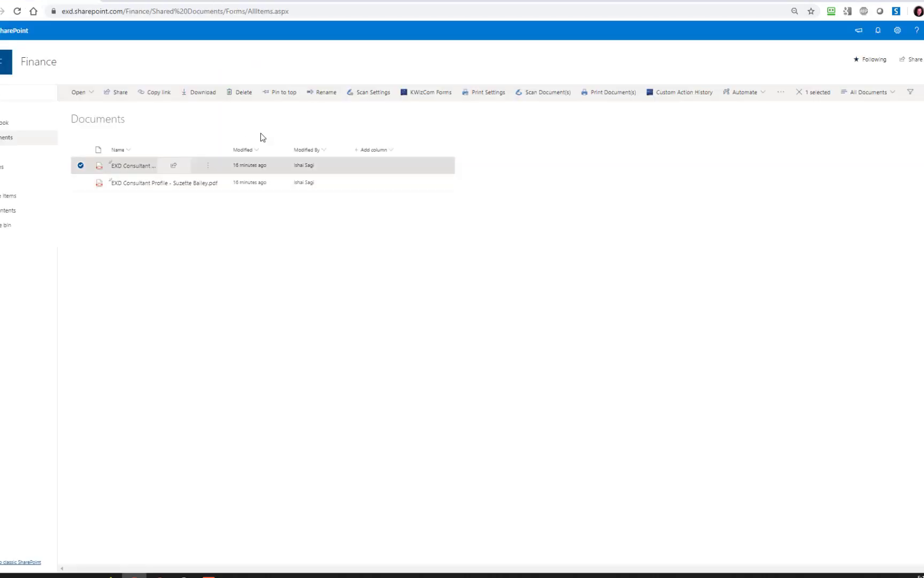
{"action": "mouse_move", "coordinate": [613, 93]}
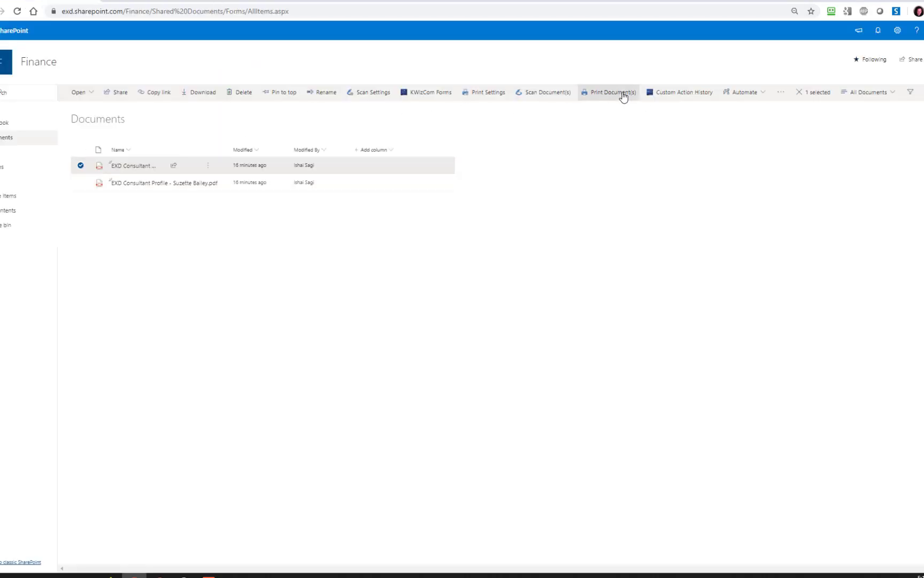
Send the selected consultant profile to Chrome's print preview via Print Document(s)
{"action": "left_click", "coordinate": [613, 92]}
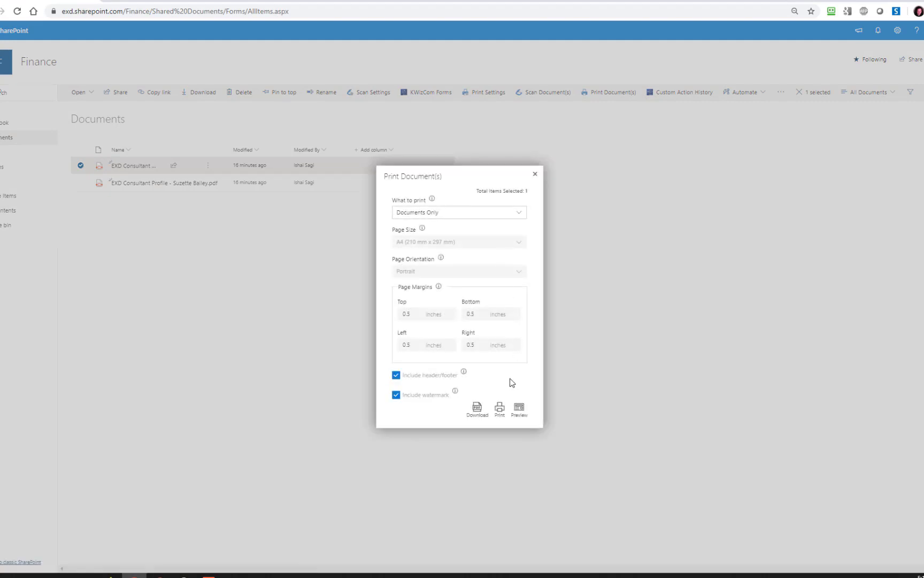
{"action": "mouse_move", "coordinate": [499, 408]}
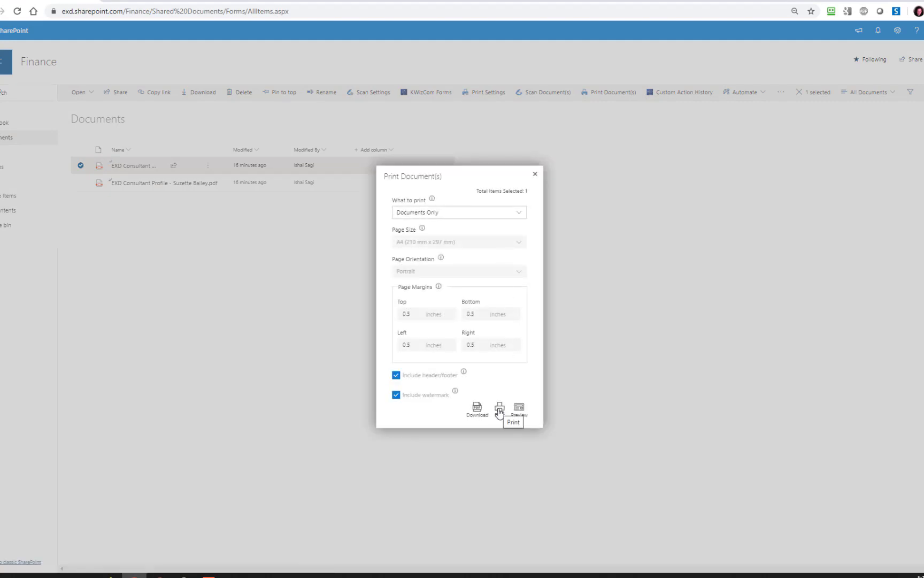
{"action": "left_click", "coordinate": [499, 409]}
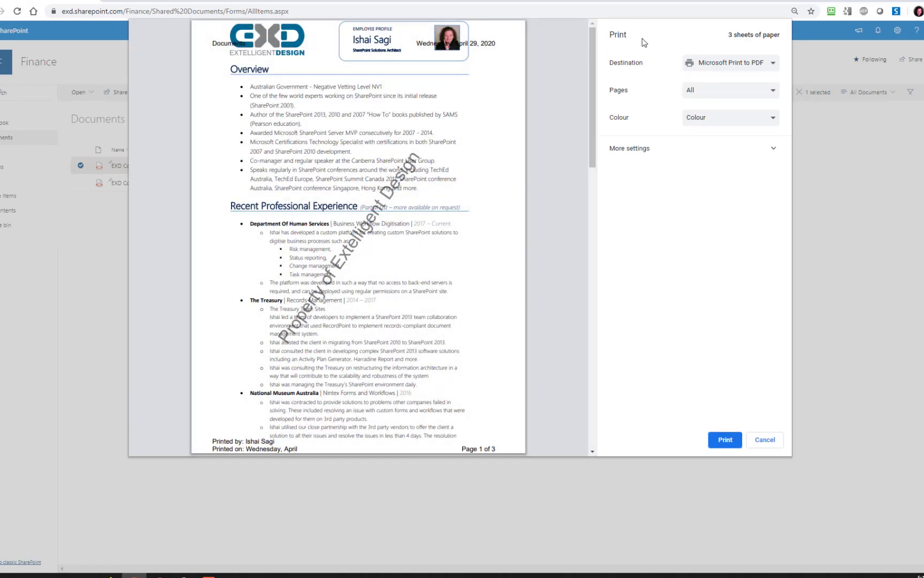
Keep Microsoft Print to PDF as destination and cancel printing
{"action": "left_click", "coordinate": [729, 62]}
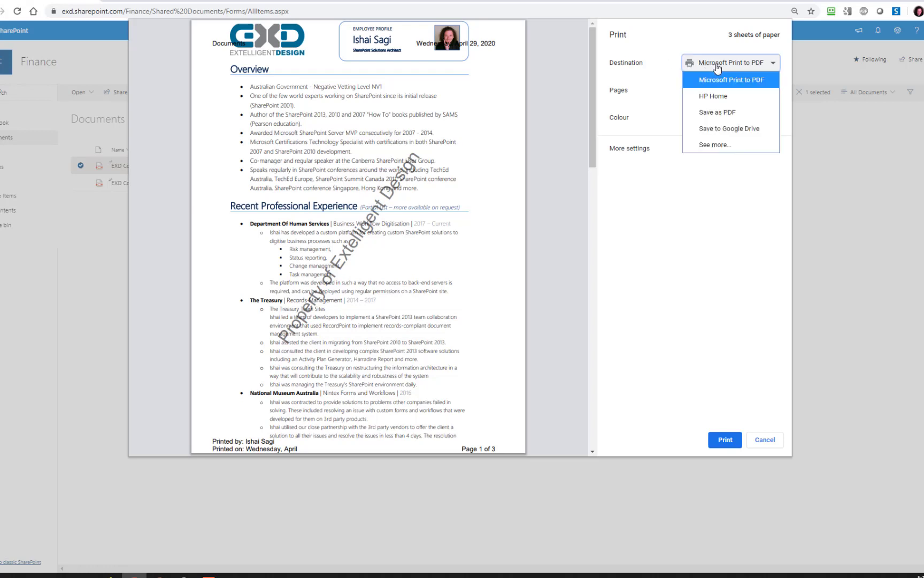
{"action": "left_click", "coordinate": [731, 79]}
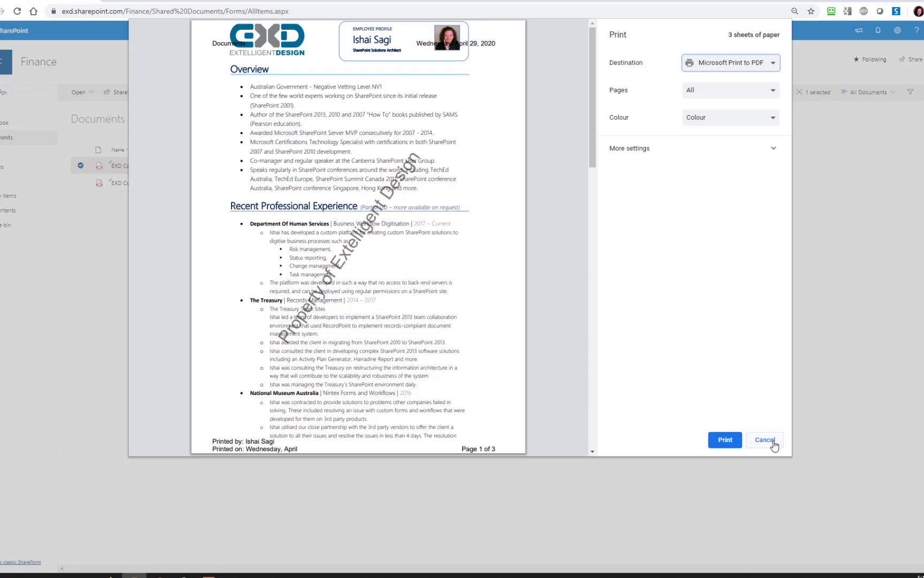
{"action": "left_click", "coordinate": [764, 440]}
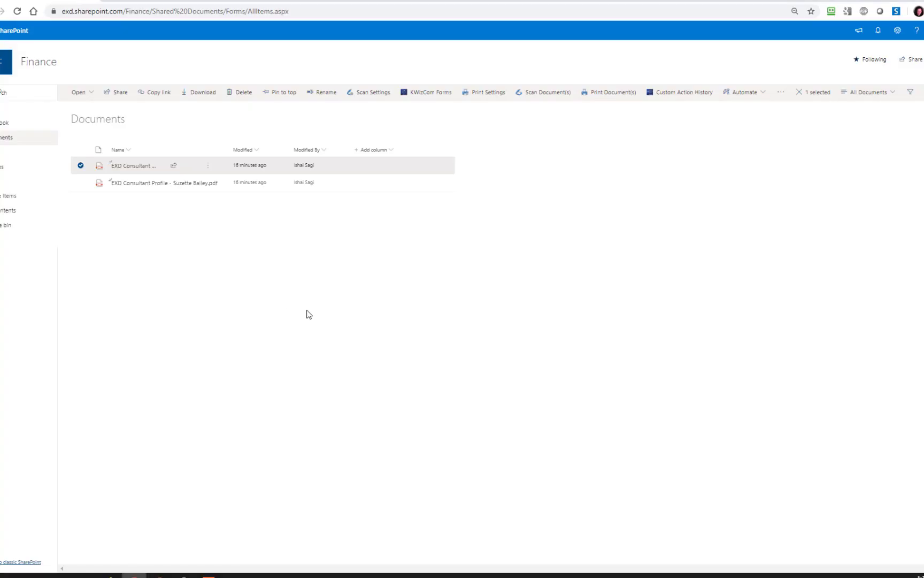
{"action": "mouse_move", "coordinate": [613, 92]}
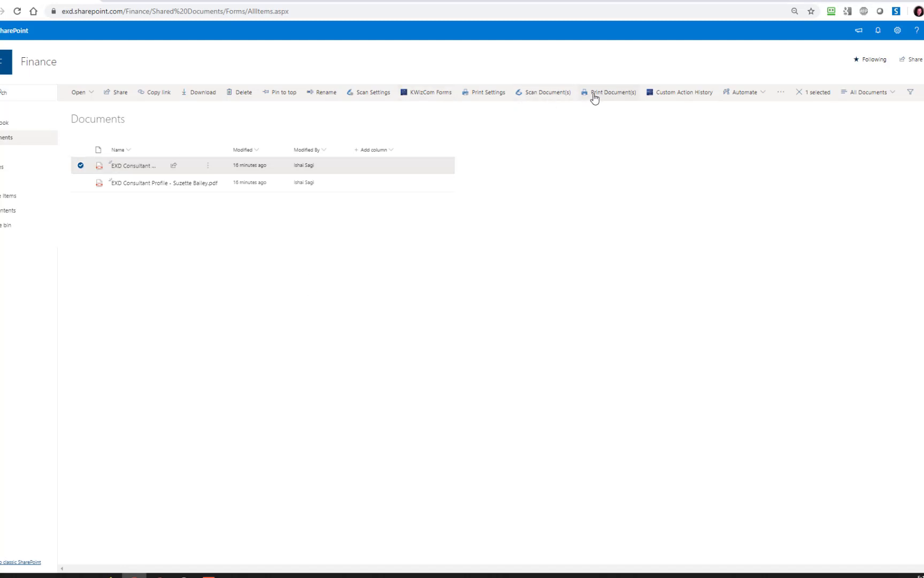
Print the selected profile PDF with What to print set to Properties Only and preview the result, zoomed in
{"action": "left_click", "coordinate": [612, 92]}
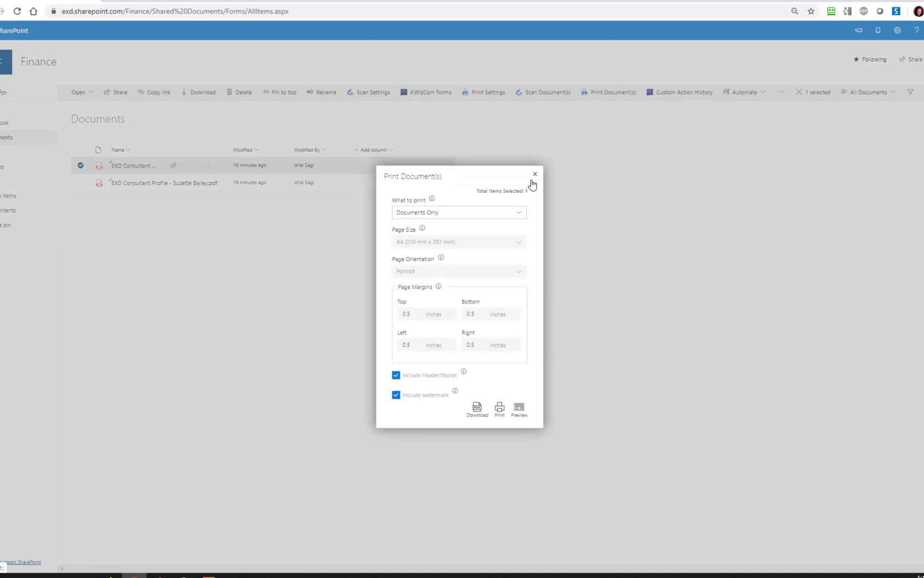
{"action": "left_click", "coordinate": [459, 212]}
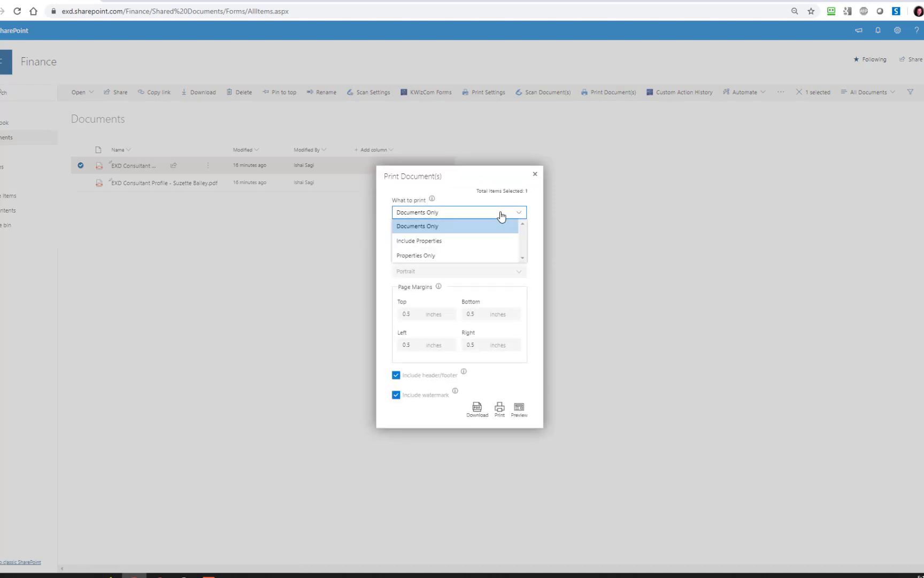
{"action": "left_click", "coordinate": [415, 256]}
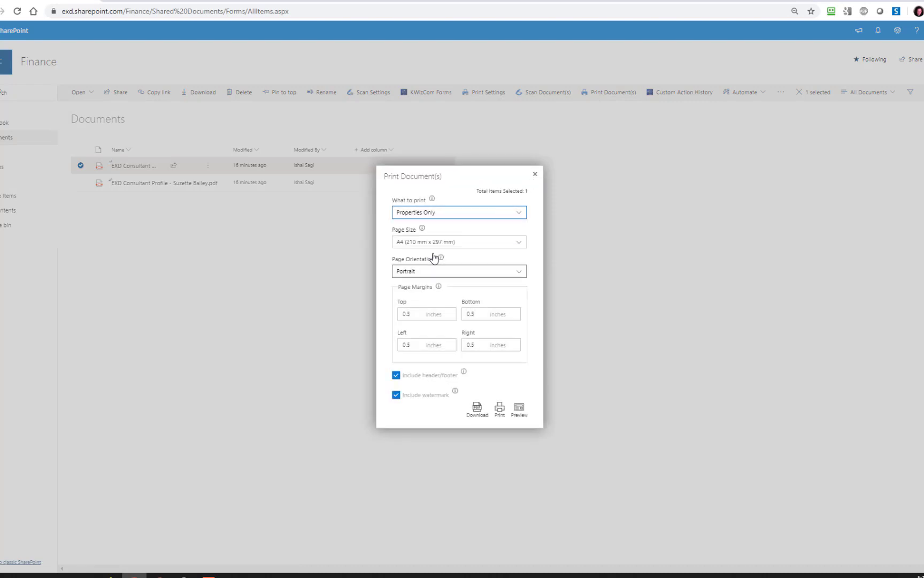
{"action": "left_click", "coordinate": [519, 409]}
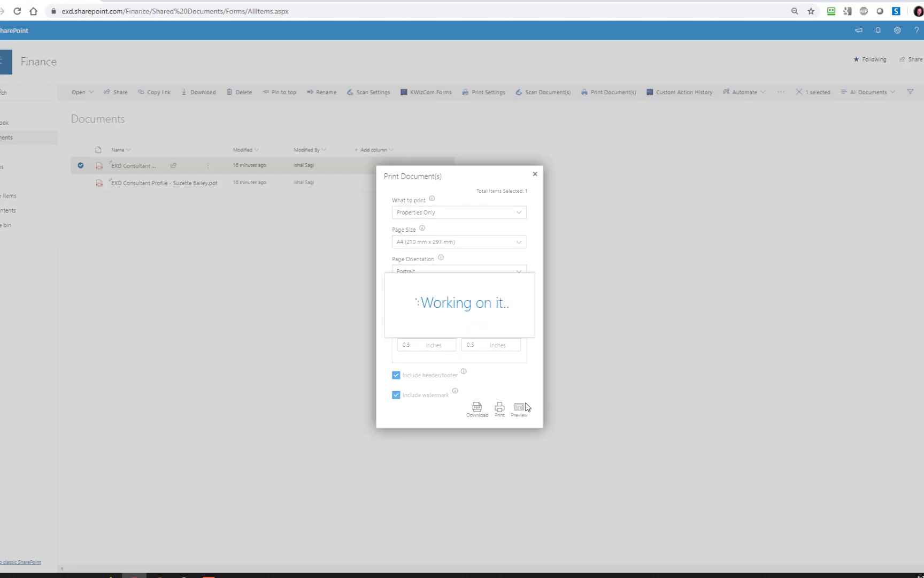
{"action": "mouse_move", "coordinate": [569, 212]}
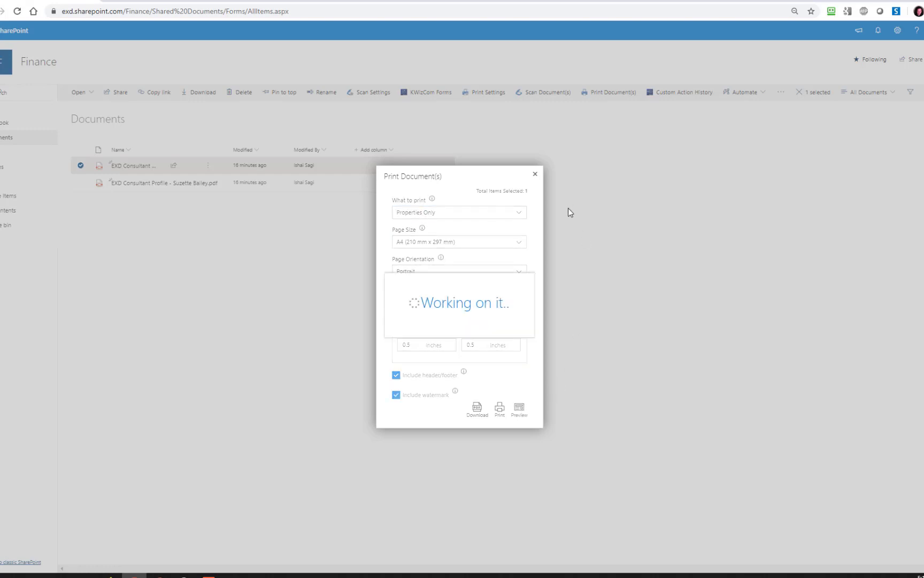
{"action": "mouse_move", "coordinate": [570, 260]}
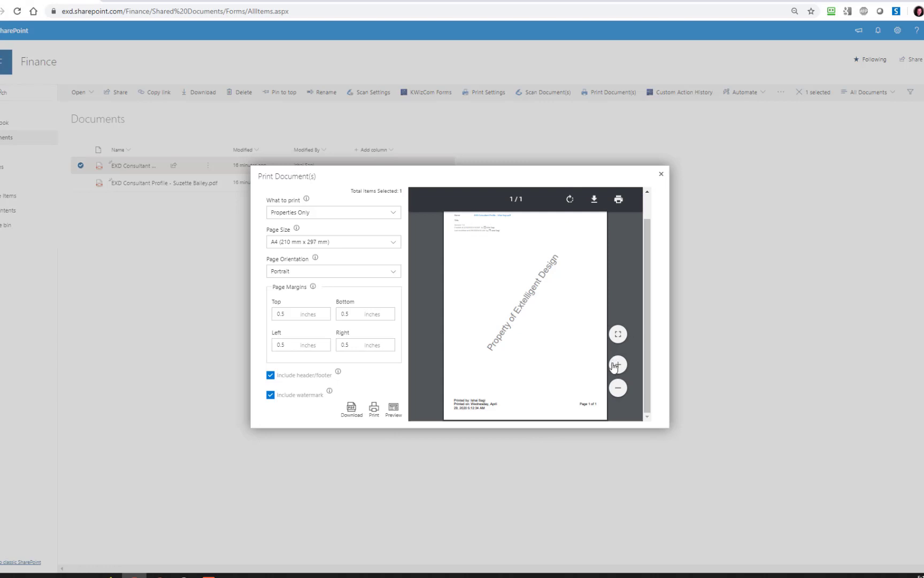
{"action": "left_click", "coordinate": [617, 365]}
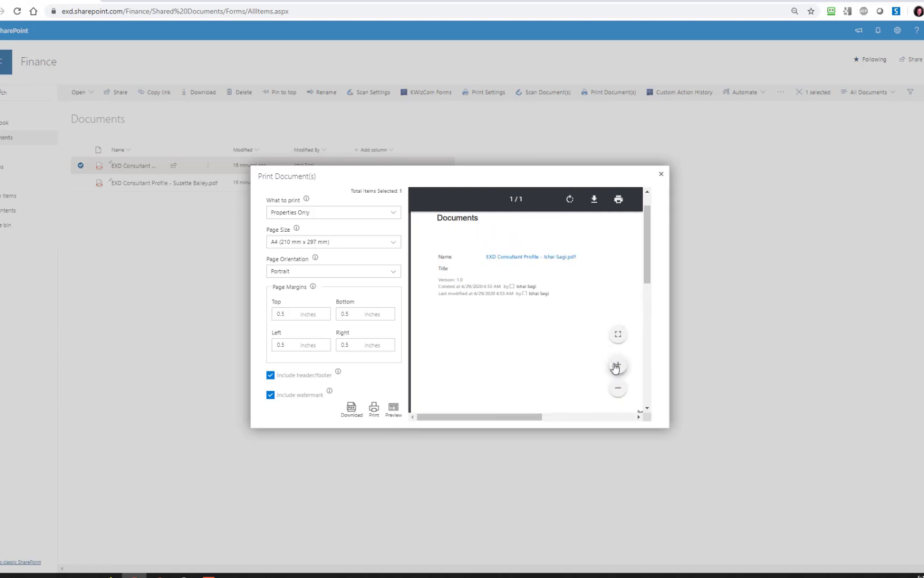
{"action": "left_click", "coordinate": [617, 364]}
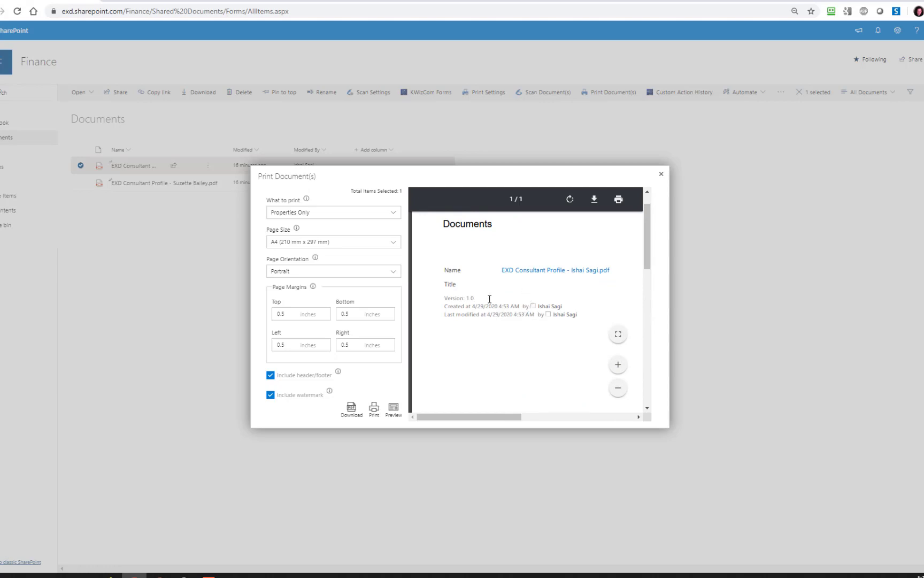
{"action": "mouse_move", "coordinate": [125, 176]}
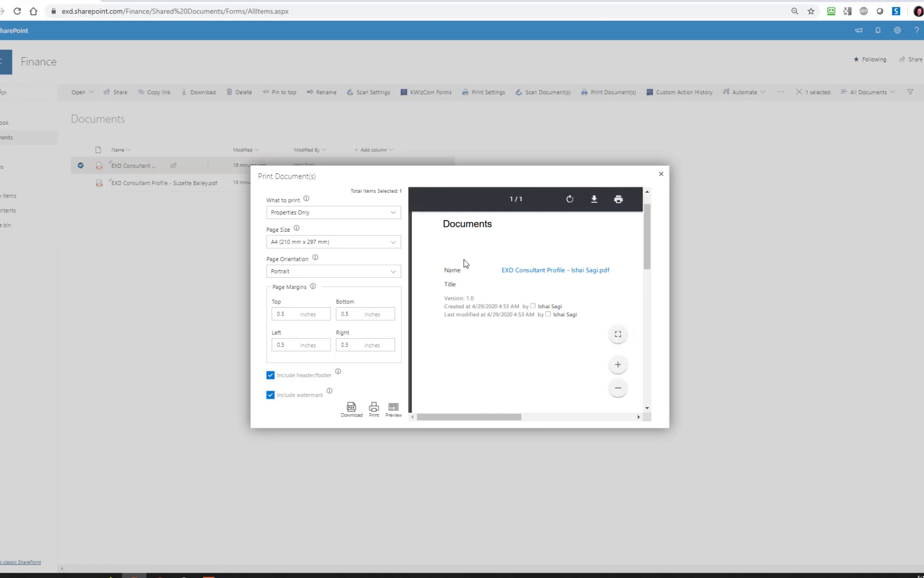
{"action": "mouse_move", "coordinate": [452, 287]}
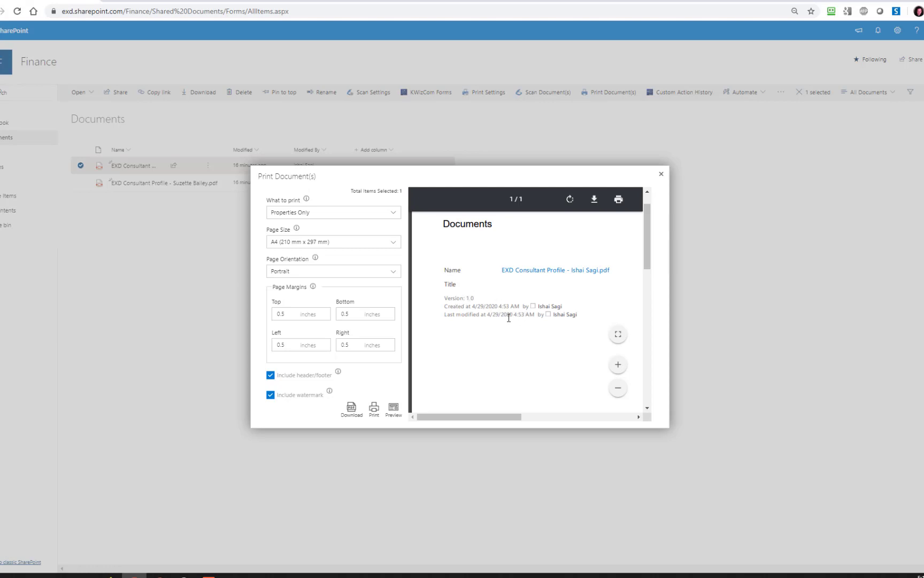
{"action": "mouse_move", "coordinate": [495, 293]}
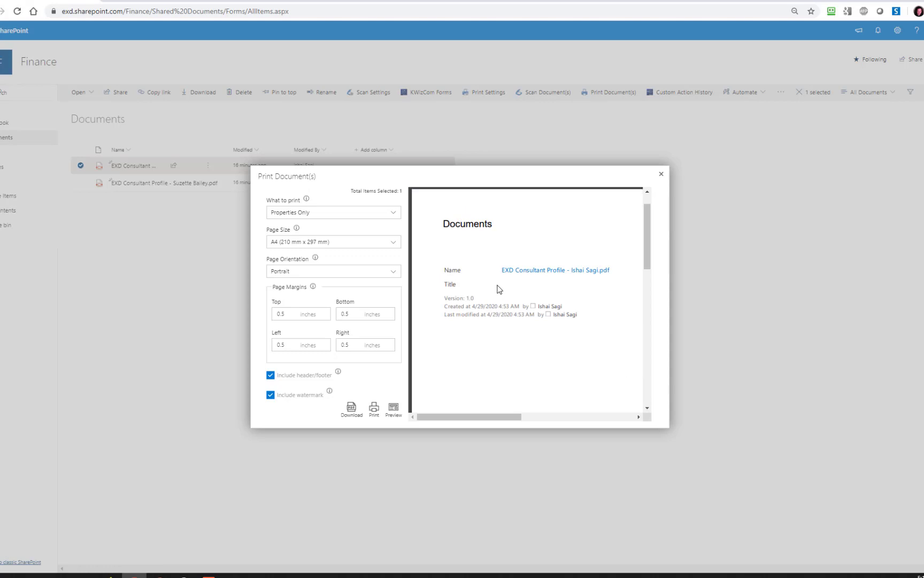
{"action": "mouse_move", "coordinate": [501, 353]}
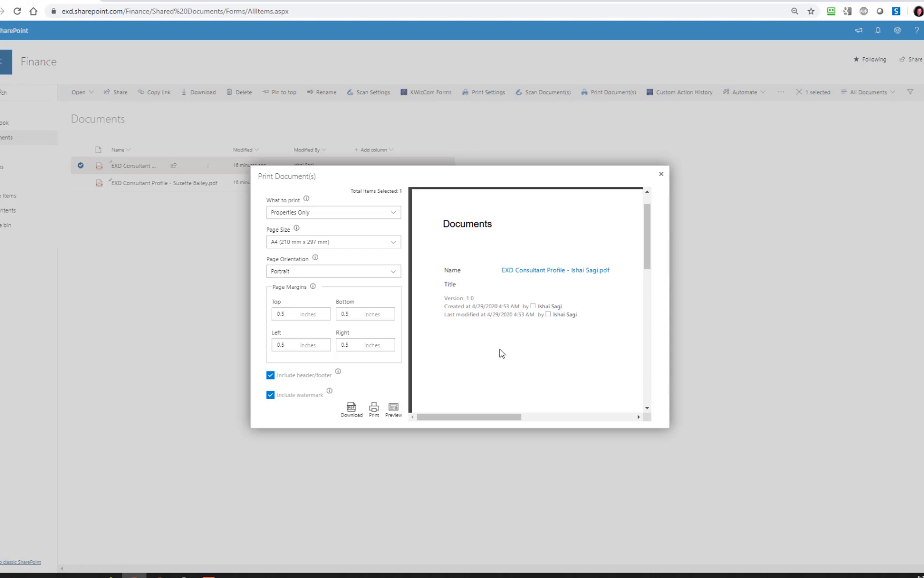
{"action": "mouse_move", "coordinate": [518, 303]}
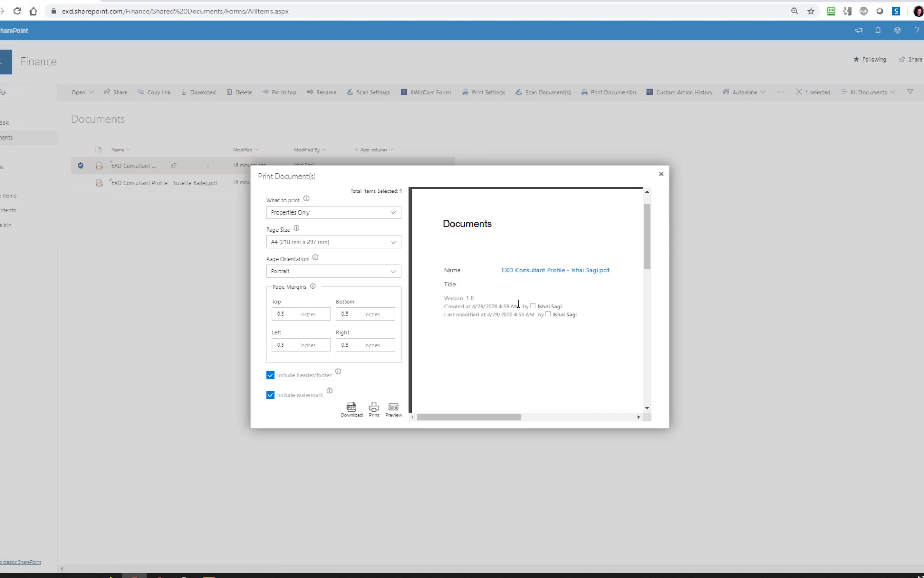
{"action": "mouse_move", "coordinate": [548, 285]}
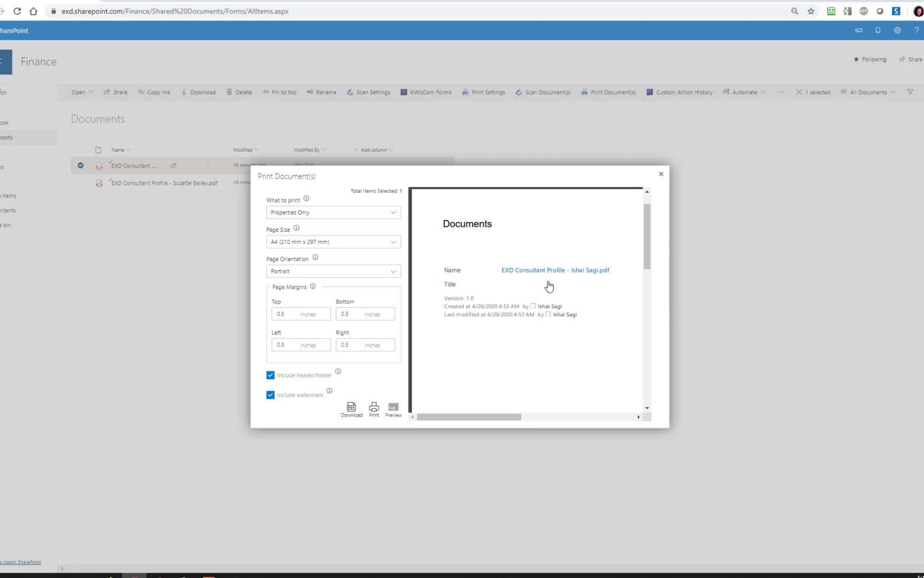
{"action": "mouse_move", "coordinate": [544, 275]}
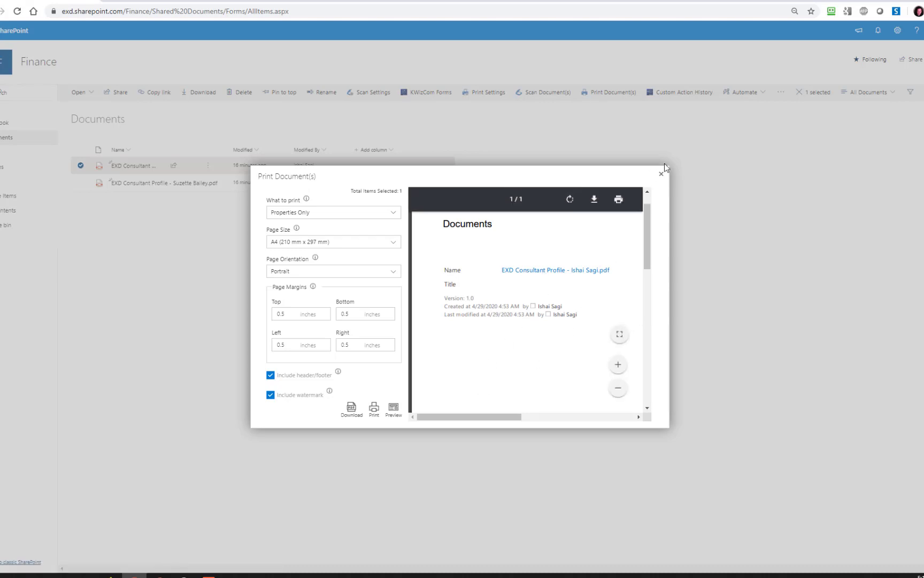
{"action": "mouse_move", "coordinate": [661, 176]}
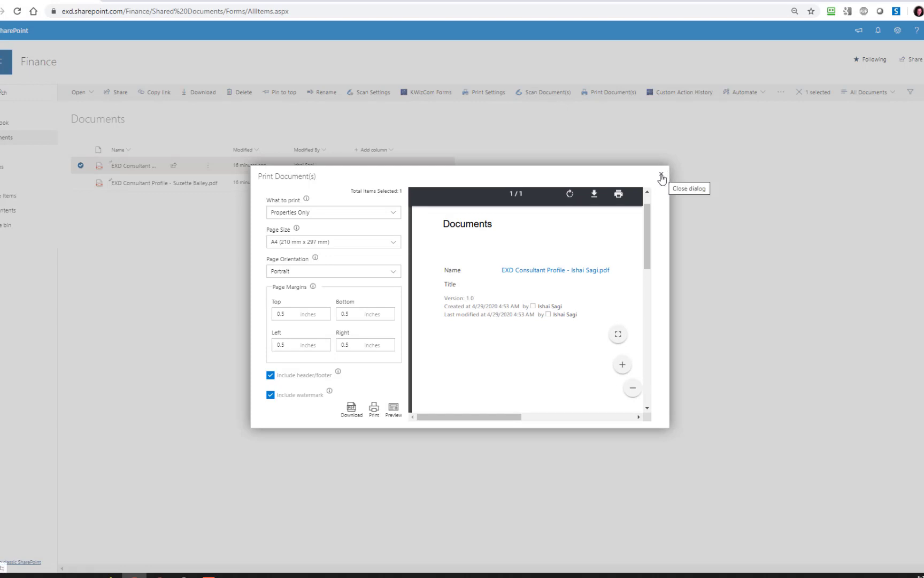
Switch What to print to Include Properties, refresh and review the four-page preview, then close the dialog
{"action": "left_click", "coordinate": [333, 212]}
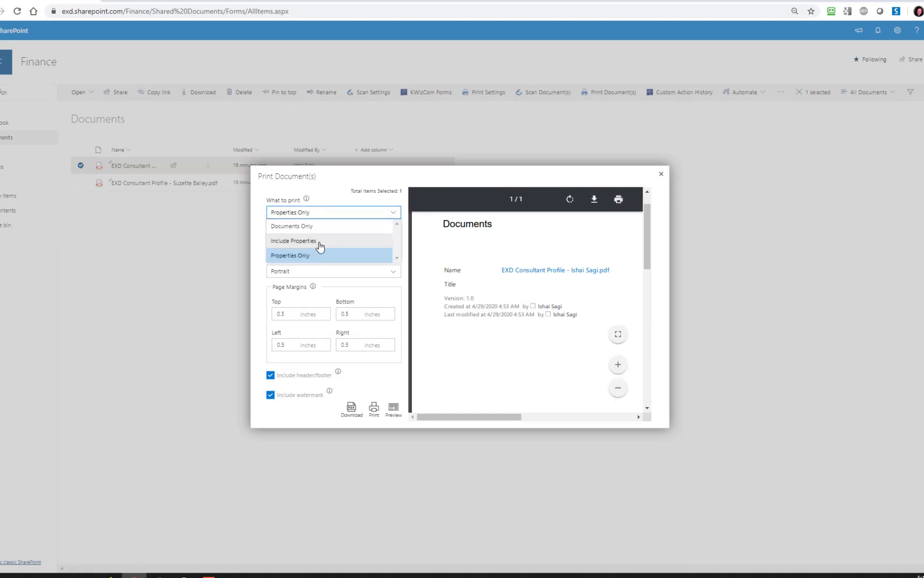
{"action": "left_click", "coordinate": [293, 240]}
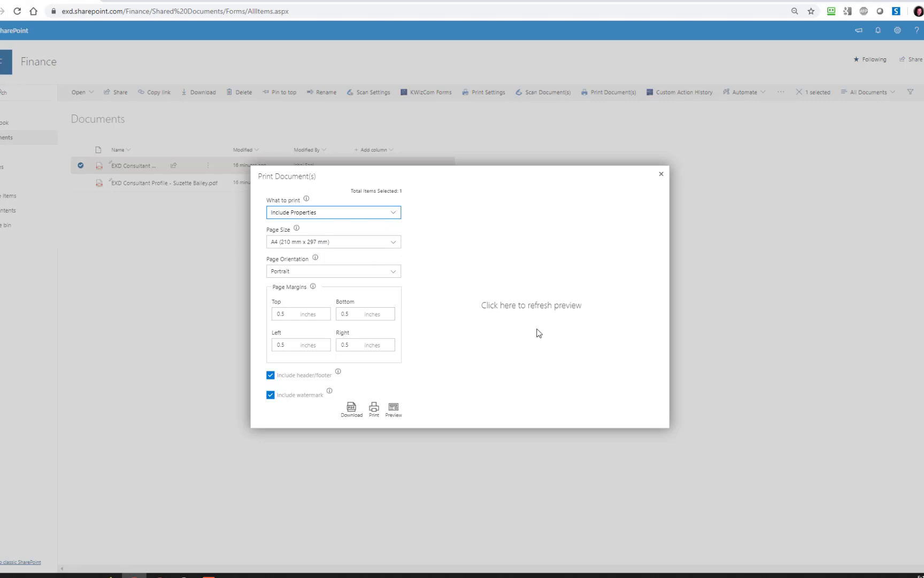
{"action": "left_click", "coordinate": [529, 305]}
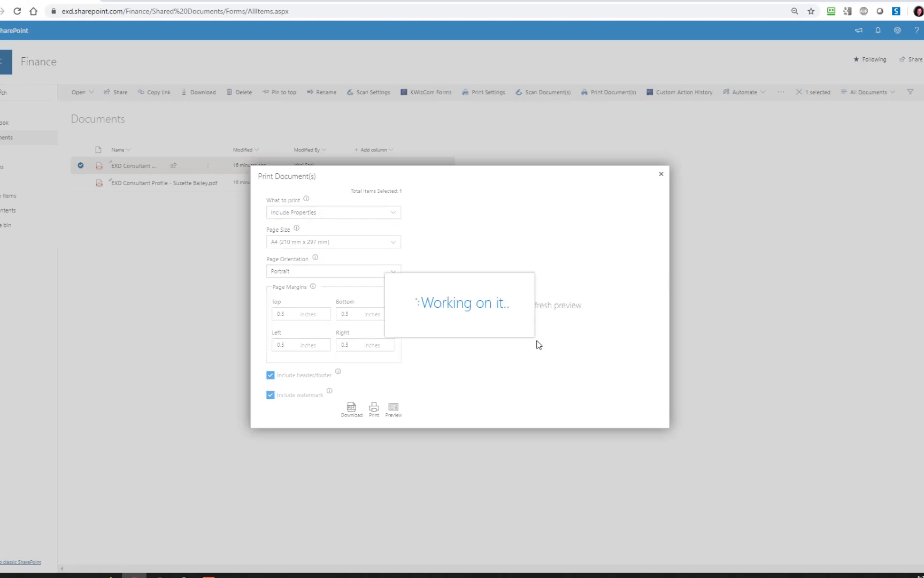
{"action": "mouse_move", "coordinate": [542, 338]}
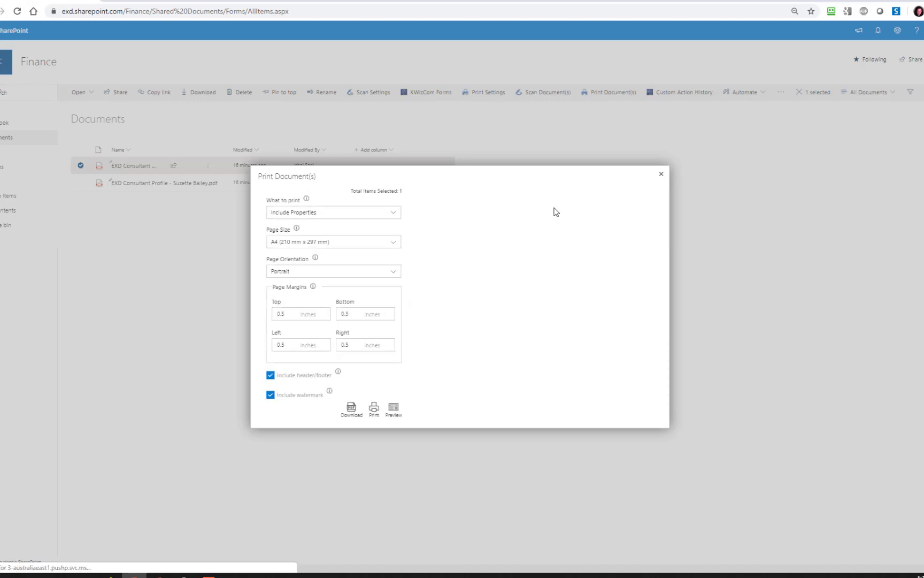
{"action": "left_click", "coordinate": [393, 409]}
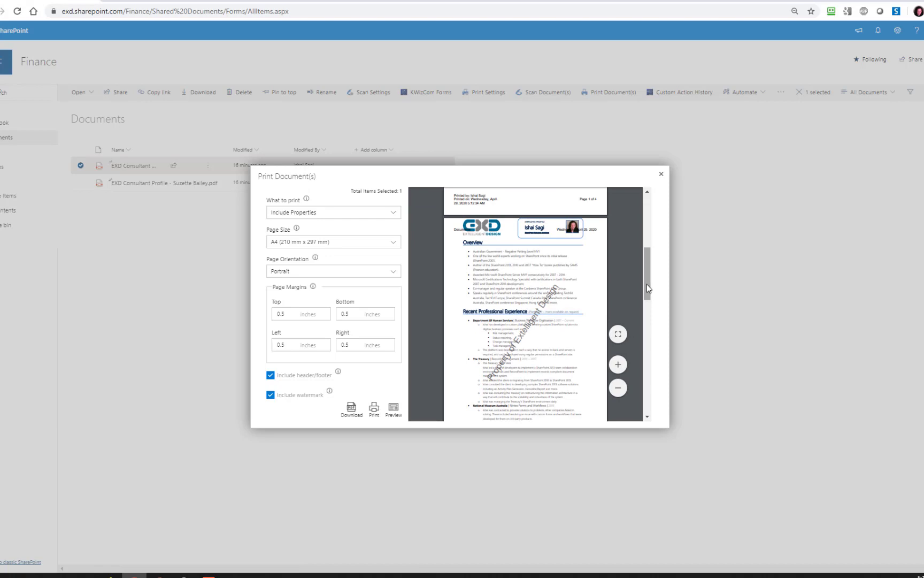
{"action": "scroll", "scroll_direction": "down", "scroll_amount": 3}
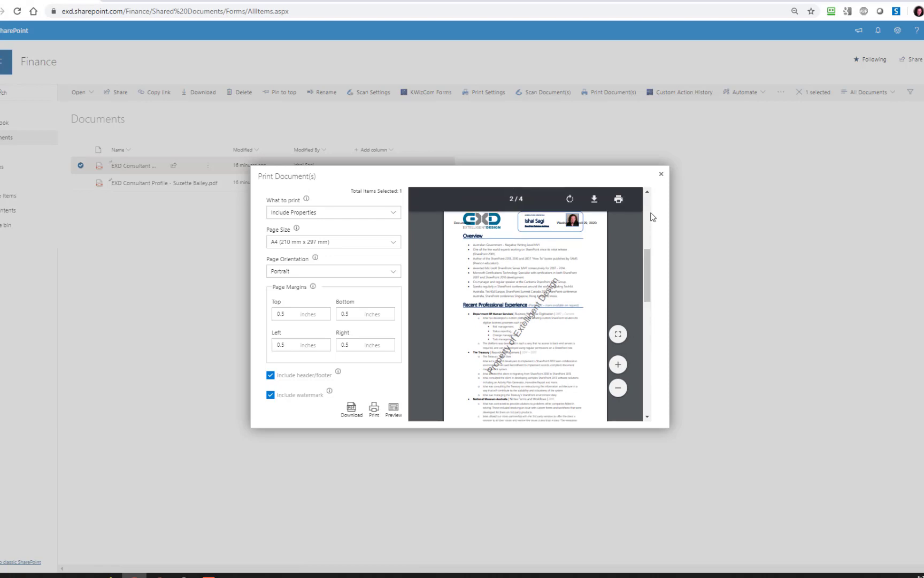
{"action": "scroll", "scroll_direction": "up", "scroll_amount": 3}
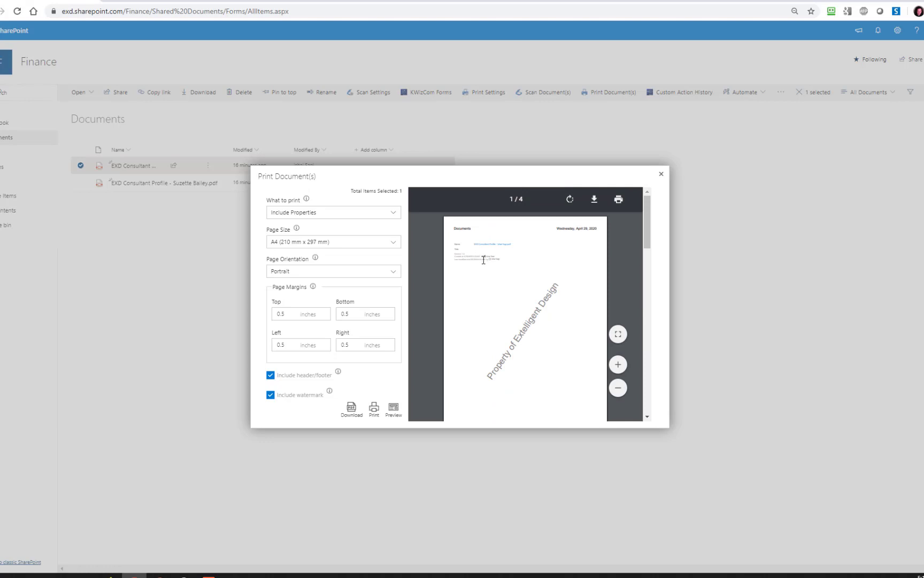
{"action": "left_click", "coordinate": [662, 174]}
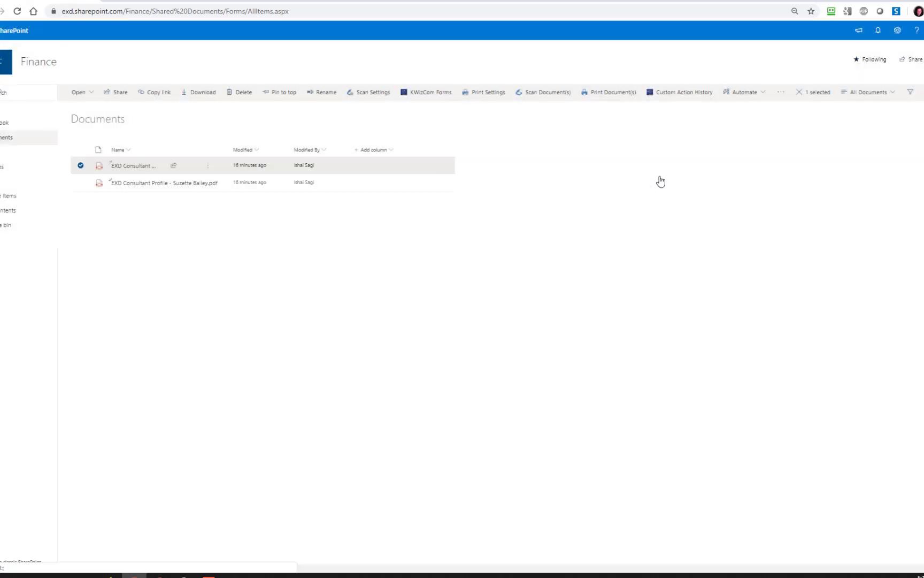
{"action": "left_click", "coordinate": [81, 182]}
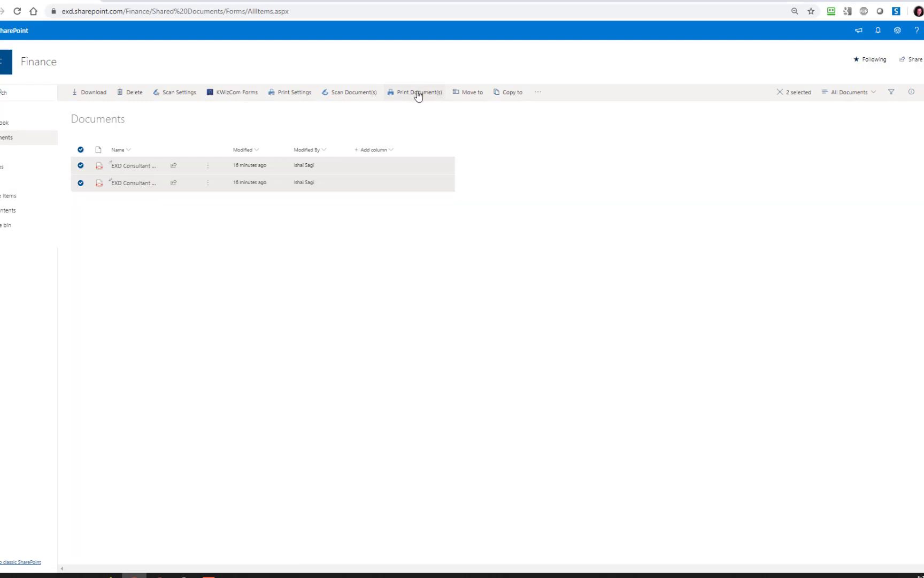
{"action": "left_click", "coordinate": [418, 92]}
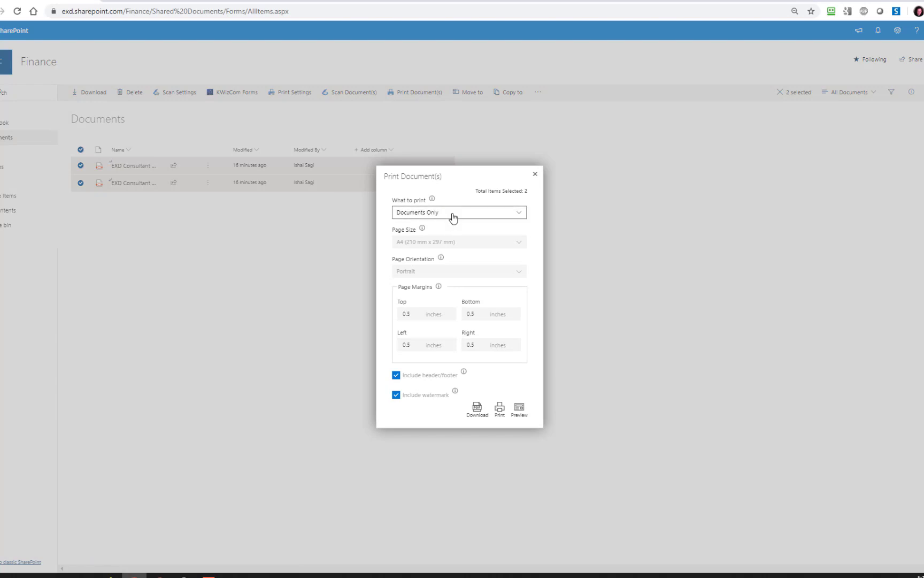
{"action": "mouse_move", "coordinate": [521, 411]}
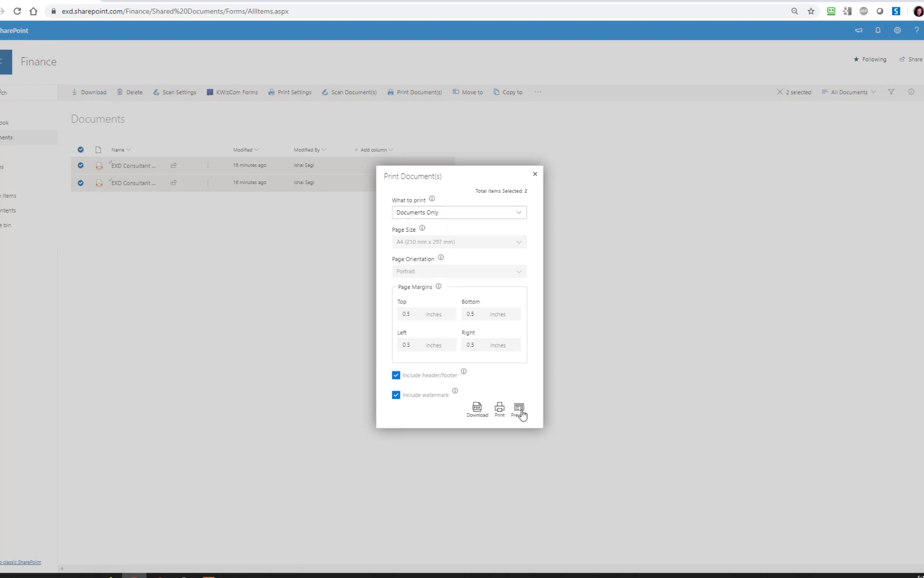
{"action": "left_click", "coordinate": [519, 409]}
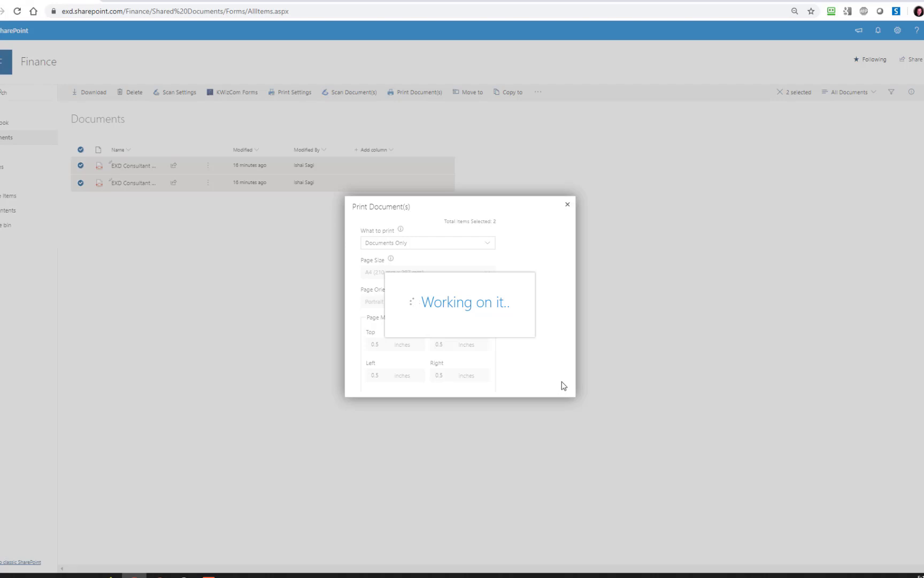
{"action": "mouse_move", "coordinate": [580, 356]}
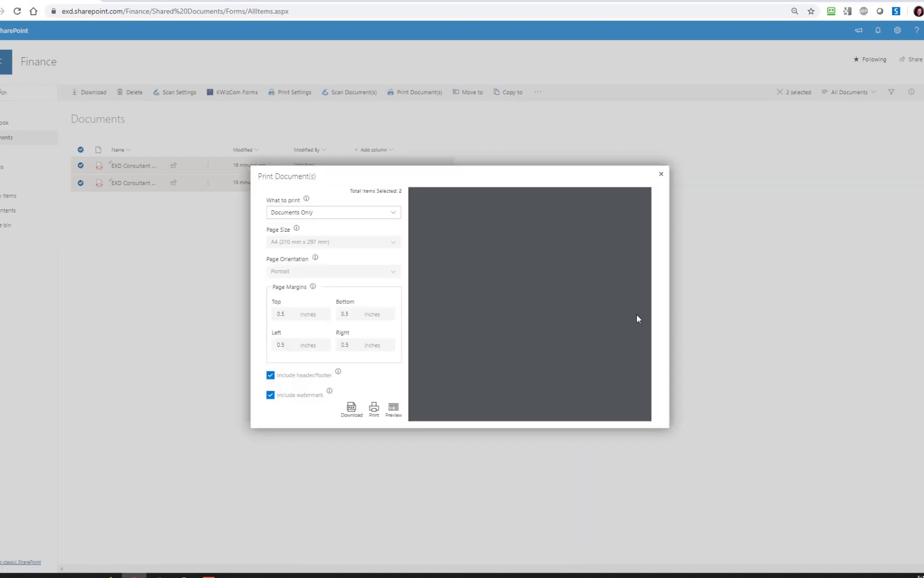
{"action": "left_click", "coordinate": [394, 409]}
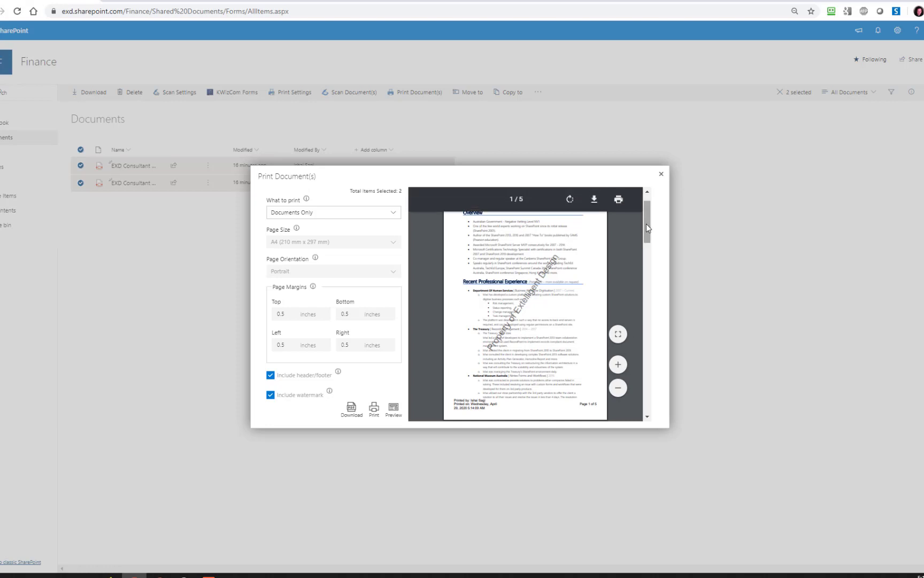
{"action": "scroll", "scroll_direction": "down", "scroll_amount": 3}
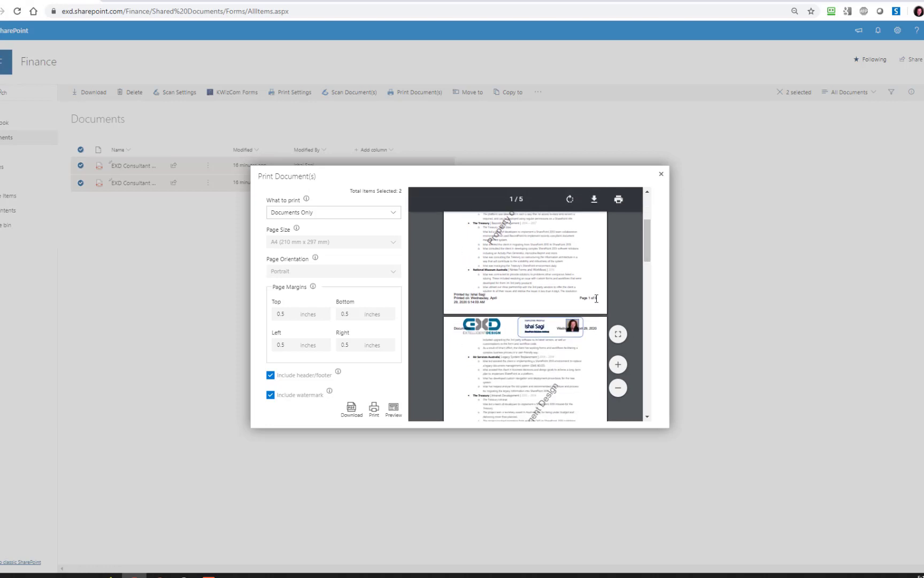
{"action": "mouse_move", "coordinate": [650, 263]}
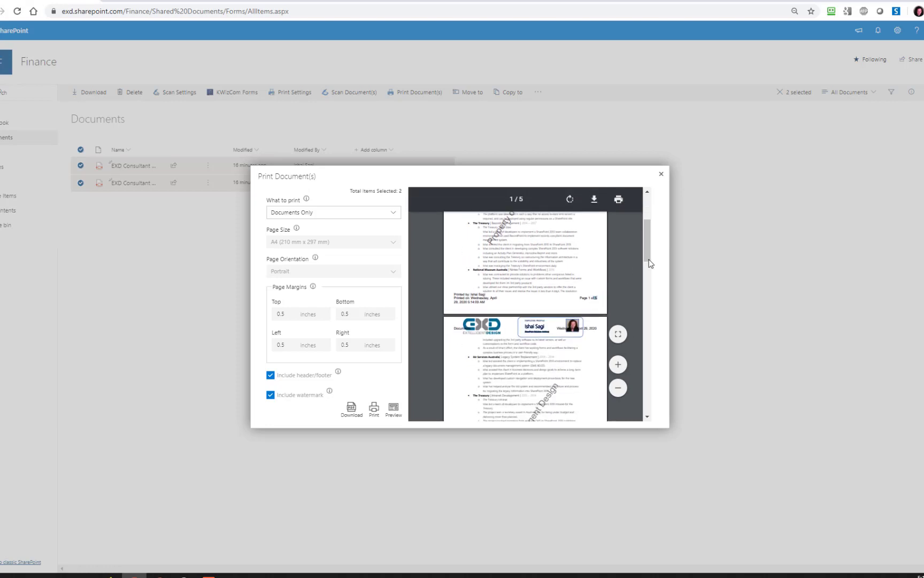
{"action": "scroll", "scroll_direction": "down", "scroll_amount": 3}
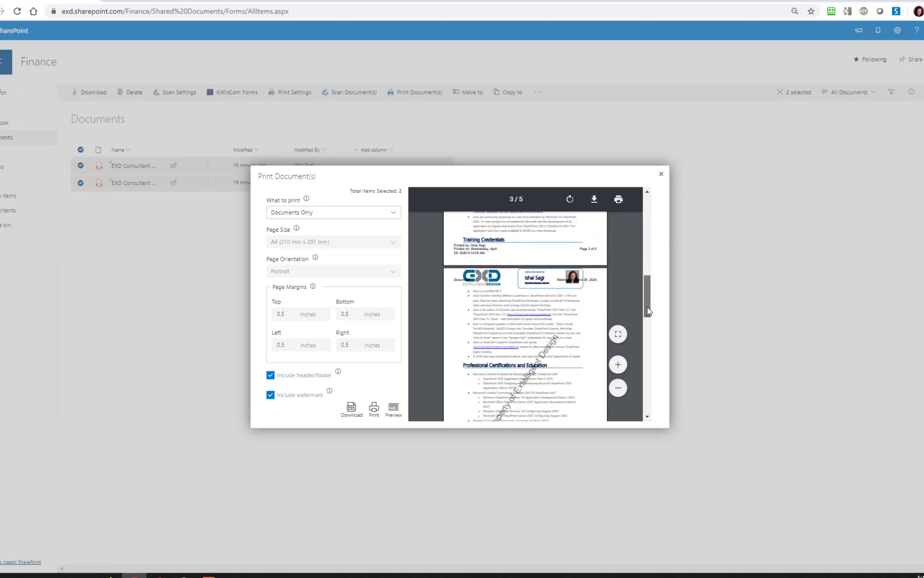
{"action": "scroll", "scroll_direction": "down", "scroll_amount": 3}
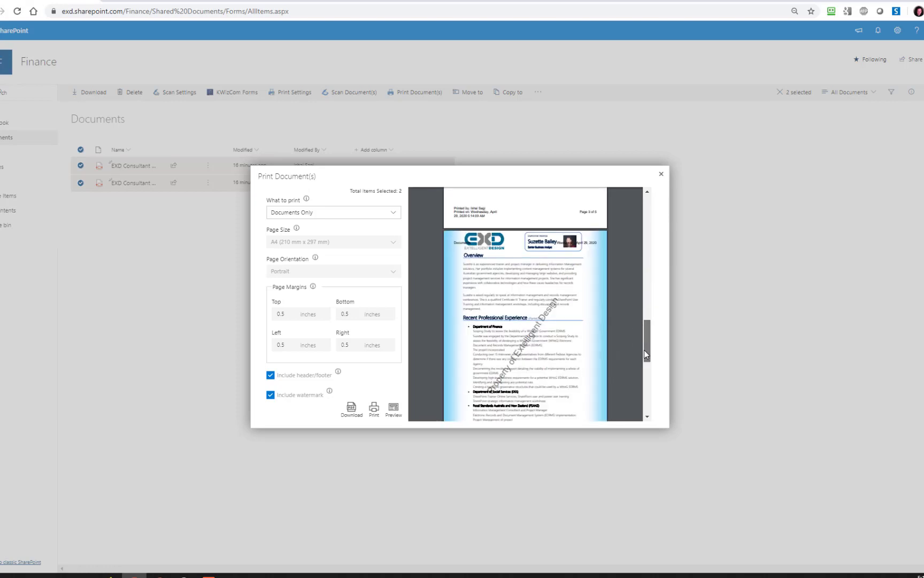
{"action": "scroll", "scroll_direction": "down", "scroll_amount": 3}
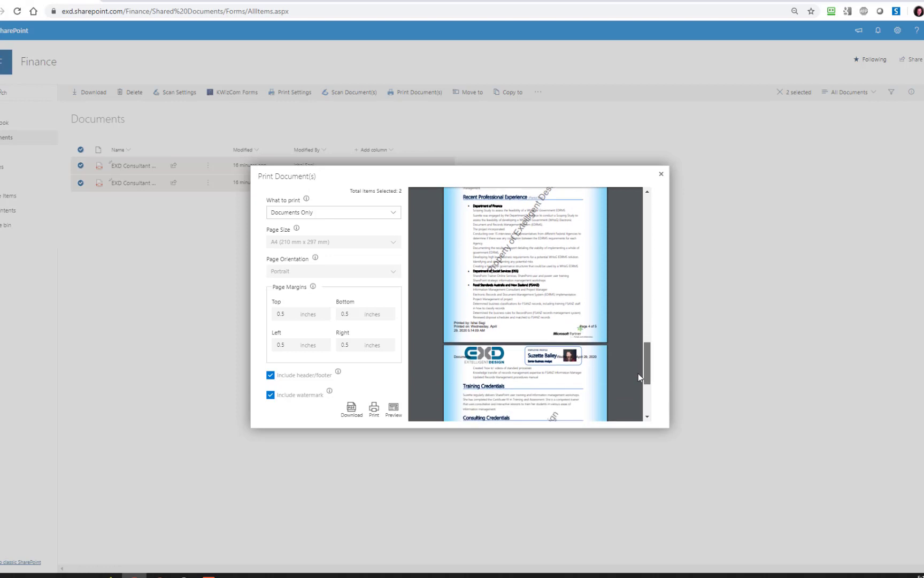
{"action": "scroll", "scroll_direction": "down", "scroll_amount": 3}
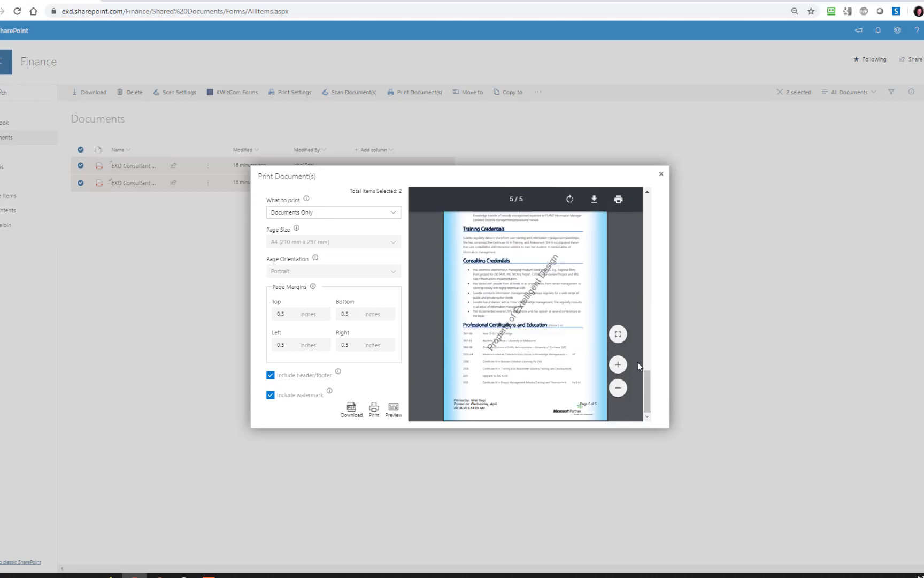
{"action": "left_click", "coordinate": [661, 175]}
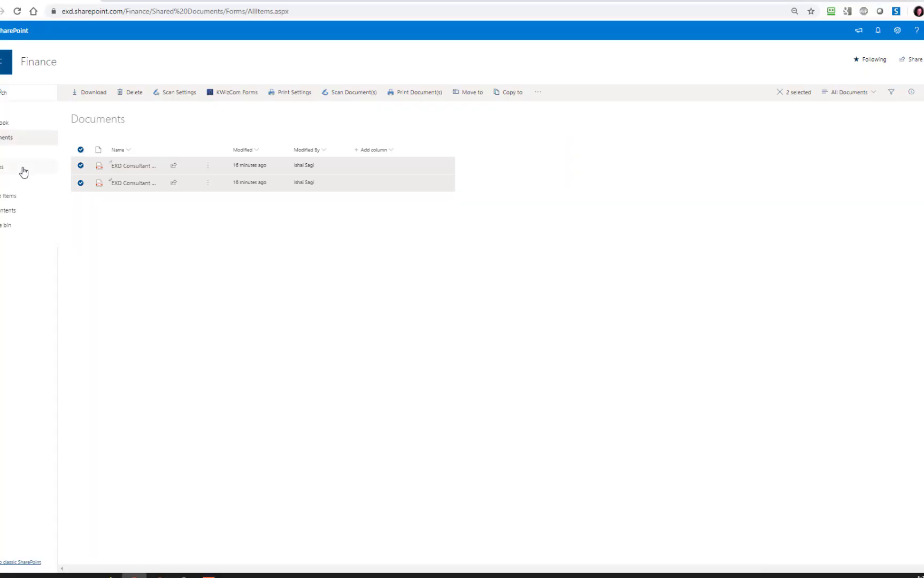
Start a new item in the Invoices list
{"action": "left_click", "coordinate": [22, 167]}
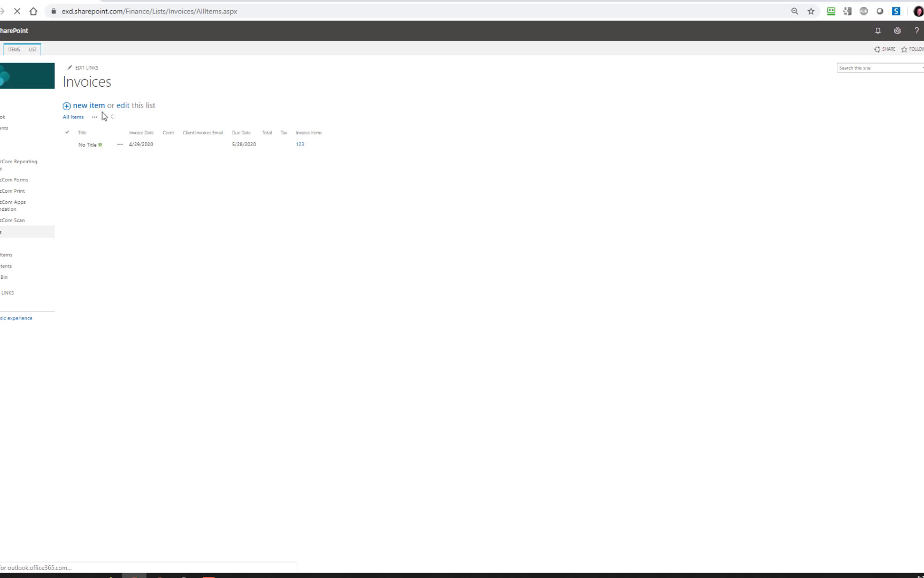
{"action": "left_click", "coordinate": [94, 117]}
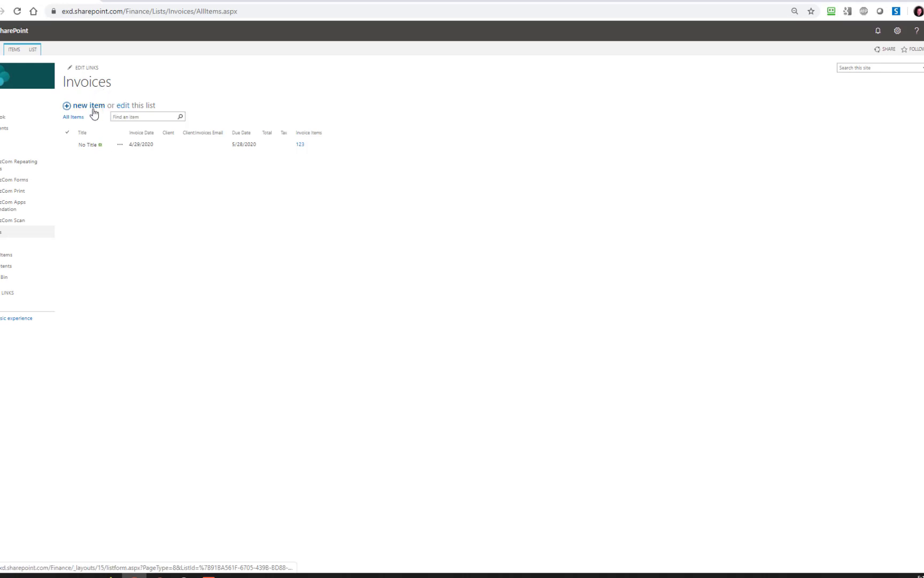
{"action": "mouse_move", "coordinate": [89, 105]}
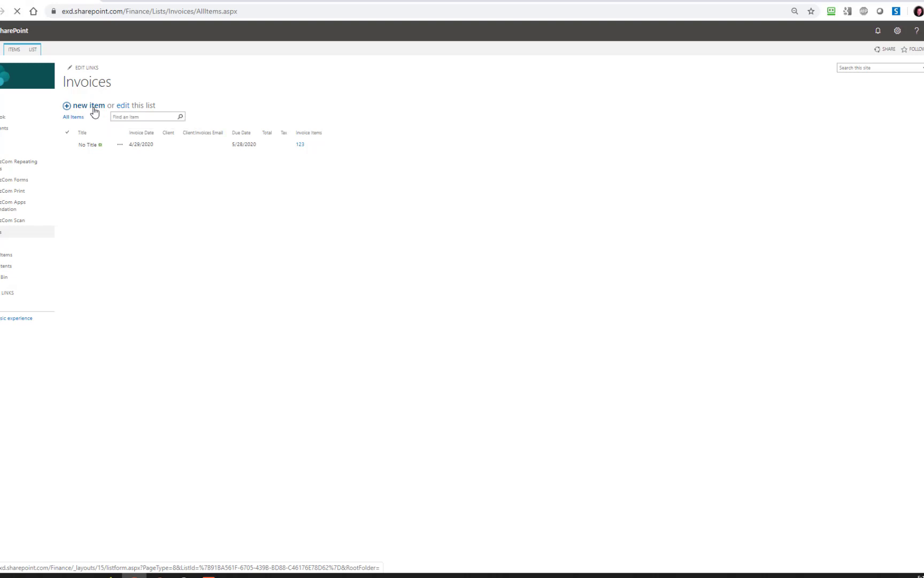
{"action": "left_click", "coordinate": [88, 105]}
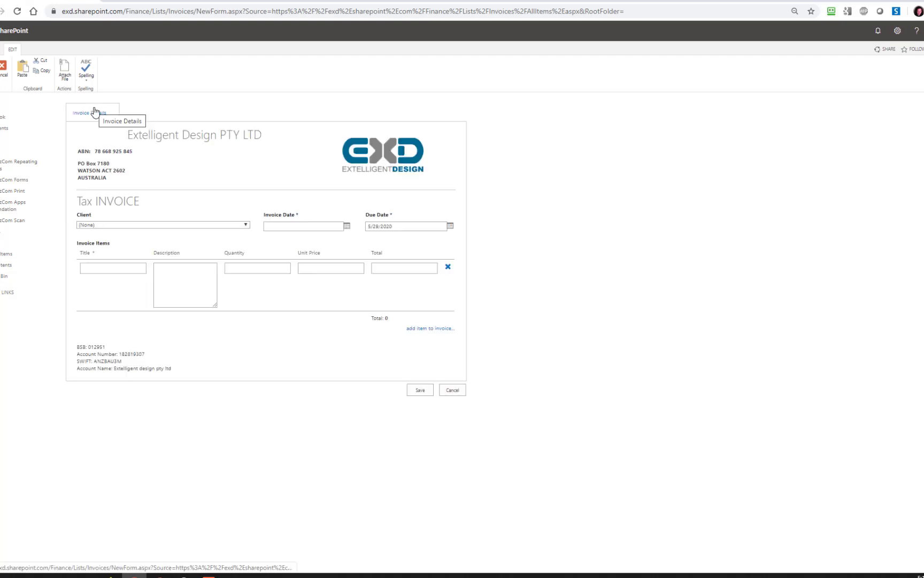
{"action": "mouse_move", "coordinate": [411, 199]}
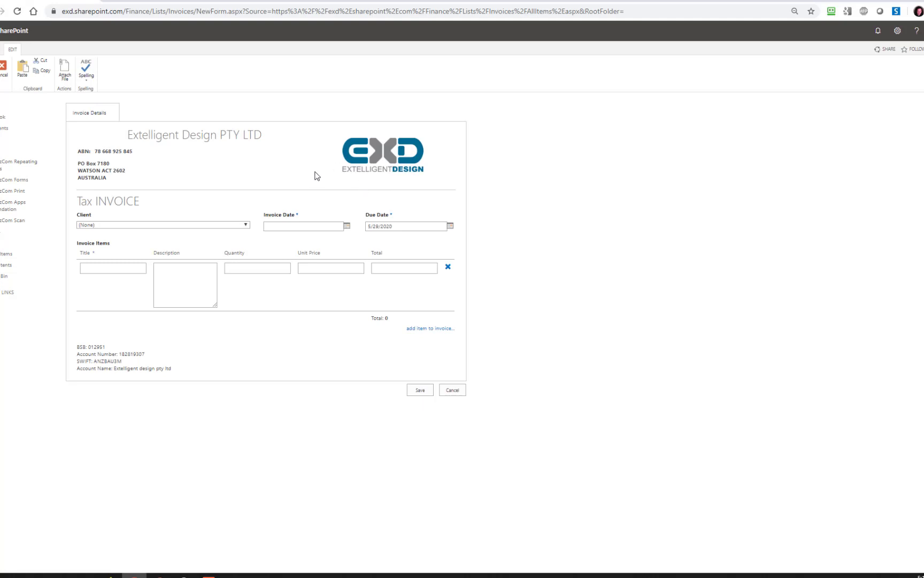
{"action": "mouse_move", "coordinate": [215, 134]}
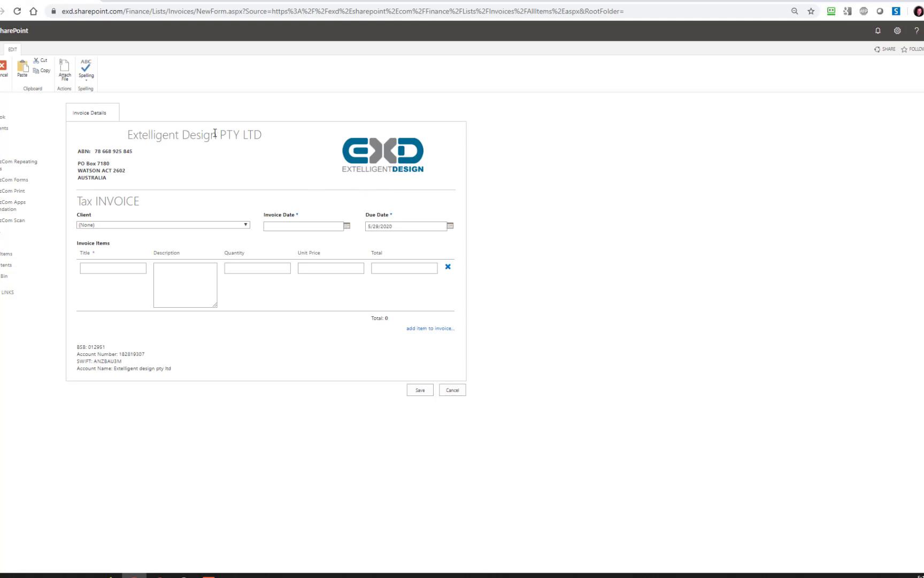
{"action": "mouse_move", "coordinate": [171, 172]}
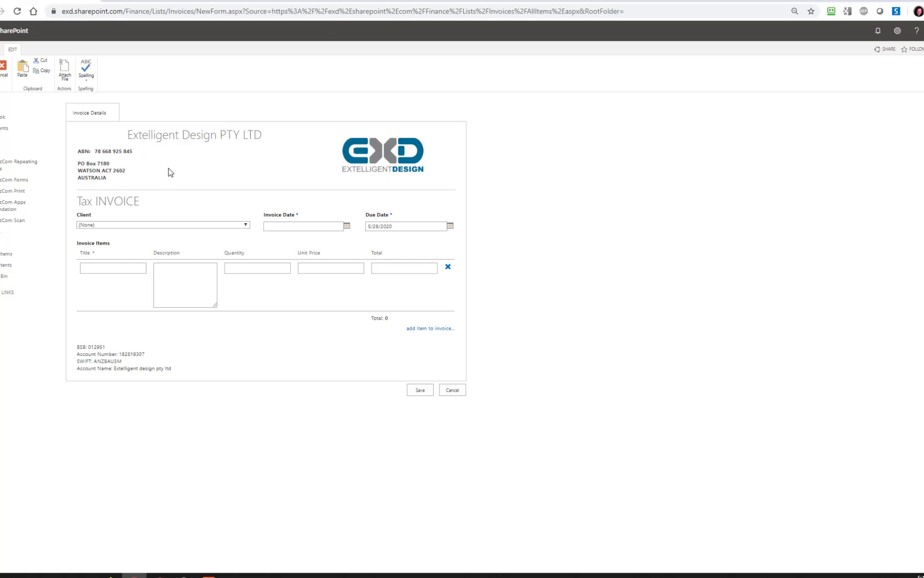
{"action": "mouse_move", "coordinate": [162, 223]}
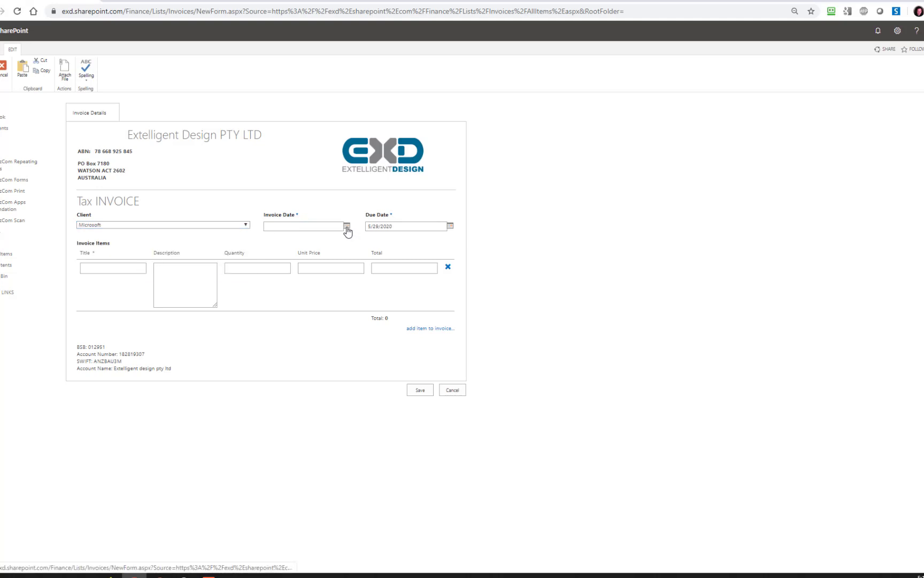
Set the invoice date to 4/30/2020 and the due date to 5/29/2020 from the calendars
{"action": "left_click", "coordinate": [346, 225]}
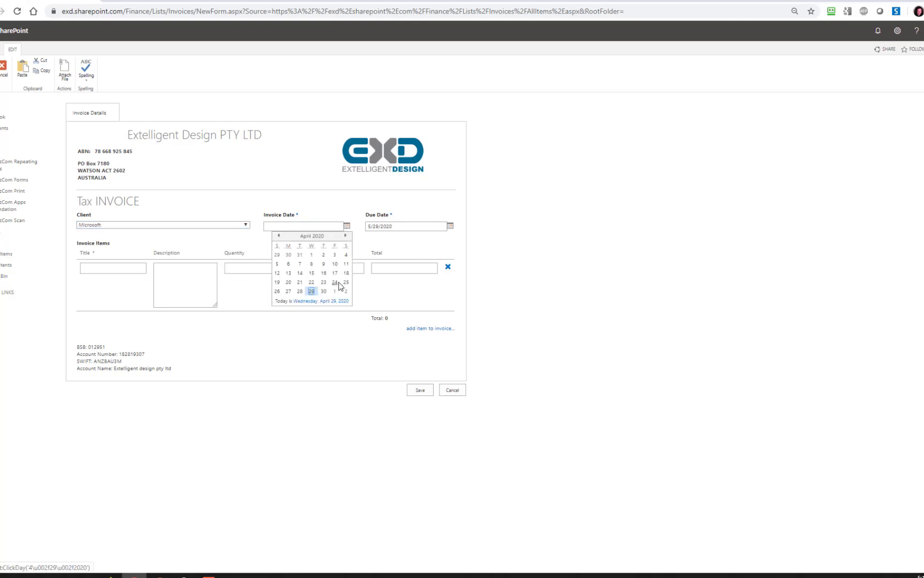
{"action": "left_click", "coordinate": [324, 291]}
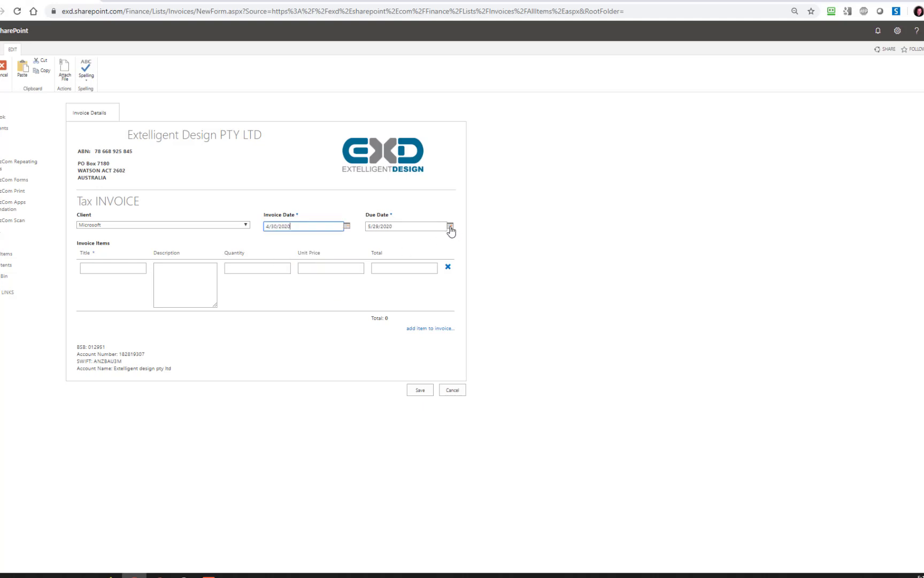
{"action": "left_click", "coordinate": [451, 229]}
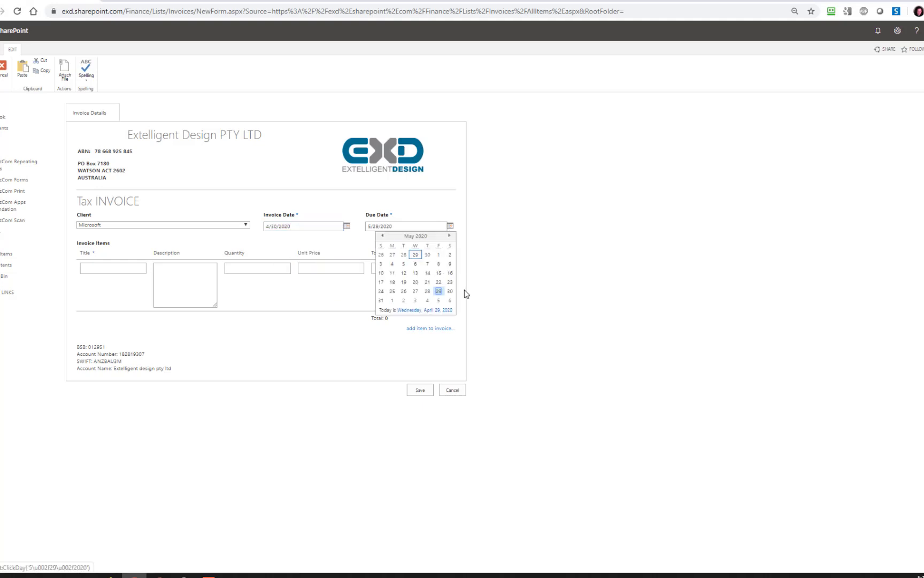
{"action": "left_click", "coordinate": [437, 291]}
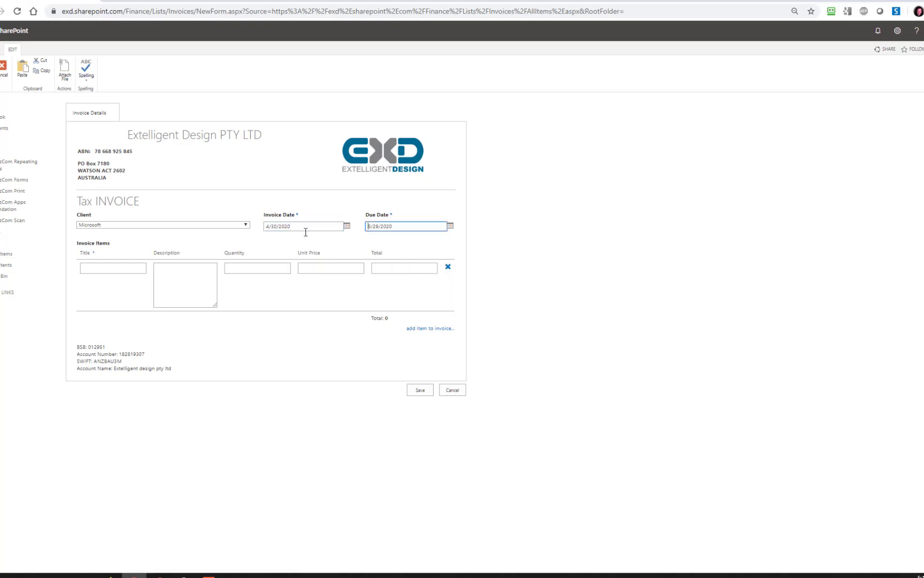
{"action": "mouse_move", "coordinate": [216, 241]}
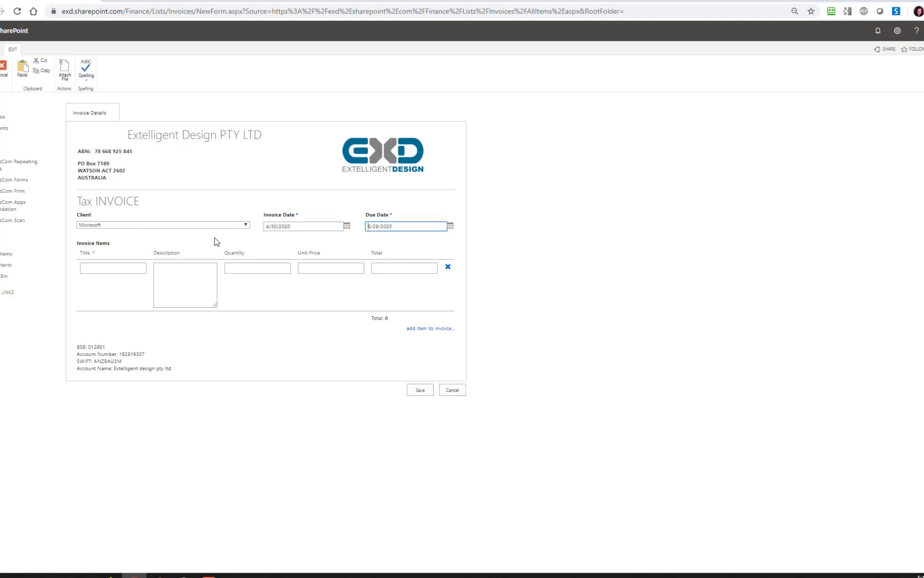
{"action": "mouse_move", "coordinate": [293, 237]}
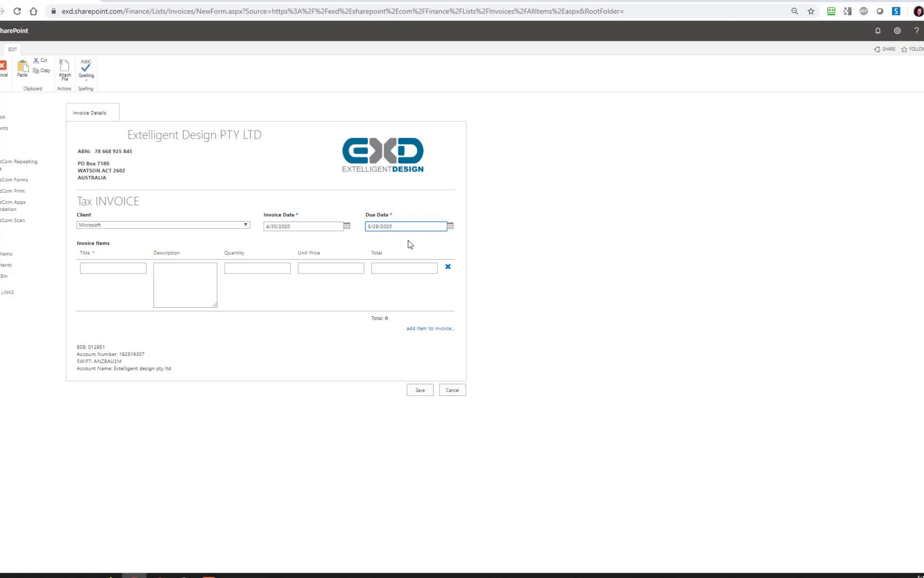
Enter the first line item's title as sharepoint development
{"action": "left_click", "coordinate": [112, 268]}
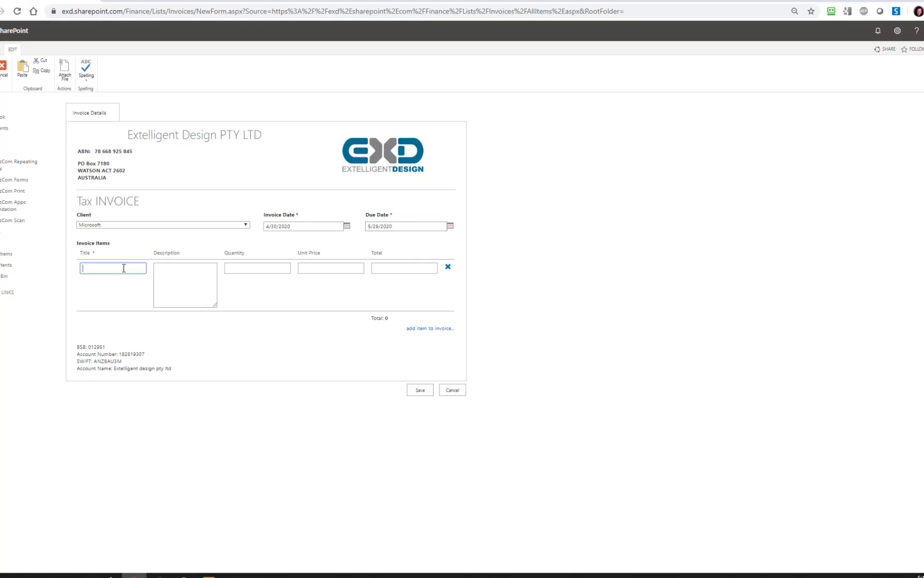
{"action": "type", "text": "taxi to"}
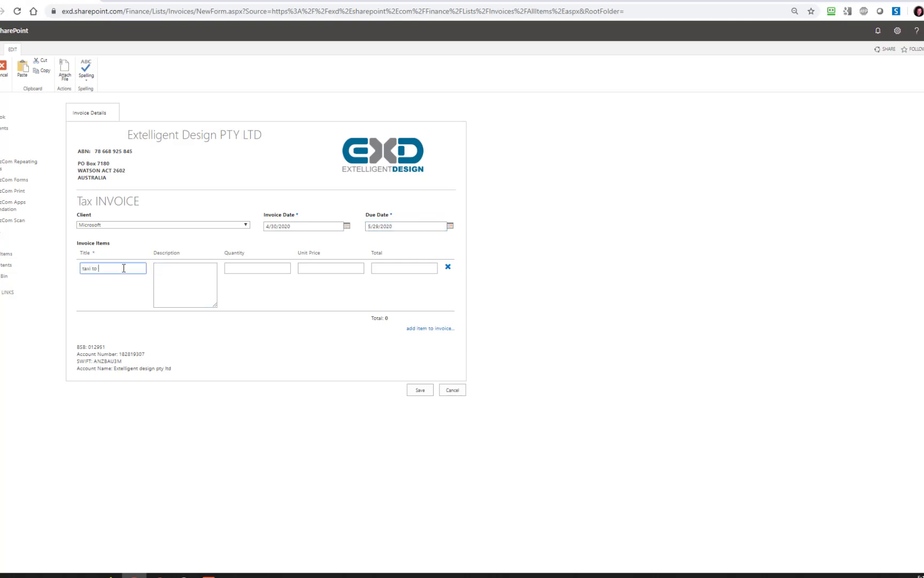
{"action": "type", "text": "airport"}
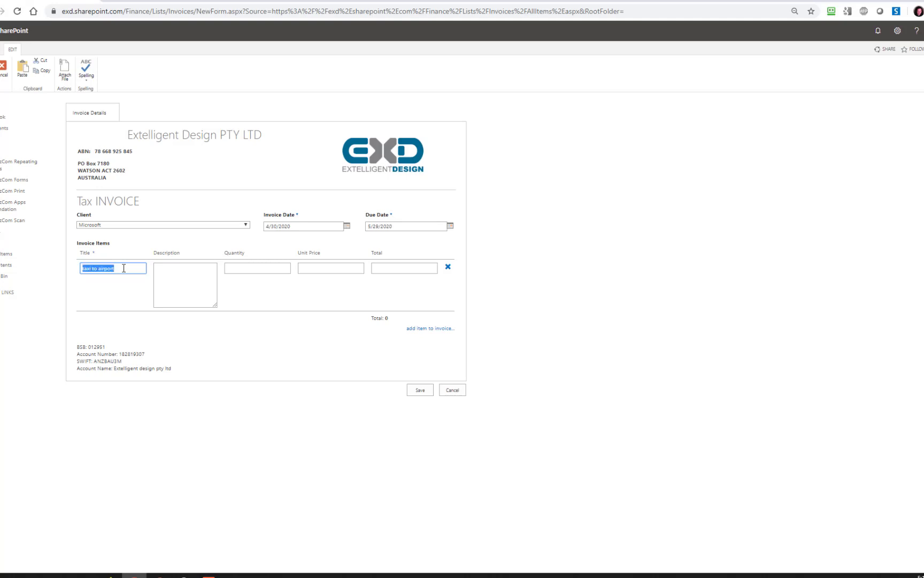
{"action": "type", "text": "sharepoint development yea"}
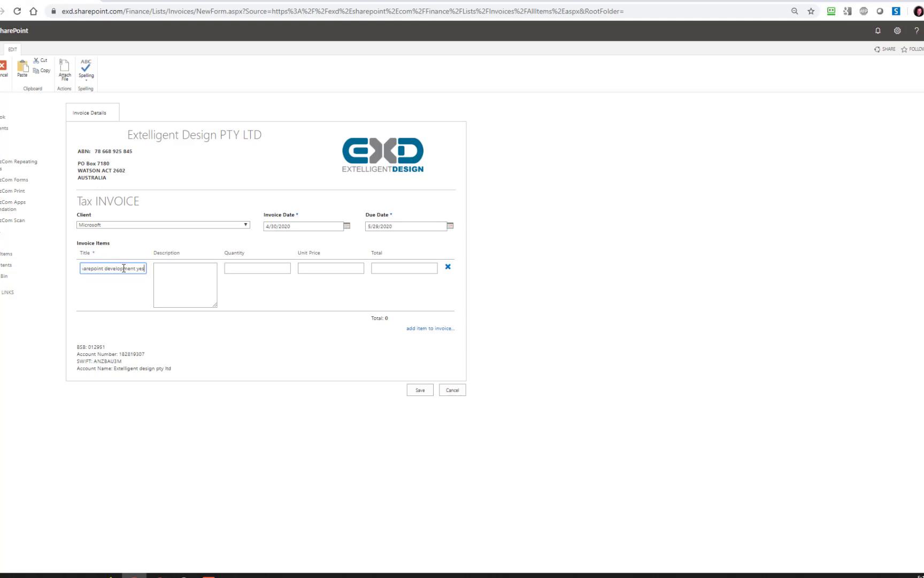
{"action": "left_click", "coordinate": [184, 285]}
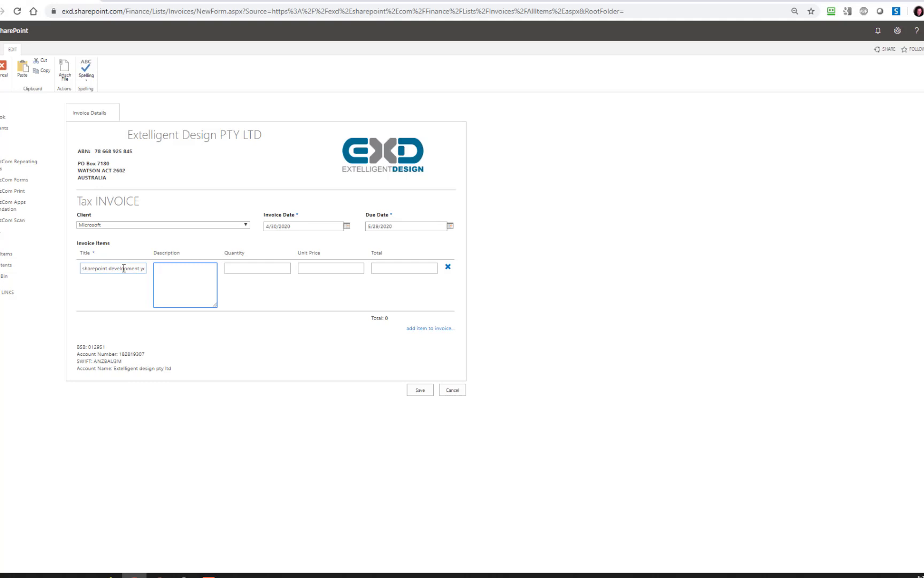
Give the first line quantity 8, unit price 100, total 800, and add a second line
{"action": "left_click", "coordinate": [257, 268]}
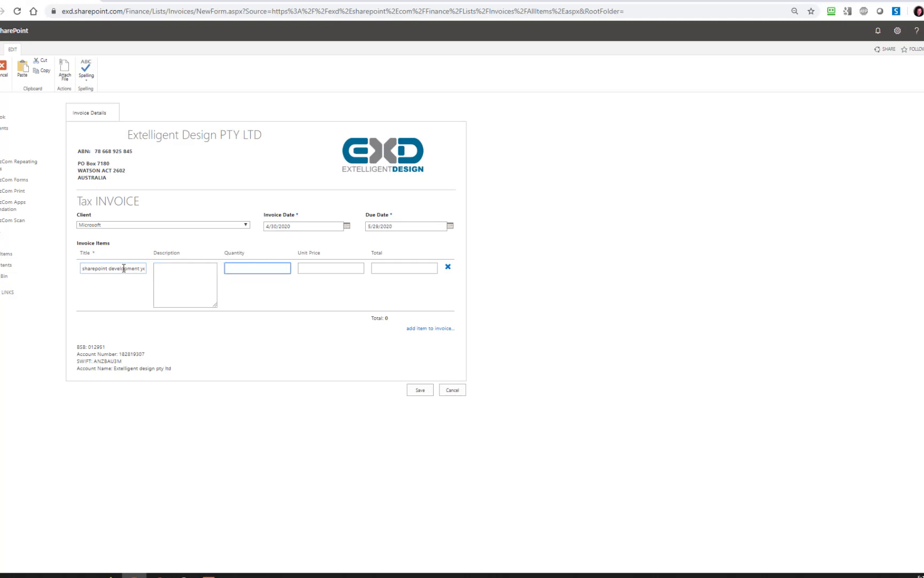
{"action": "type", "text": "8"}
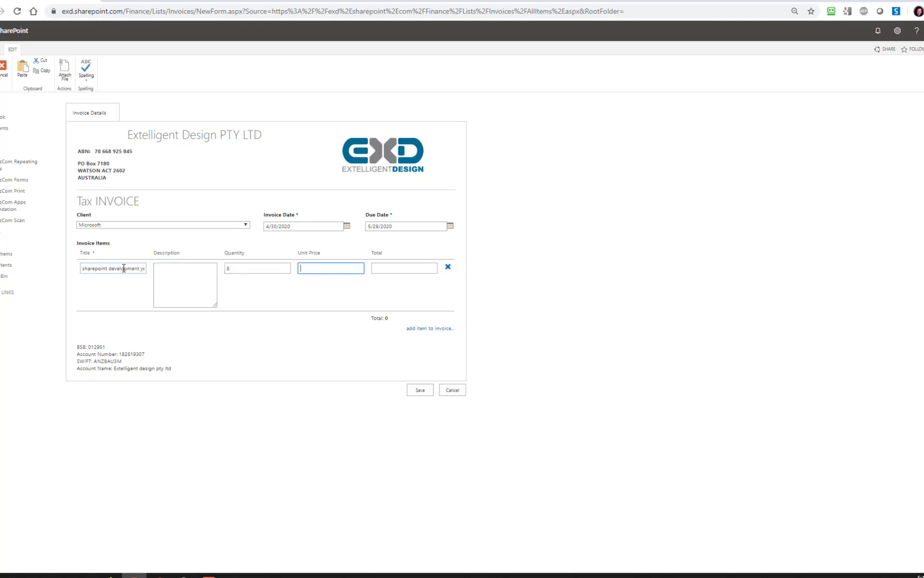
{"action": "type", "text": "100"}
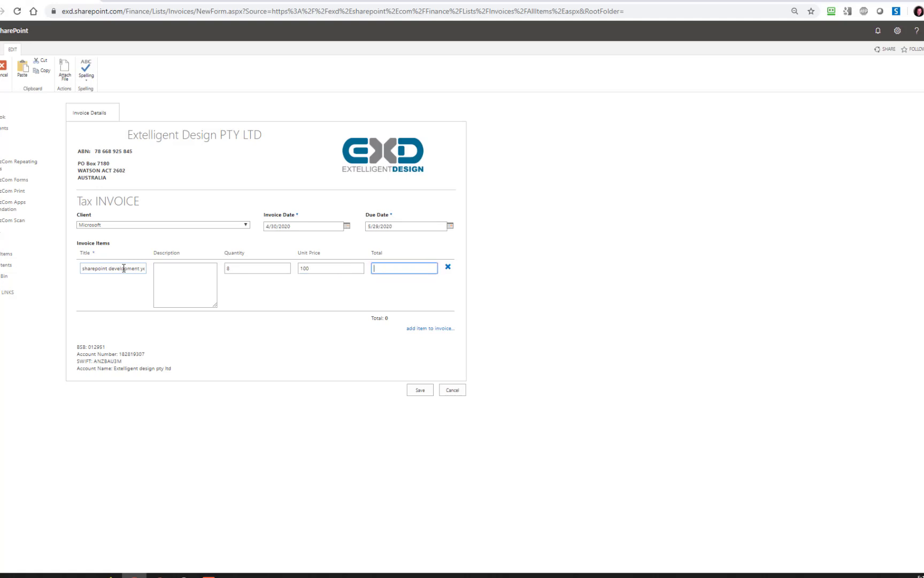
{"action": "type", "text": "800"}
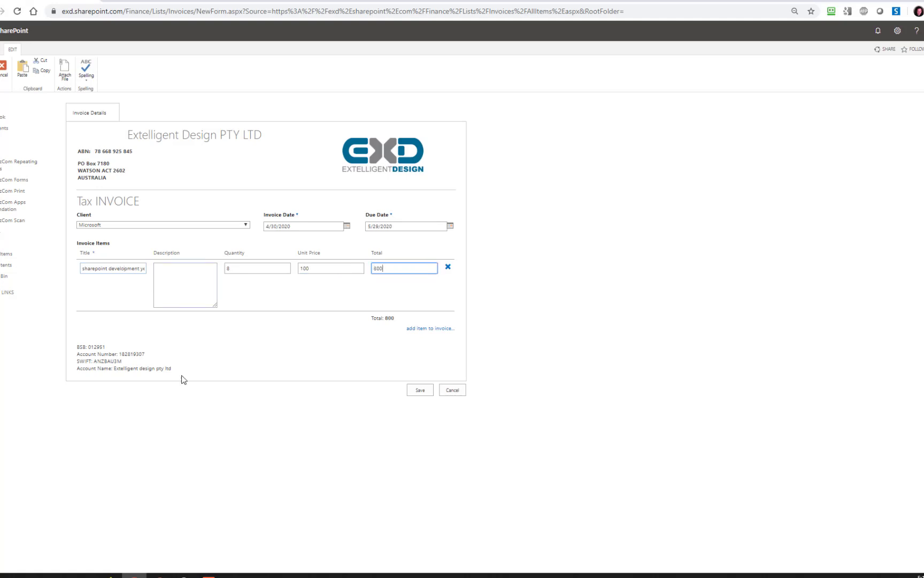
{"action": "left_click", "coordinate": [430, 328]}
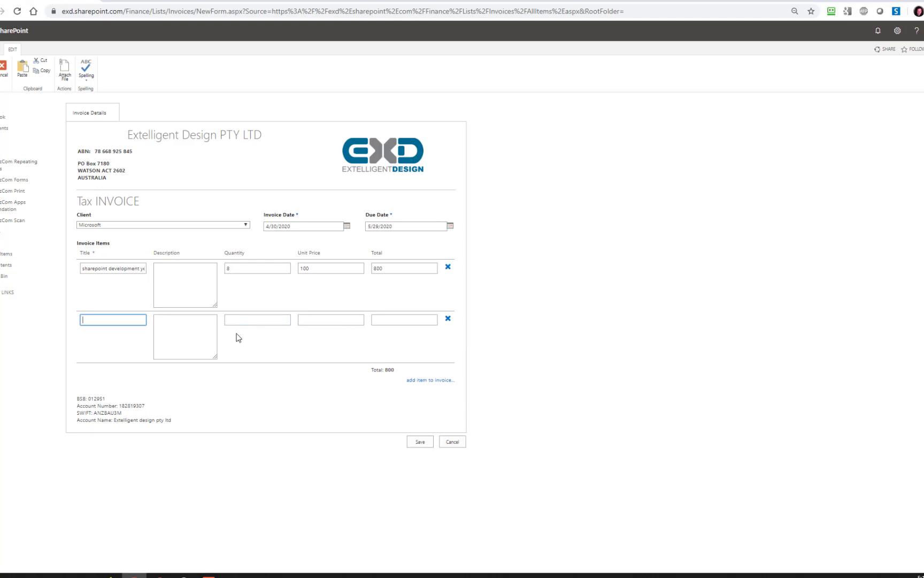
{"action": "mouse_move", "coordinate": [222, 359]}
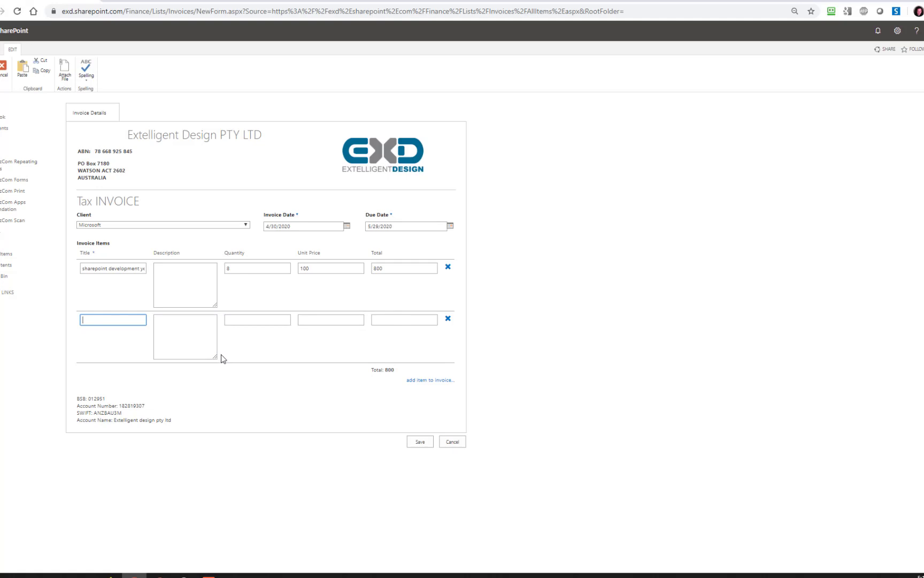
{"action": "mouse_move", "coordinate": [272, 321]}
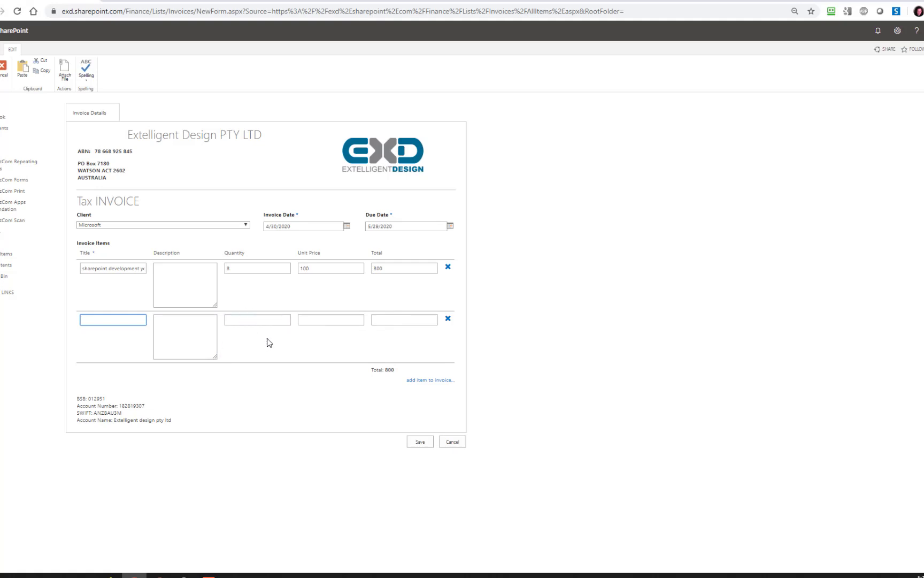
{"action": "mouse_move", "coordinate": [431, 379]}
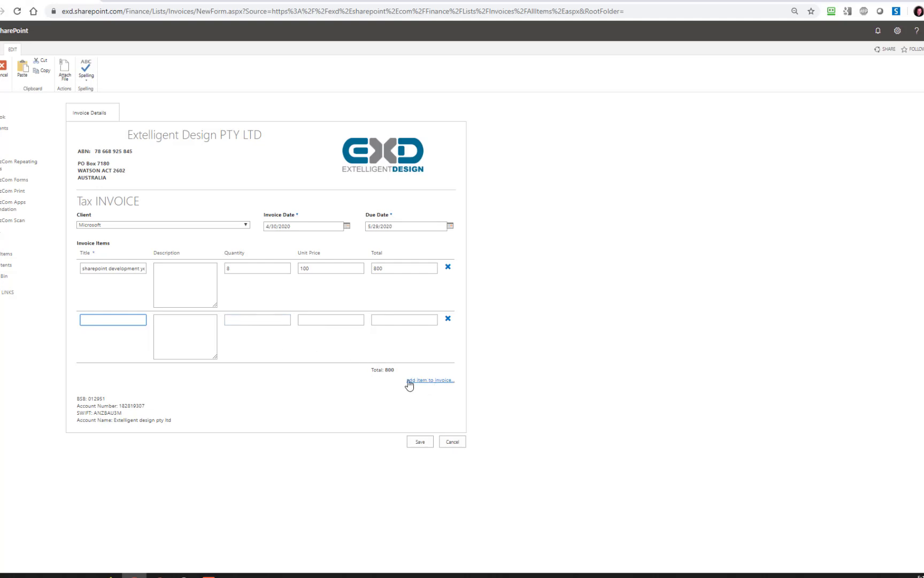
{"action": "mouse_move", "coordinate": [184, 342]}
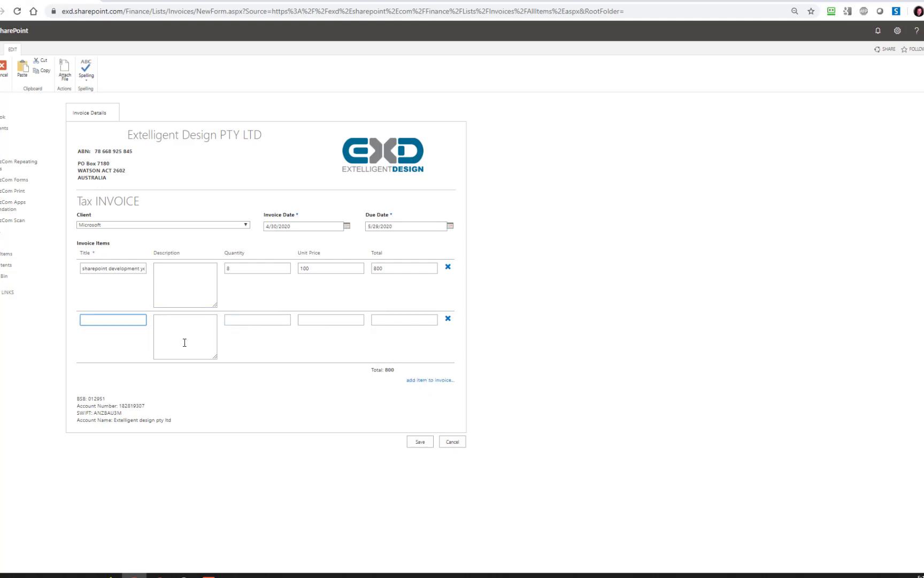
Fill the second line with its title, quantity 8, unit price 100, total 800, and save the invoice
{"action": "left_click", "coordinate": [113, 320]}
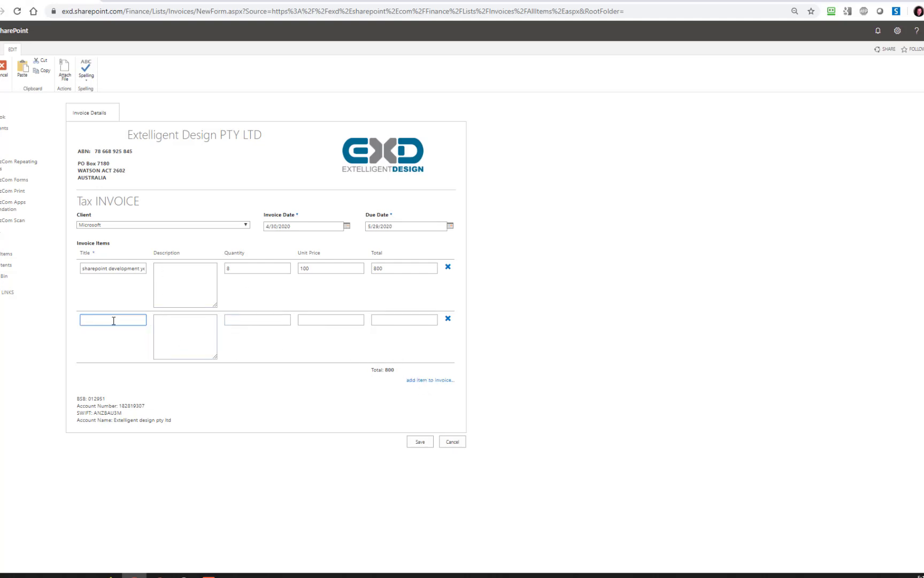
{"action": "double_click", "coordinate": [124, 269]}
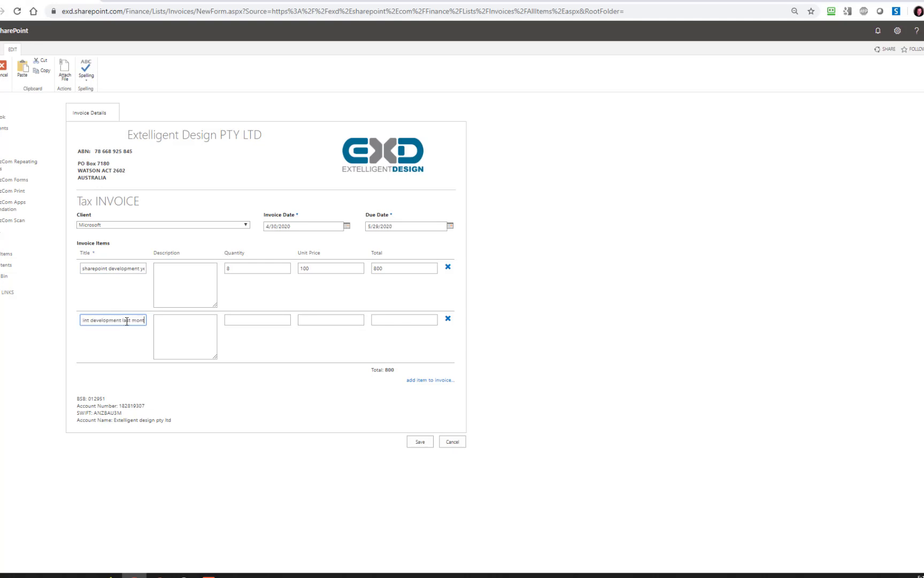
{"action": "left_click", "coordinate": [257, 320]}
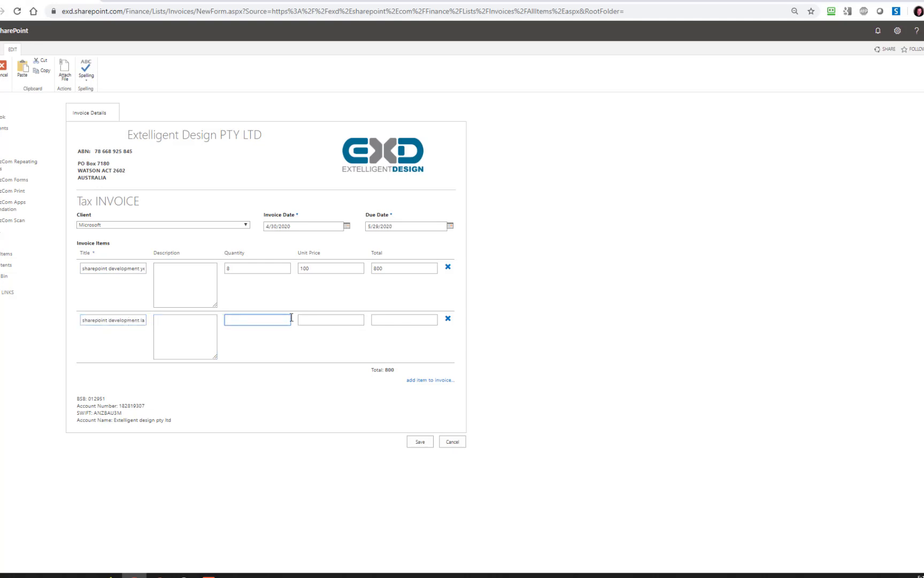
{"action": "type", "text": "8"}
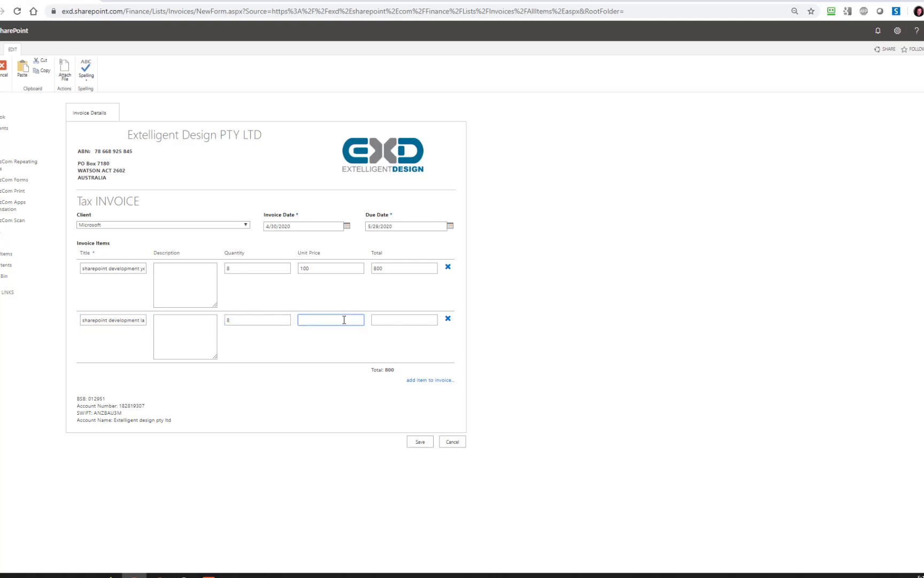
{"action": "type", "text": "100"}
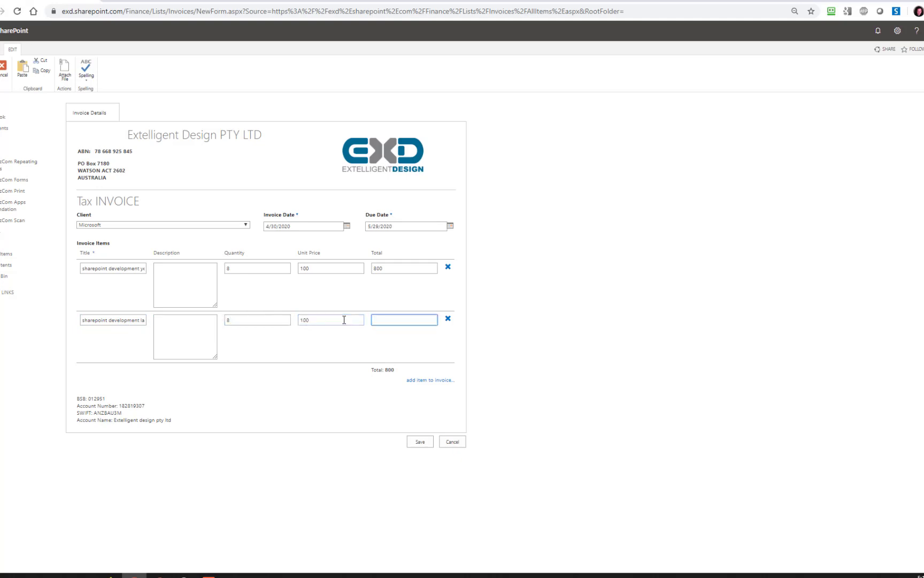
{"action": "type", "text": "800"}
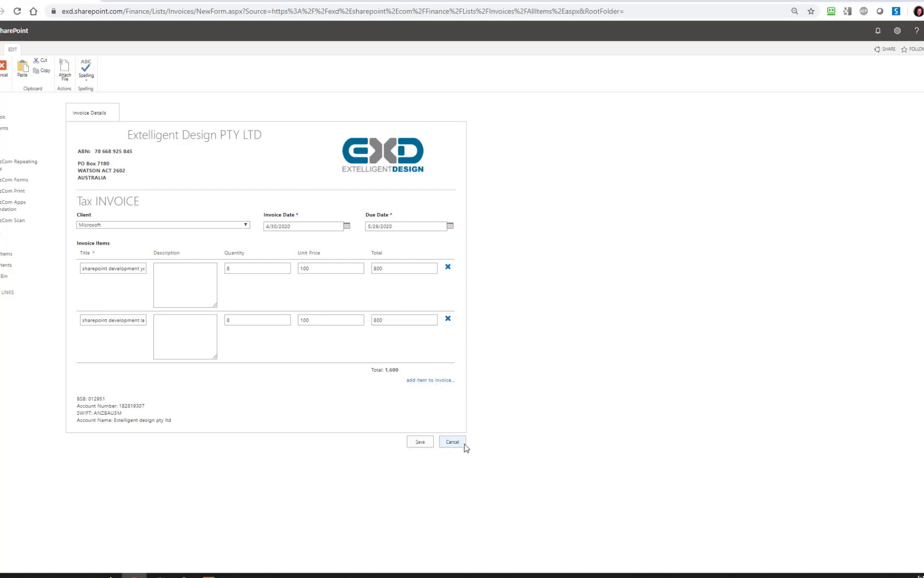
{"action": "left_click", "coordinate": [453, 442]}
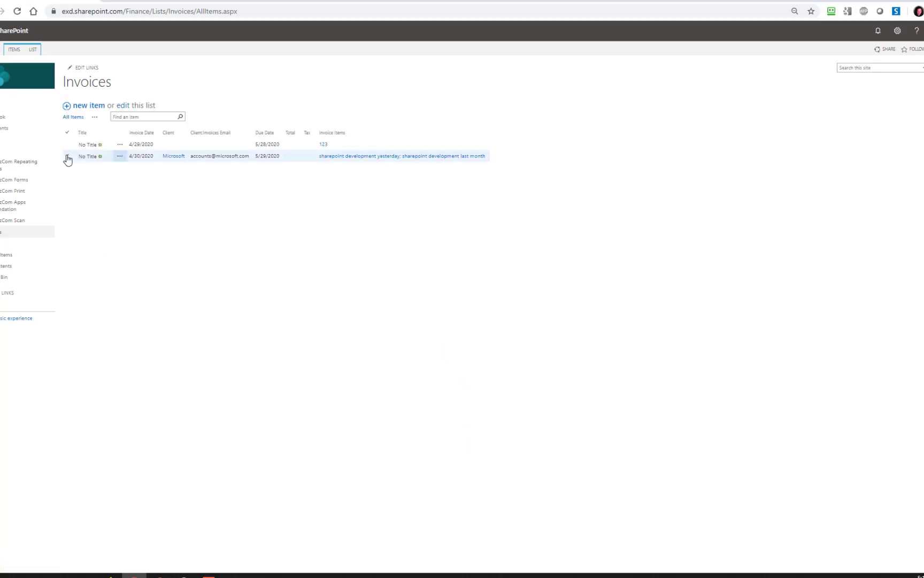
Select the Microsoft invoice row and launch Print from the ITEMS ribbon
{"action": "left_click", "coordinate": [67, 155]}
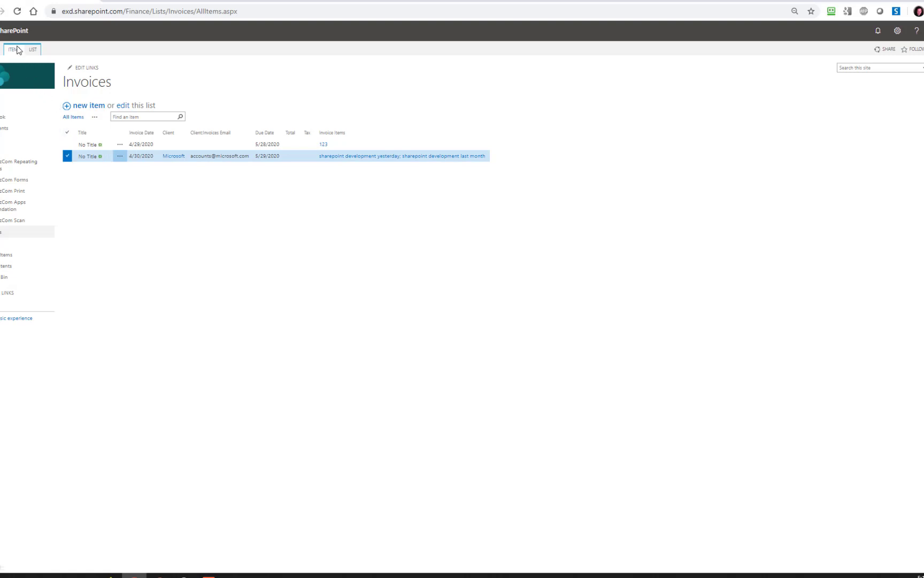
{"action": "left_click", "coordinate": [12, 49]}
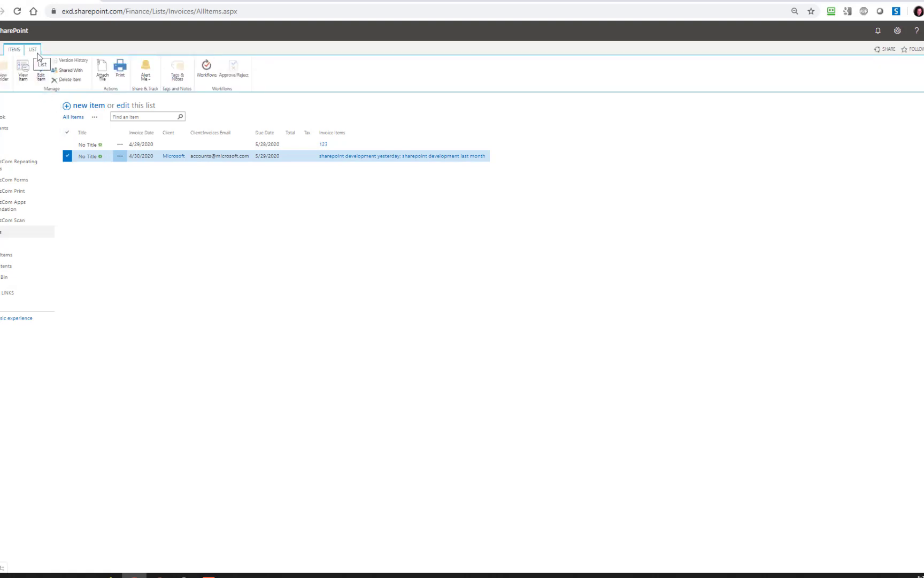
{"action": "left_click", "coordinate": [121, 70]}
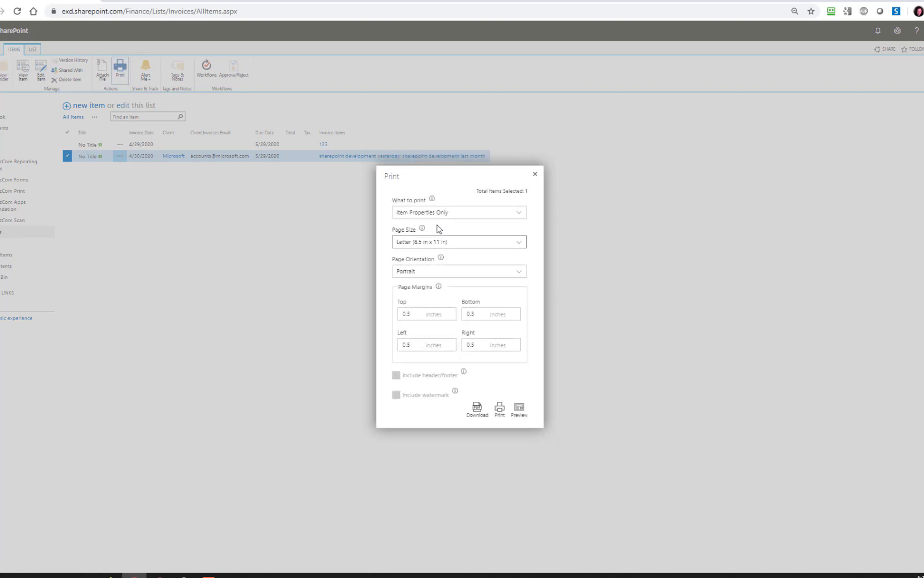
Keep Item Properties Only on Letter portrait pages and request a preview
{"action": "left_click", "coordinate": [459, 212]}
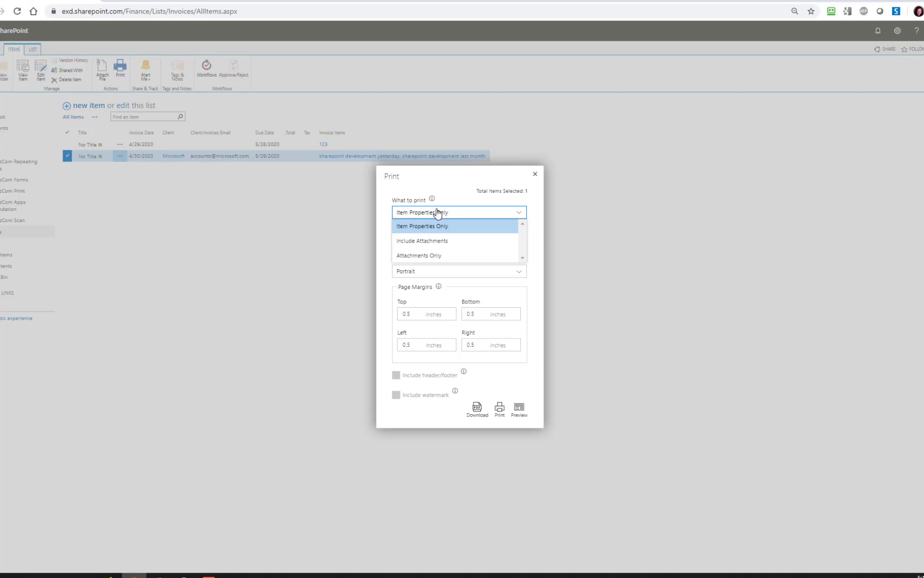
{"action": "mouse_move", "coordinate": [449, 241]}
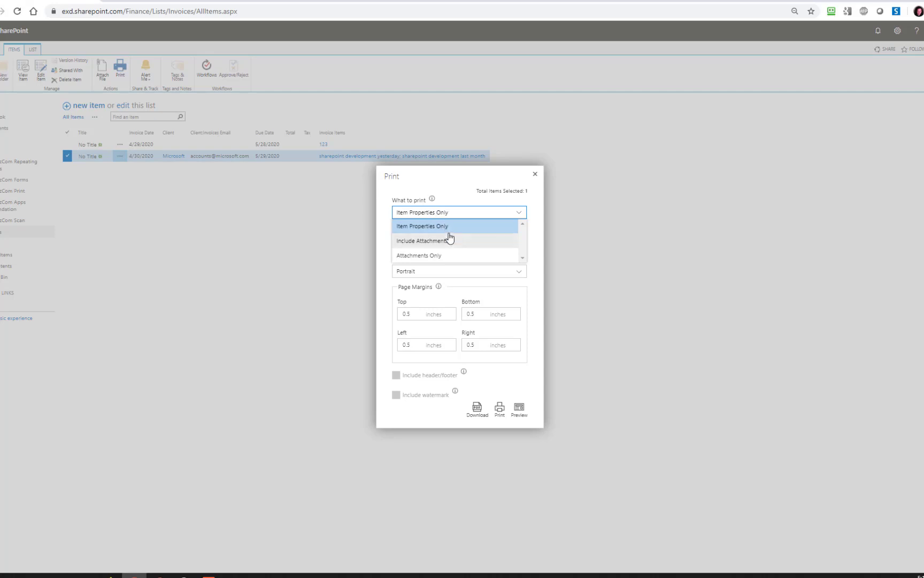
{"action": "left_click", "coordinate": [423, 226]}
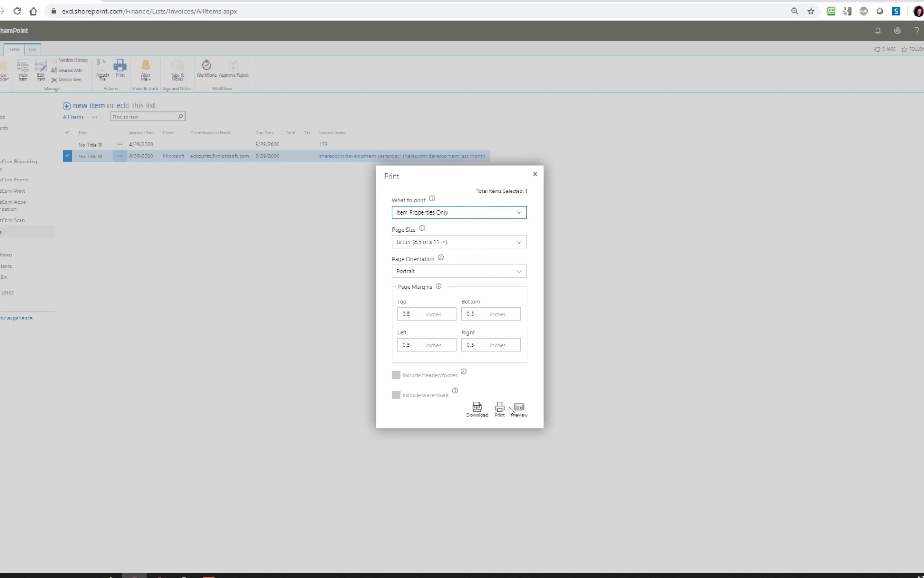
{"action": "left_click", "coordinate": [519, 408]}
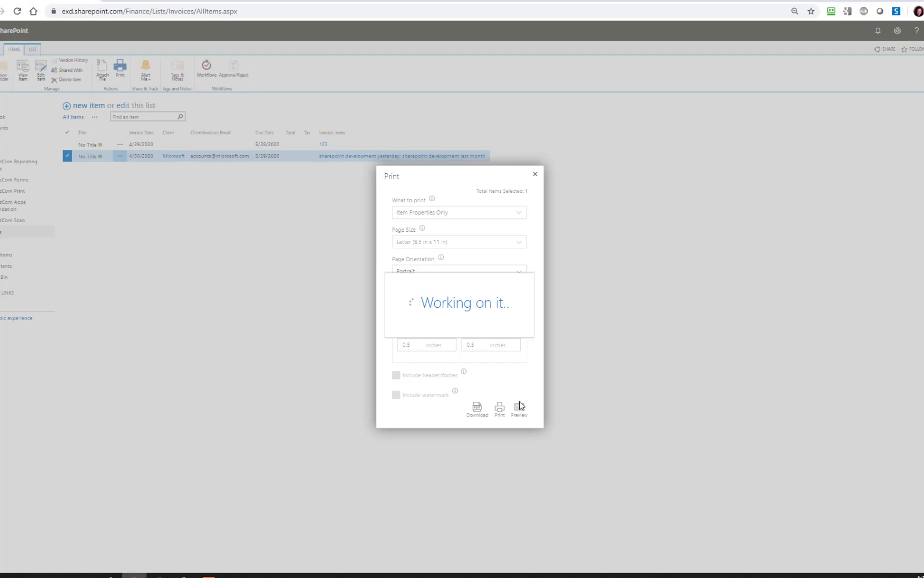
{"action": "mouse_move", "coordinate": [528, 414]}
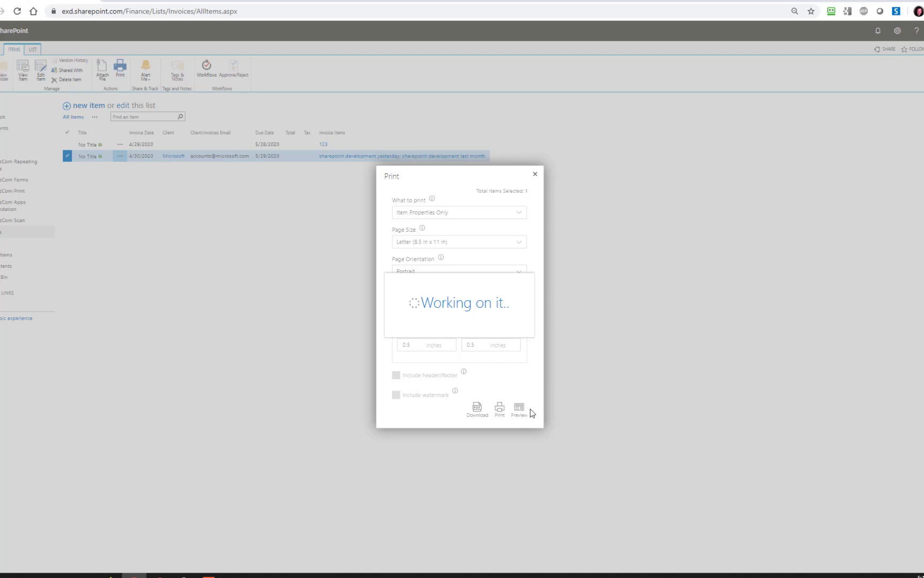
Load the preview and read through the zoomed one-page Tax INVOICE showing both lines and total 1,600
{"action": "left_click", "coordinate": [519, 406]}
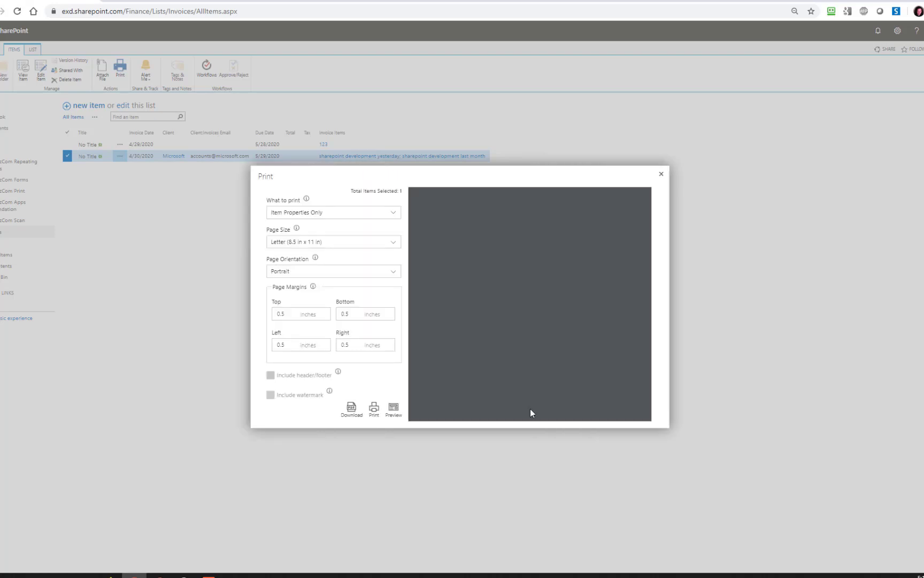
{"action": "left_click", "coordinate": [393, 408]}
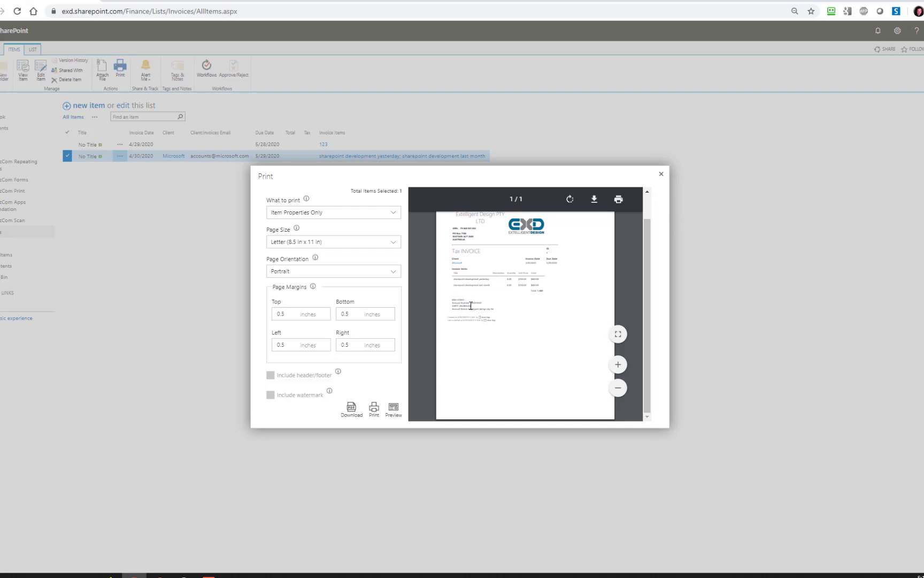
{"action": "mouse_move", "coordinate": [537, 293]}
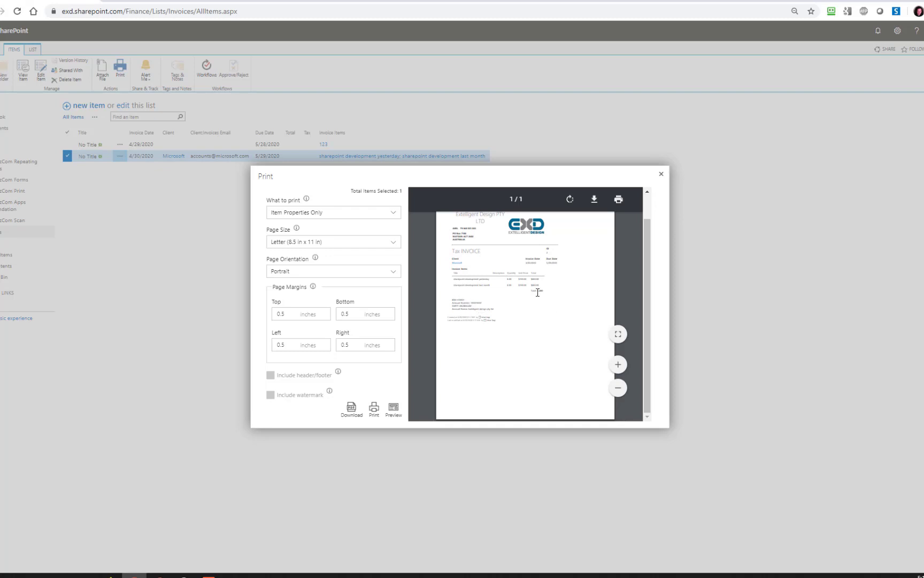
{"action": "mouse_move", "coordinate": [656, 315]}
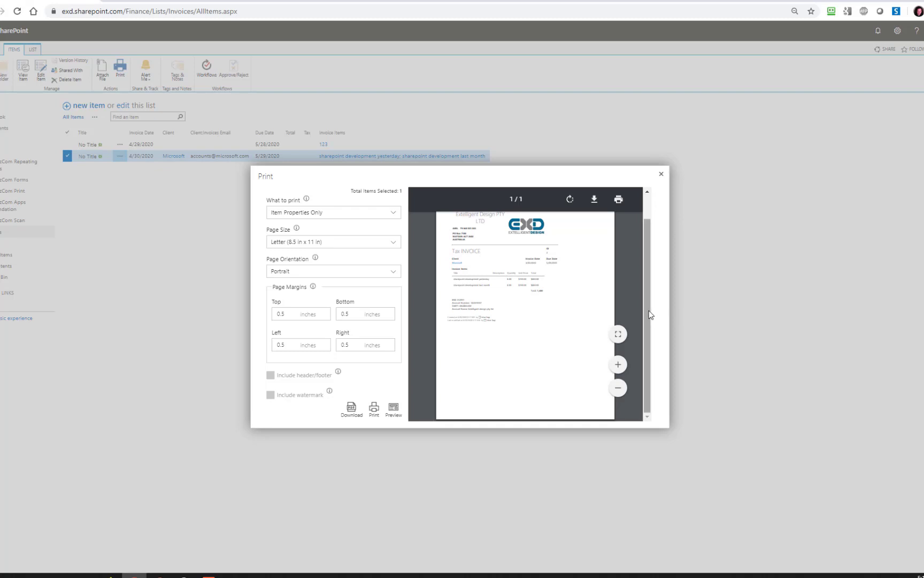
{"action": "left_click", "coordinate": [617, 364]}
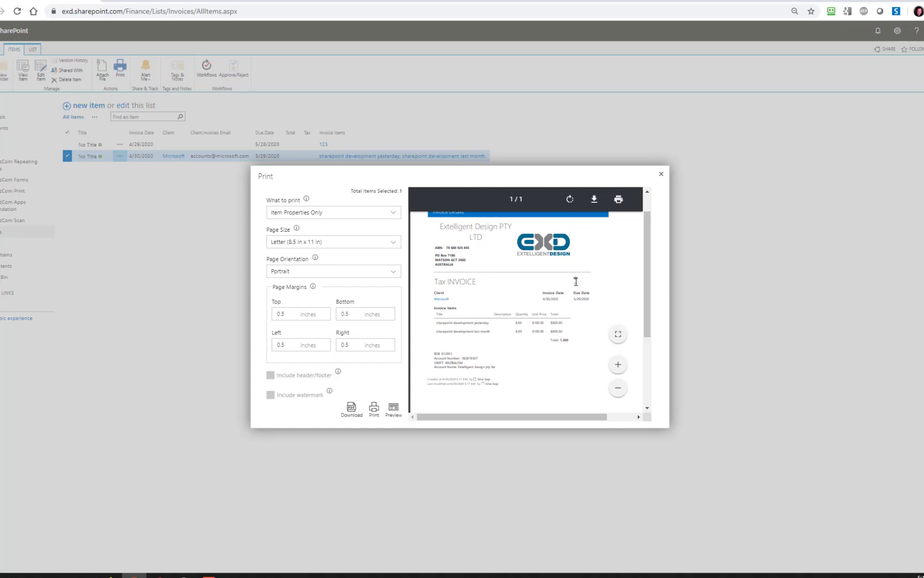
{"action": "mouse_move", "coordinate": [653, 254]}
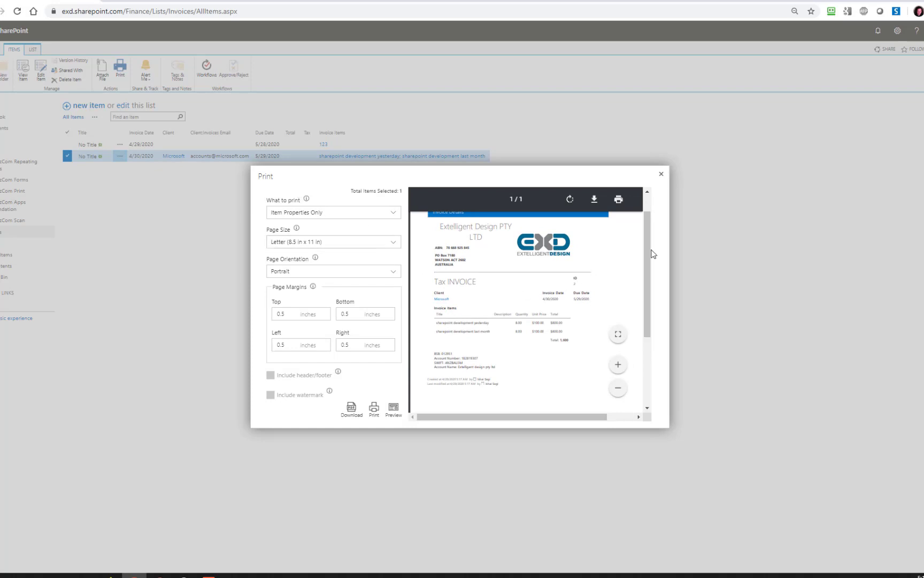
{"action": "scroll", "scroll_direction": "up", "scroll_amount": 3}
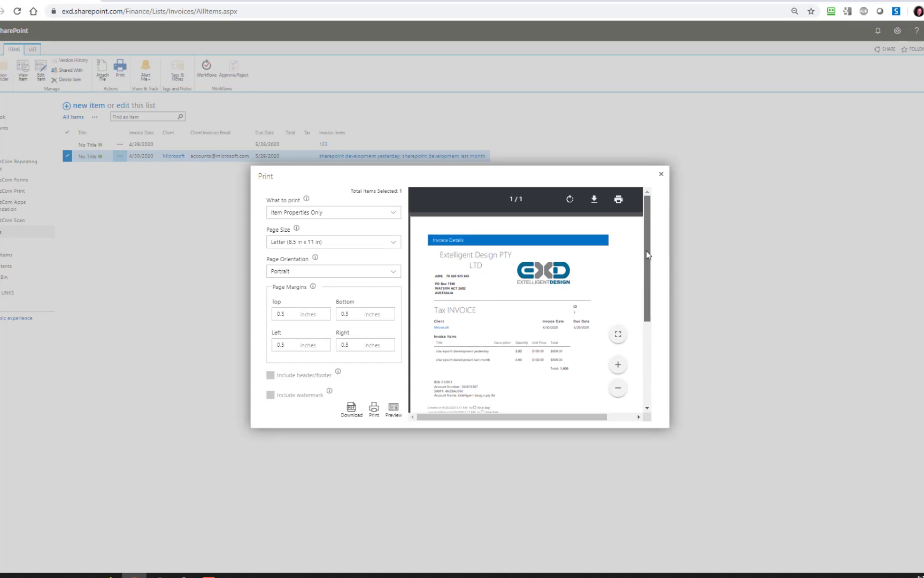
{"action": "mouse_move", "coordinate": [351, 407]}
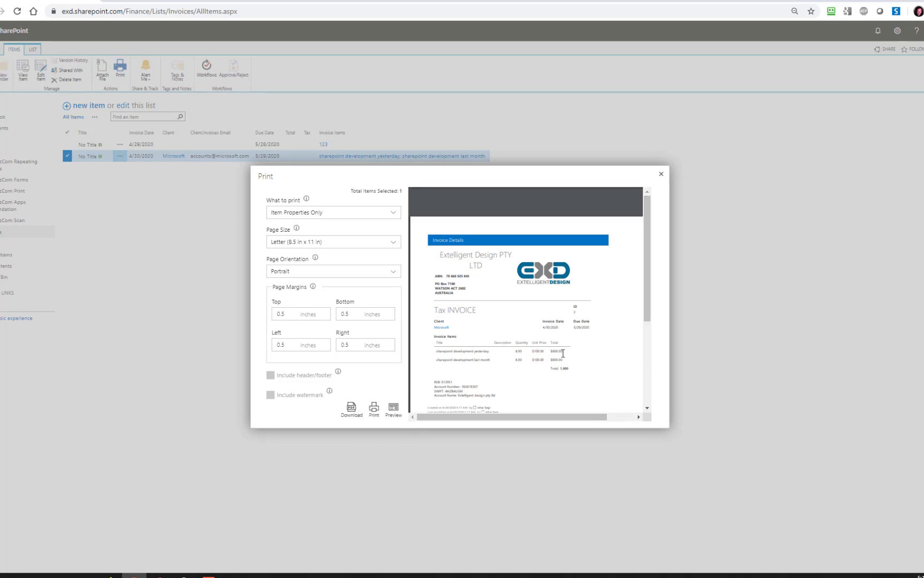
{"action": "scroll", "scroll_direction": "down", "scroll_amount": 3}
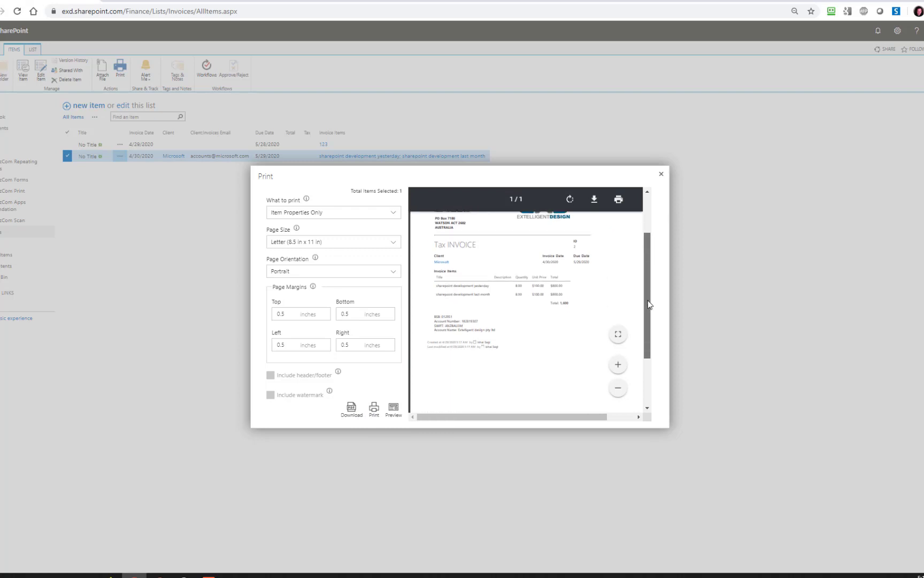
{"action": "scroll", "scroll_direction": "up", "scroll_amount": 3}
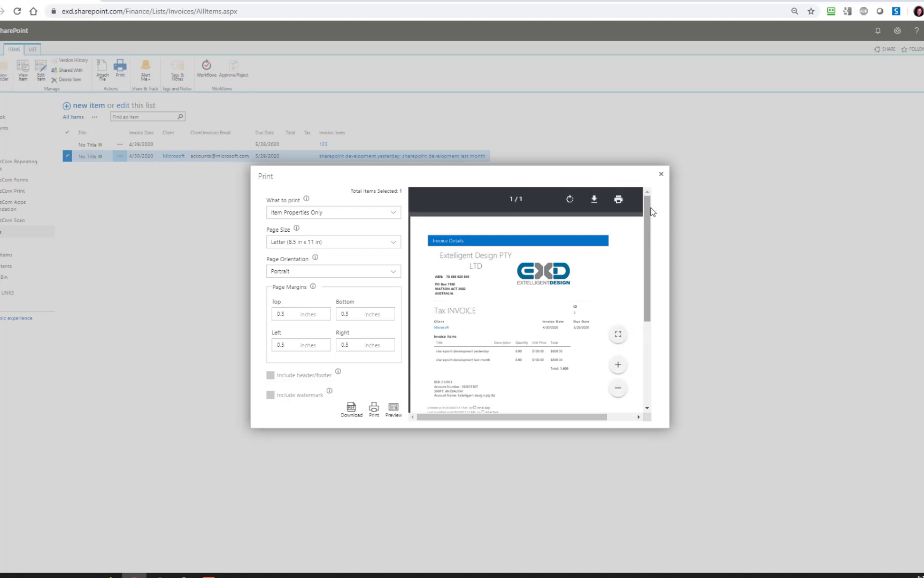
{"action": "mouse_move", "coordinate": [661, 174]}
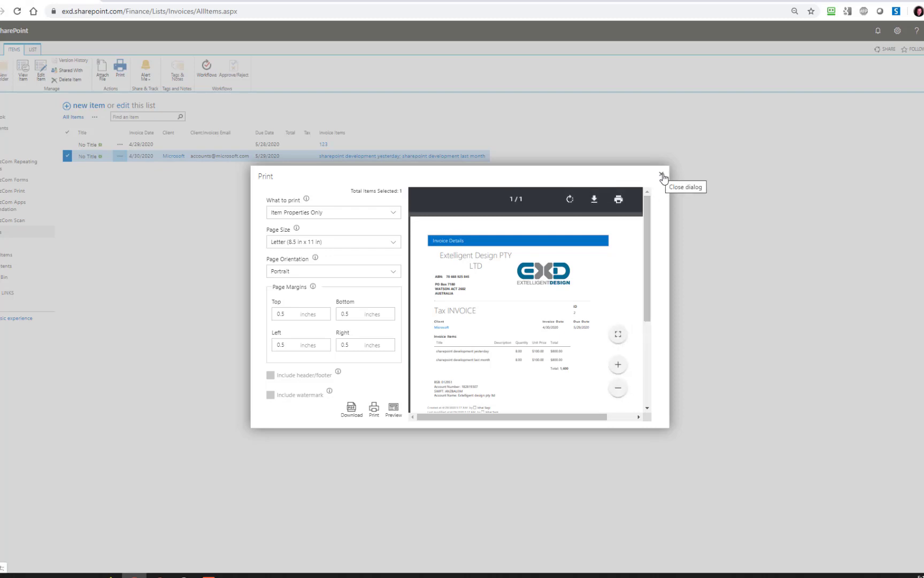
Close the print preview and open the 4/30/2020 invoice item for editing via its ... menu
{"action": "left_click", "coordinate": [665, 176]}
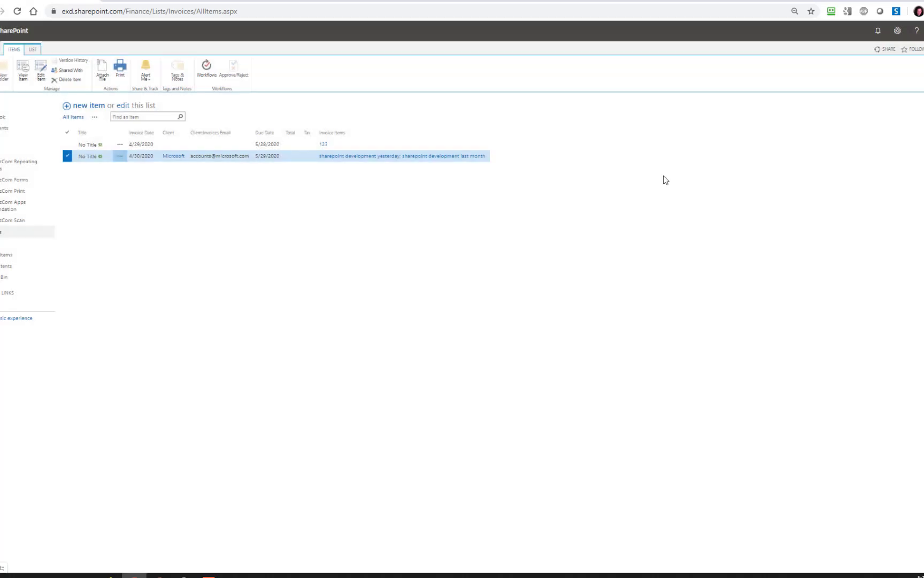
{"action": "left_click", "coordinate": [68, 144]}
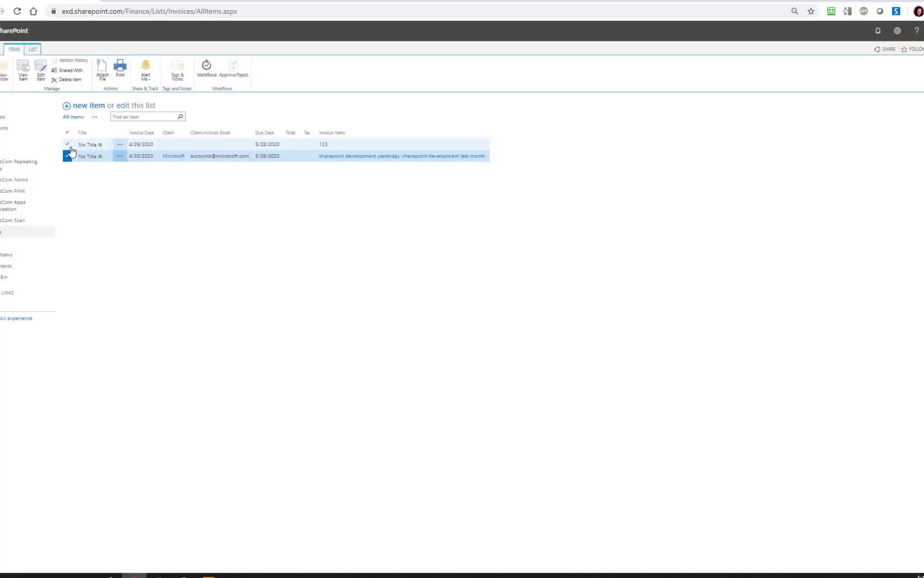
{"action": "left_click", "coordinate": [67, 157]}
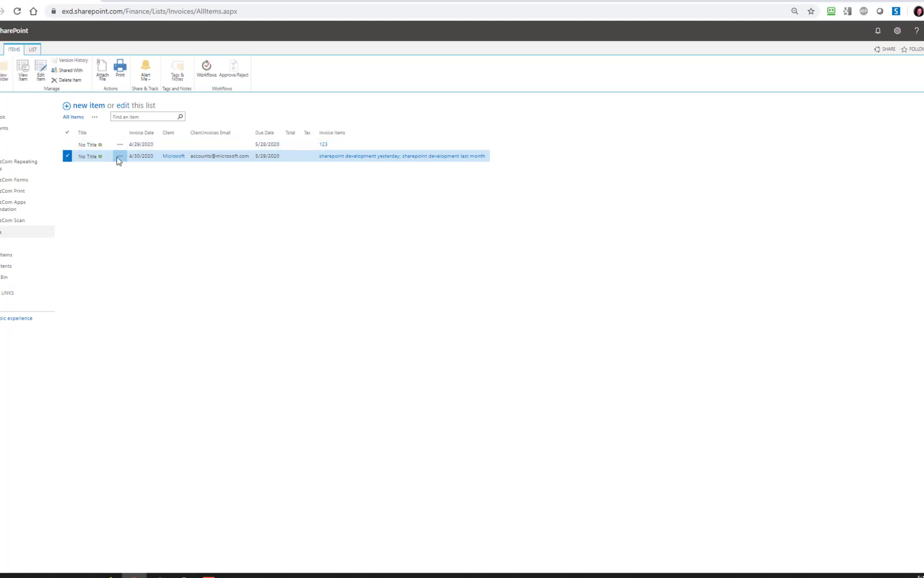
{"action": "left_click", "coordinate": [120, 161]}
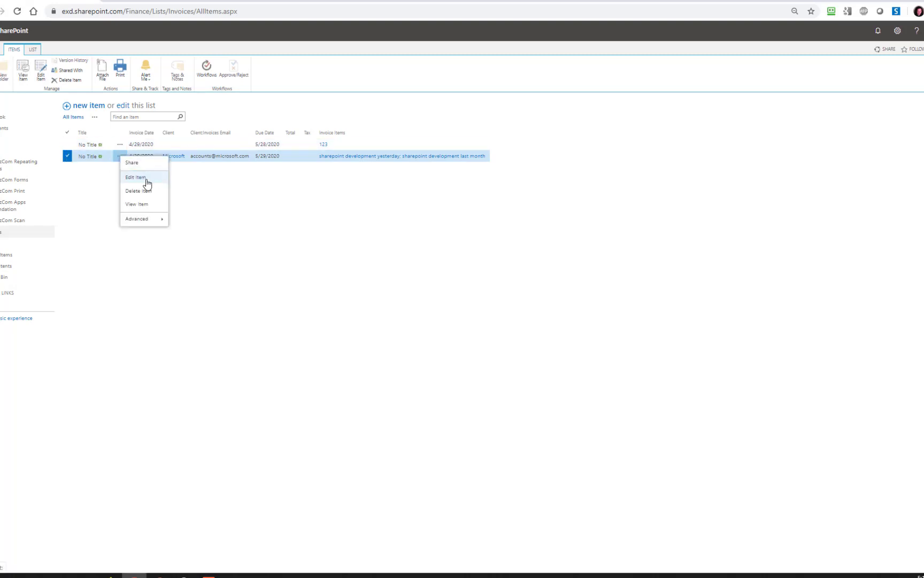
{"action": "left_click", "coordinate": [136, 177]}
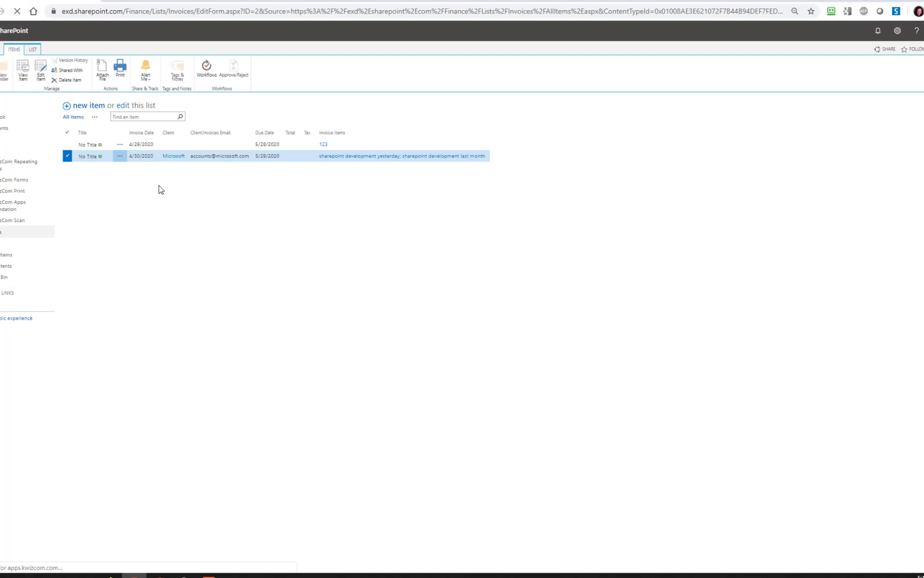
Attach a file, choosing download.pdf from Downloads in the file picker
{"action": "left_click", "coordinate": [40, 71]}
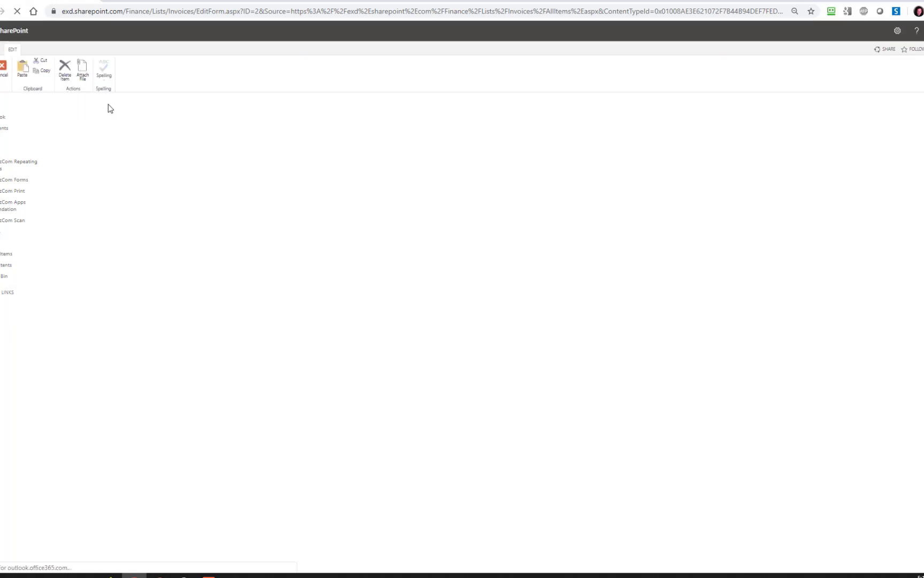
{"action": "left_click", "coordinate": [83, 70]}
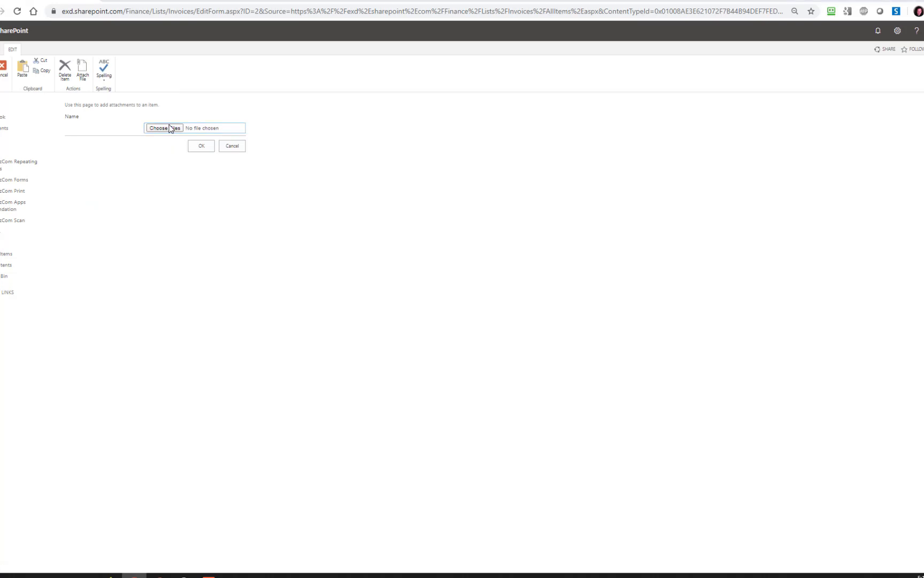
{"action": "left_click", "coordinate": [158, 129]}
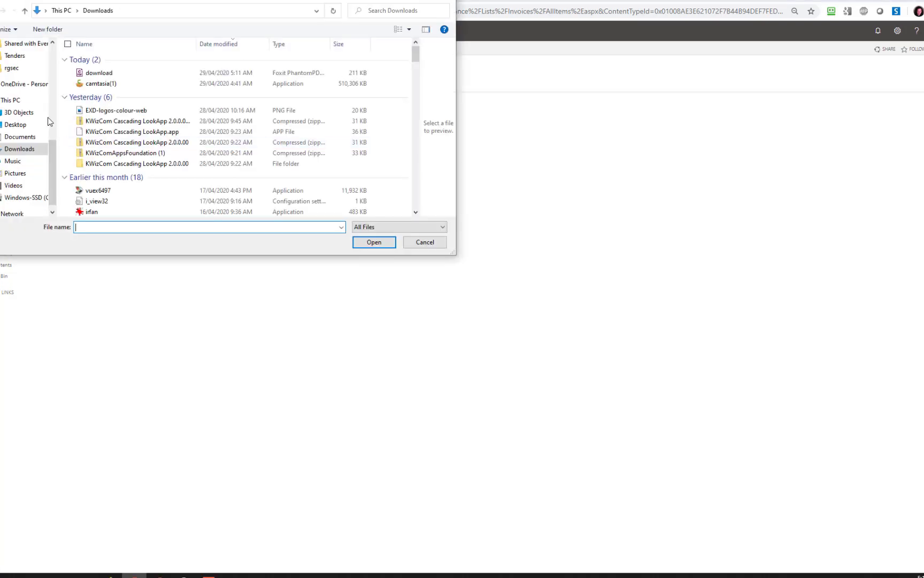
{"action": "left_click", "coordinate": [100, 72]}
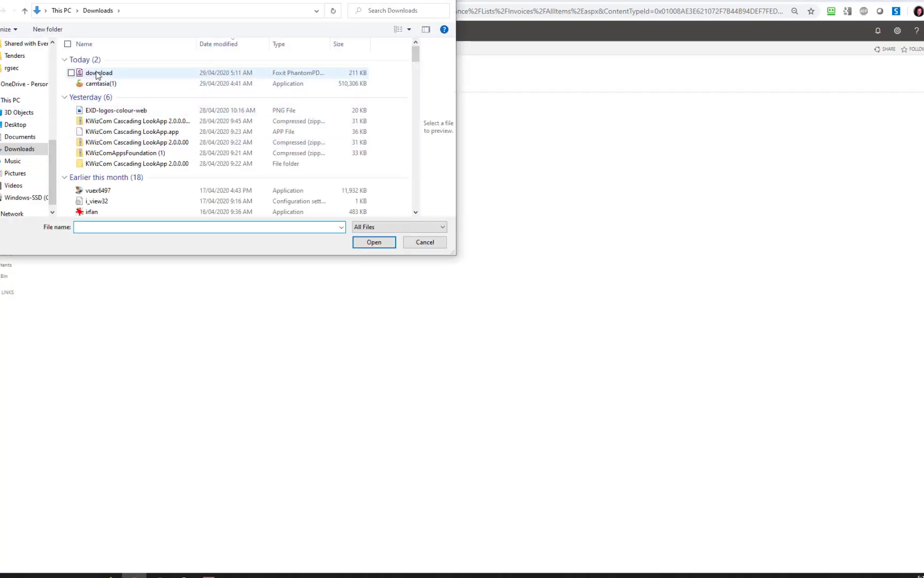
{"action": "left_click", "coordinate": [98, 72]}
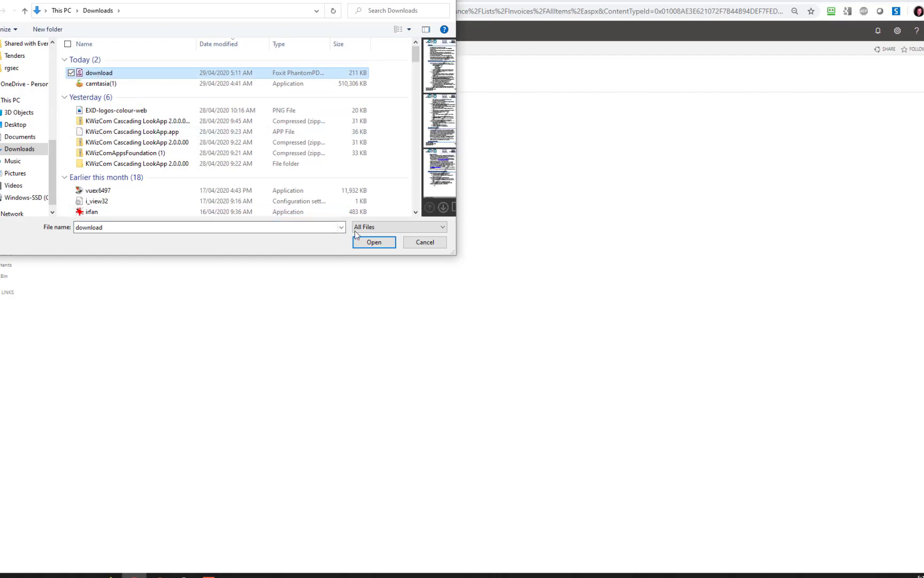
{"action": "left_click", "coordinate": [373, 242]}
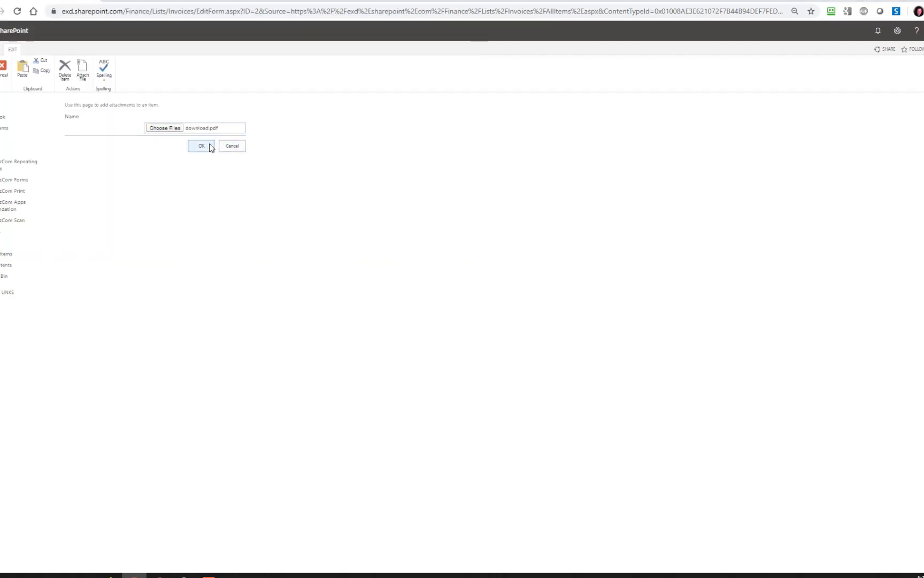
Confirm the download.pdf attachment and save the invoice edit form
{"action": "left_click", "coordinate": [202, 145]}
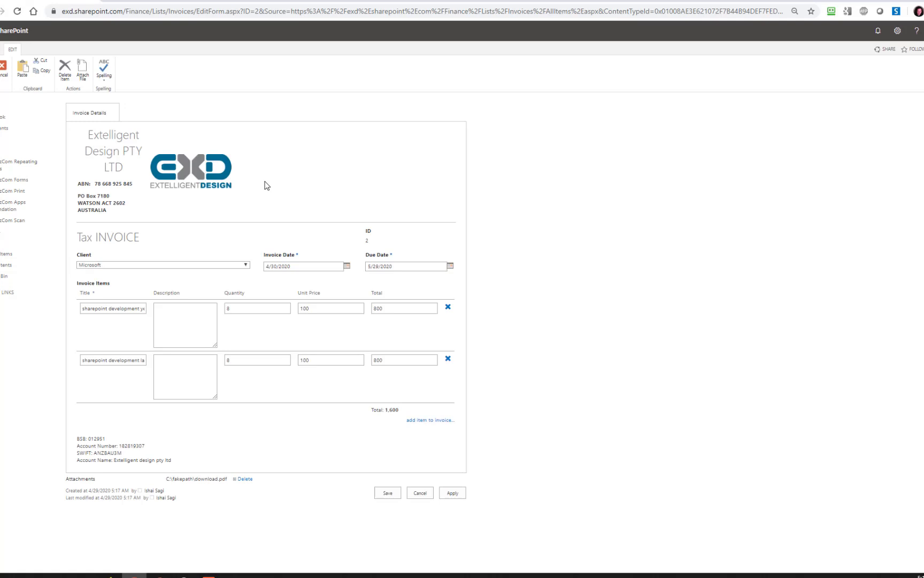
{"action": "mouse_move", "coordinate": [201, 485]}
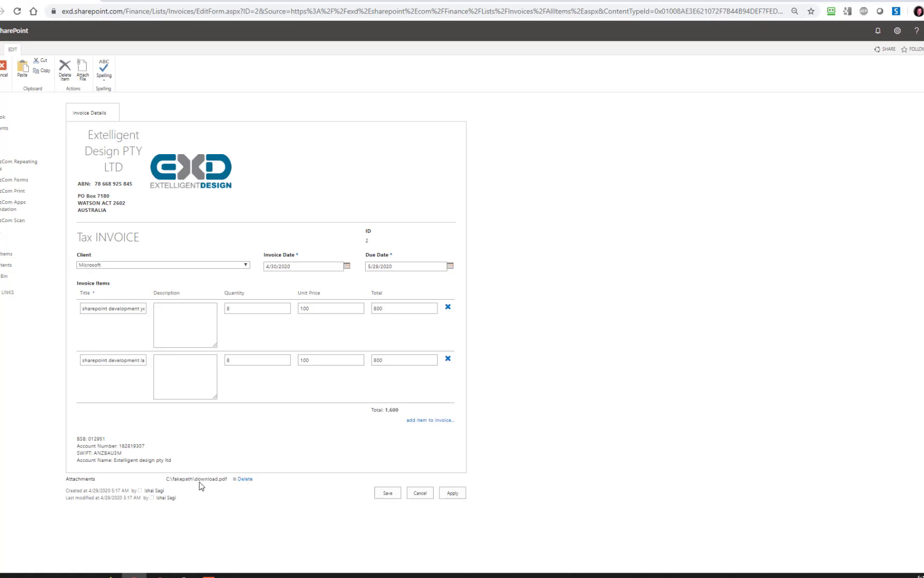
{"action": "left_click", "coordinate": [387, 492]}
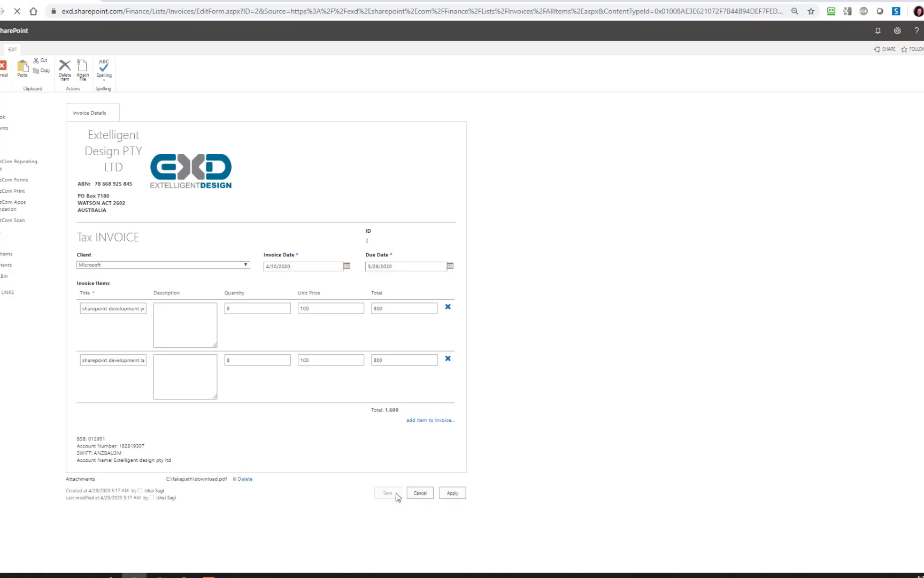
{"action": "left_click", "coordinate": [388, 492]}
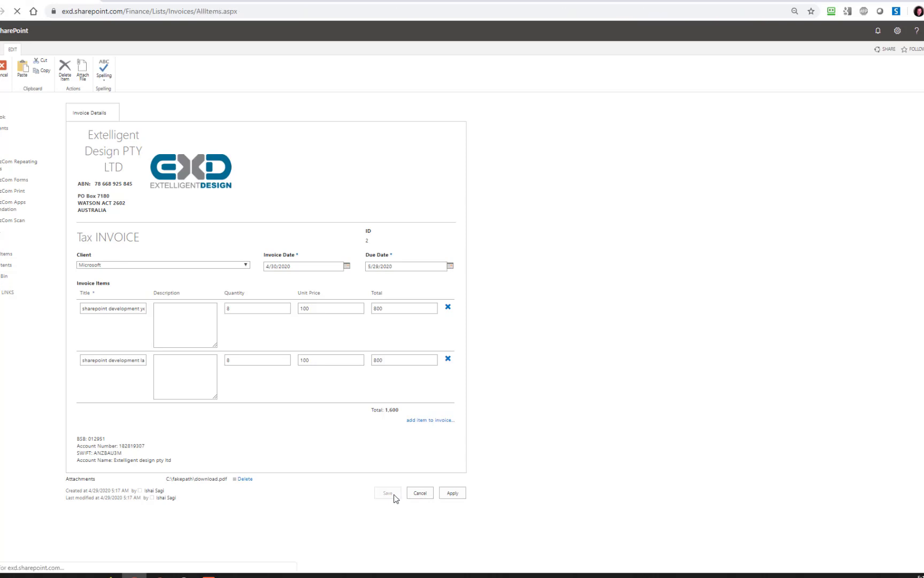
{"action": "left_click", "coordinate": [386, 492]}
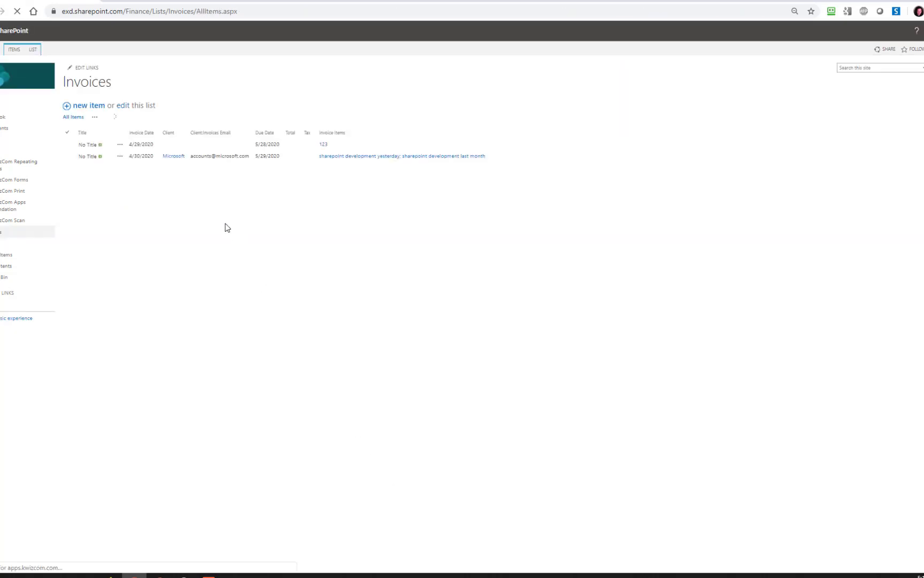
Reselect the 4/30/2020 invoice and show the ITEMS ribbon commands
{"action": "left_click", "coordinate": [68, 159]}
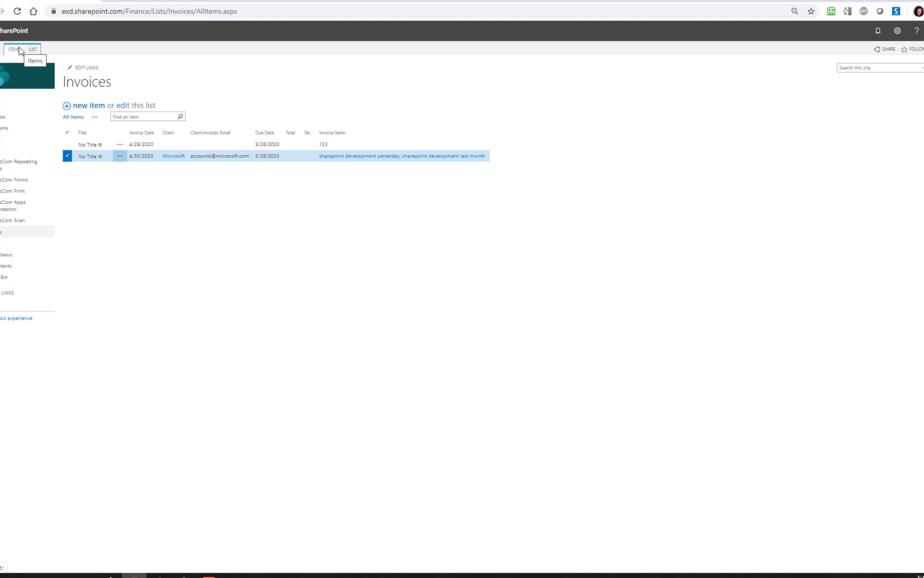
{"action": "left_click", "coordinate": [14, 49]}
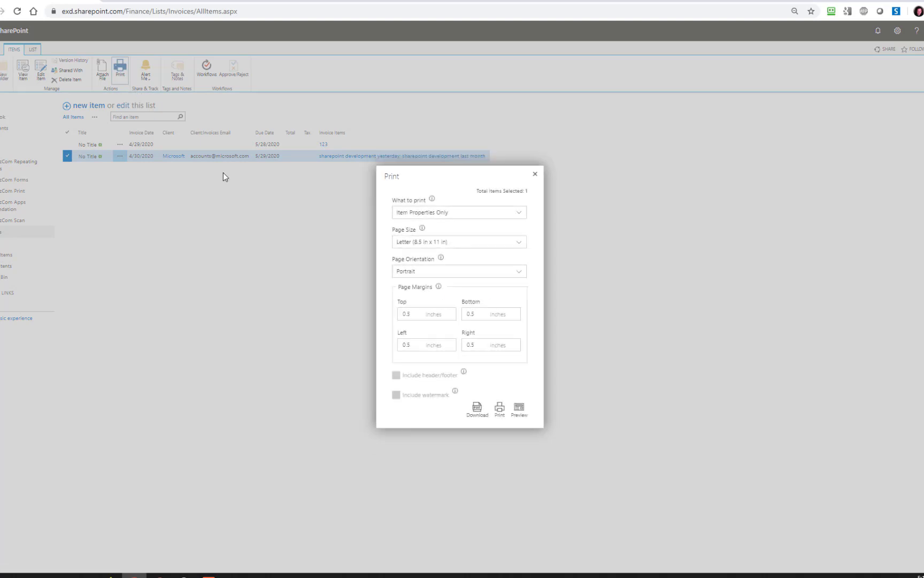
Preview the invoice as a four-page printout with attachments included, then close the Print dialog
{"action": "left_click", "coordinate": [459, 212]}
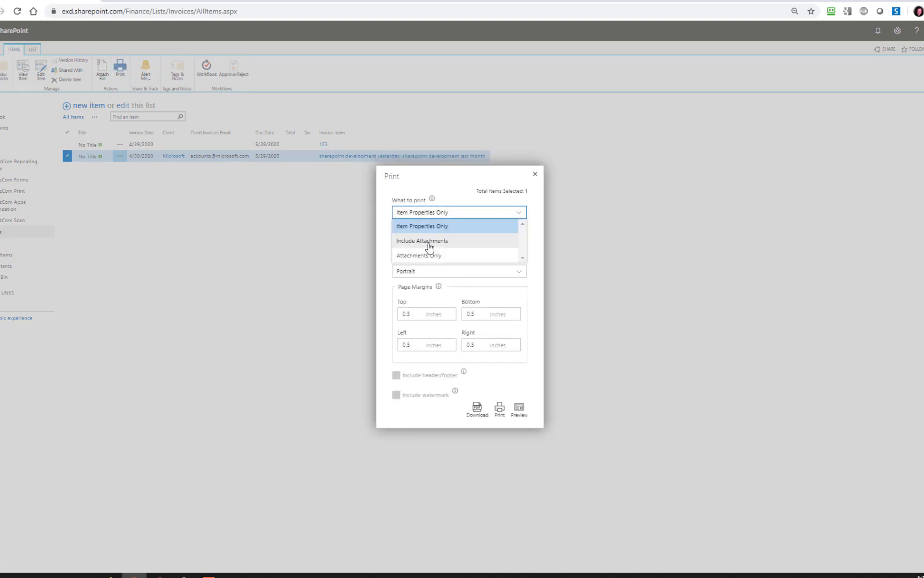
{"action": "left_click", "coordinate": [423, 241]}
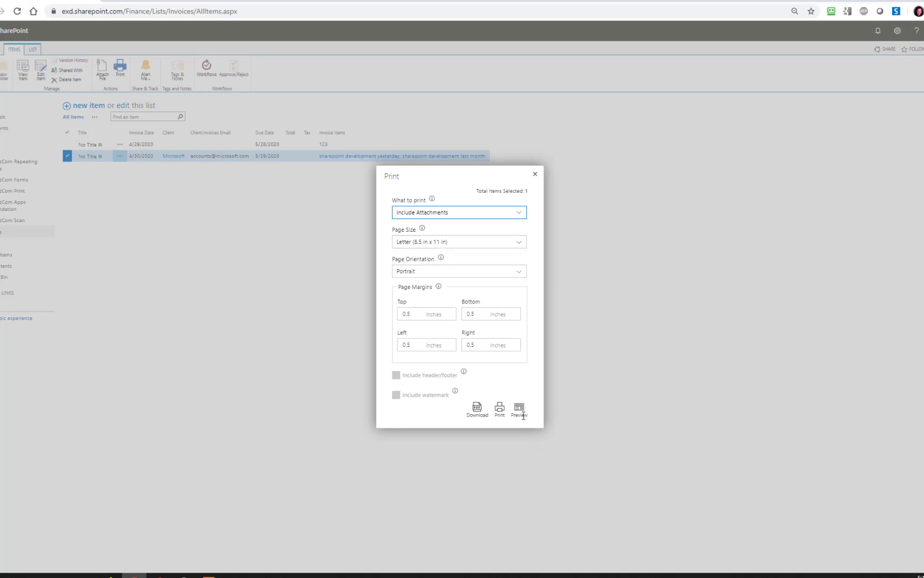
{"action": "left_click", "coordinate": [519, 408]}
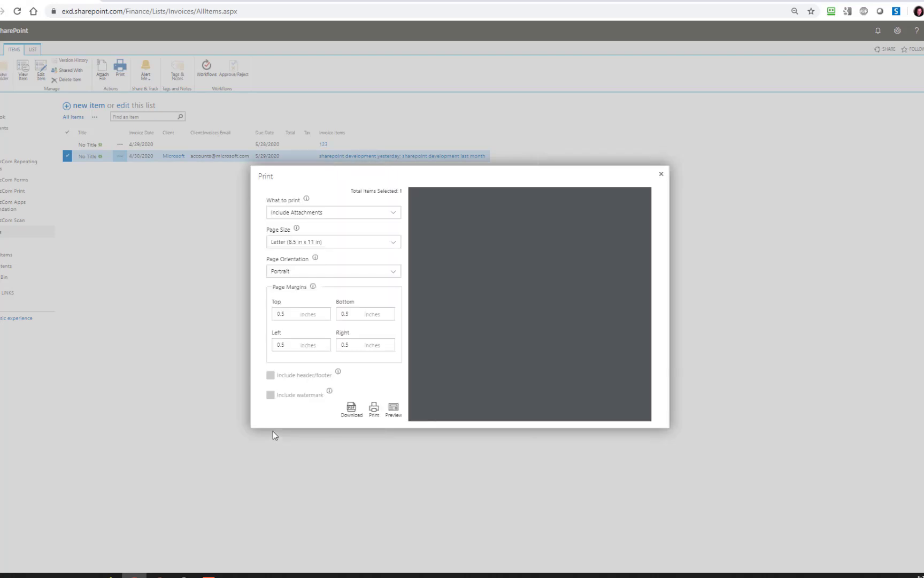
{"action": "left_click", "coordinate": [393, 410]}
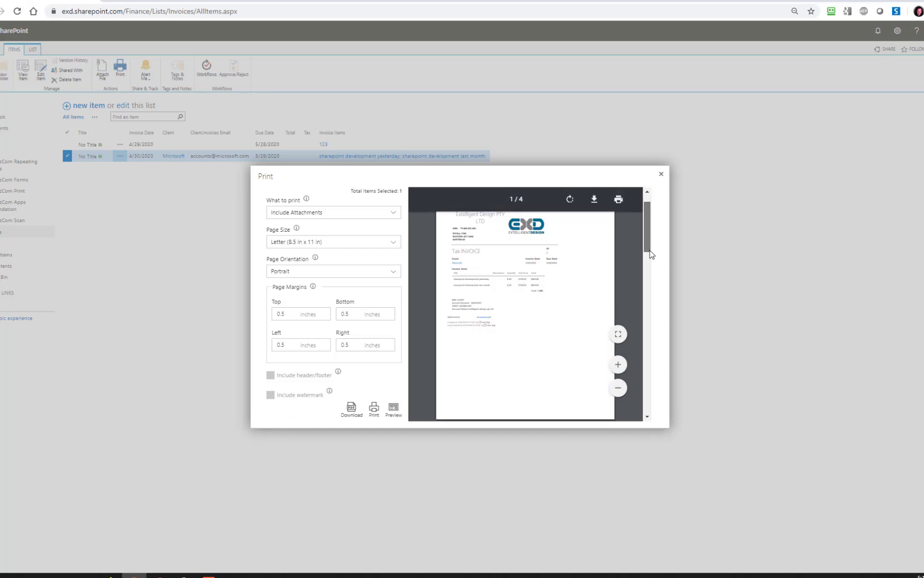
{"action": "scroll", "scroll_direction": "down", "scroll_amount": 3}
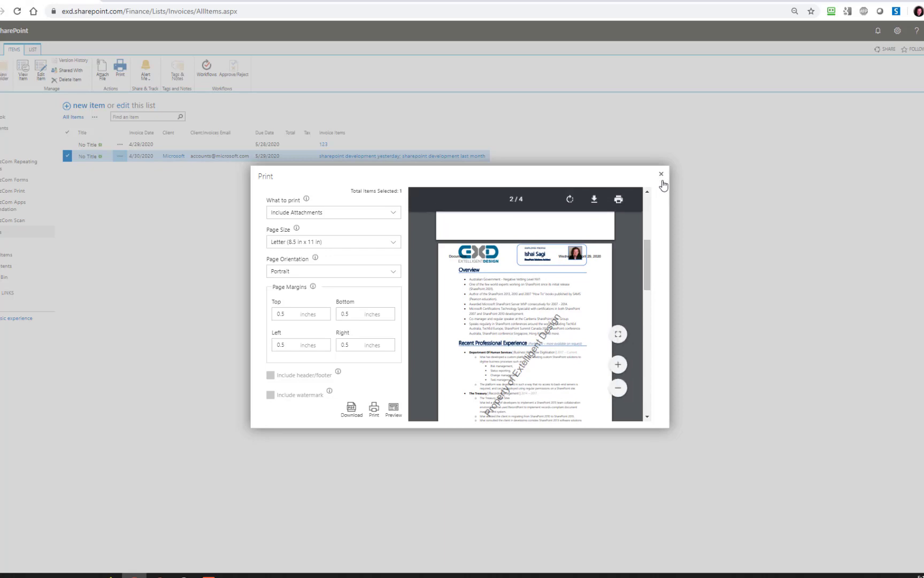
{"action": "left_click", "coordinate": [660, 175]}
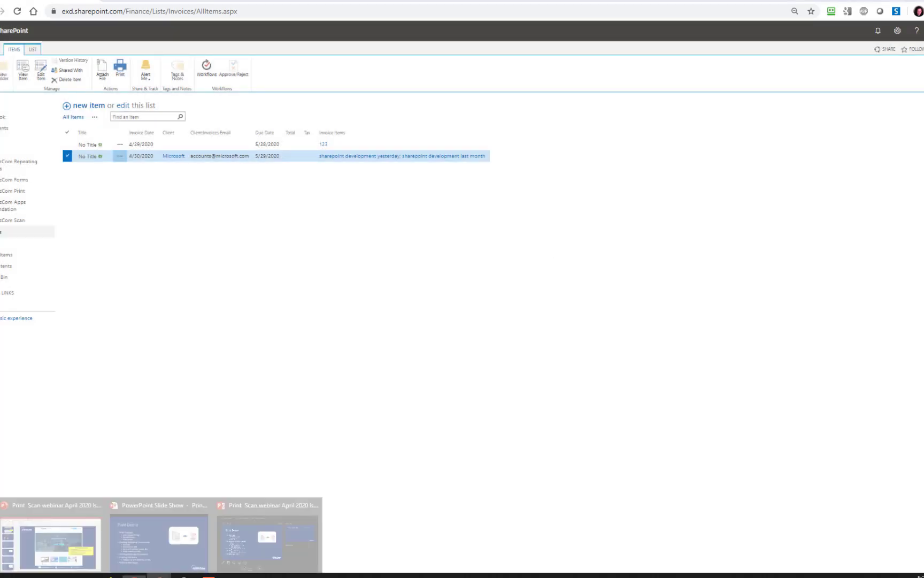
{"action": "left_click", "coordinate": [158, 536]}
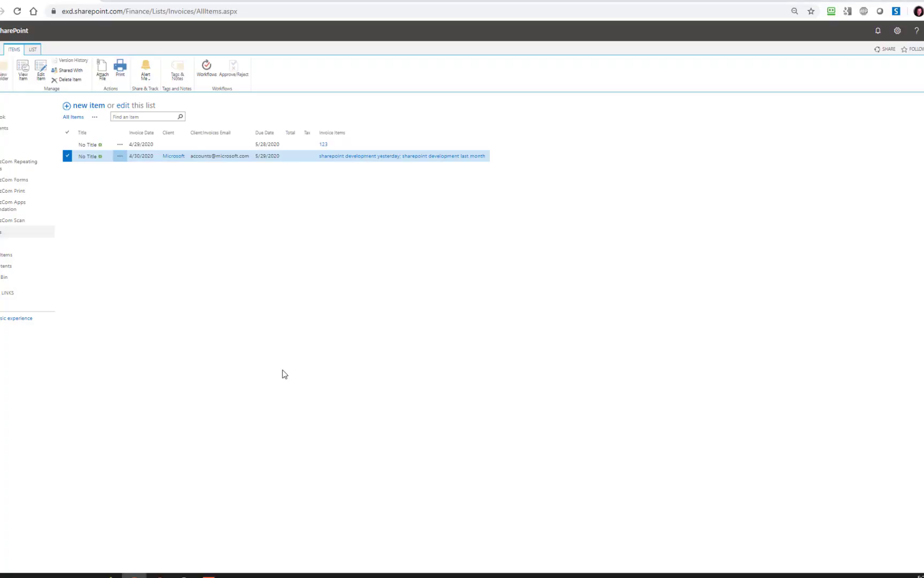
{"action": "mouse_move", "coordinate": [7, 129]}
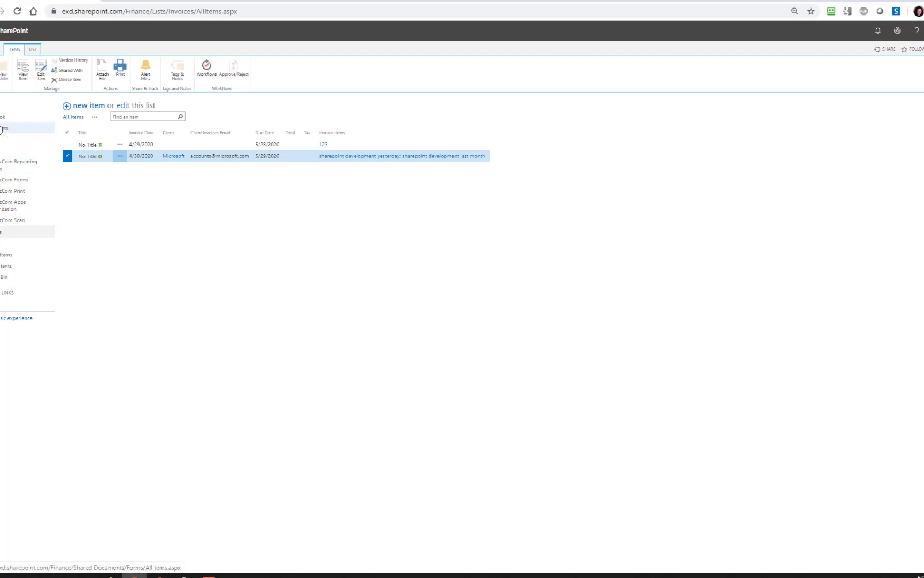
Return to the Finance Documents library and launch its Scan Settings from the overflow commands
{"action": "left_click", "coordinate": [12, 137]}
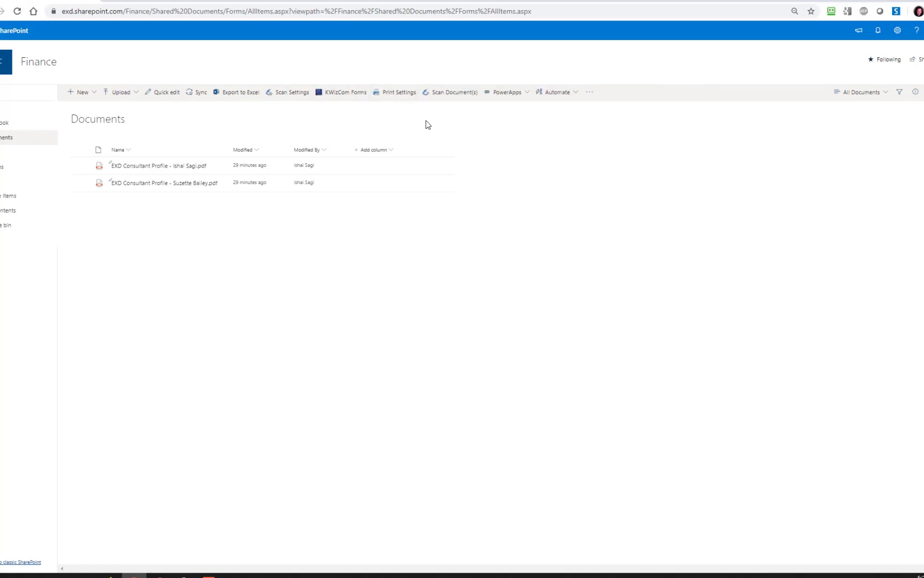
{"action": "mouse_move", "coordinate": [512, 105]}
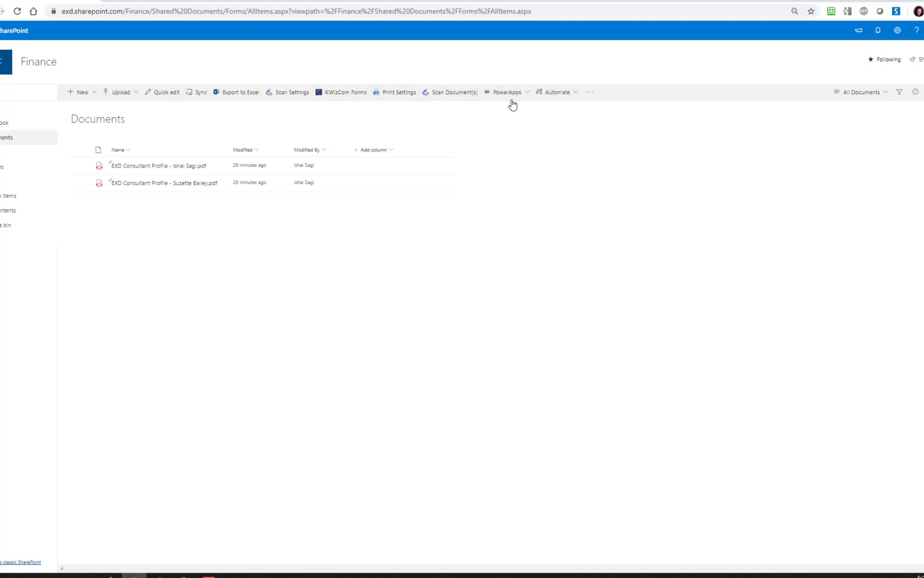
{"action": "left_click", "coordinate": [590, 92]}
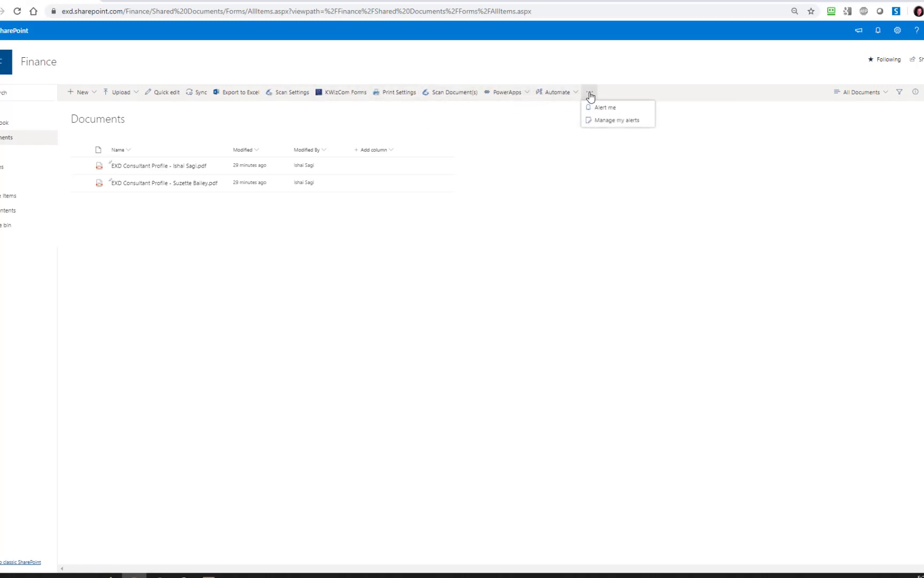
{"action": "mouse_move", "coordinate": [290, 98]}
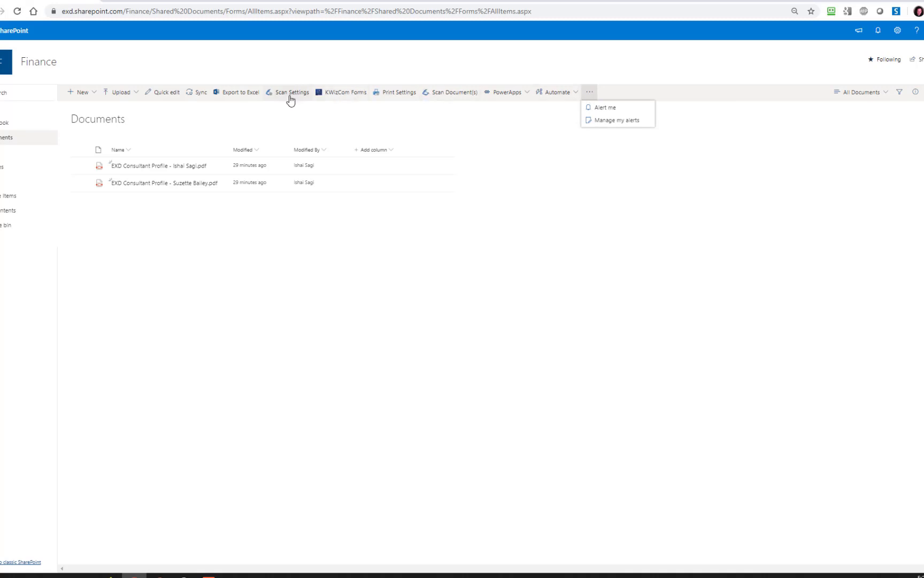
{"action": "left_click", "coordinate": [292, 92]}
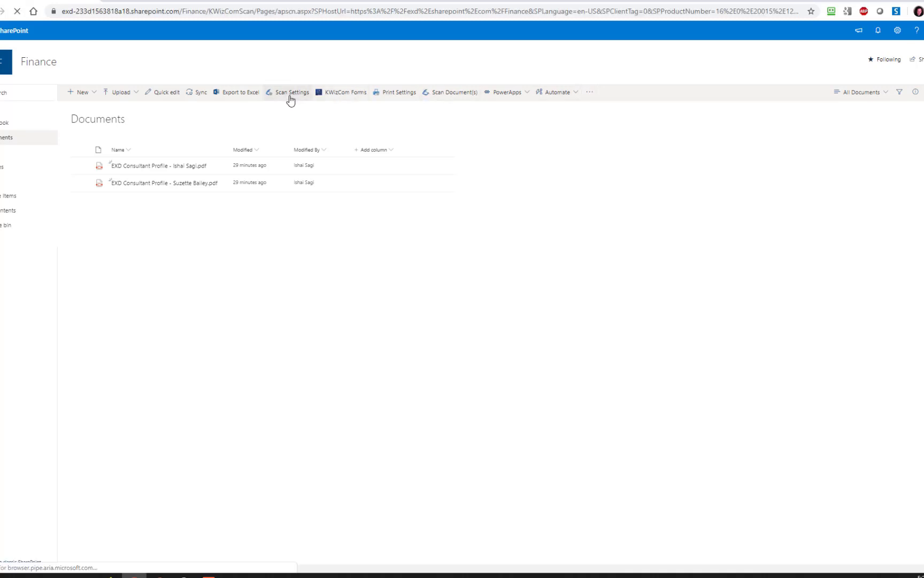
Stop inheriting site scan settings, enter the SCAN_ file name prefix and review PDF output formats
{"action": "left_click", "coordinate": [291, 92]}
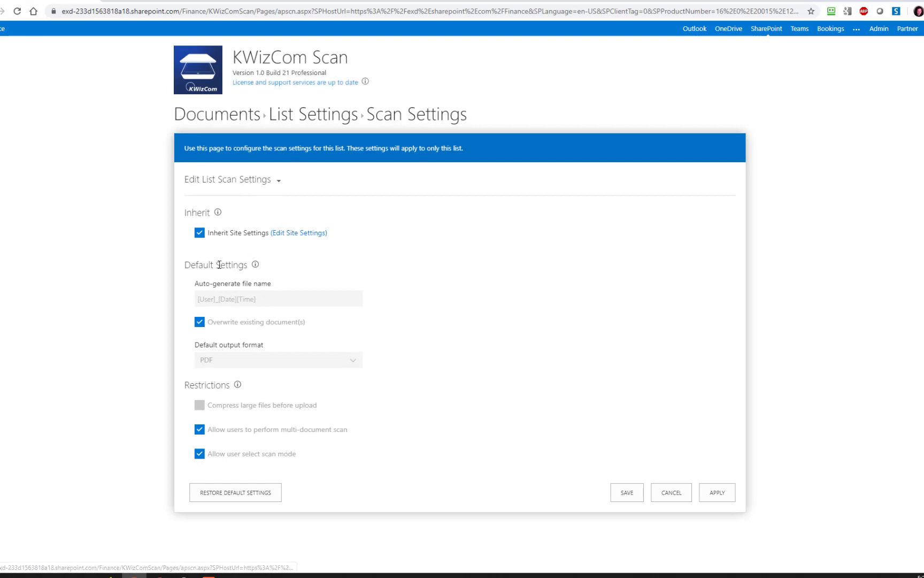
{"action": "left_click", "coordinate": [199, 232]}
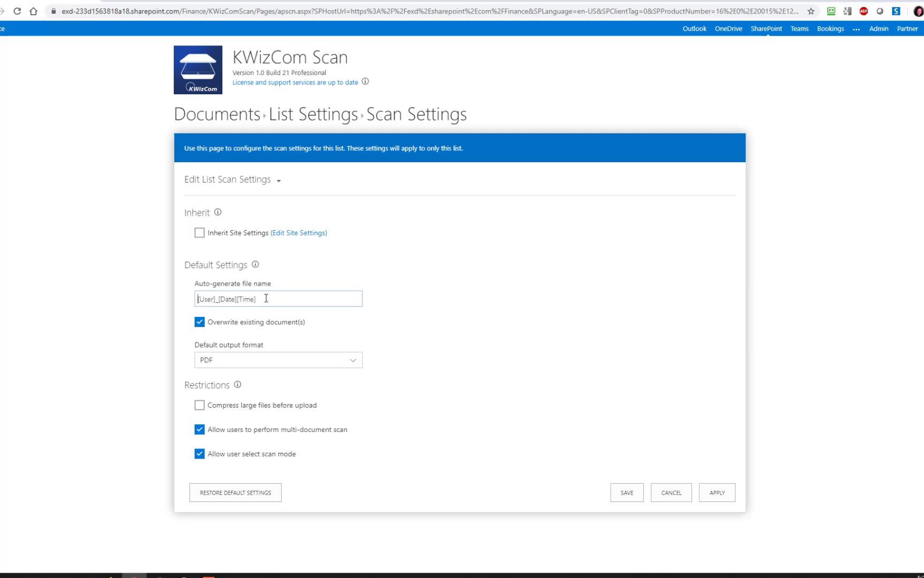
{"action": "type", "text": "SCAN_"}
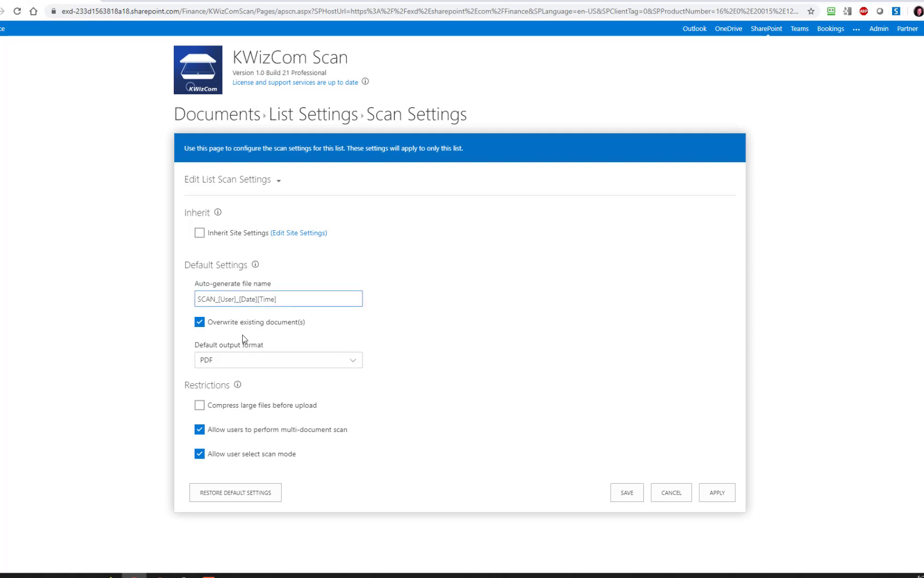
{"action": "left_click", "coordinate": [277, 360]}
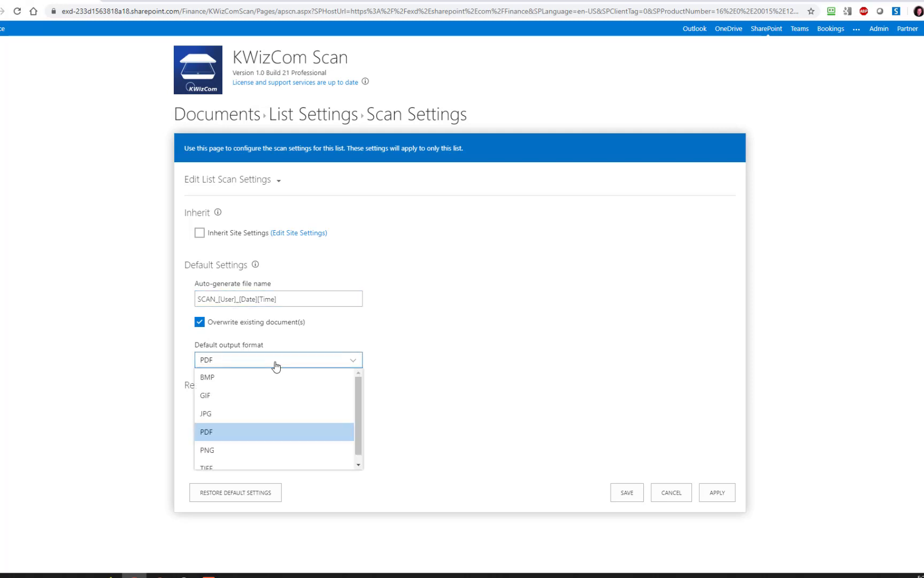
{"action": "mouse_move", "coordinate": [369, 362]}
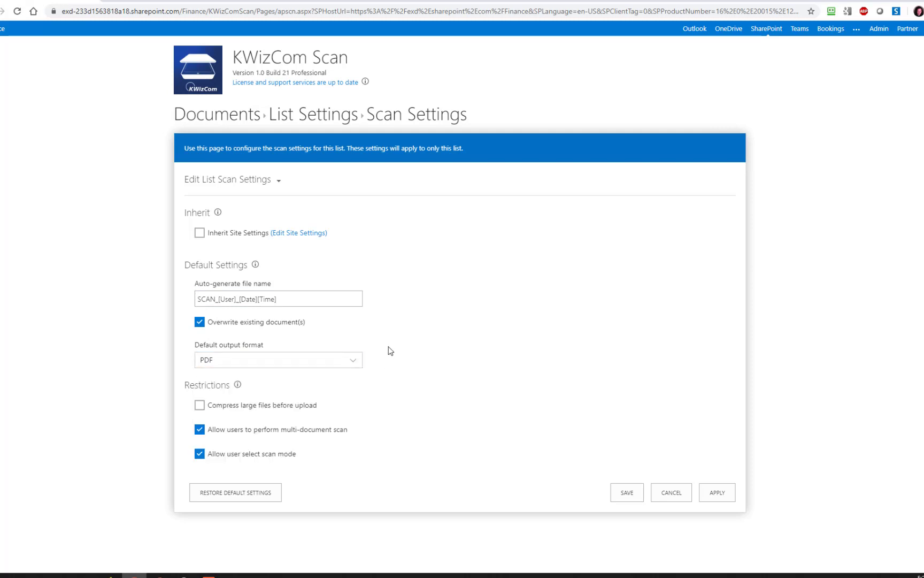
{"action": "mouse_move", "coordinate": [316, 364]}
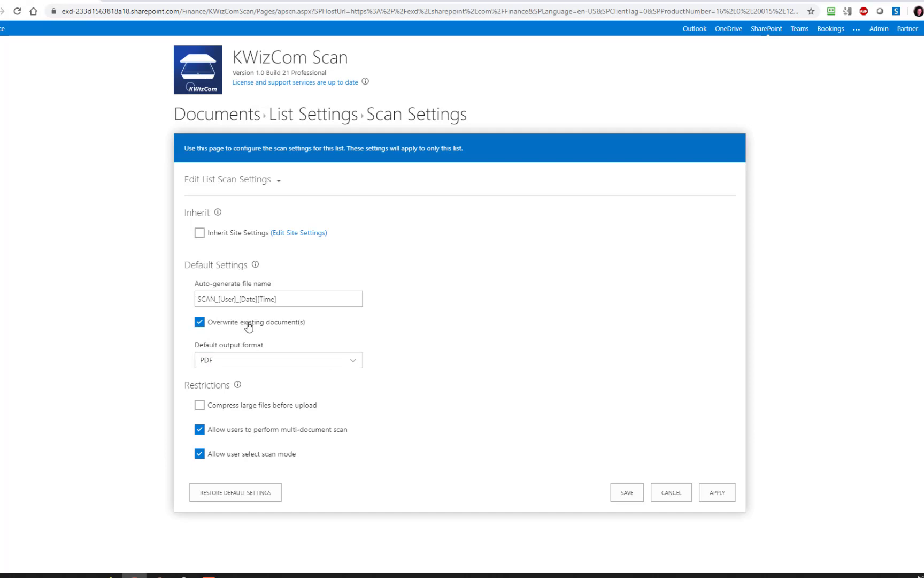
{"action": "mouse_move", "coordinate": [240, 329]}
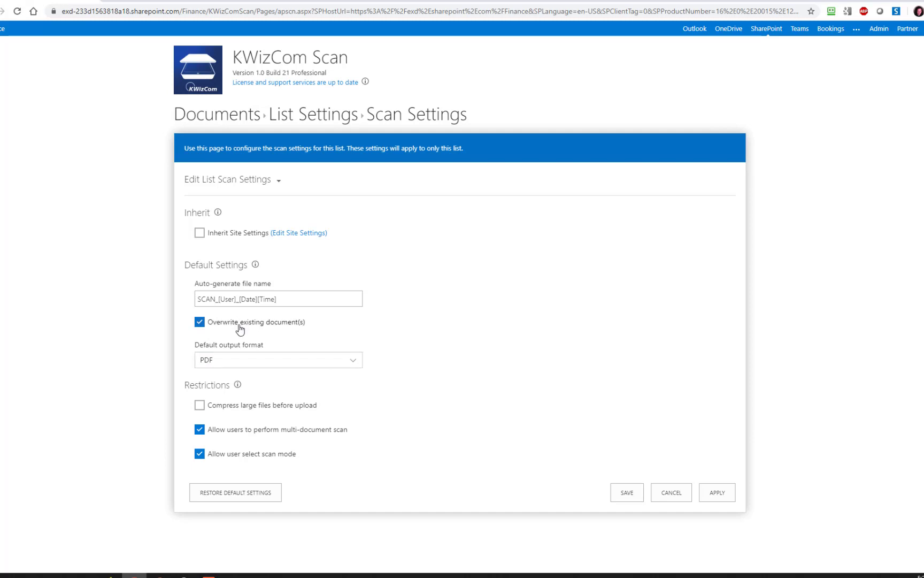
{"action": "mouse_move", "coordinate": [240, 331]}
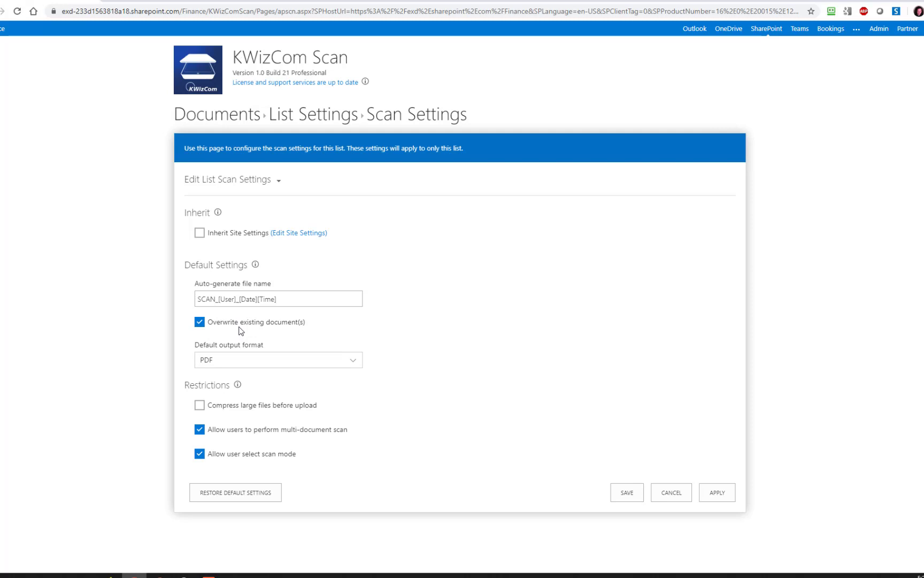
{"action": "mouse_move", "coordinate": [238, 320]}
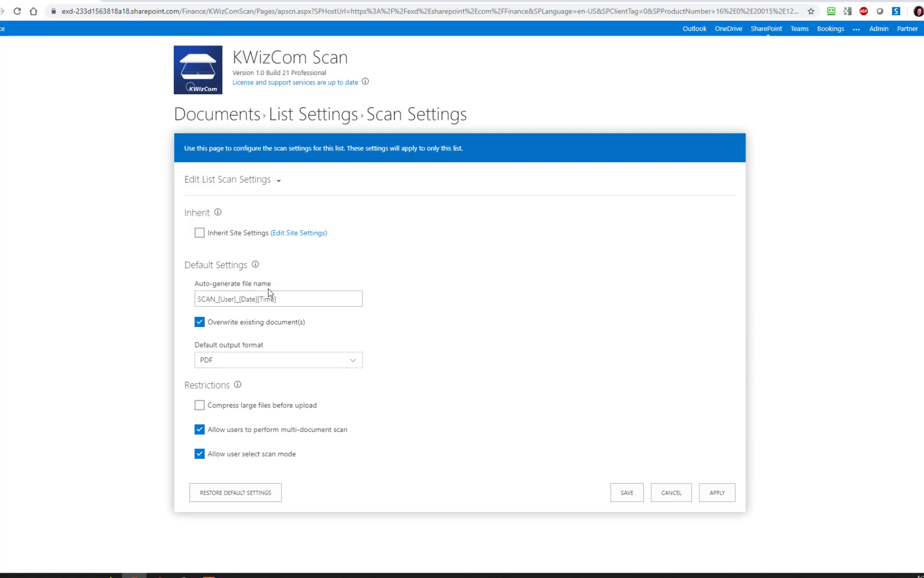
Inspect the Time token in the file name pattern, then cancel the scan settings unsaved
{"action": "double_click", "coordinate": [267, 299]}
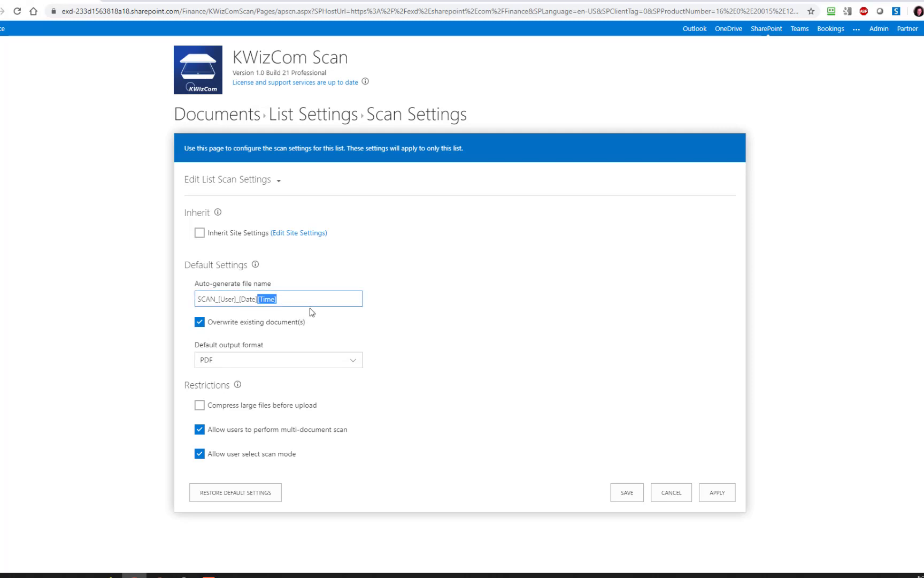
{"action": "mouse_move", "coordinate": [298, 330]}
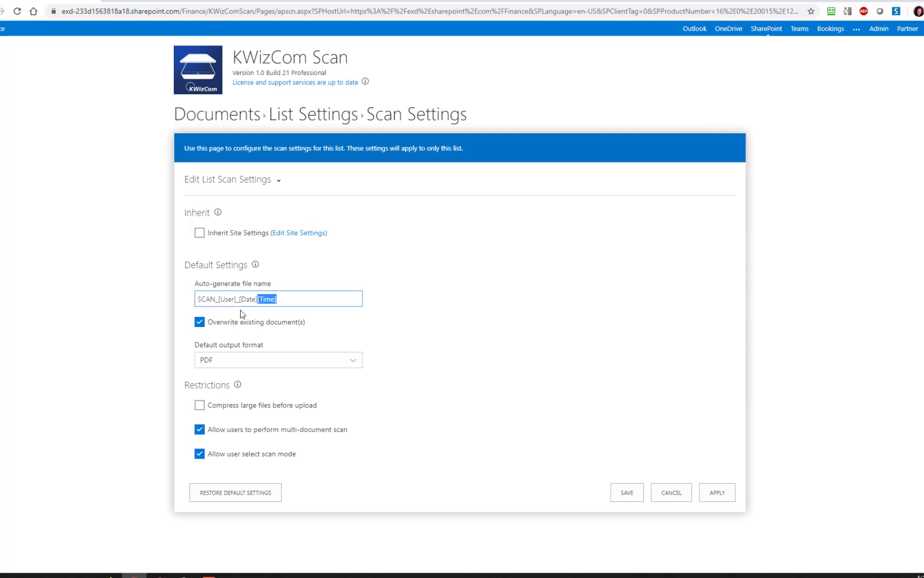
{"action": "mouse_move", "coordinate": [235, 404]}
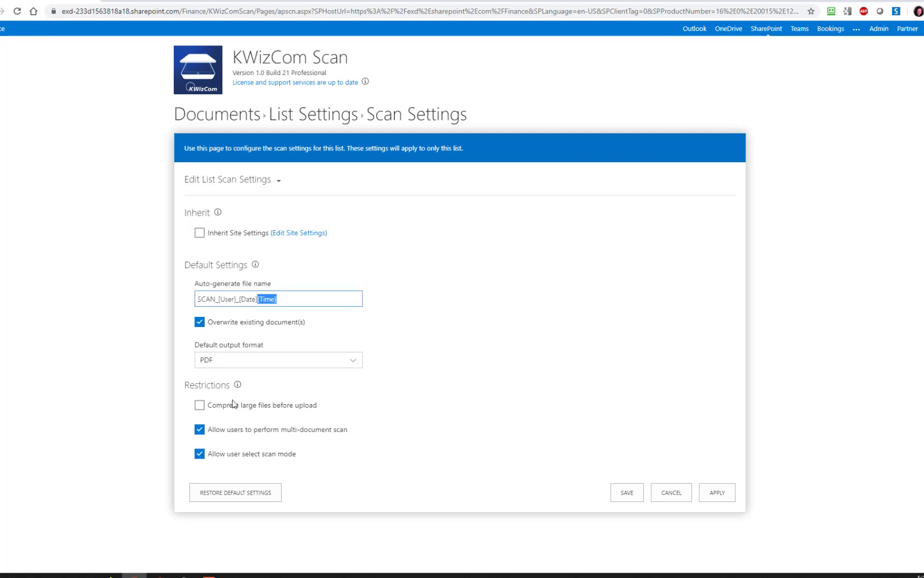
{"action": "mouse_move", "coordinate": [258, 325]}
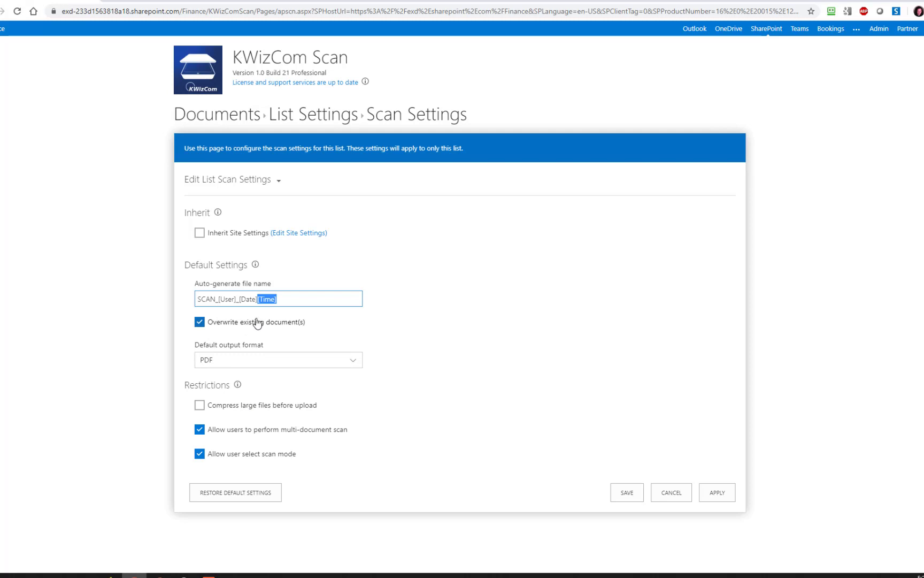
{"action": "mouse_move", "coordinate": [264, 291]}
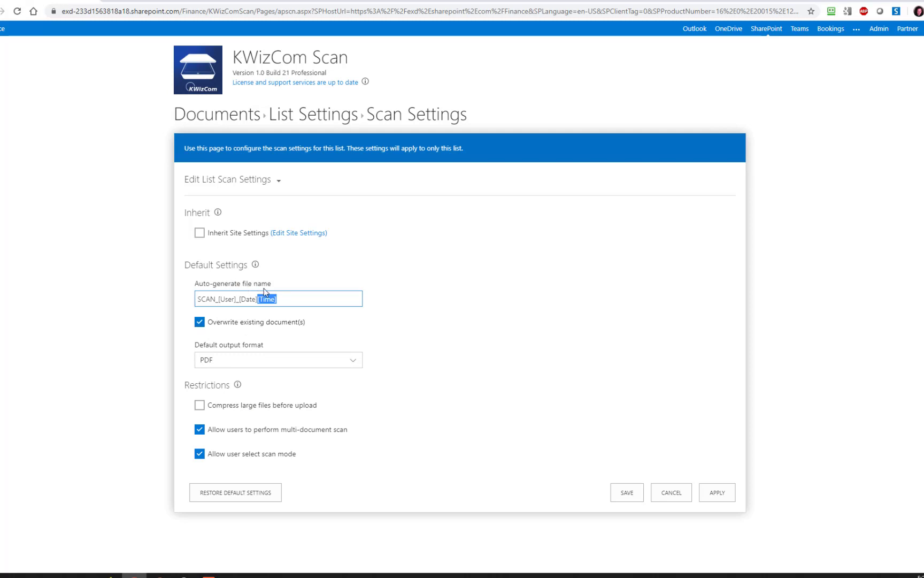
{"action": "left_click", "coordinate": [258, 299]}
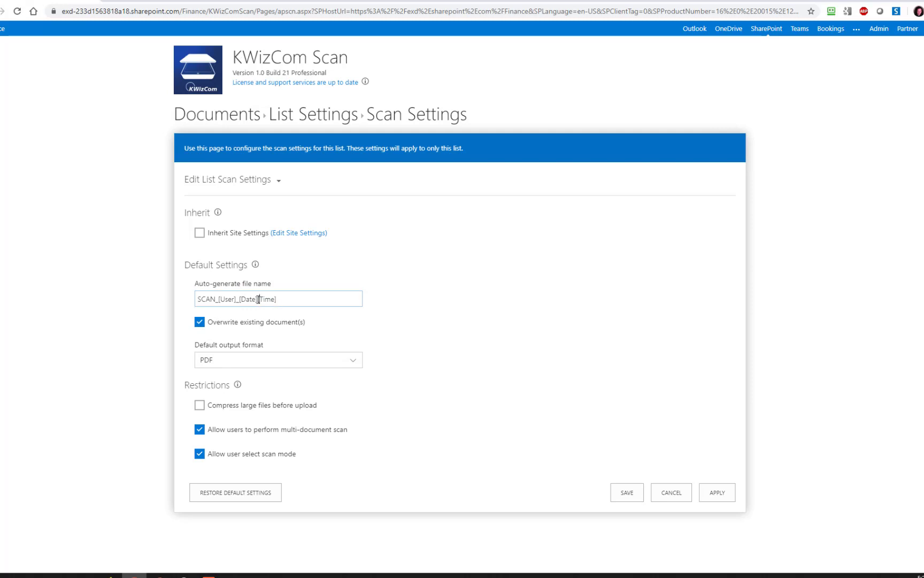
{"action": "double_click", "coordinate": [268, 298]}
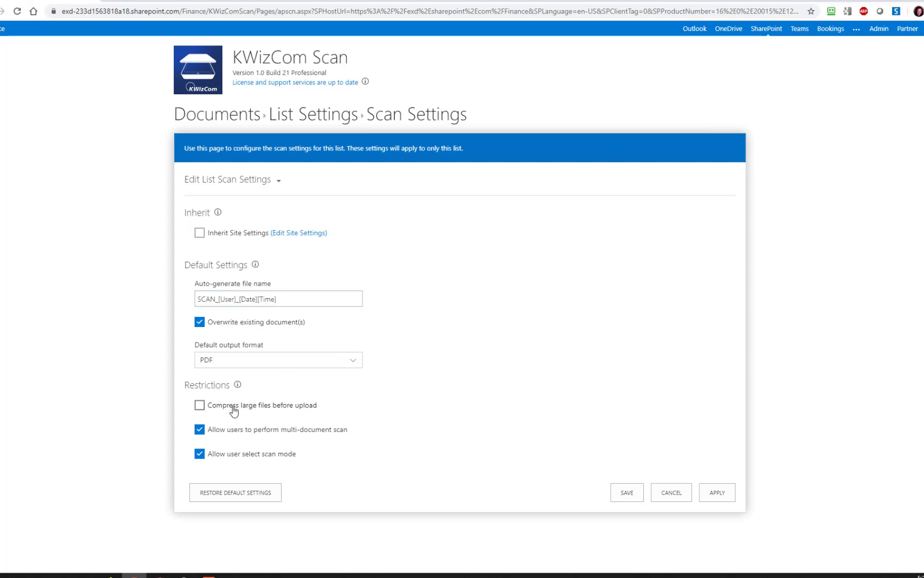
{"action": "mouse_move", "coordinate": [256, 409]}
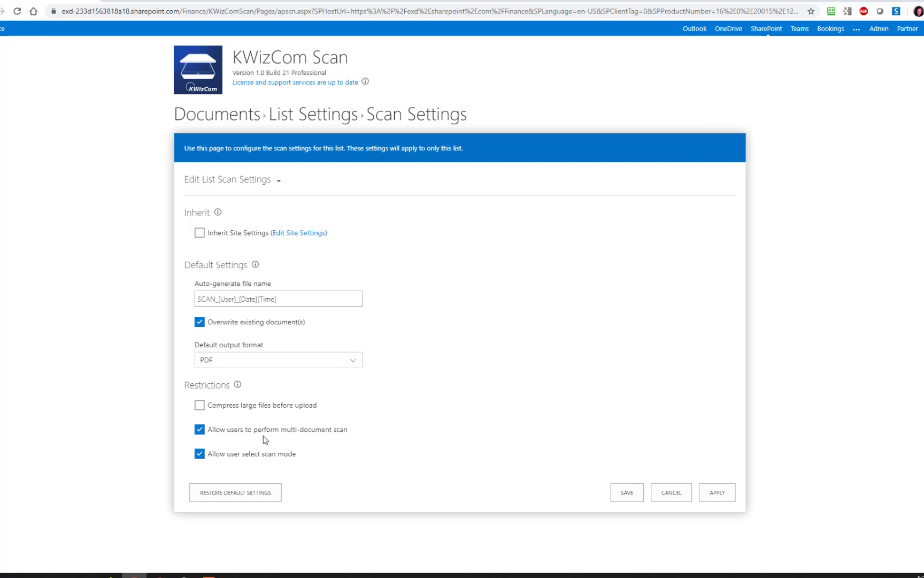
{"action": "mouse_move", "coordinate": [286, 437]}
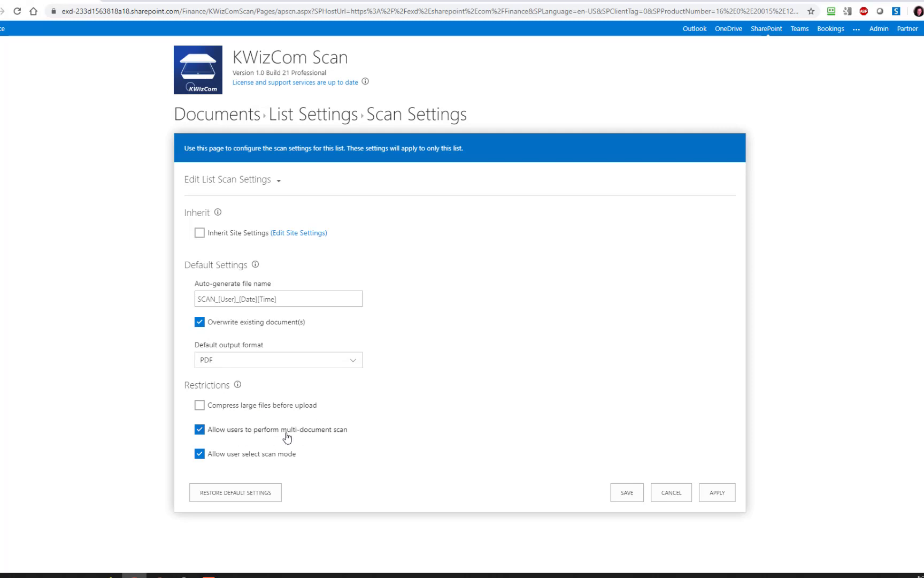
{"action": "mouse_move", "coordinate": [311, 436]}
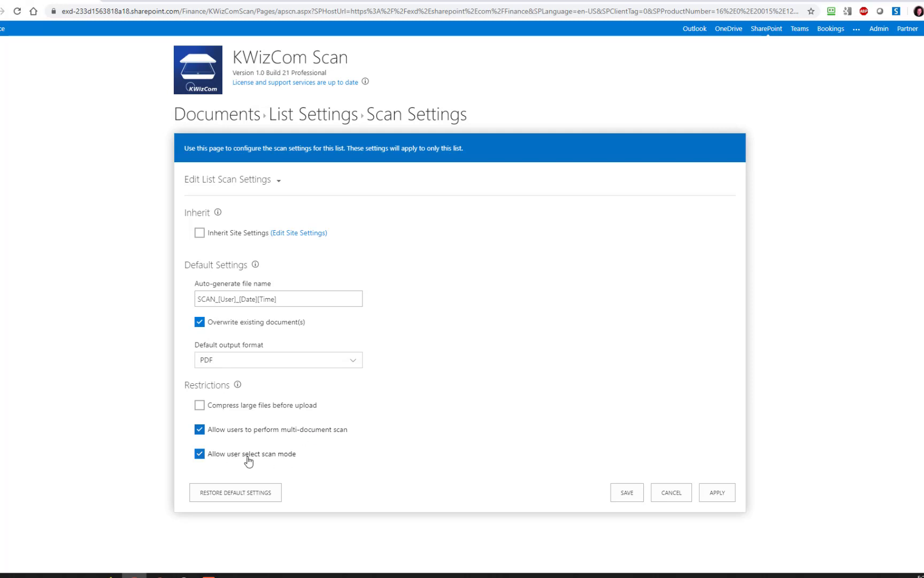
{"action": "mouse_move", "coordinate": [270, 461]}
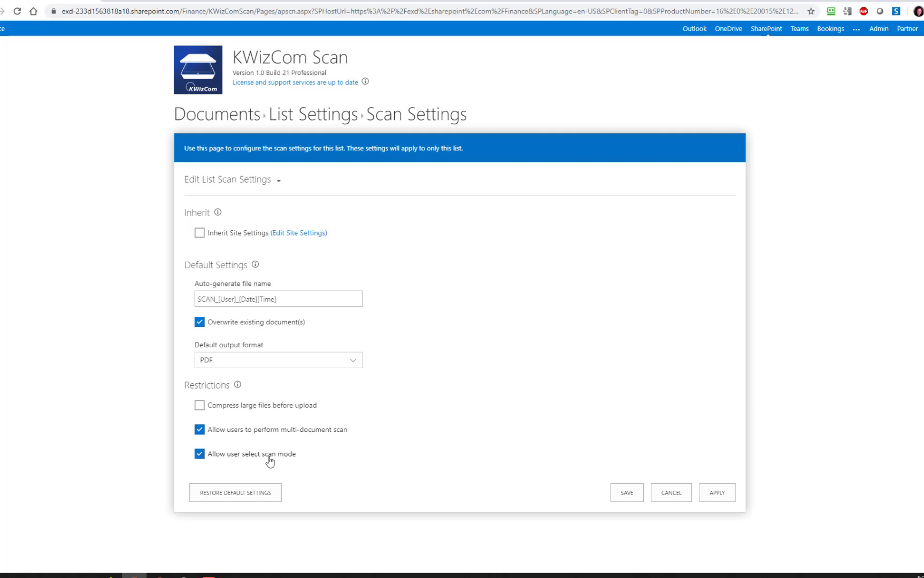
{"action": "mouse_move", "coordinate": [350, 446]}
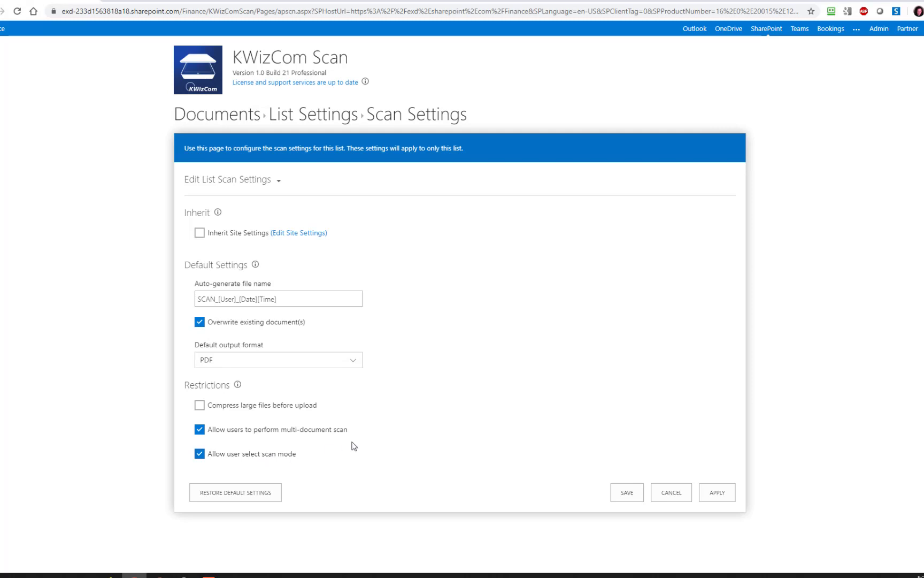
{"action": "mouse_move", "coordinate": [296, 457]}
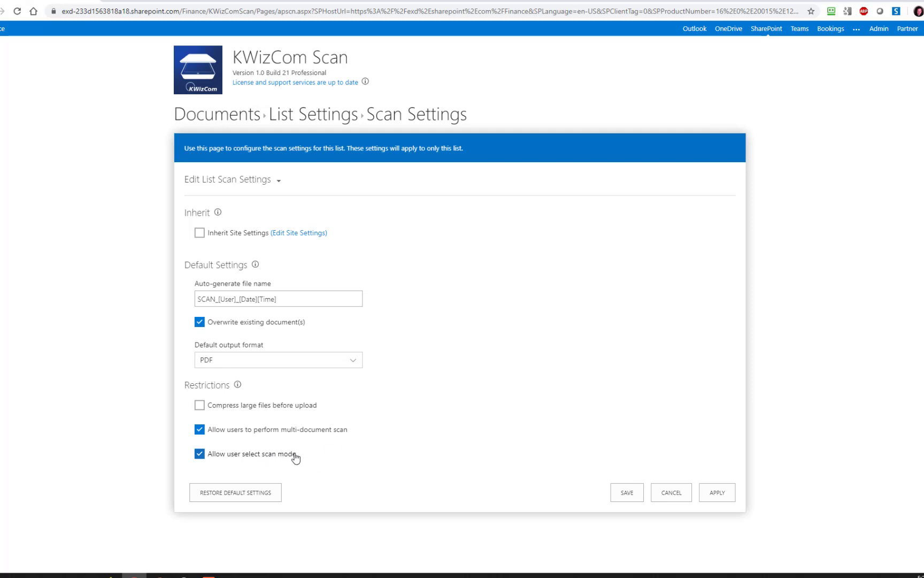
{"action": "mouse_move", "coordinate": [531, 437]}
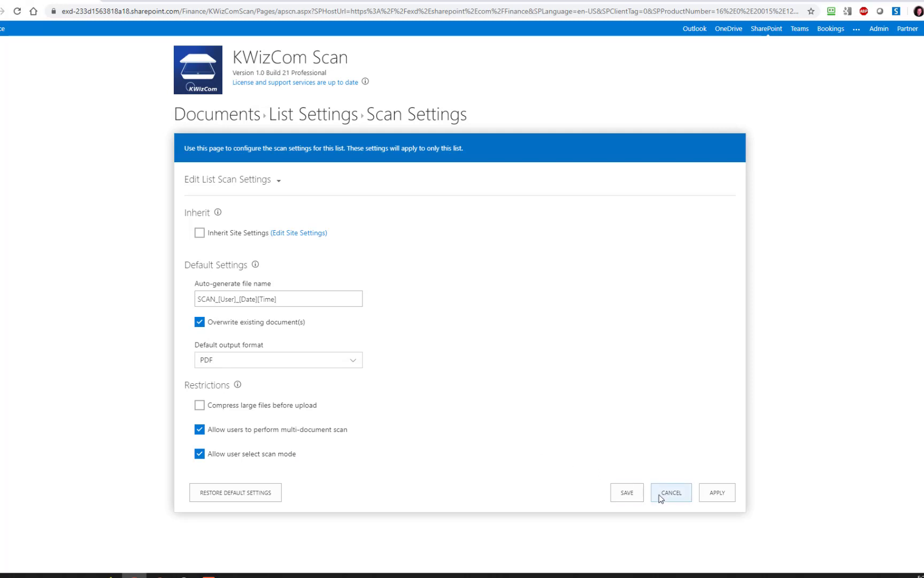
{"action": "left_click", "coordinate": [671, 492]}
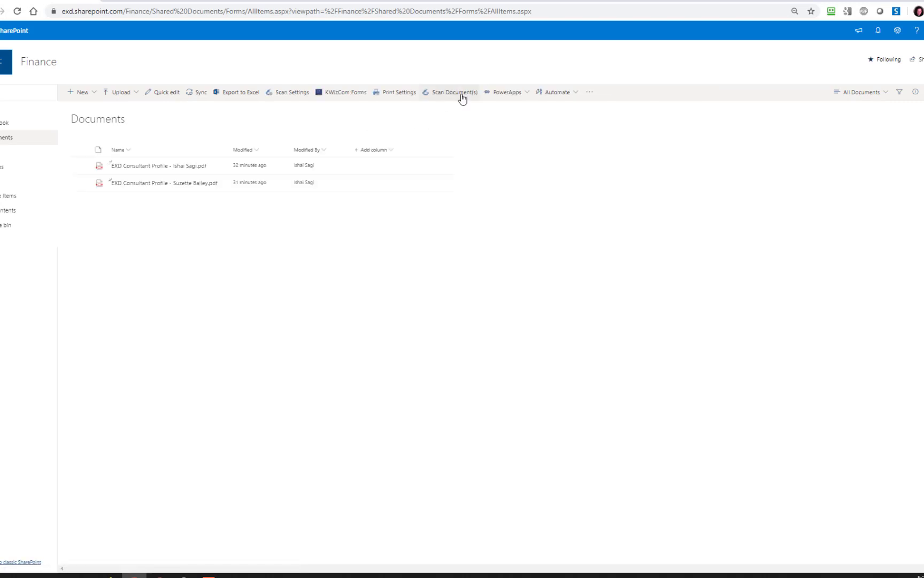
Bring up the Scan Document(s) dialog for the Finance Documents library
{"action": "left_click", "coordinate": [454, 92]}
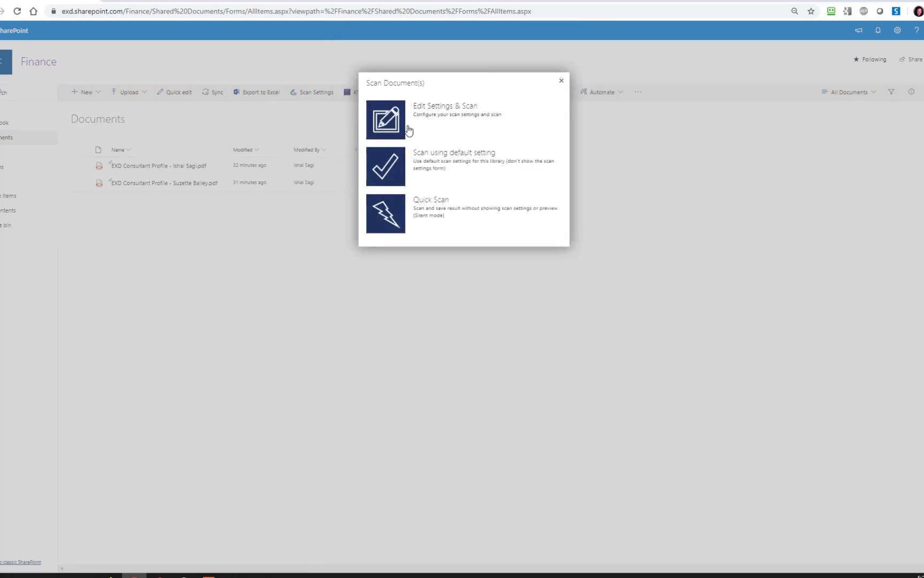
{"action": "mouse_move", "coordinate": [415, 119]}
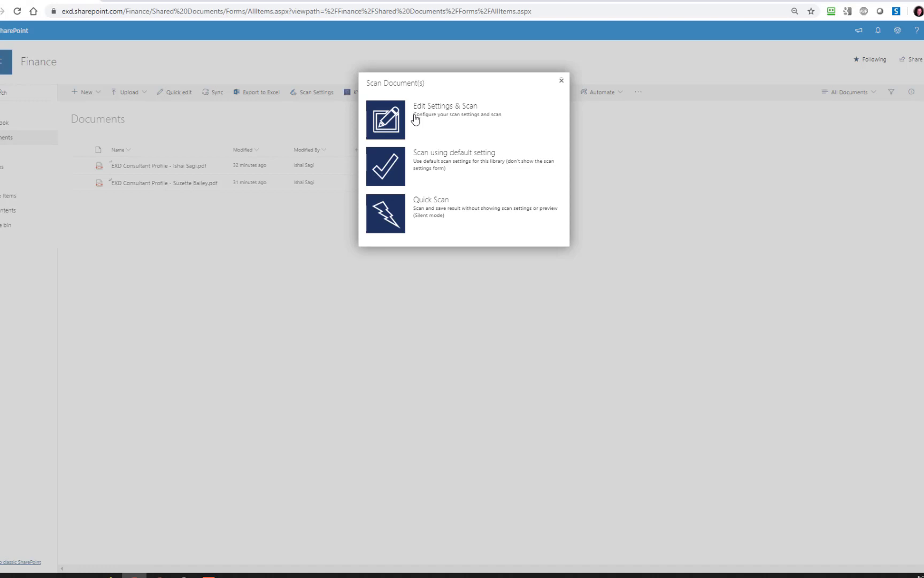
{"action": "mouse_move", "coordinate": [471, 161]}
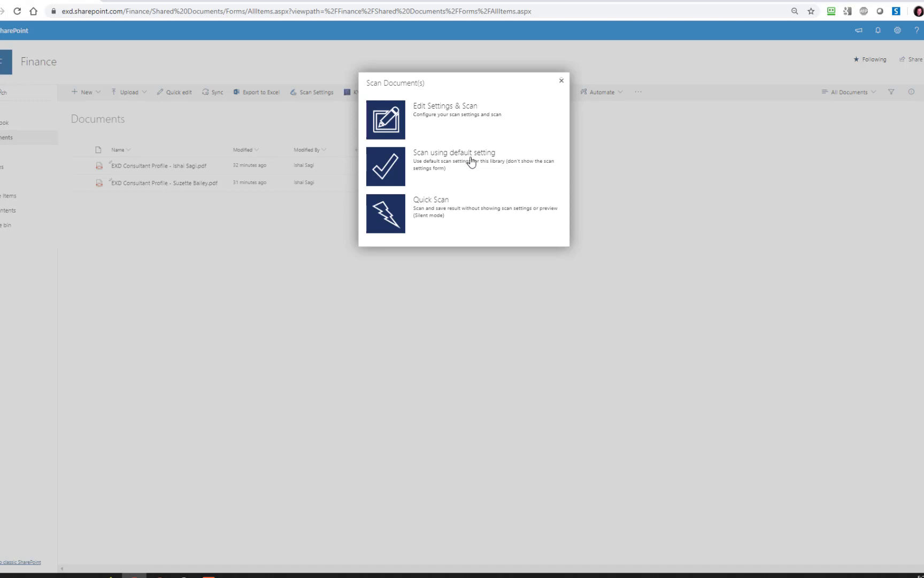
{"action": "mouse_move", "coordinate": [473, 178]}
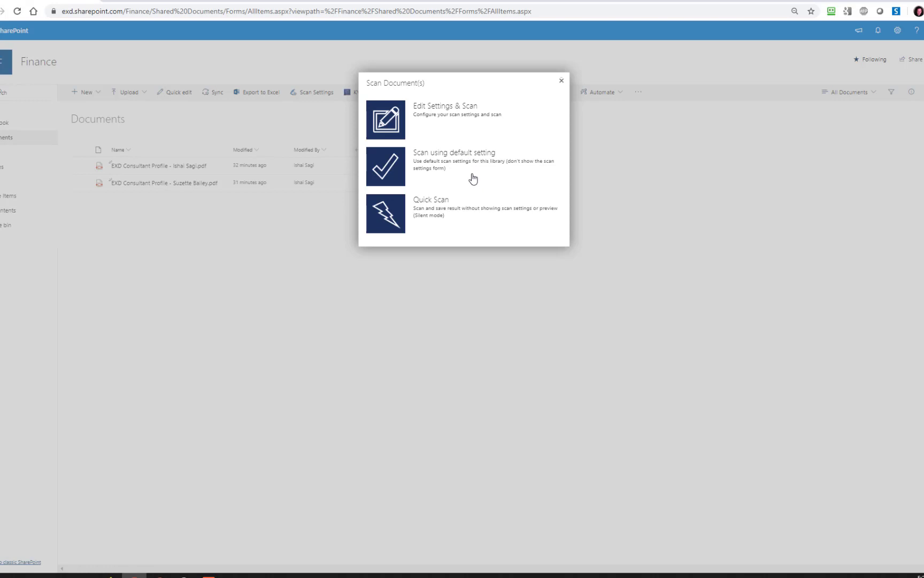
{"action": "mouse_move", "coordinate": [479, 170]}
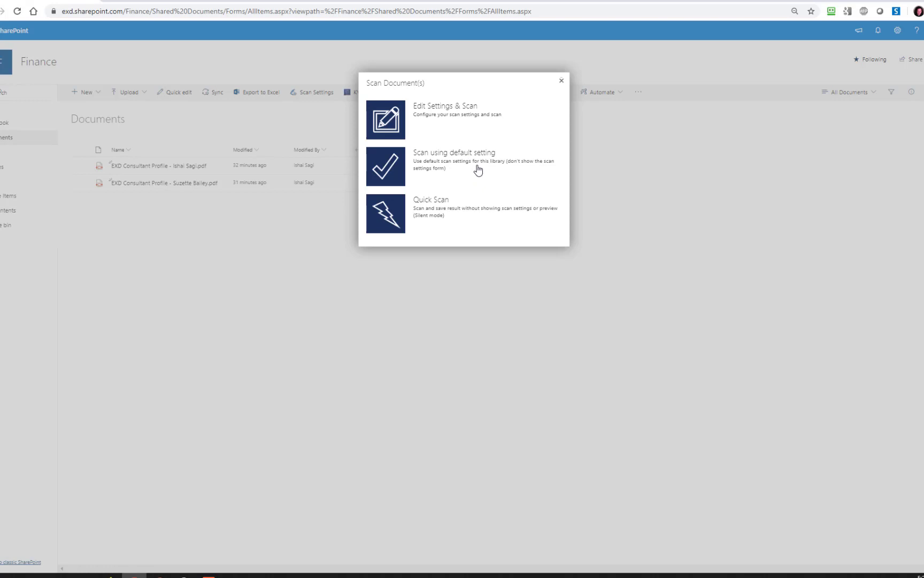
{"action": "mouse_move", "coordinate": [476, 159]}
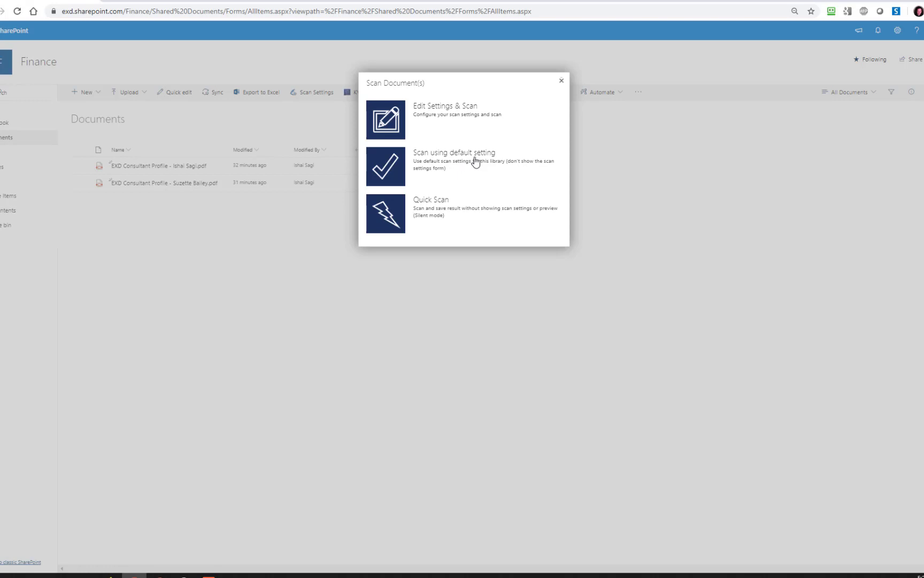
{"action": "mouse_move", "coordinate": [432, 201]}
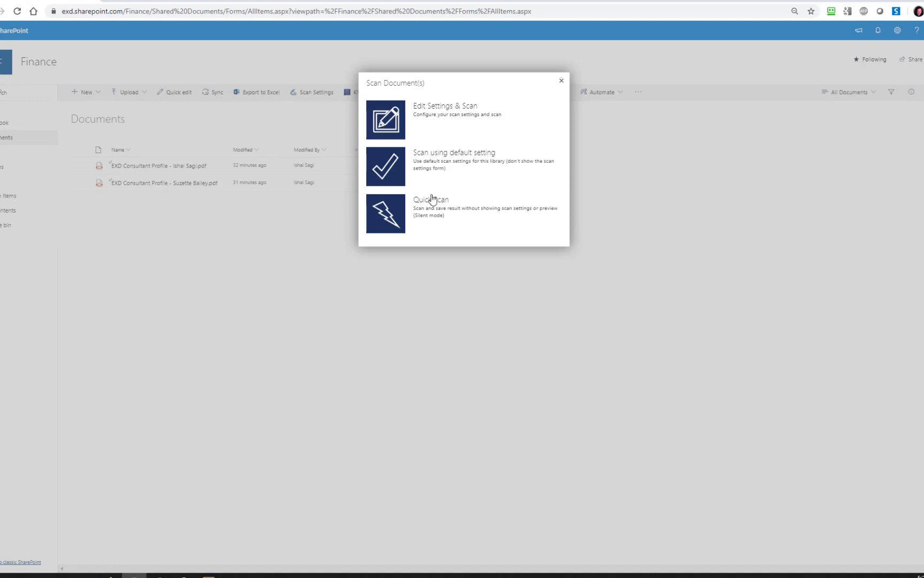
{"action": "mouse_move", "coordinate": [429, 206]}
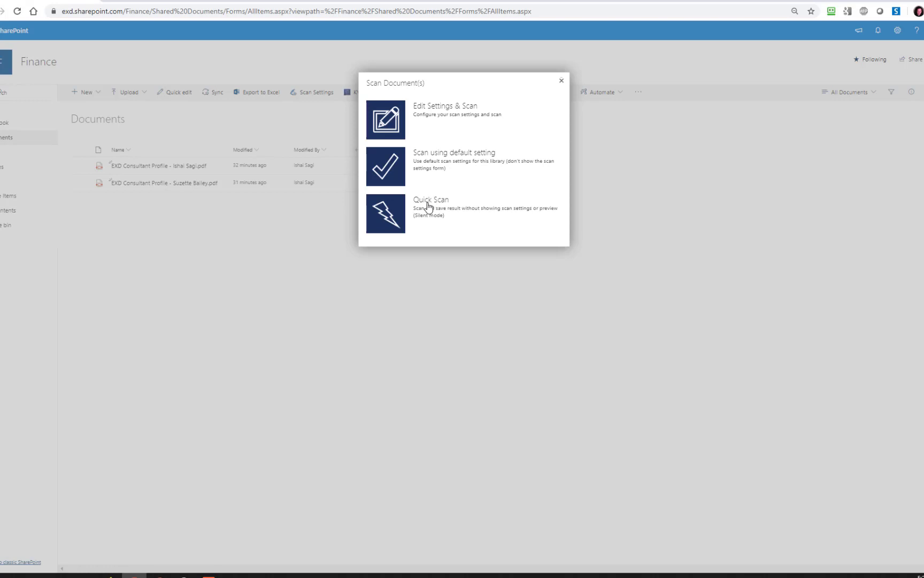
{"action": "mouse_move", "coordinate": [429, 208]}
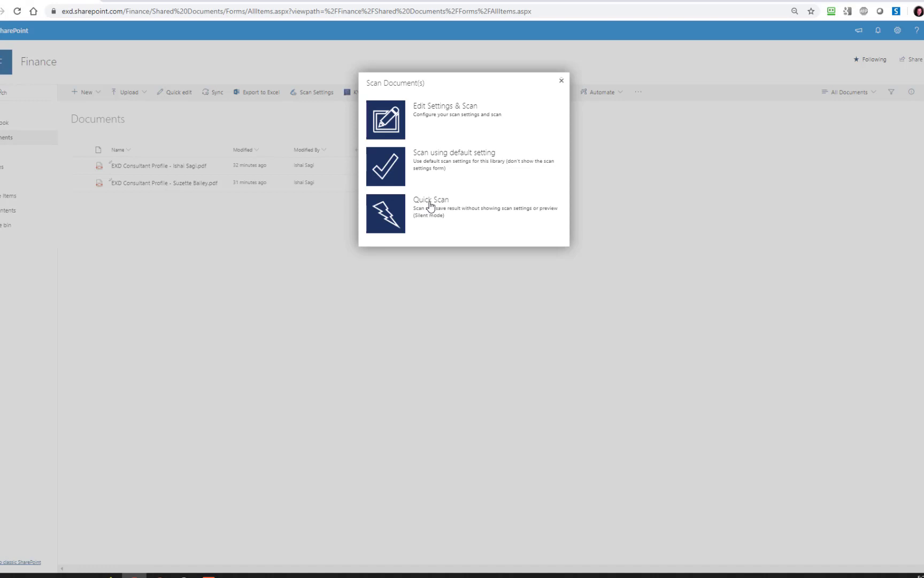
{"action": "mouse_move", "coordinate": [430, 213]}
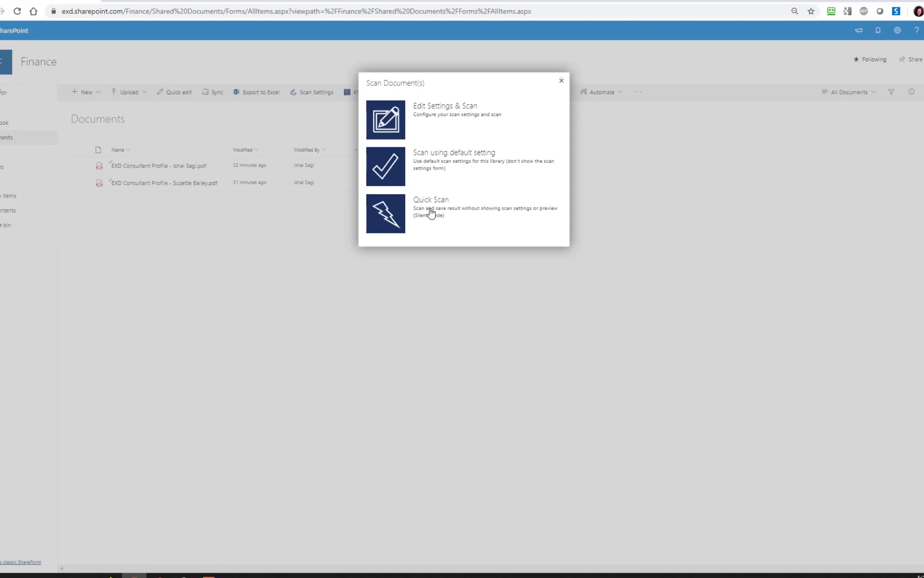
{"action": "mouse_move", "coordinate": [437, 197]}
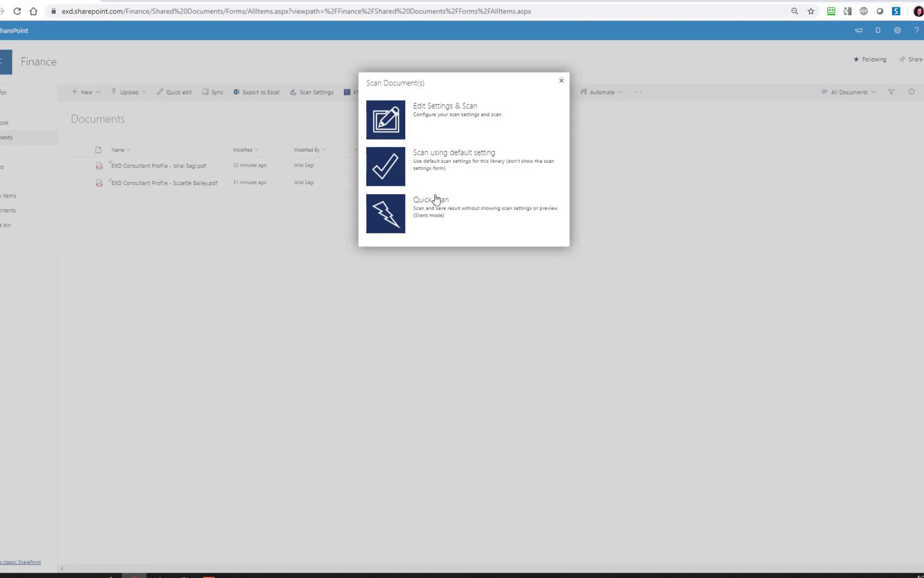
{"action": "mouse_move", "coordinate": [424, 118]}
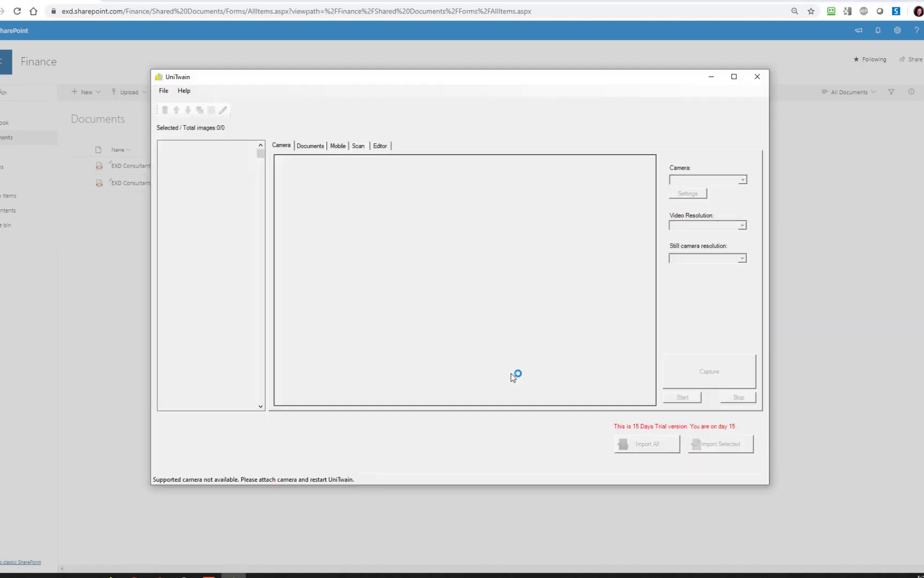
{"action": "mouse_move", "coordinate": [362, 152]}
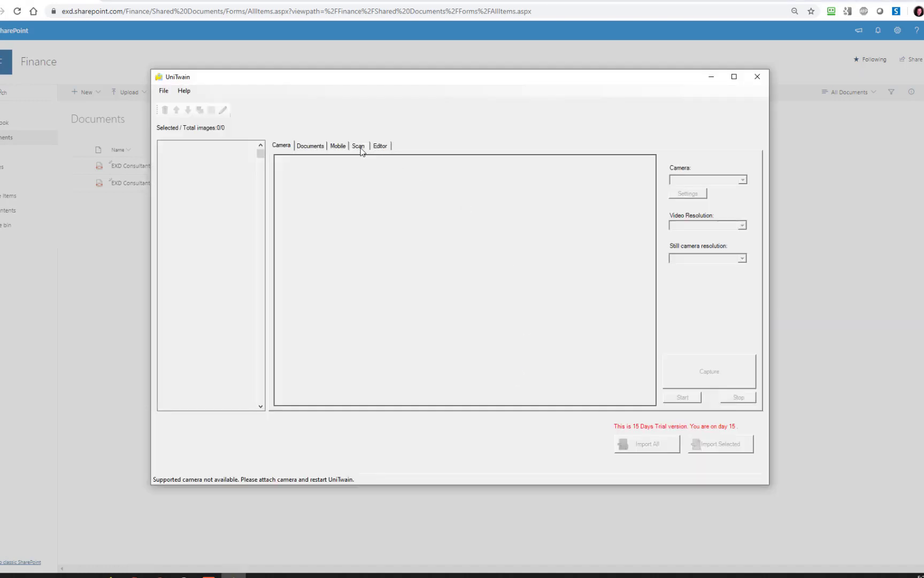
Select VueScan TWAIN as the scanner on UniTwain's Scan tab
{"action": "left_click", "coordinate": [357, 145]}
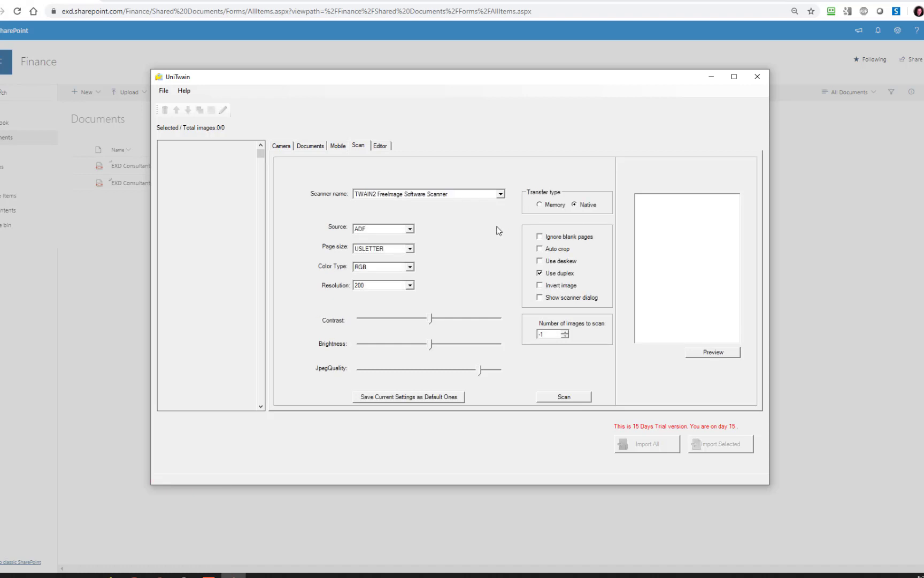
{"action": "left_click", "coordinate": [500, 194]}
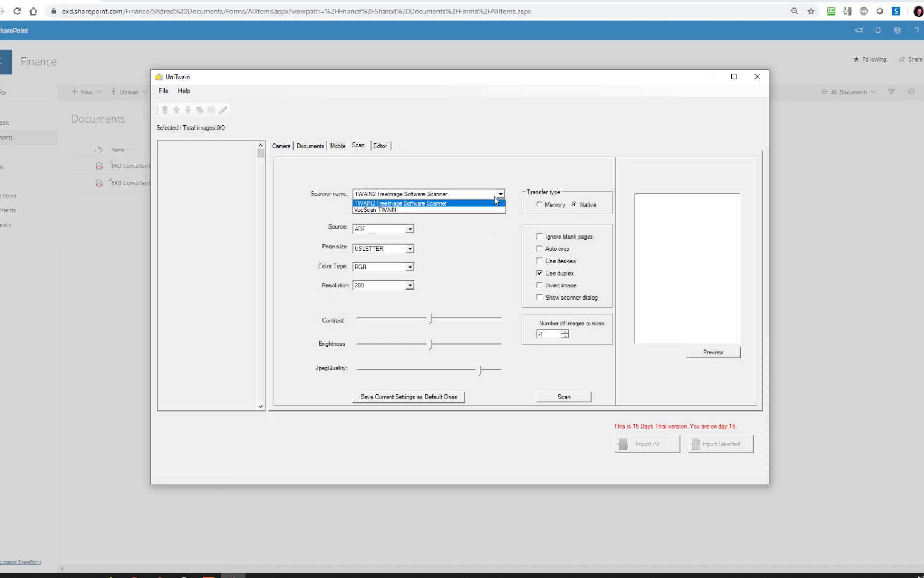
{"action": "mouse_move", "coordinate": [487, 203]}
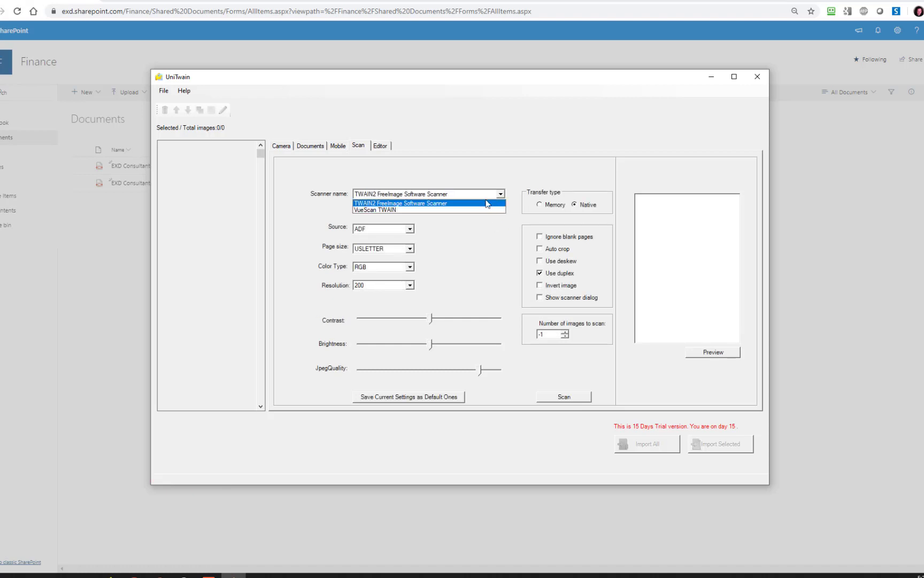
{"action": "left_click", "coordinate": [375, 210]}
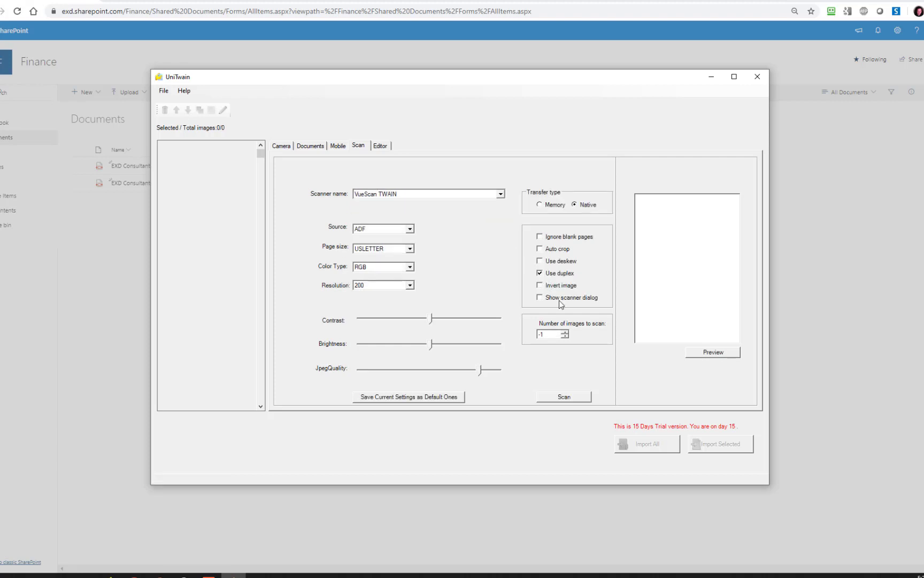
{"action": "mouse_move", "coordinate": [573, 402]}
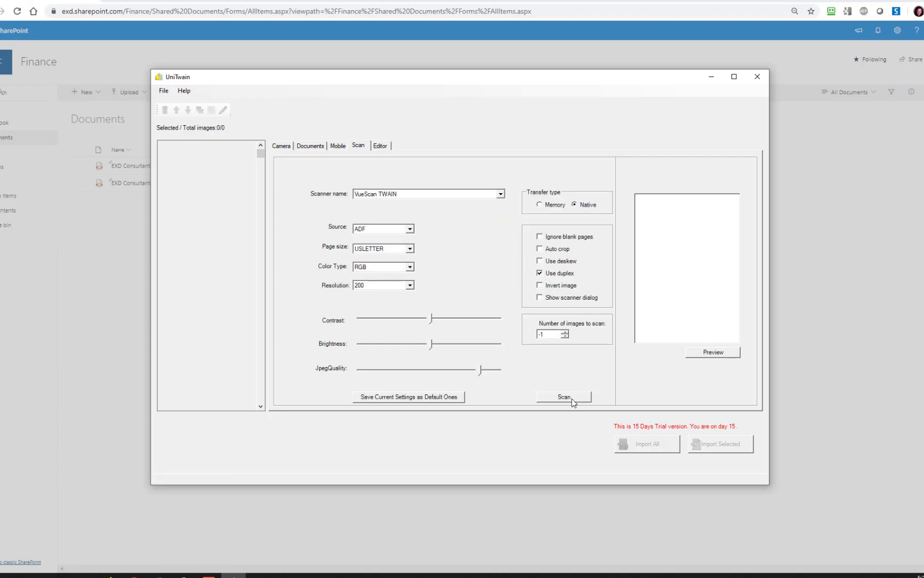
{"action": "mouse_move", "coordinate": [594, 420]}
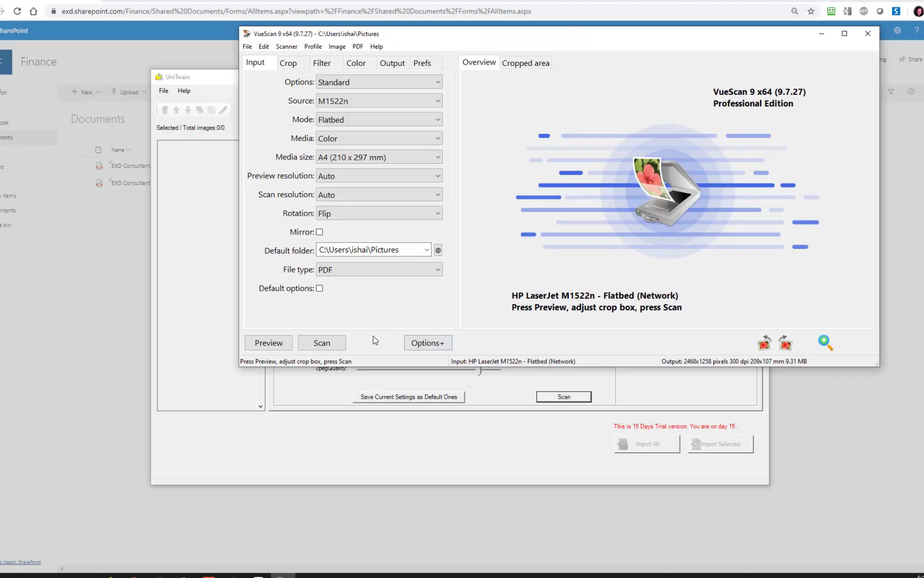
Scan the NRMA coupon from the flatbed and view its cropped-area image
{"action": "left_click", "coordinate": [321, 343]}
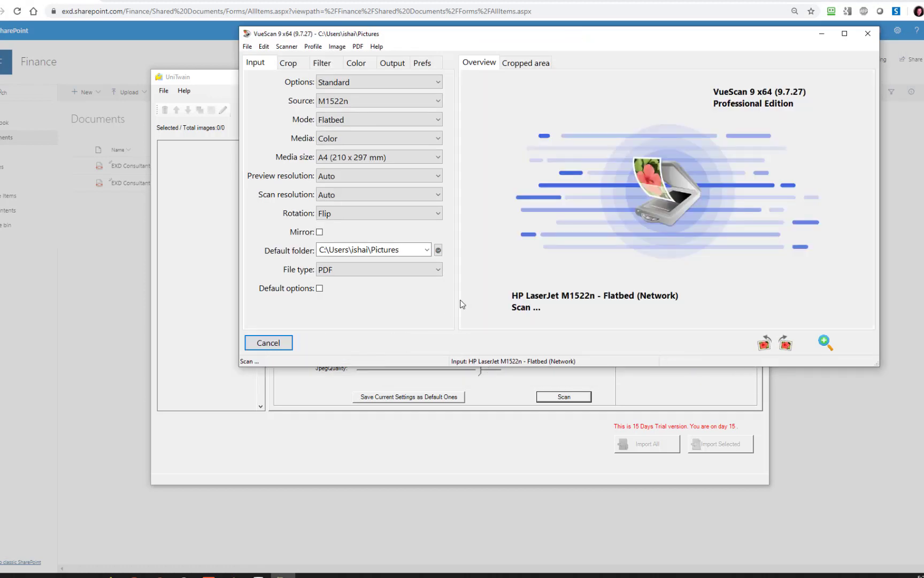
{"action": "mouse_move", "coordinate": [468, 297]}
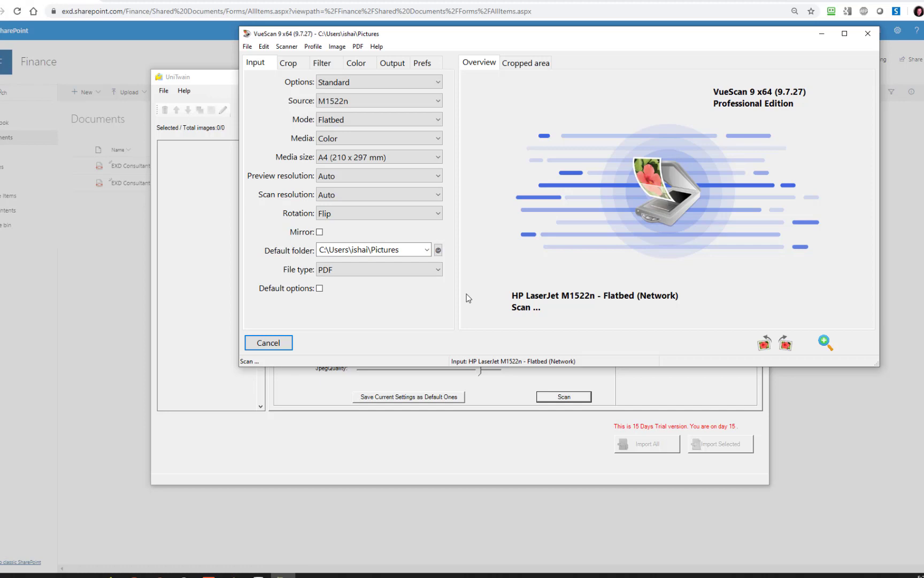
{"action": "left_click", "coordinate": [524, 63]}
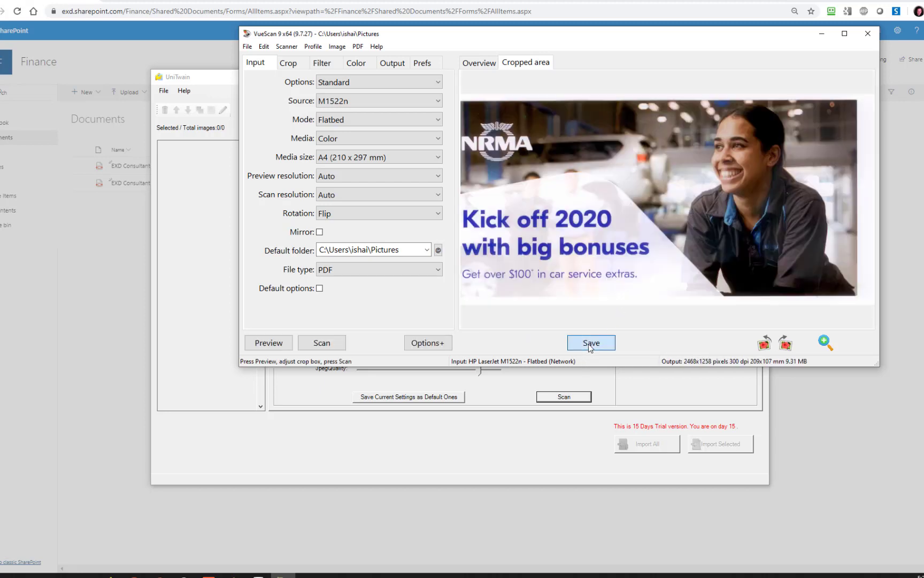
{"action": "mouse_move", "coordinate": [518, 320]}
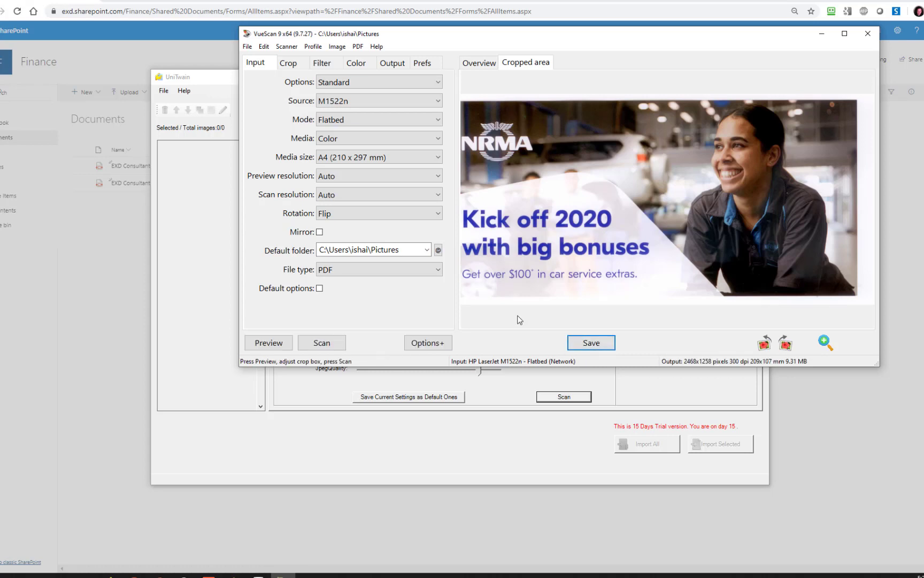
{"action": "mouse_move", "coordinate": [892, 69]}
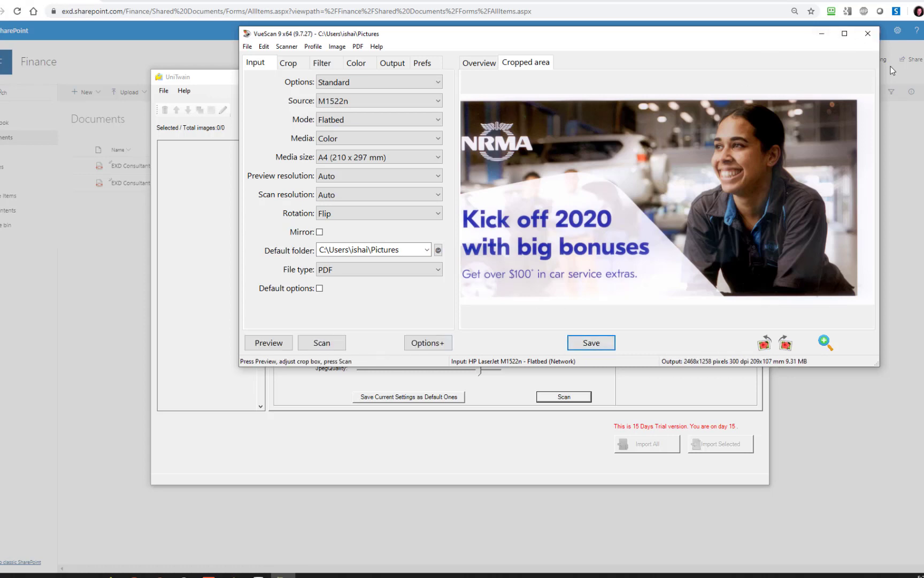
Save the VueScan result back to UniTwain and select the first of the two coupon images
{"action": "left_click", "coordinate": [867, 33]}
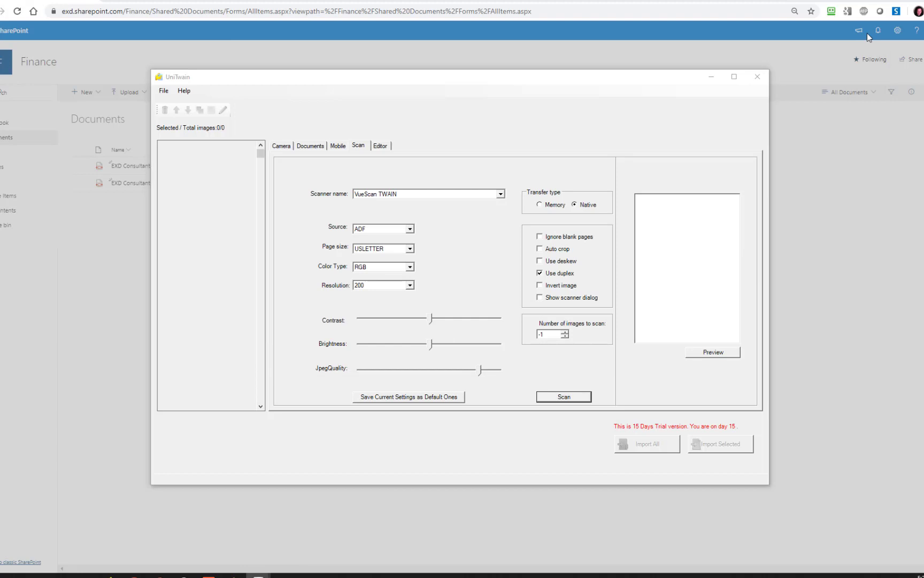
{"action": "left_click", "coordinate": [562, 396]}
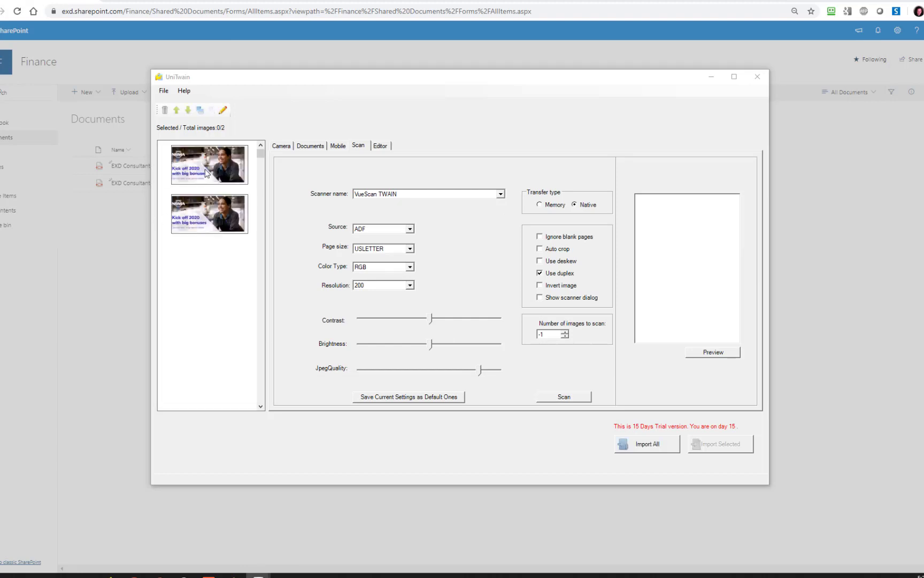
{"action": "left_click", "coordinate": [209, 164]}
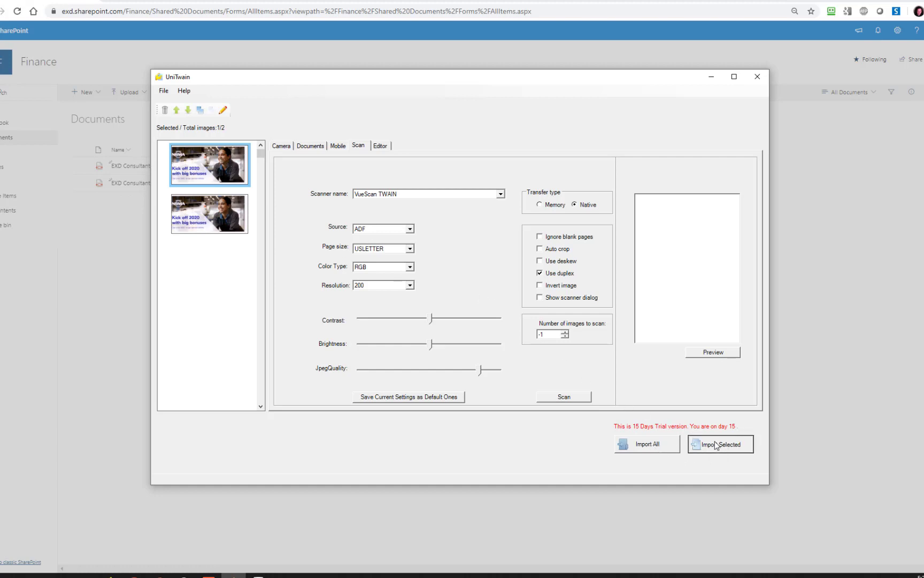
{"action": "left_click", "coordinate": [720, 444]}
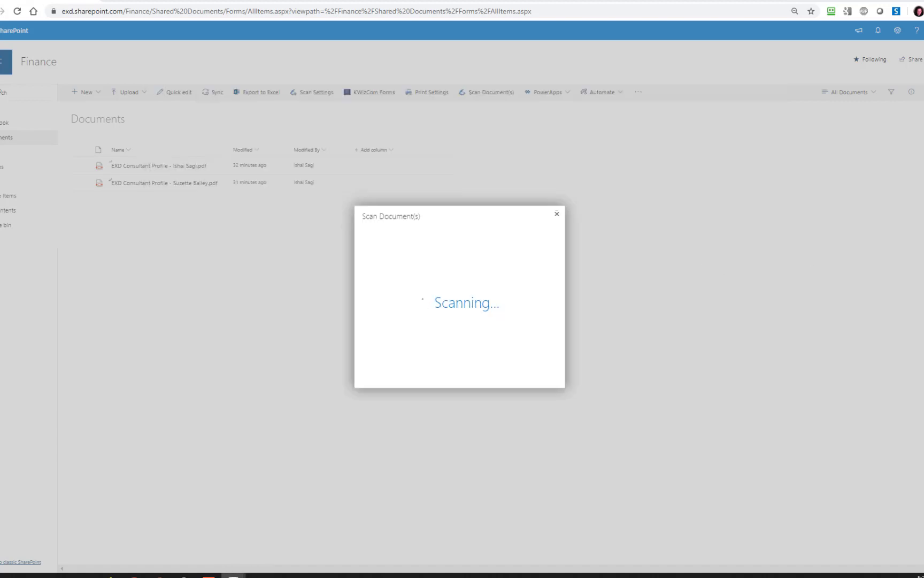
{"action": "mouse_move", "coordinate": [575, 147]}
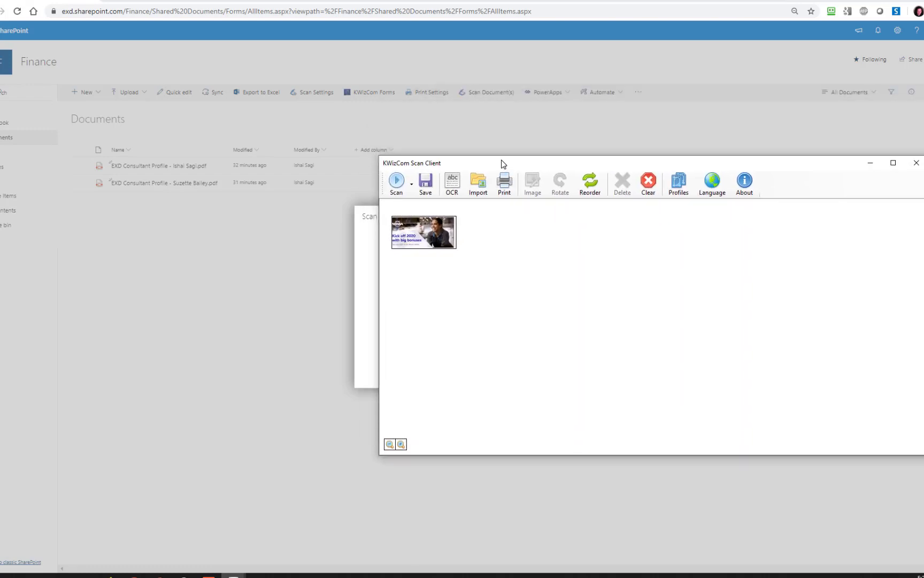
{"action": "mouse_move", "coordinate": [522, 166]}
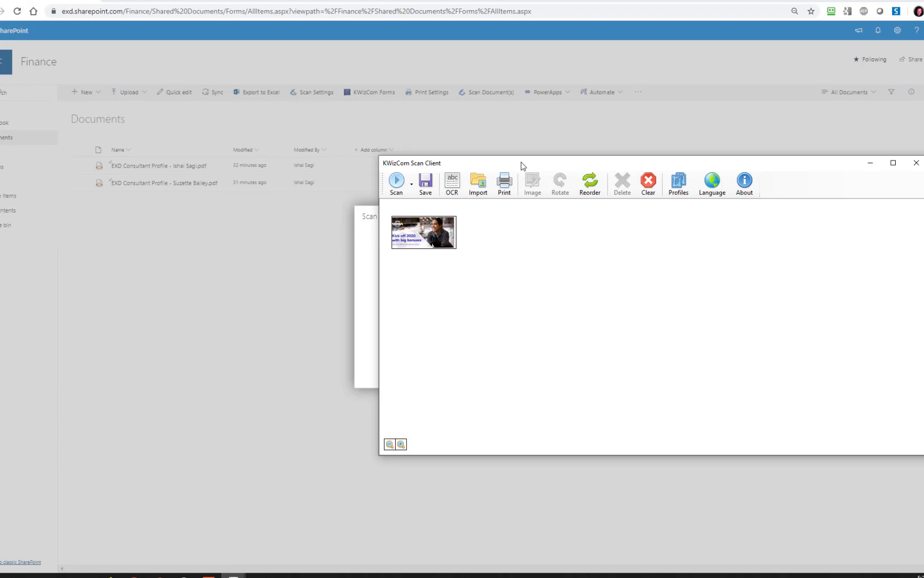
{"action": "mouse_move", "coordinate": [430, 246]}
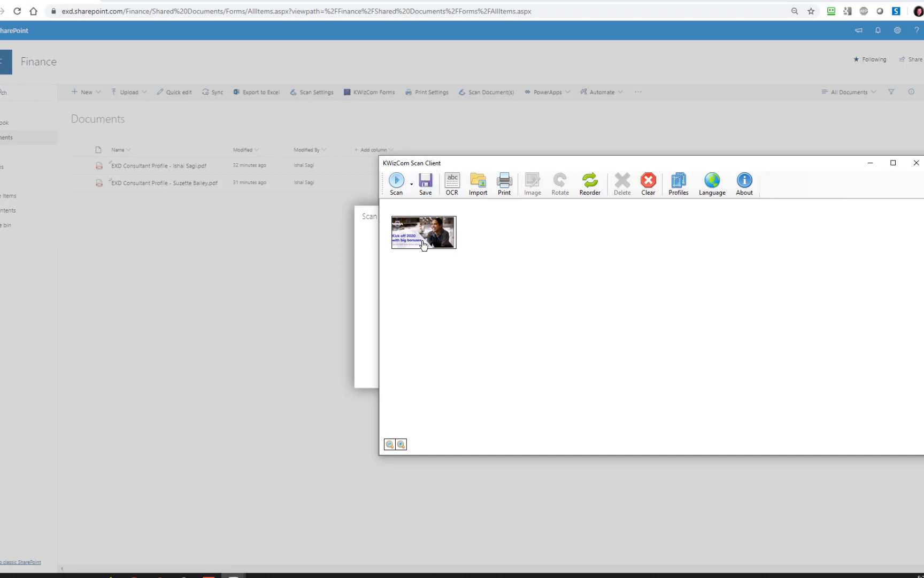
{"action": "mouse_move", "coordinate": [430, 223]}
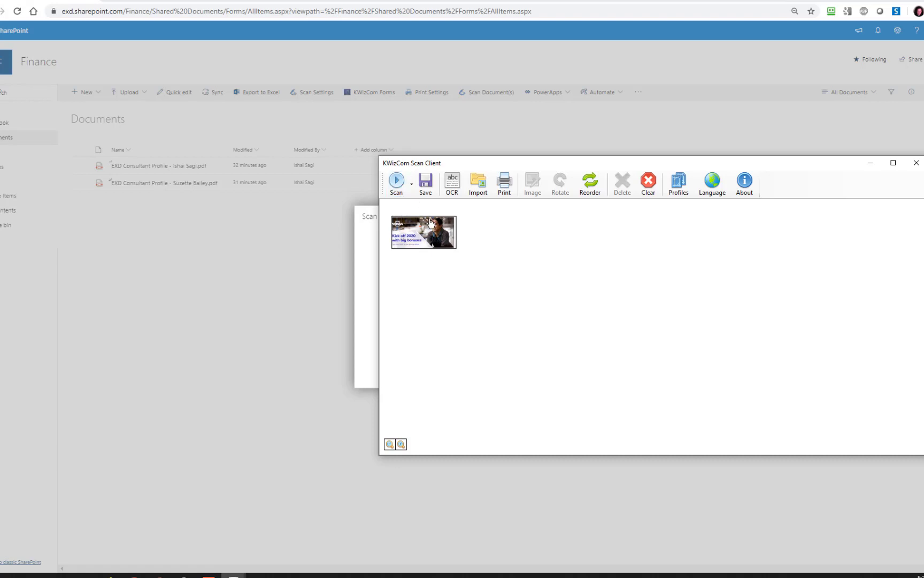
{"action": "mouse_move", "coordinate": [432, 244]}
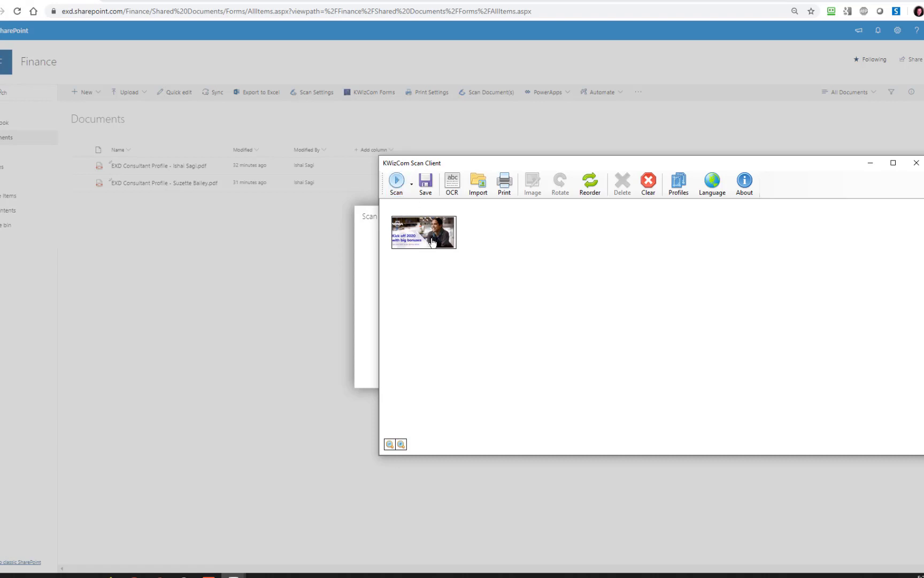
{"action": "mouse_move", "coordinate": [462, 249]}
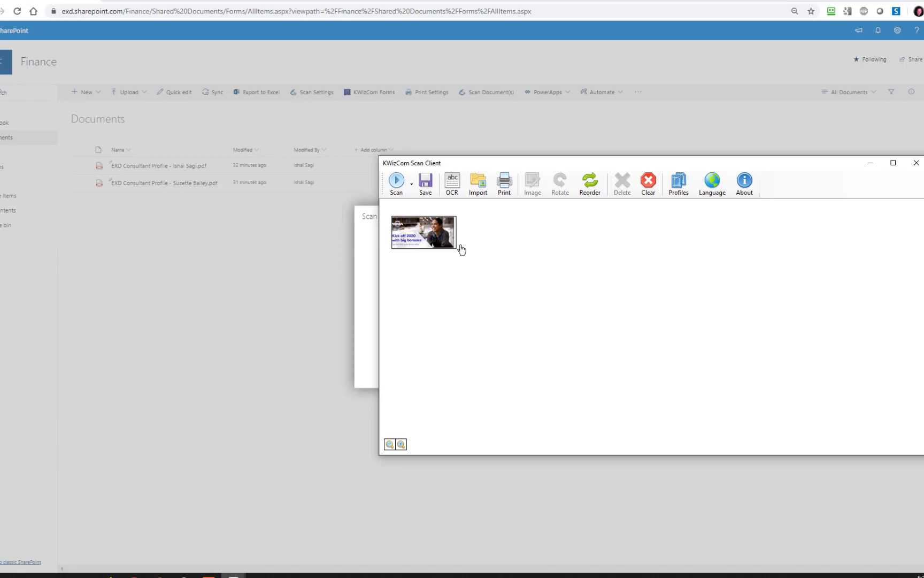
{"action": "mouse_move", "coordinate": [397, 184]}
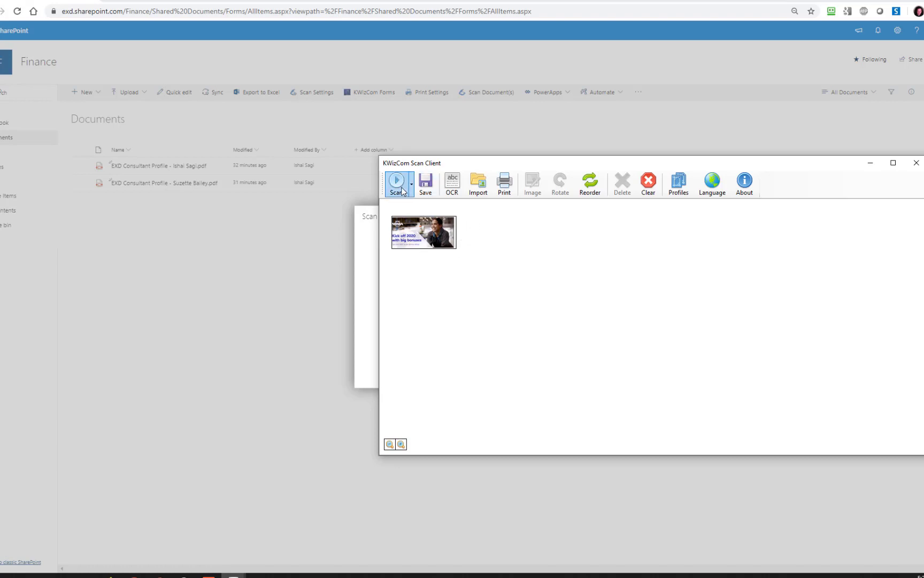
{"action": "mouse_move", "coordinate": [409, 188]}
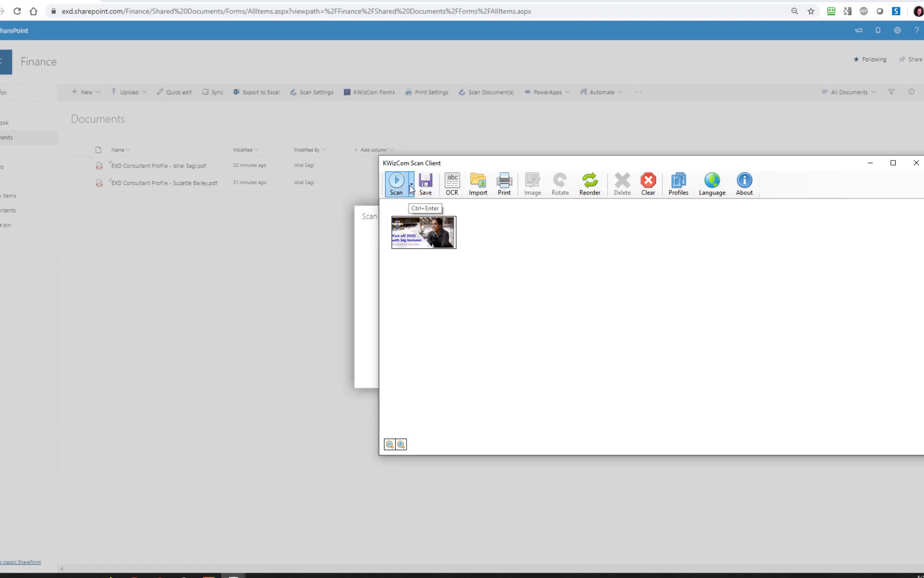
Confirm OCR setup (searchable PDF, English, Fast mode) and select the scanned coupon page
{"action": "left_click", "coordinate": [411, 180]}
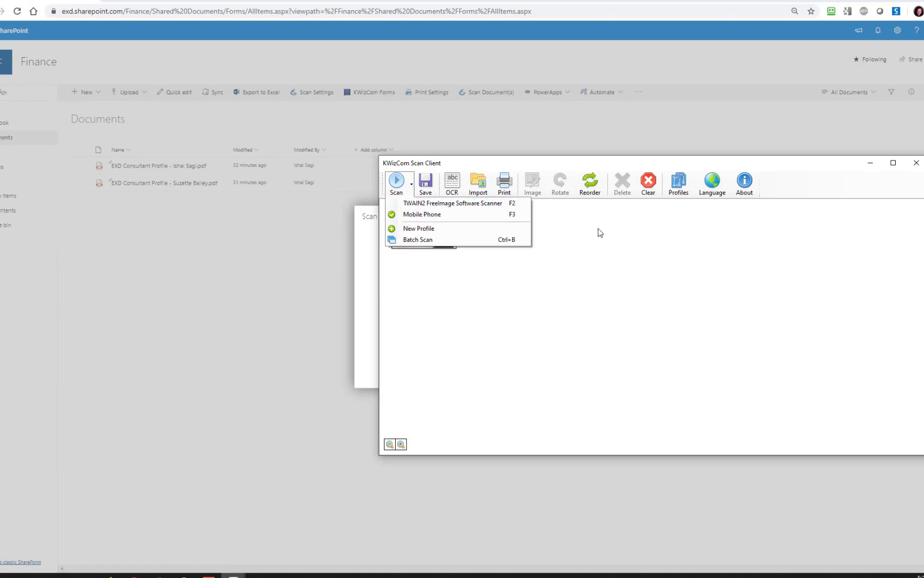
{"action": "left_click", "coordinate": [421, 214]}
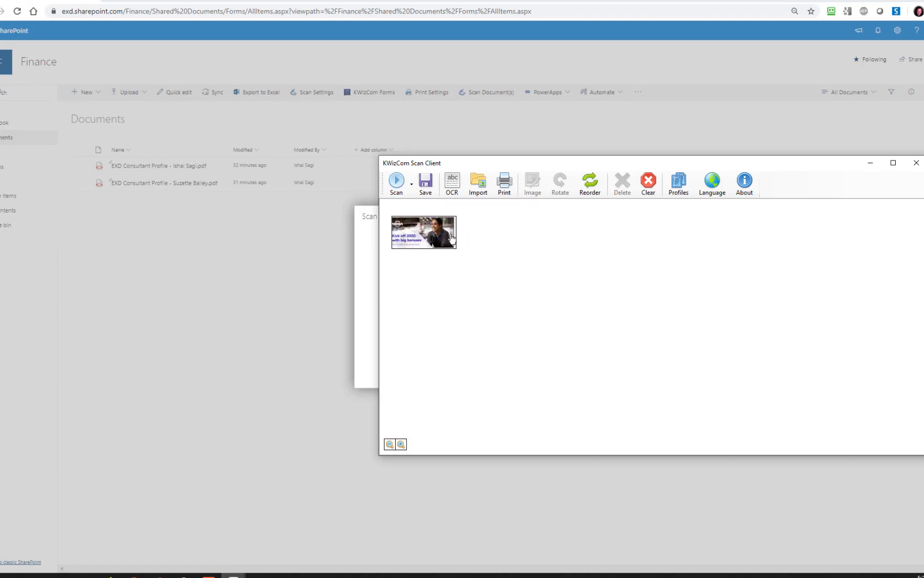
{"action": "mouse_move", "coordinate": [456, 200]}
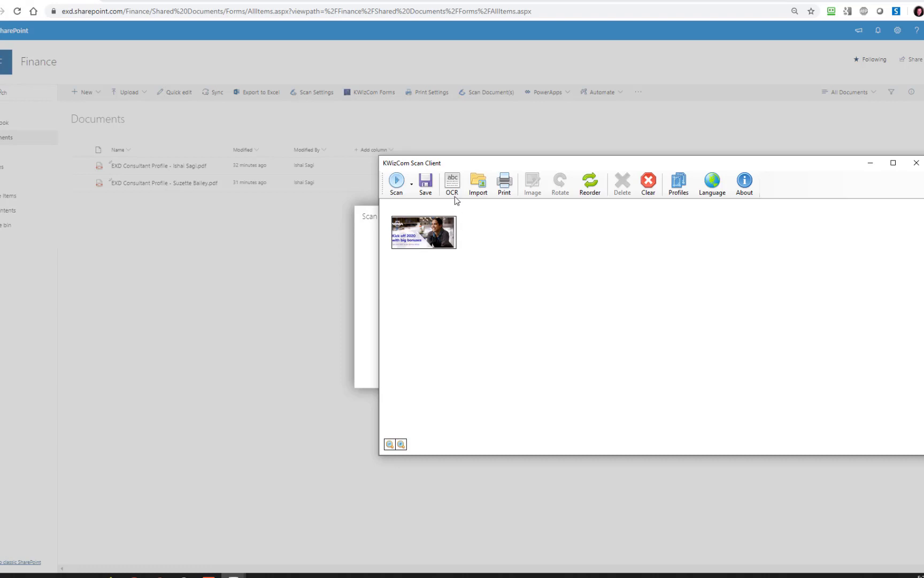
{"action": "mouse_move", "coordinate": [452, 183]}
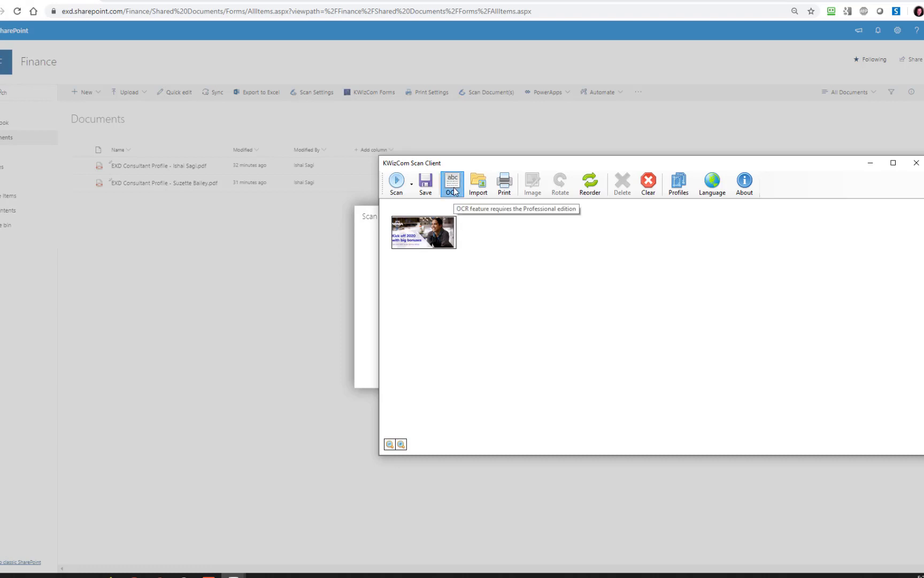
{"action": "left_click", "coordinate": [452, 182]}
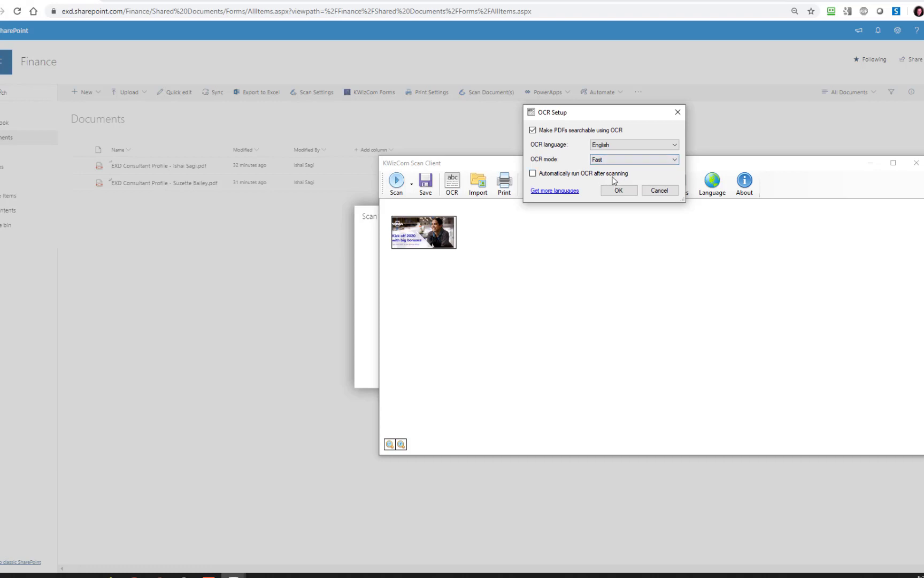
{"action": "left_click", "coordinate": [619, 190]}
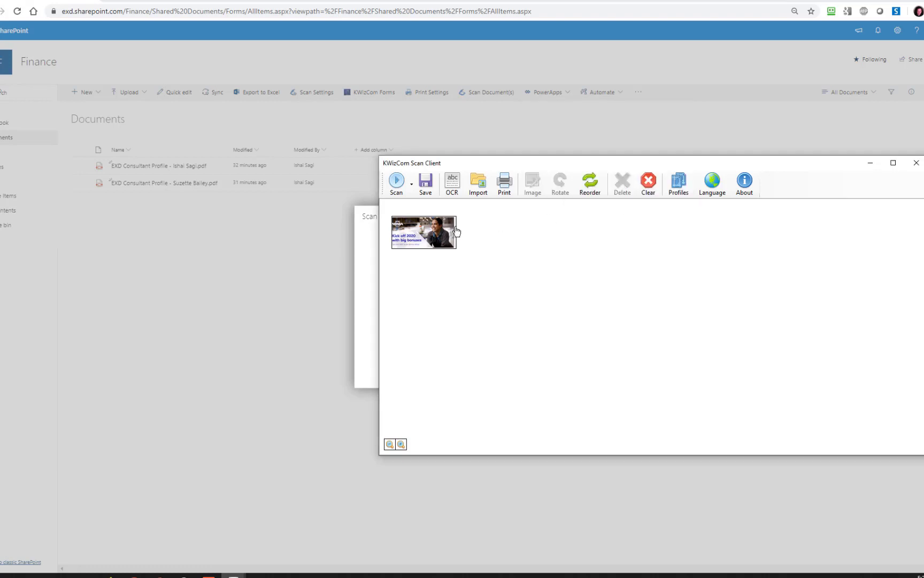
{"action": "left_click", "coordinate": [423, 232]}
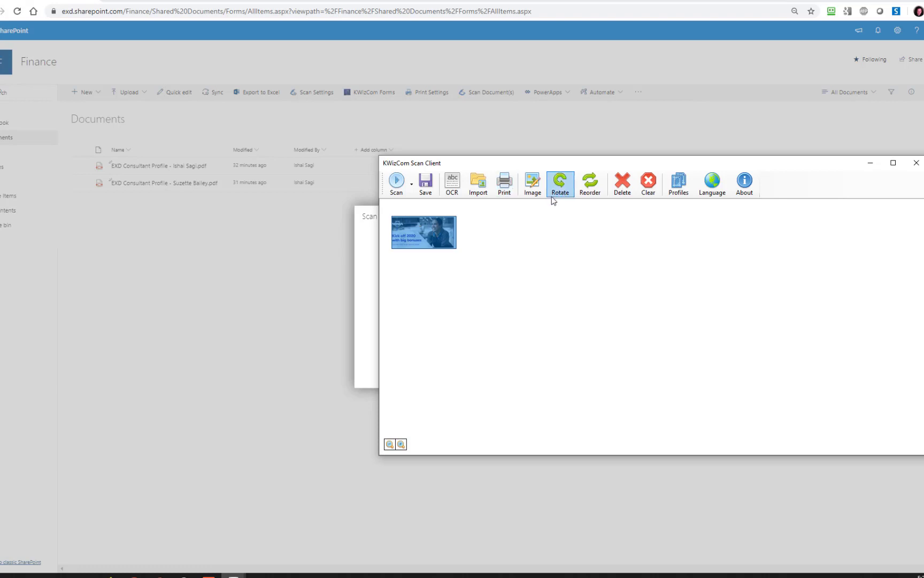
{"action": "mouse_move", "coordinate": [458, 236]}
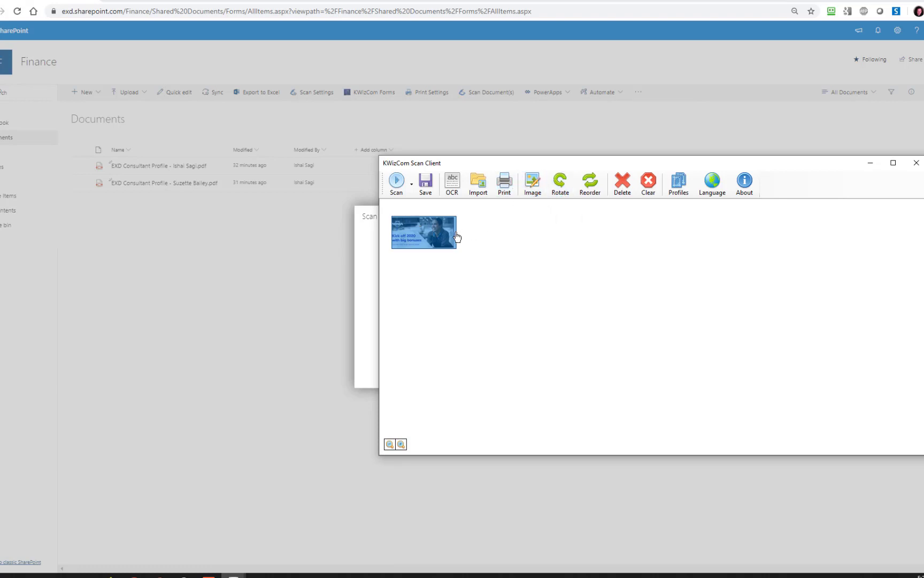
{"action": "mouse_move", "coordinate": [425, 180]}
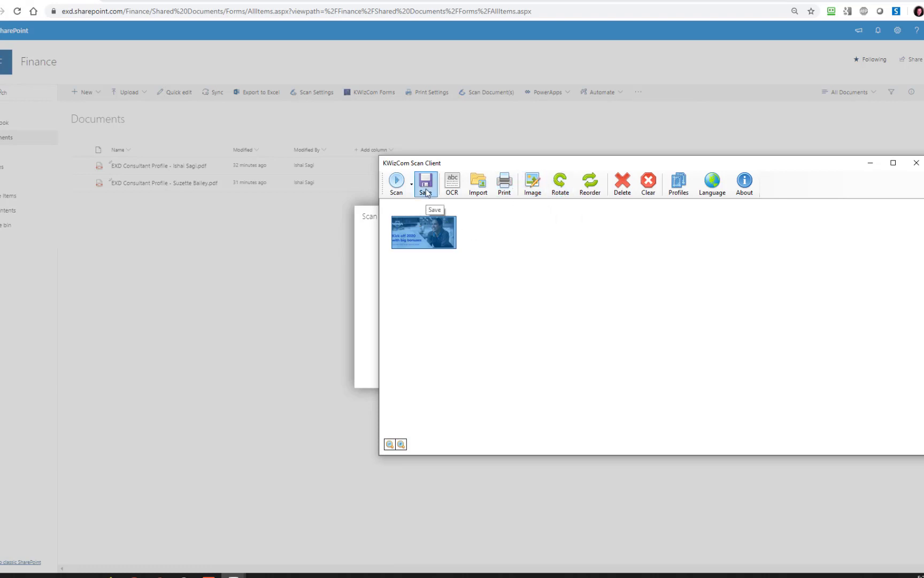
Save the scan to the library as SCAN_Ishai Sagi_20200429052957.PDF and confirm its properties
{"action": "left_click", "coordinate": [425, 183]}
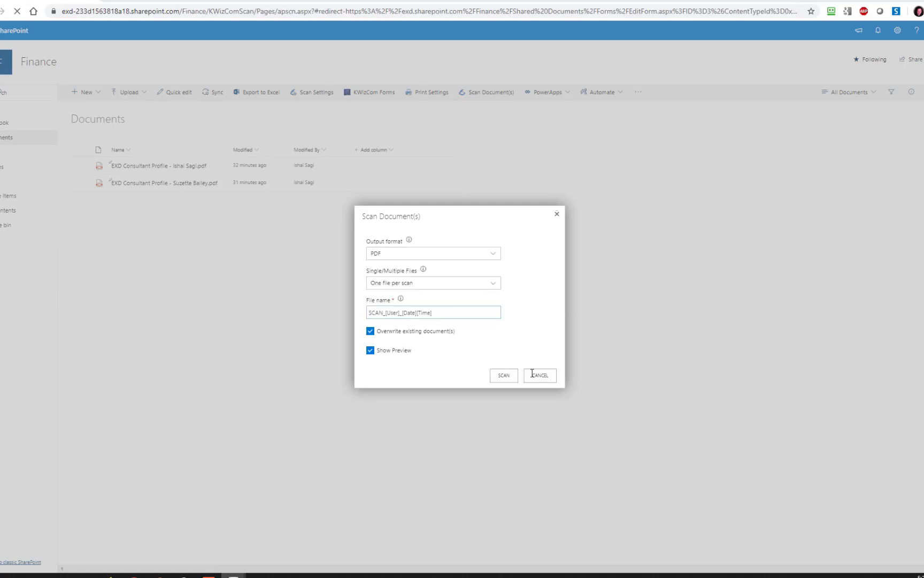
{"action": "left_click", "coordinate": [539, 375]}
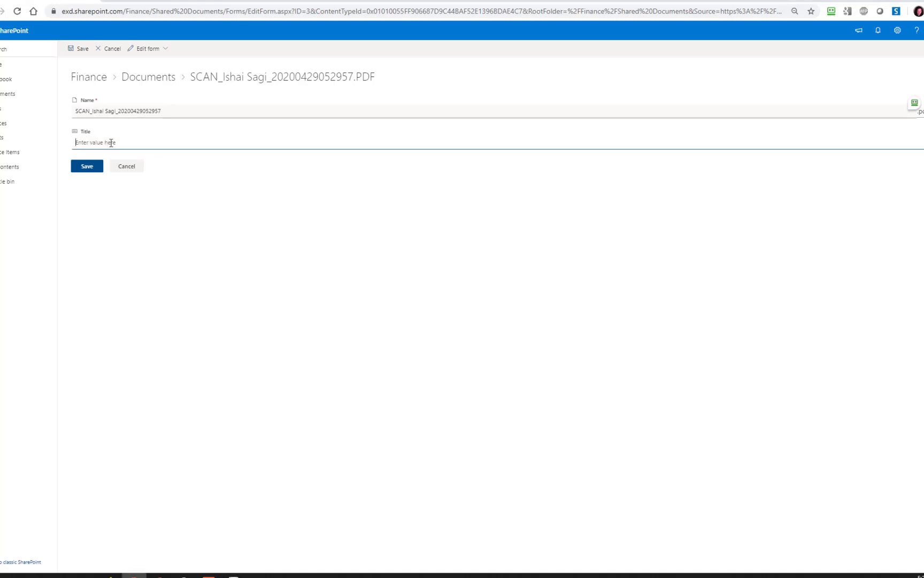
{"action": "mouse_move", "coordinate": [267, 193]}
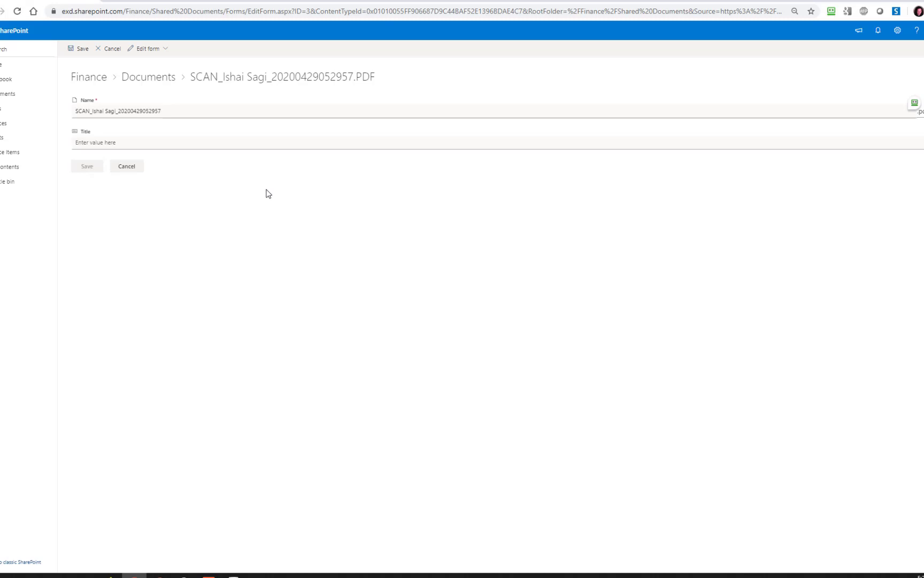
{"action": "left_click", "coordinate": [126, 166]}
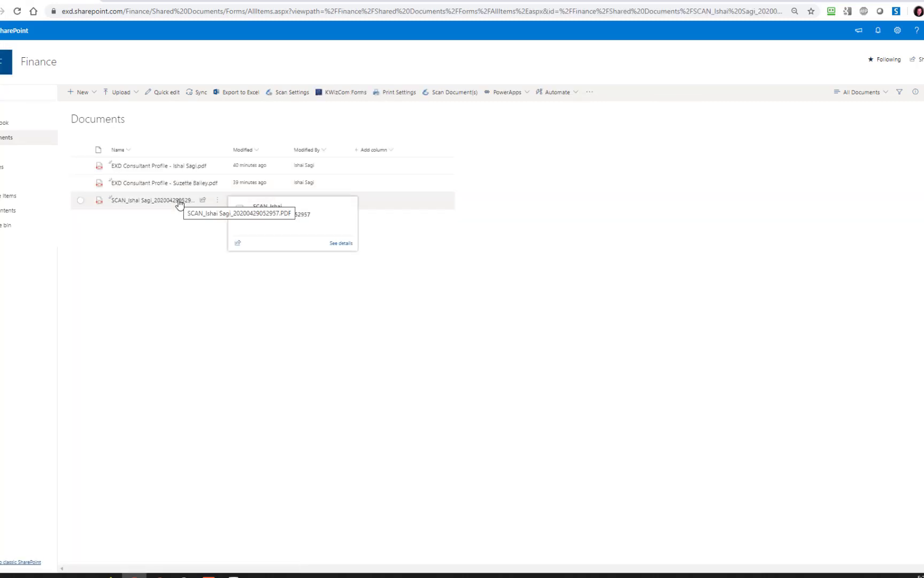
Open SCAN_Ishai Sagi_20200429052957.PDF in the document viewer to see the Kick off 2020 coupon
{"action": "left_click", "coordinate": [152, 200]}
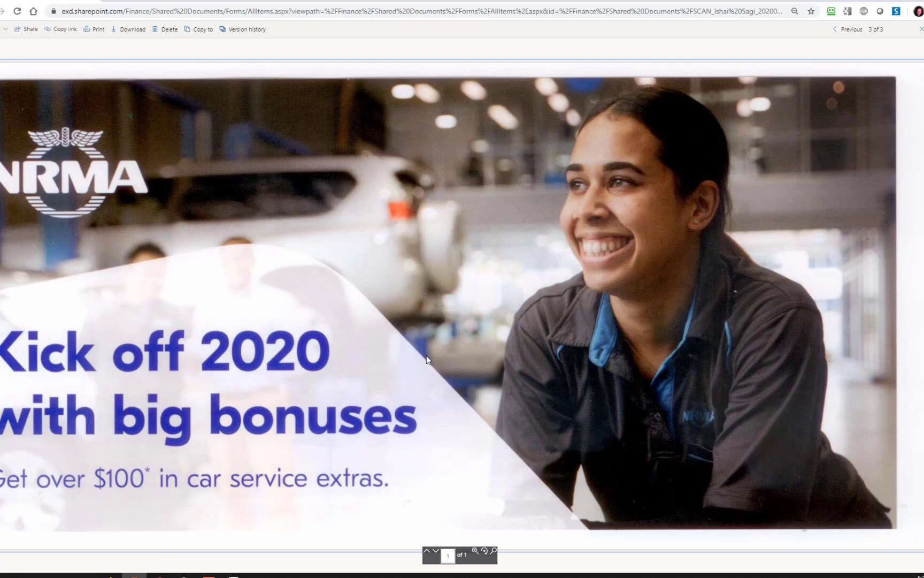
{"action": "mouse_move", "coordinate": [344, 452]}
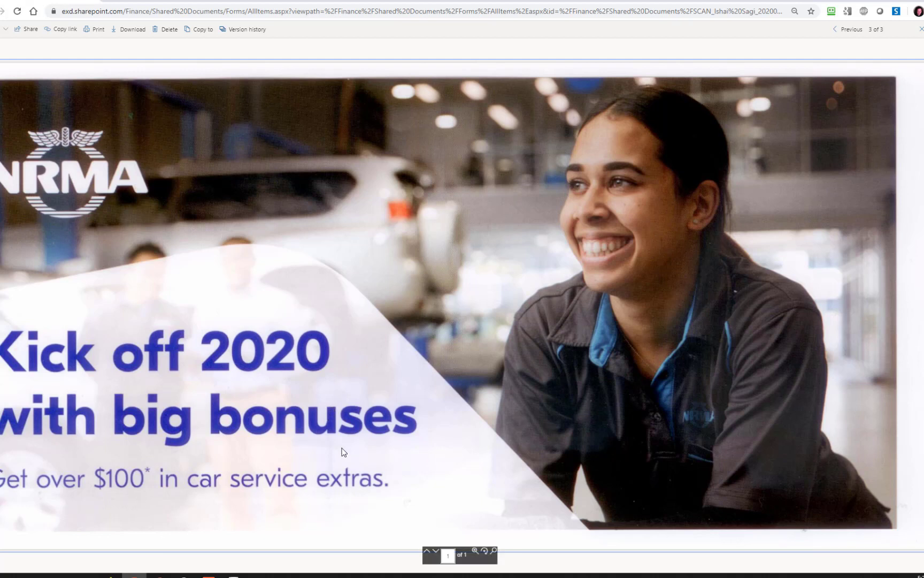
{"action": "mouse_move", "coordinate": [211, 128]}
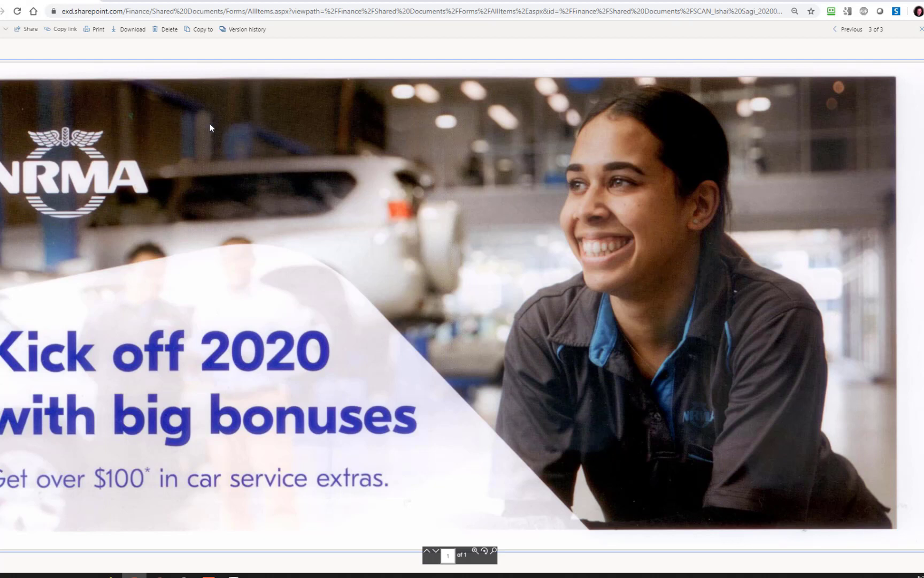
{"action": "mouse_move", "coordinate": [48, 54]}
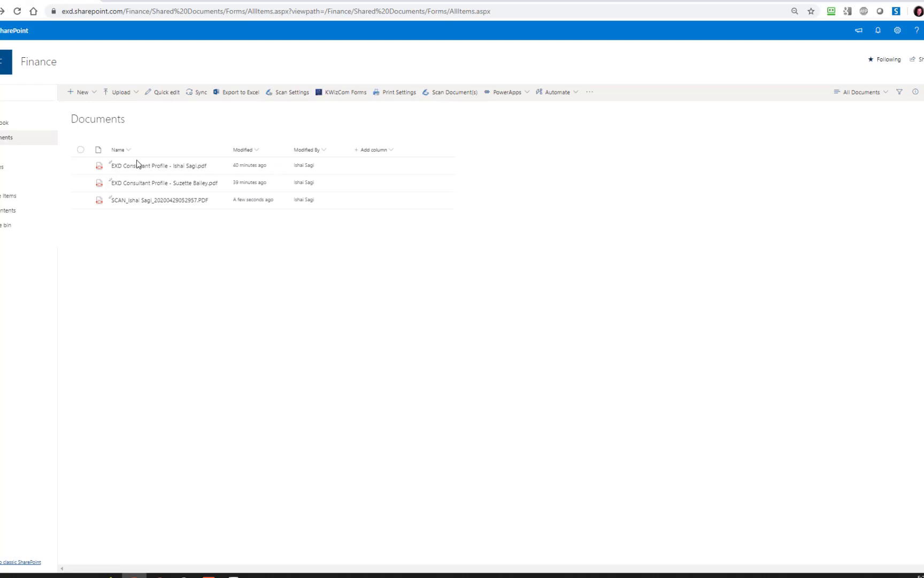
{"action": "mouse_move", "coordinate": [158, 575]}
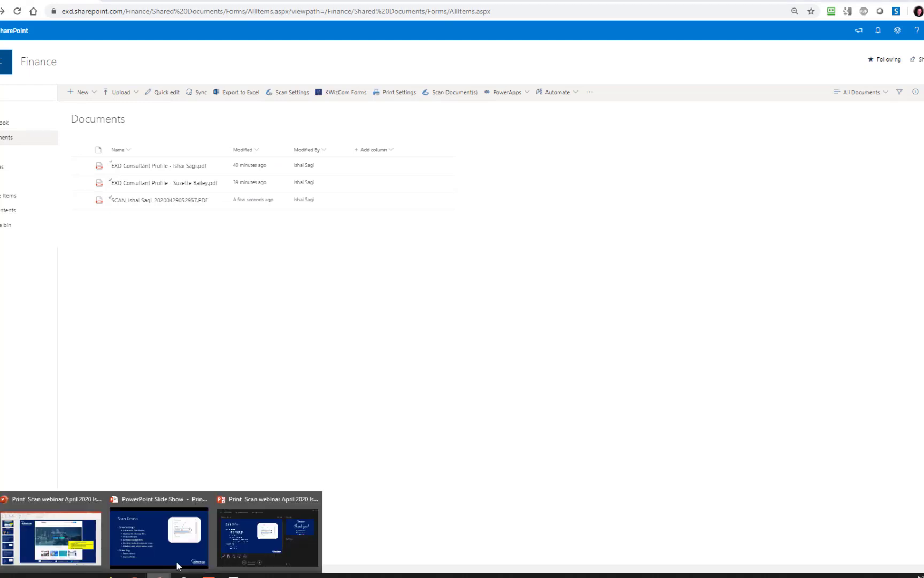
{"action": "left_click", "coordinate": [159, 538]}
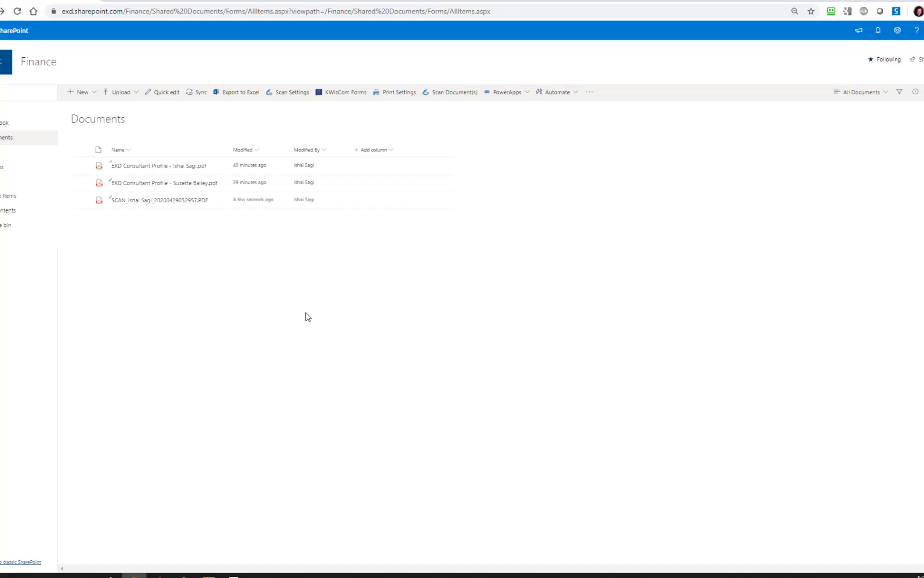
{"action": "mouse_move", "coordinate": [308, 208]}
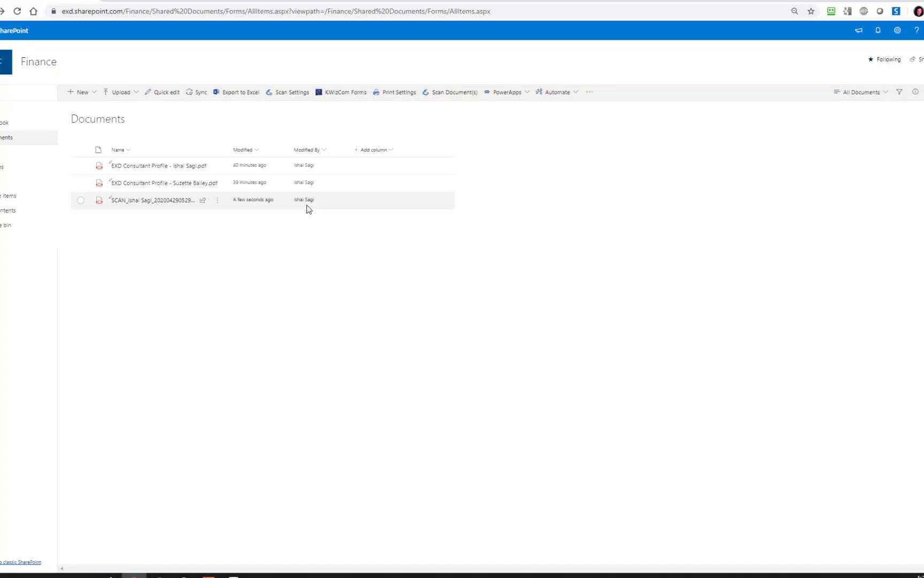
{"action": "mouse_move", "coordinate": [330, 192]}
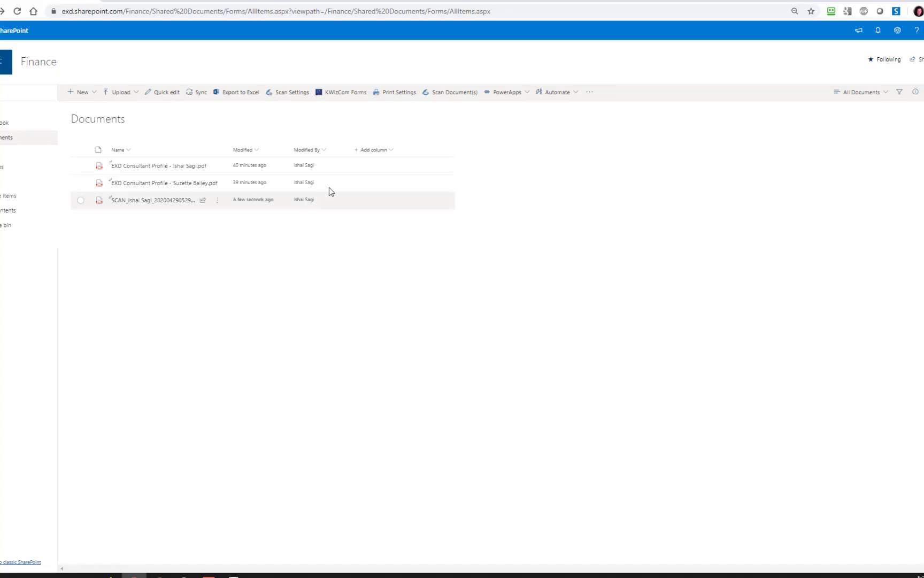